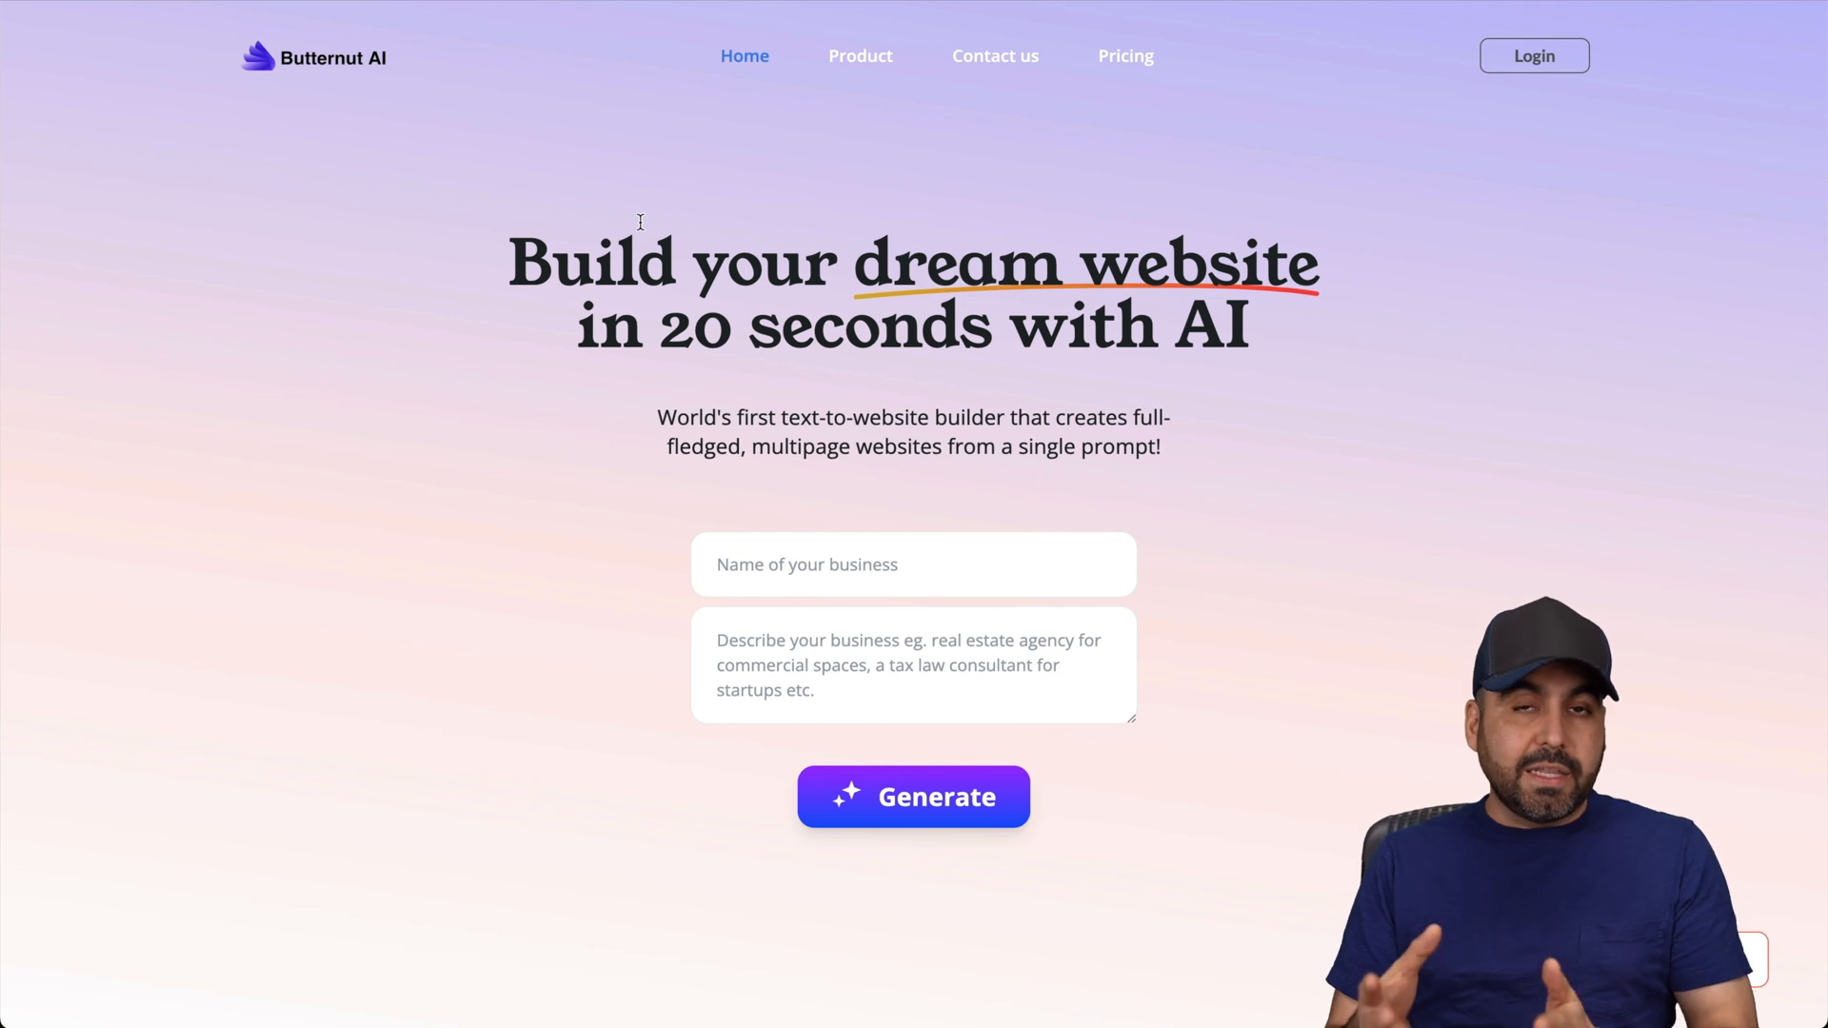
Scroll the deal page down to the 'Features included in all plans' list and license tiers.
{"action": "scroll", "scroll_direction": "down", "scroll_amount": 3}
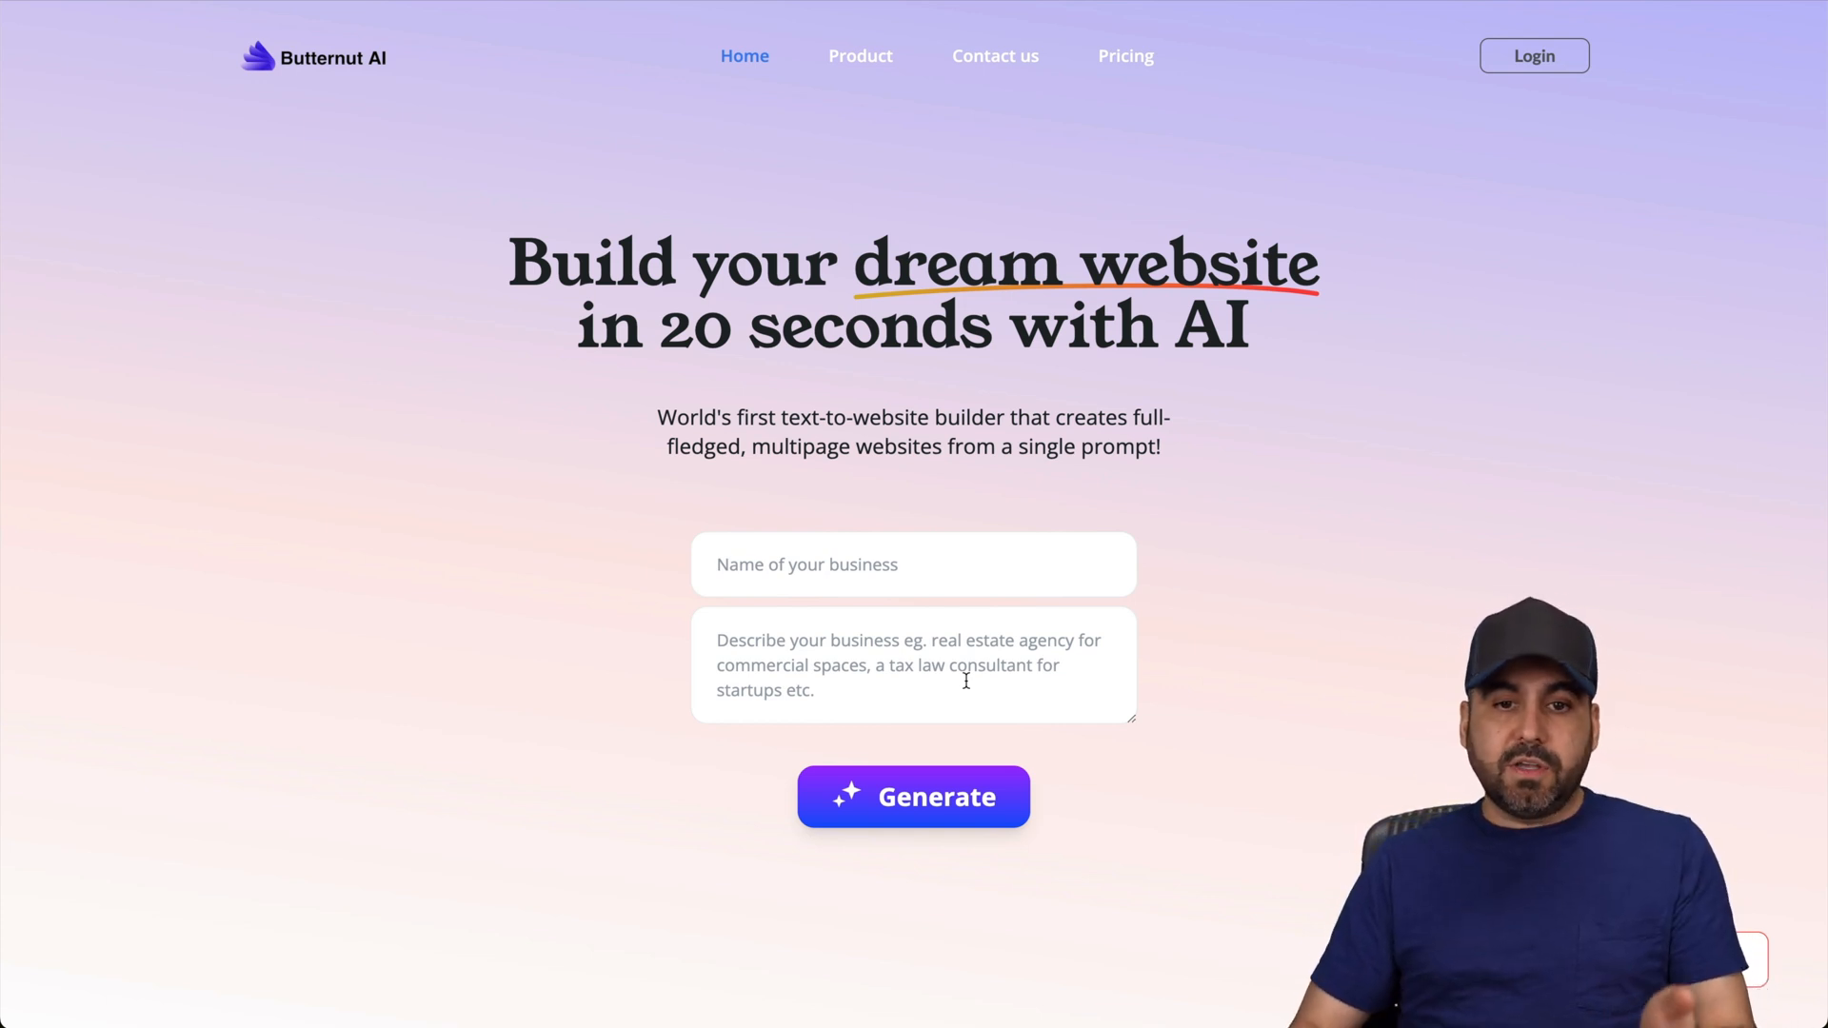
{"action": "scroll", "scroll_direction": "down", "scroll_amount": 3}
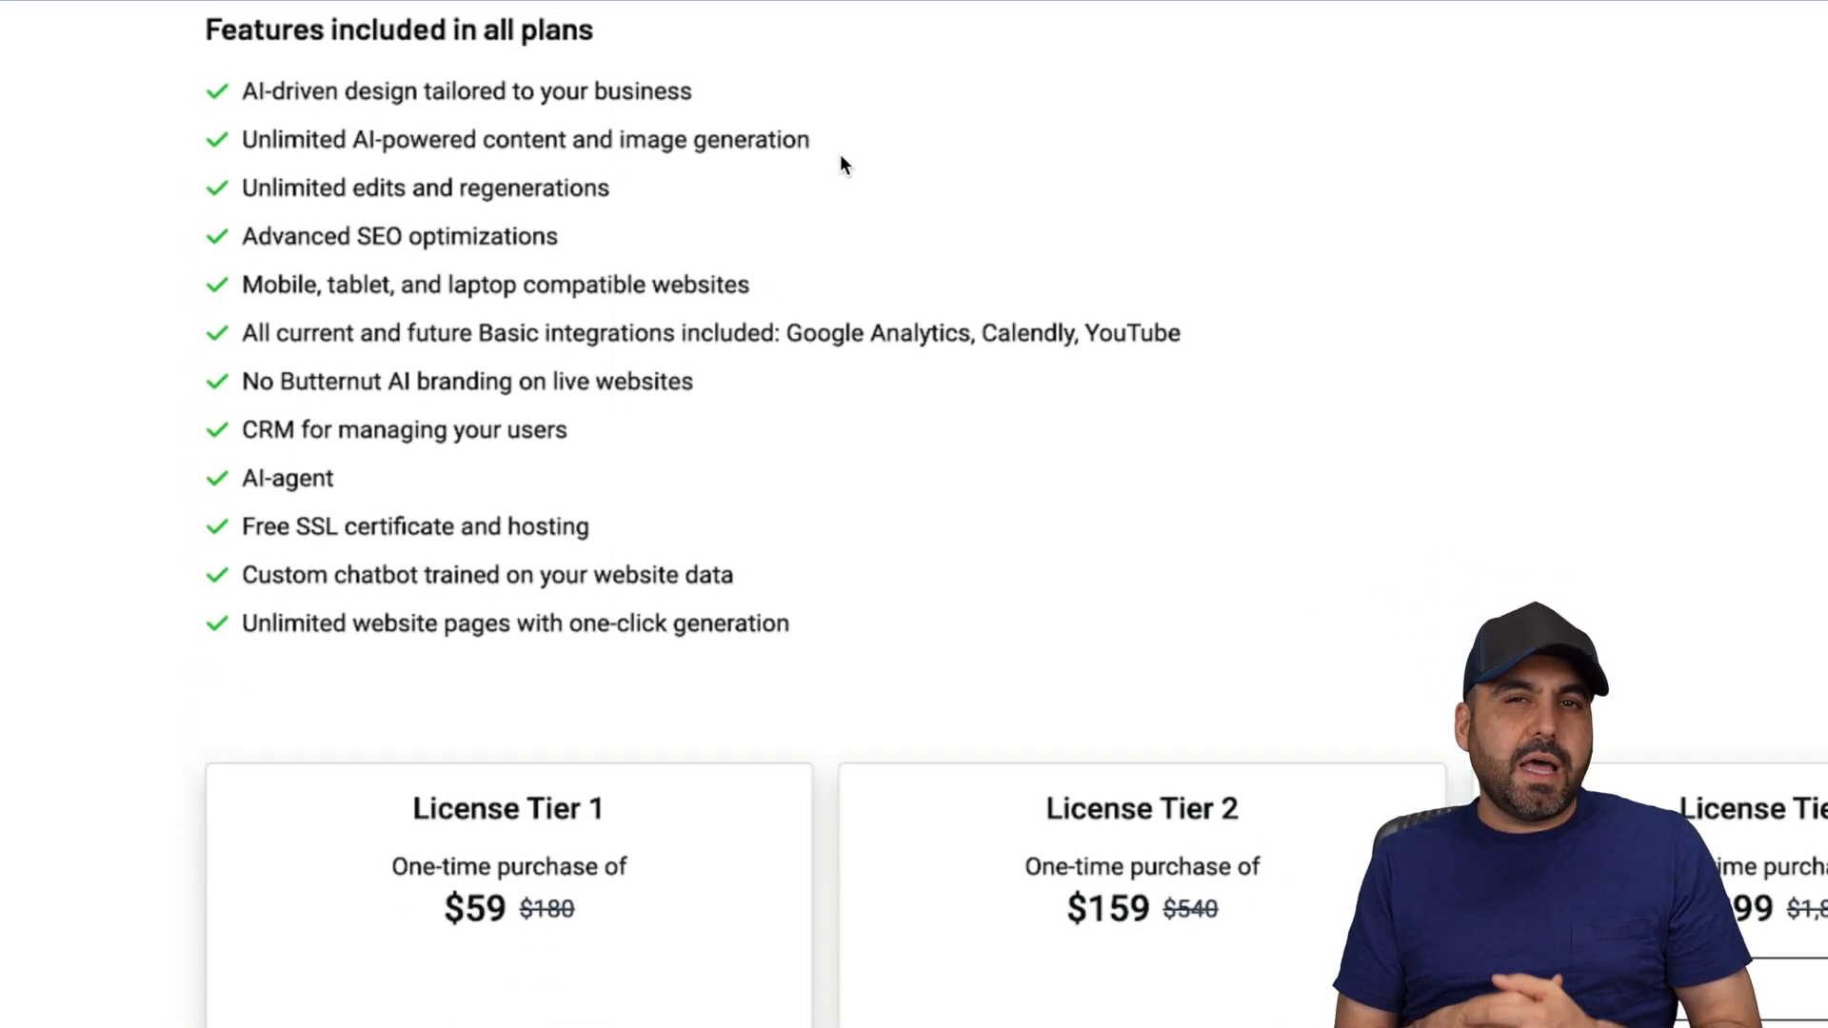
Scroll to the License Tier 1–3 cards ($59, $159, $399) with their custom-domain limits.
{"action": "scroll", "scroll_direction": "down", "scroll_amount": 3}
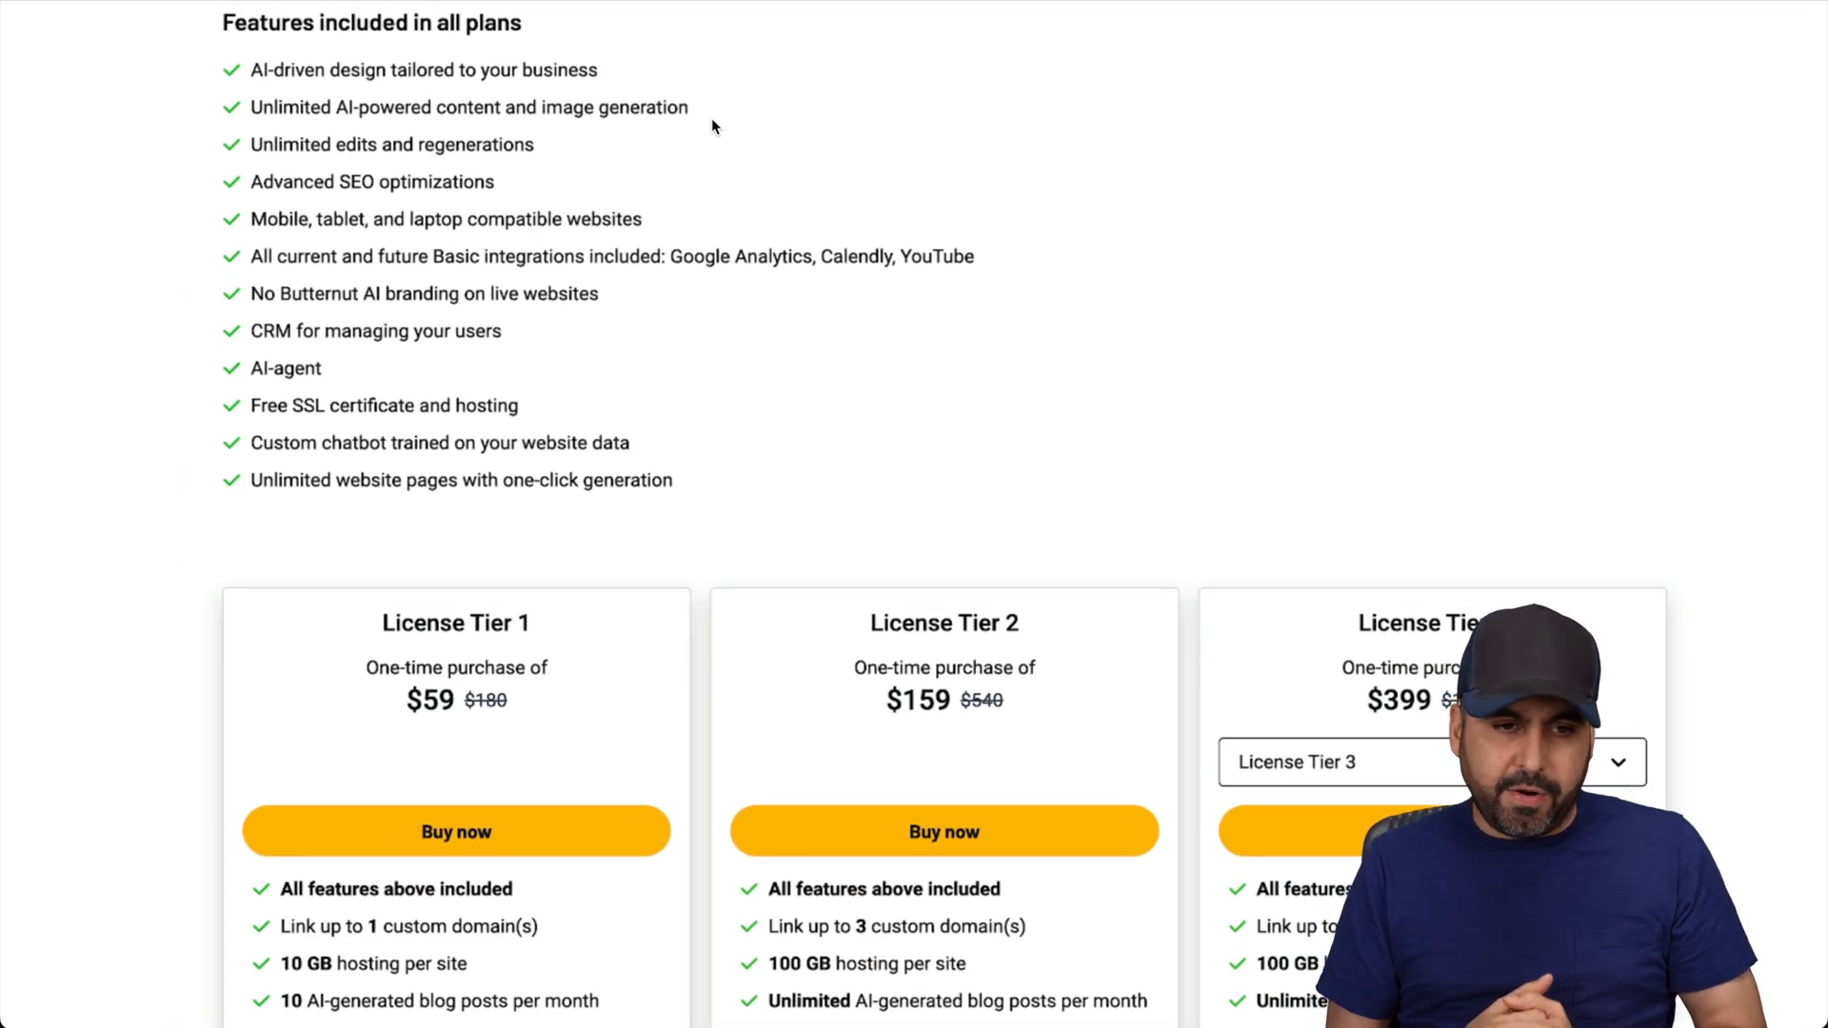
{"action": "mouse_move", "coordinate": [565, 147]}
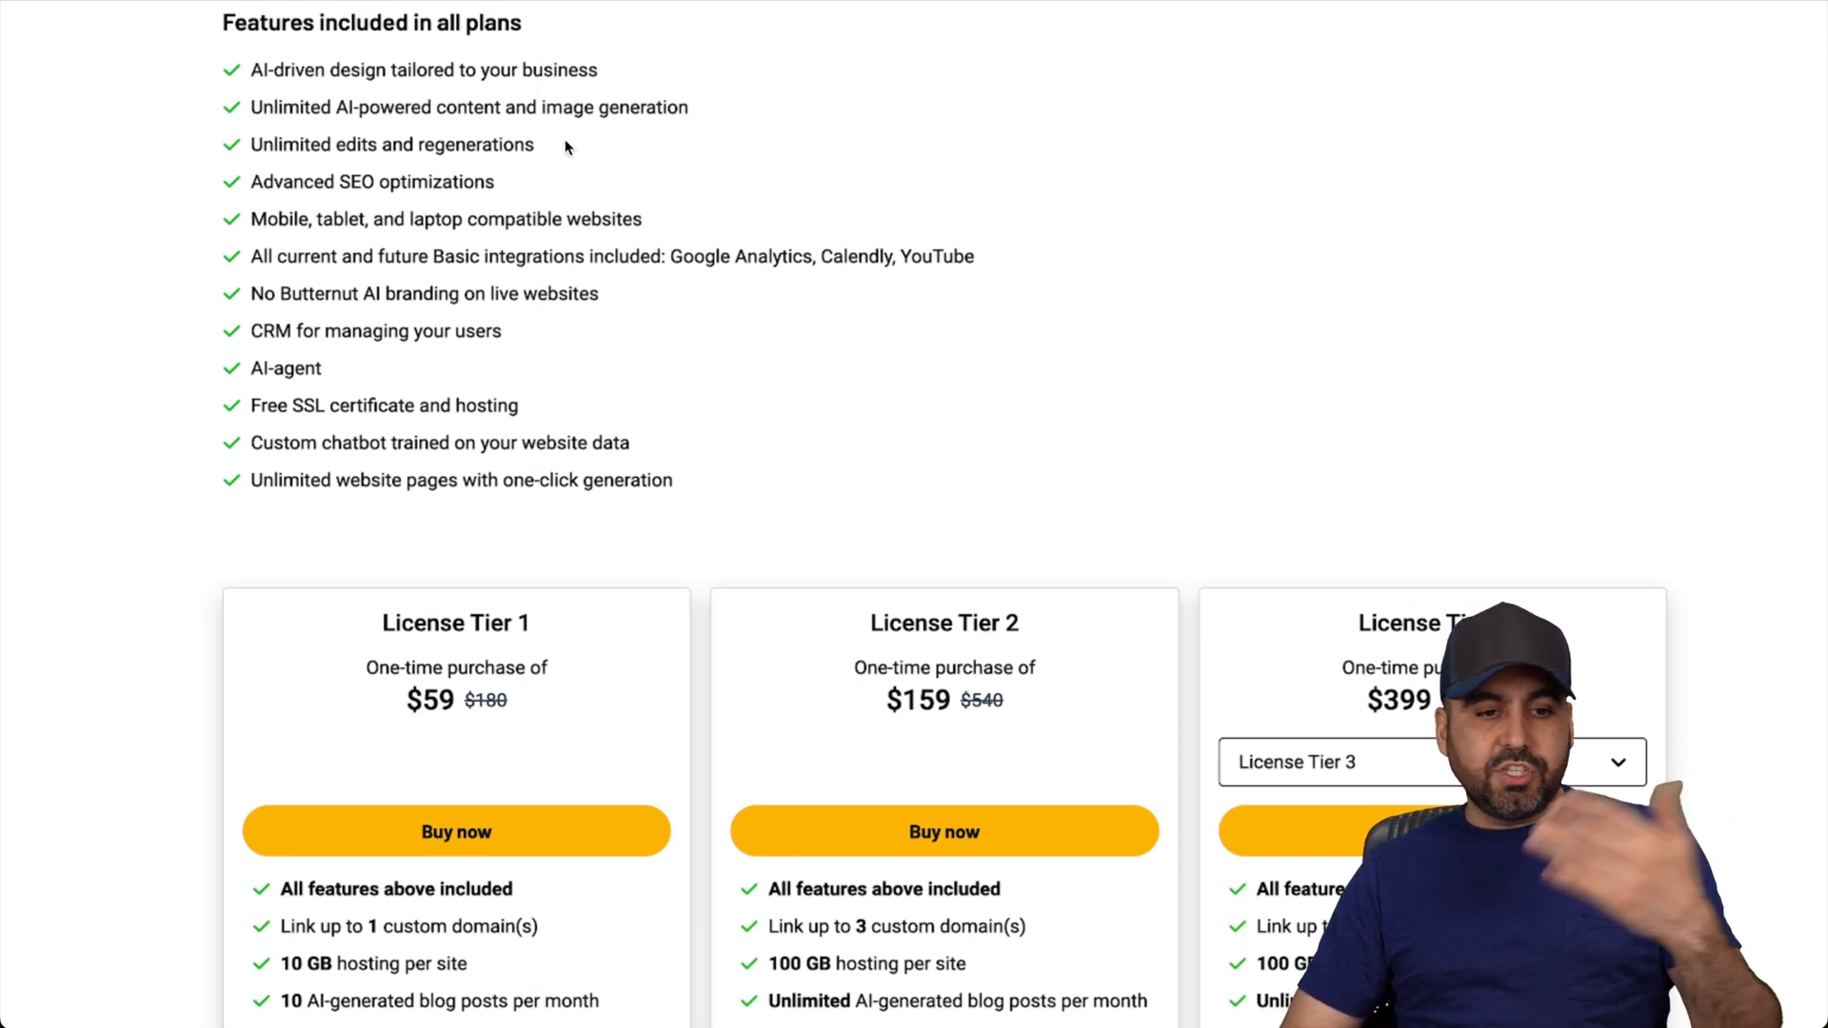
{"action": "mouse_move", "coordinate": [375, 427]}
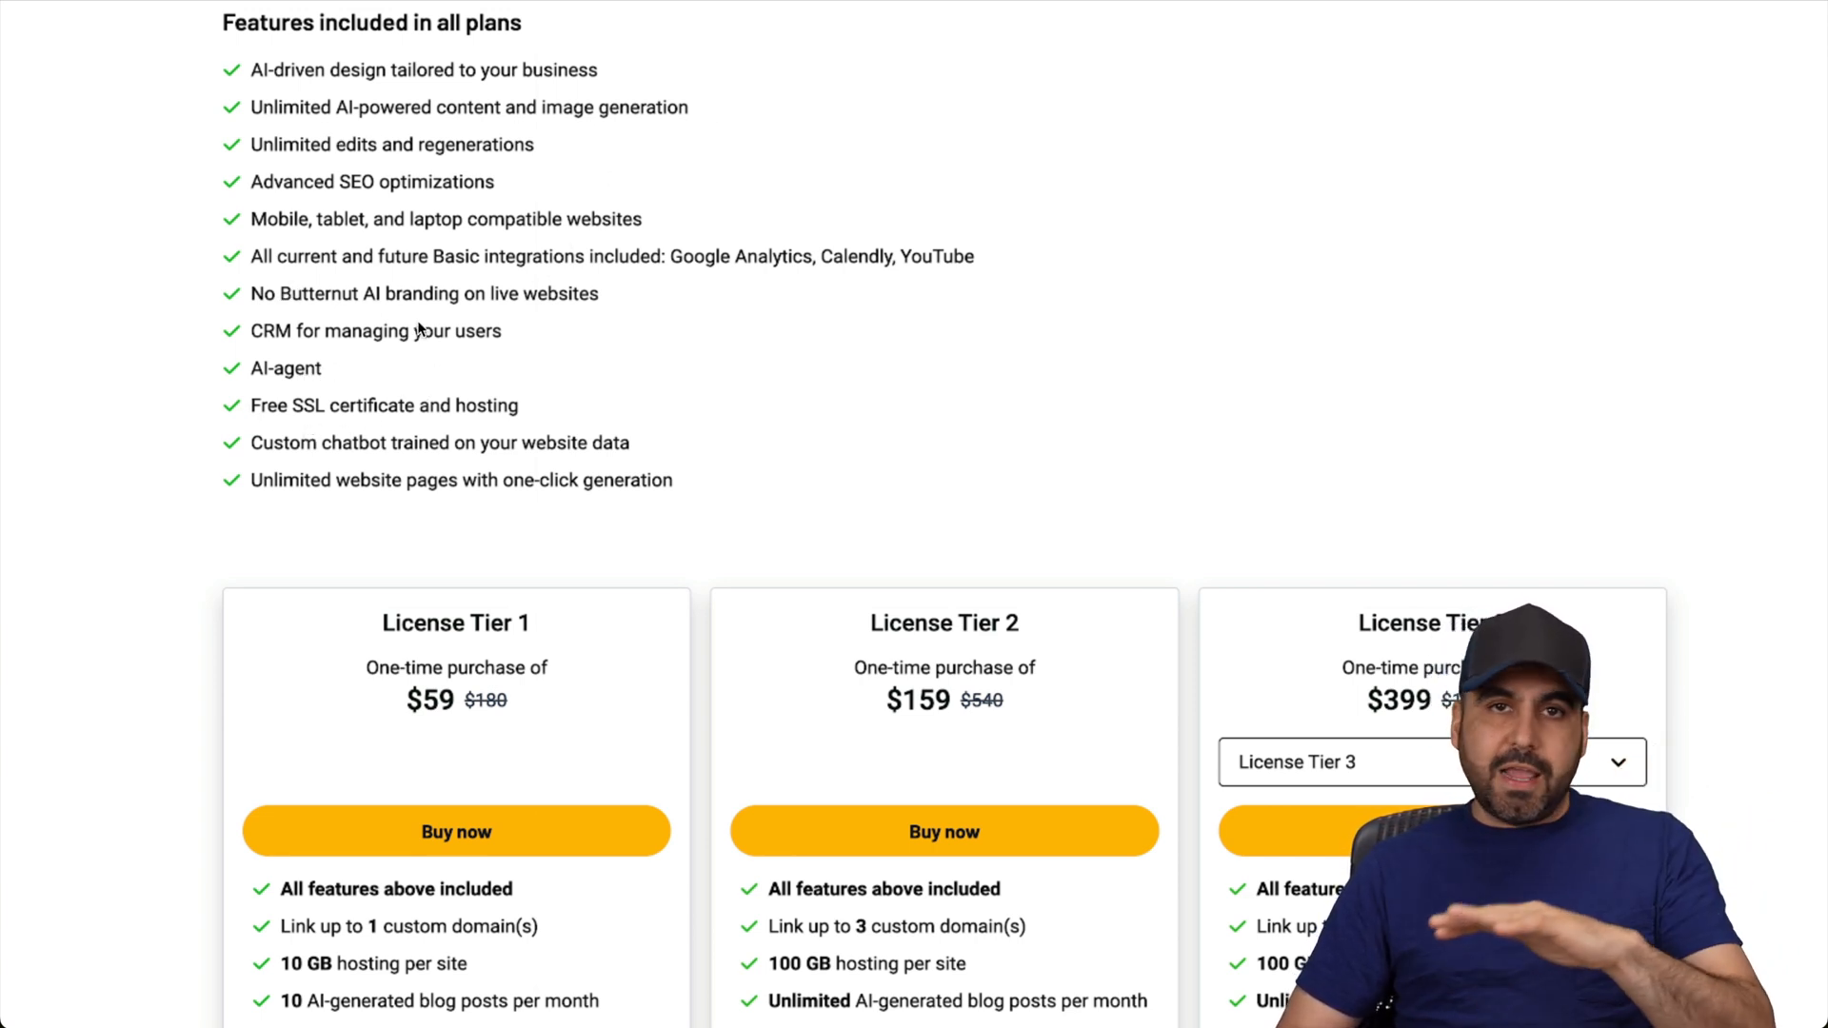
{"action": "mouse_move", "coordinate": [724, 419]}
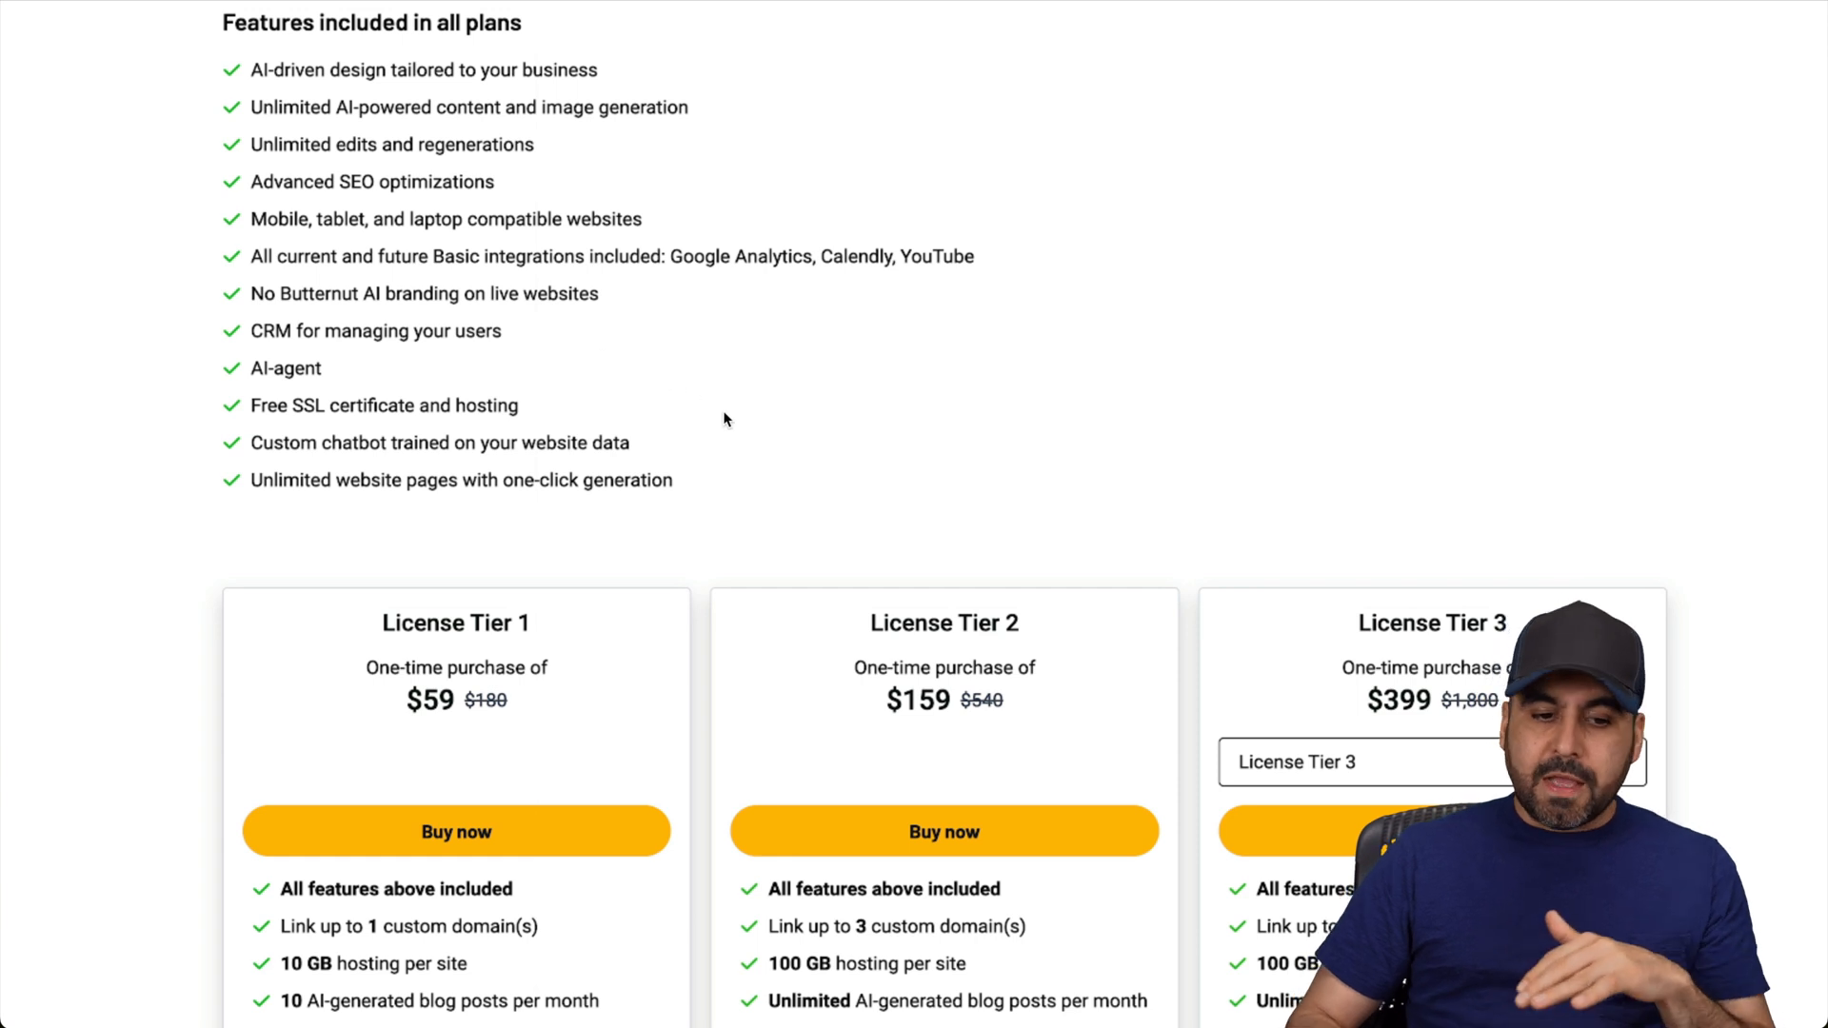
{"action": "scroll", "scroll_direction": "down", "scroll_amount": 3}
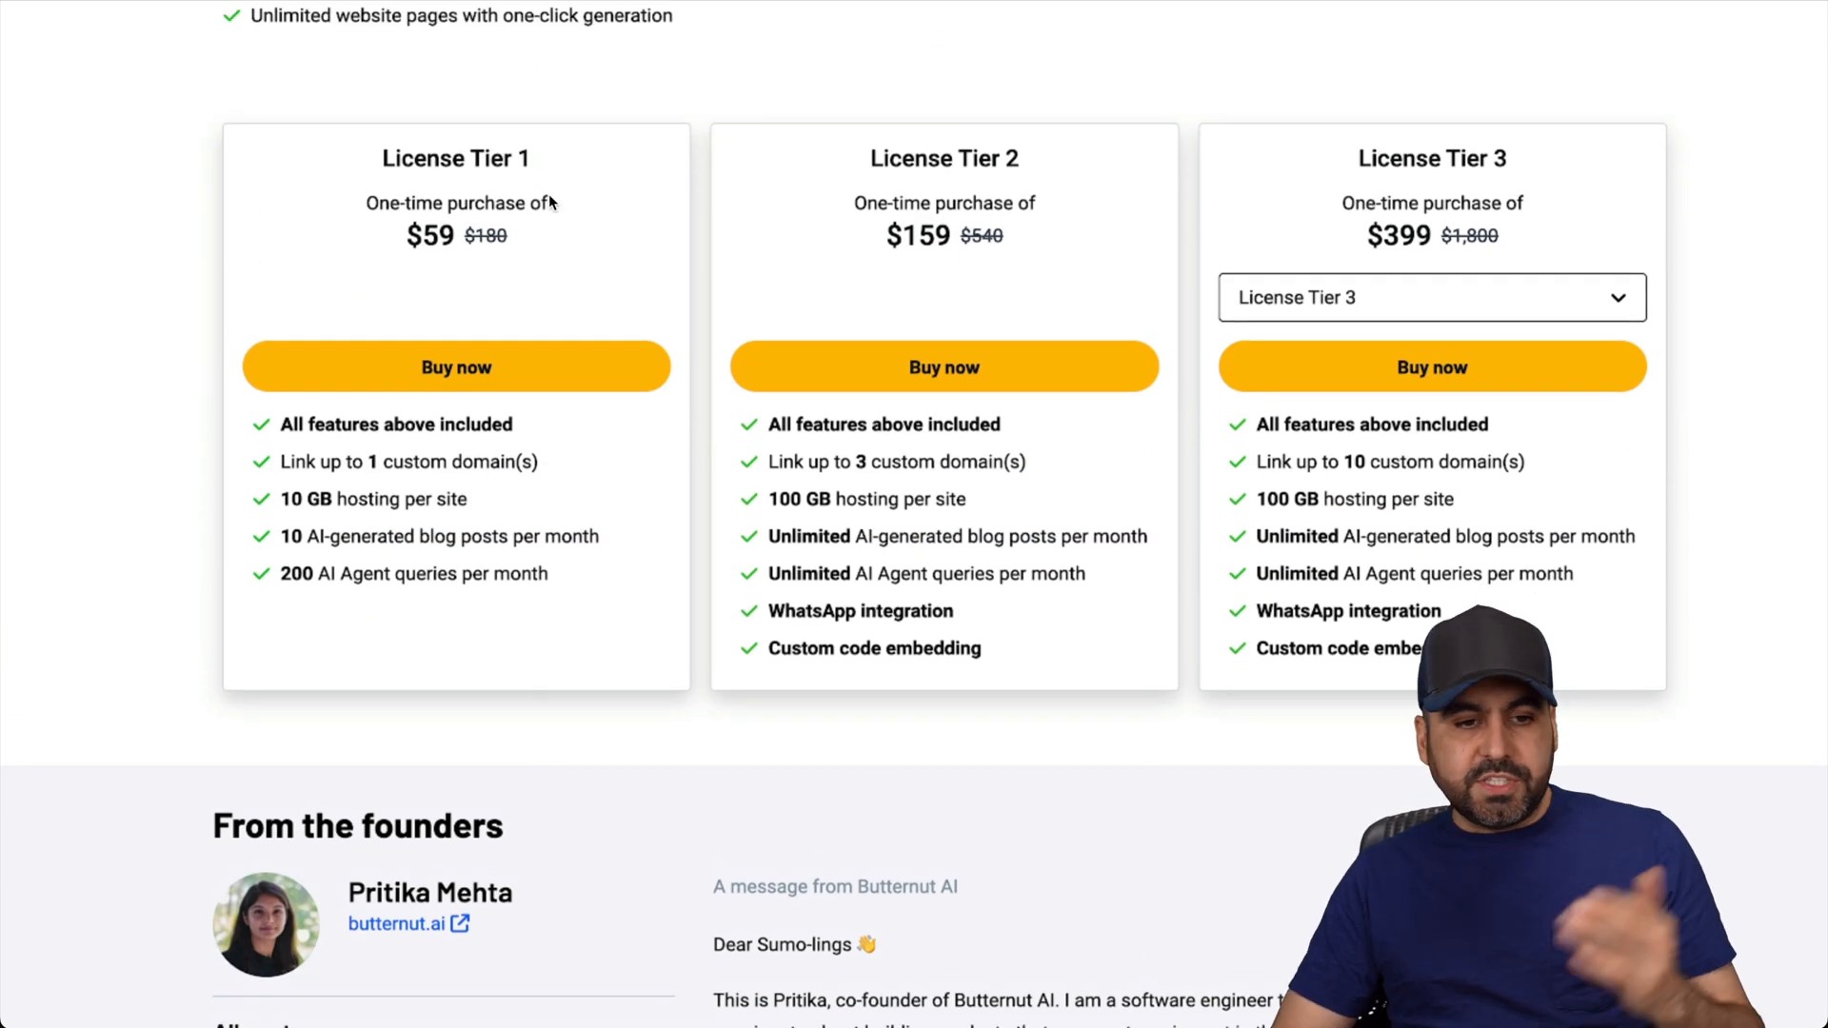
{"action": "mouse_move", "coordinate": [362, 453]}
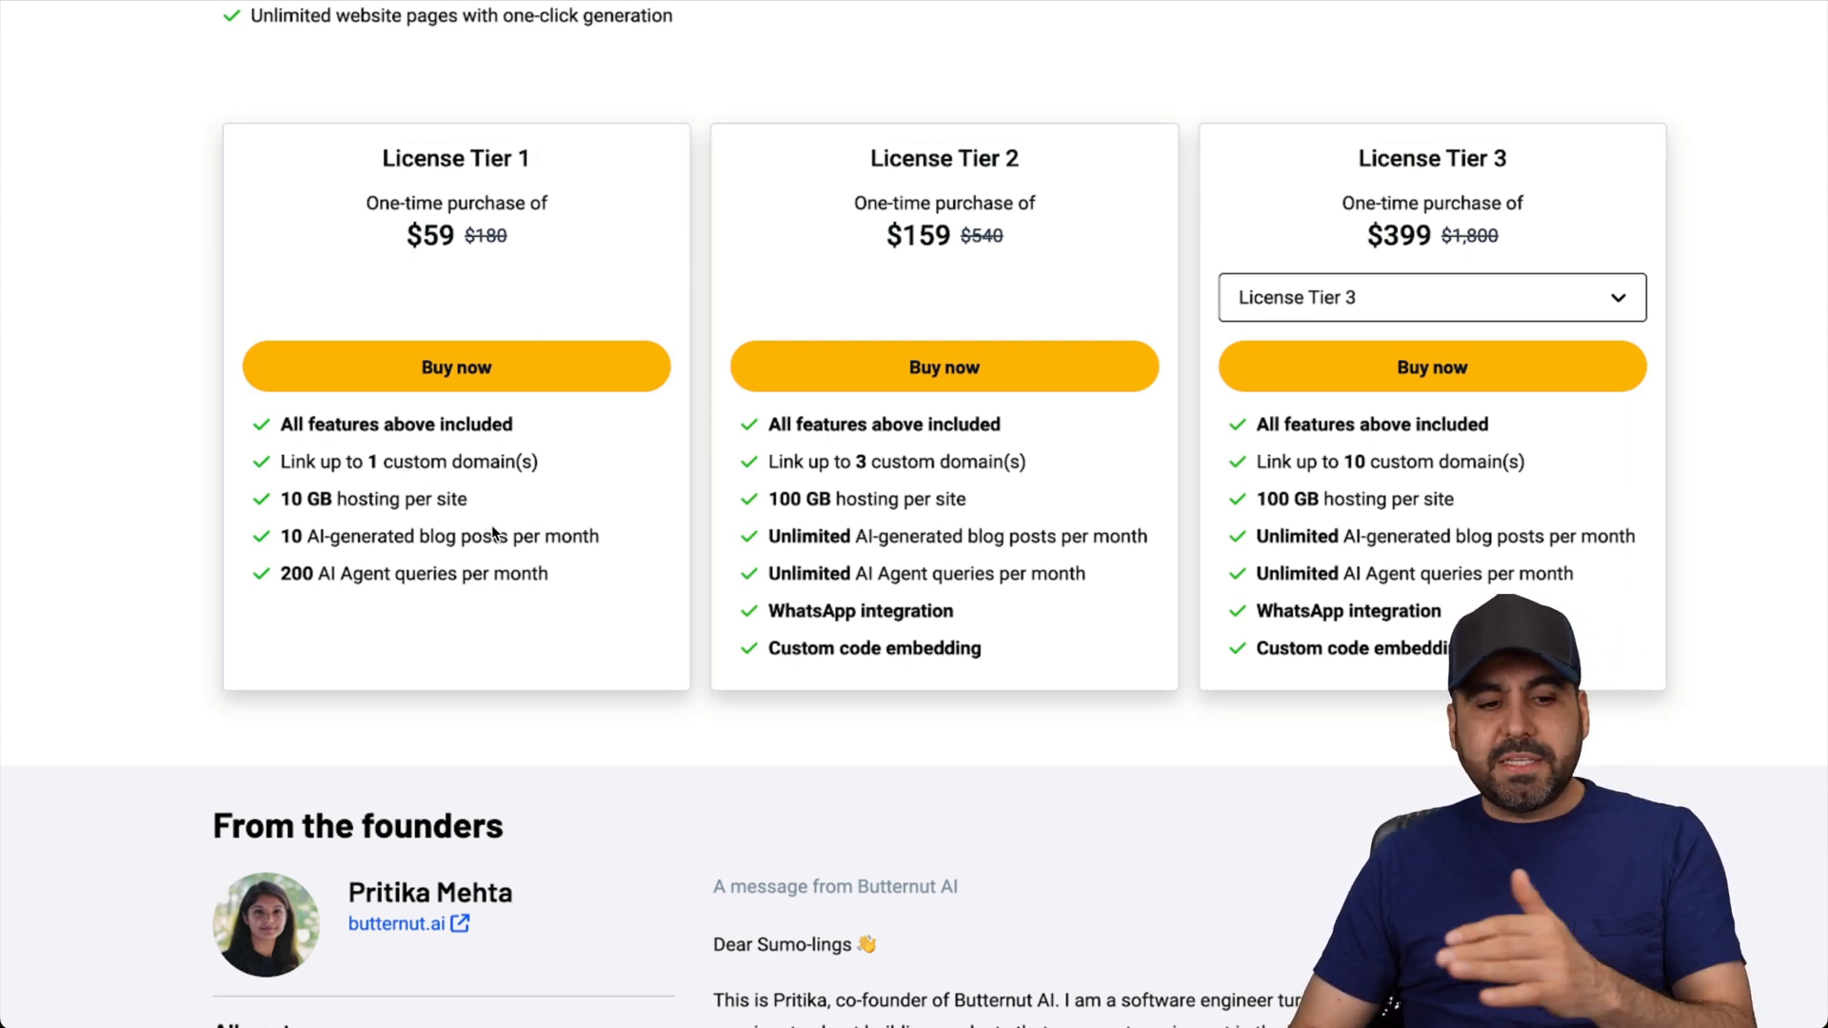
{"action": "mouse_move", "coordinate": [548, 526]}
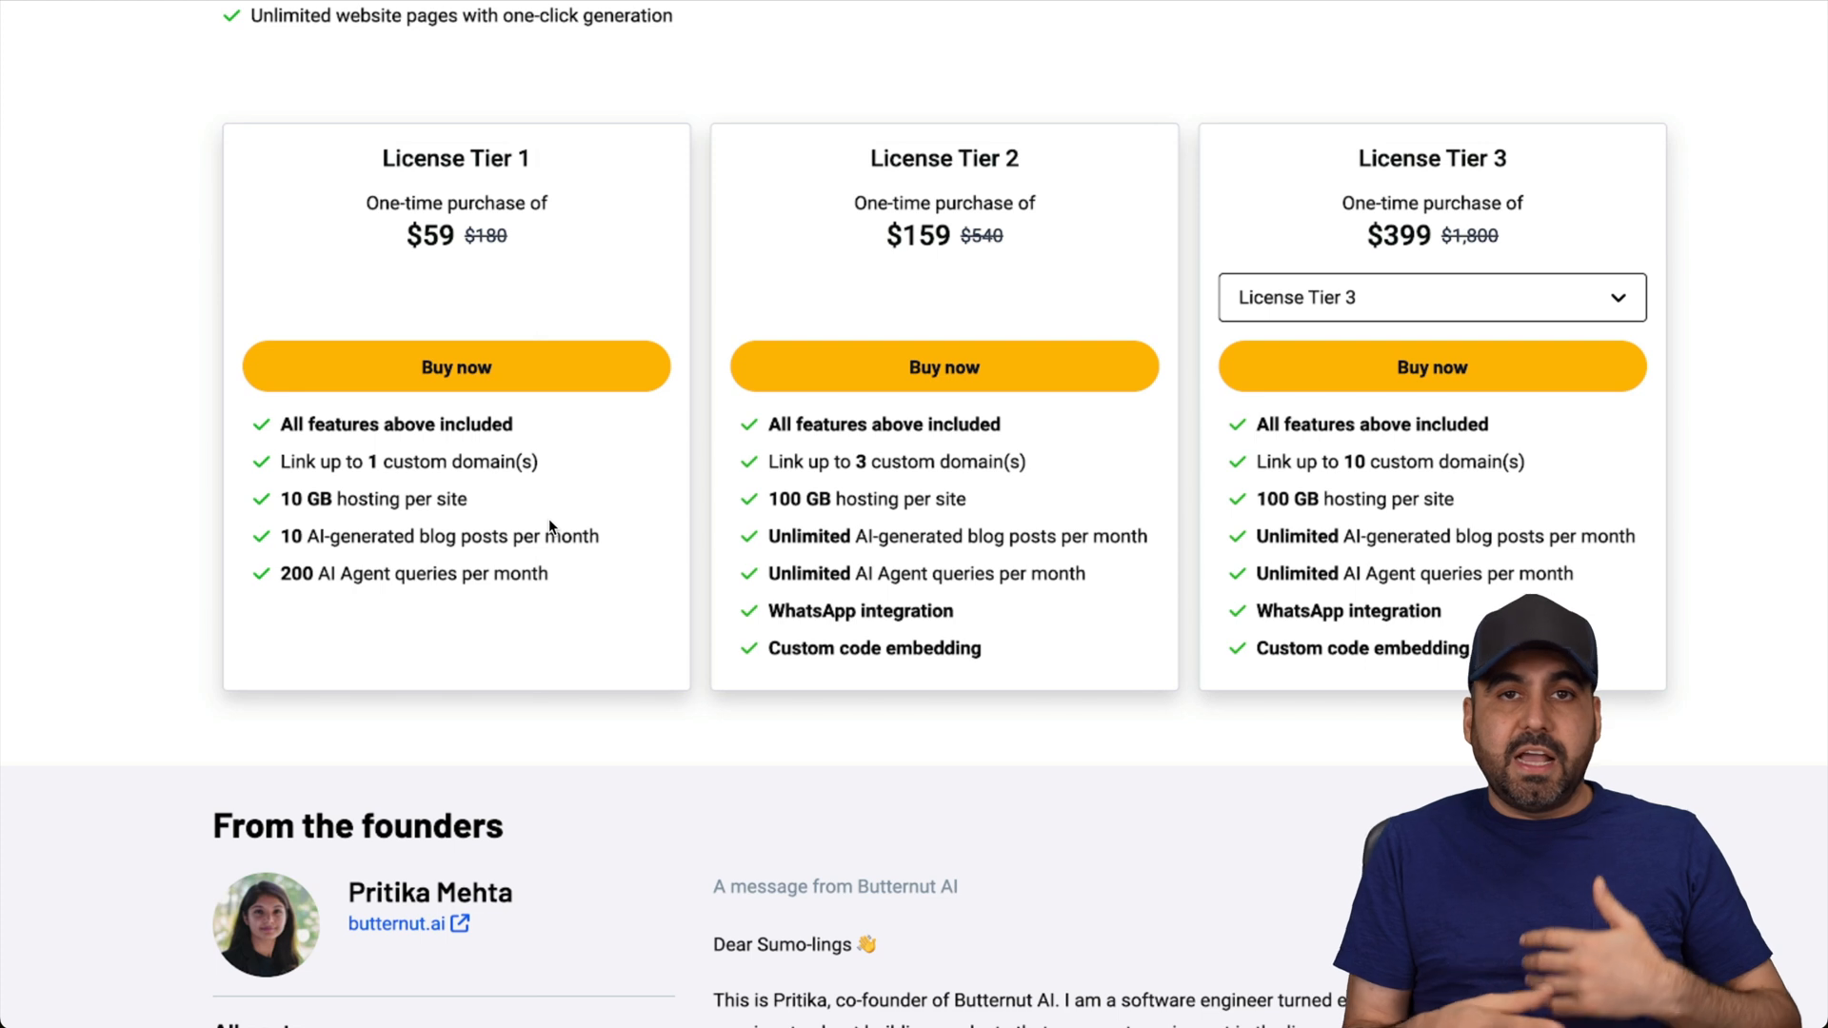
{"action": "mouse_move", "coordinate": [375, 611]}
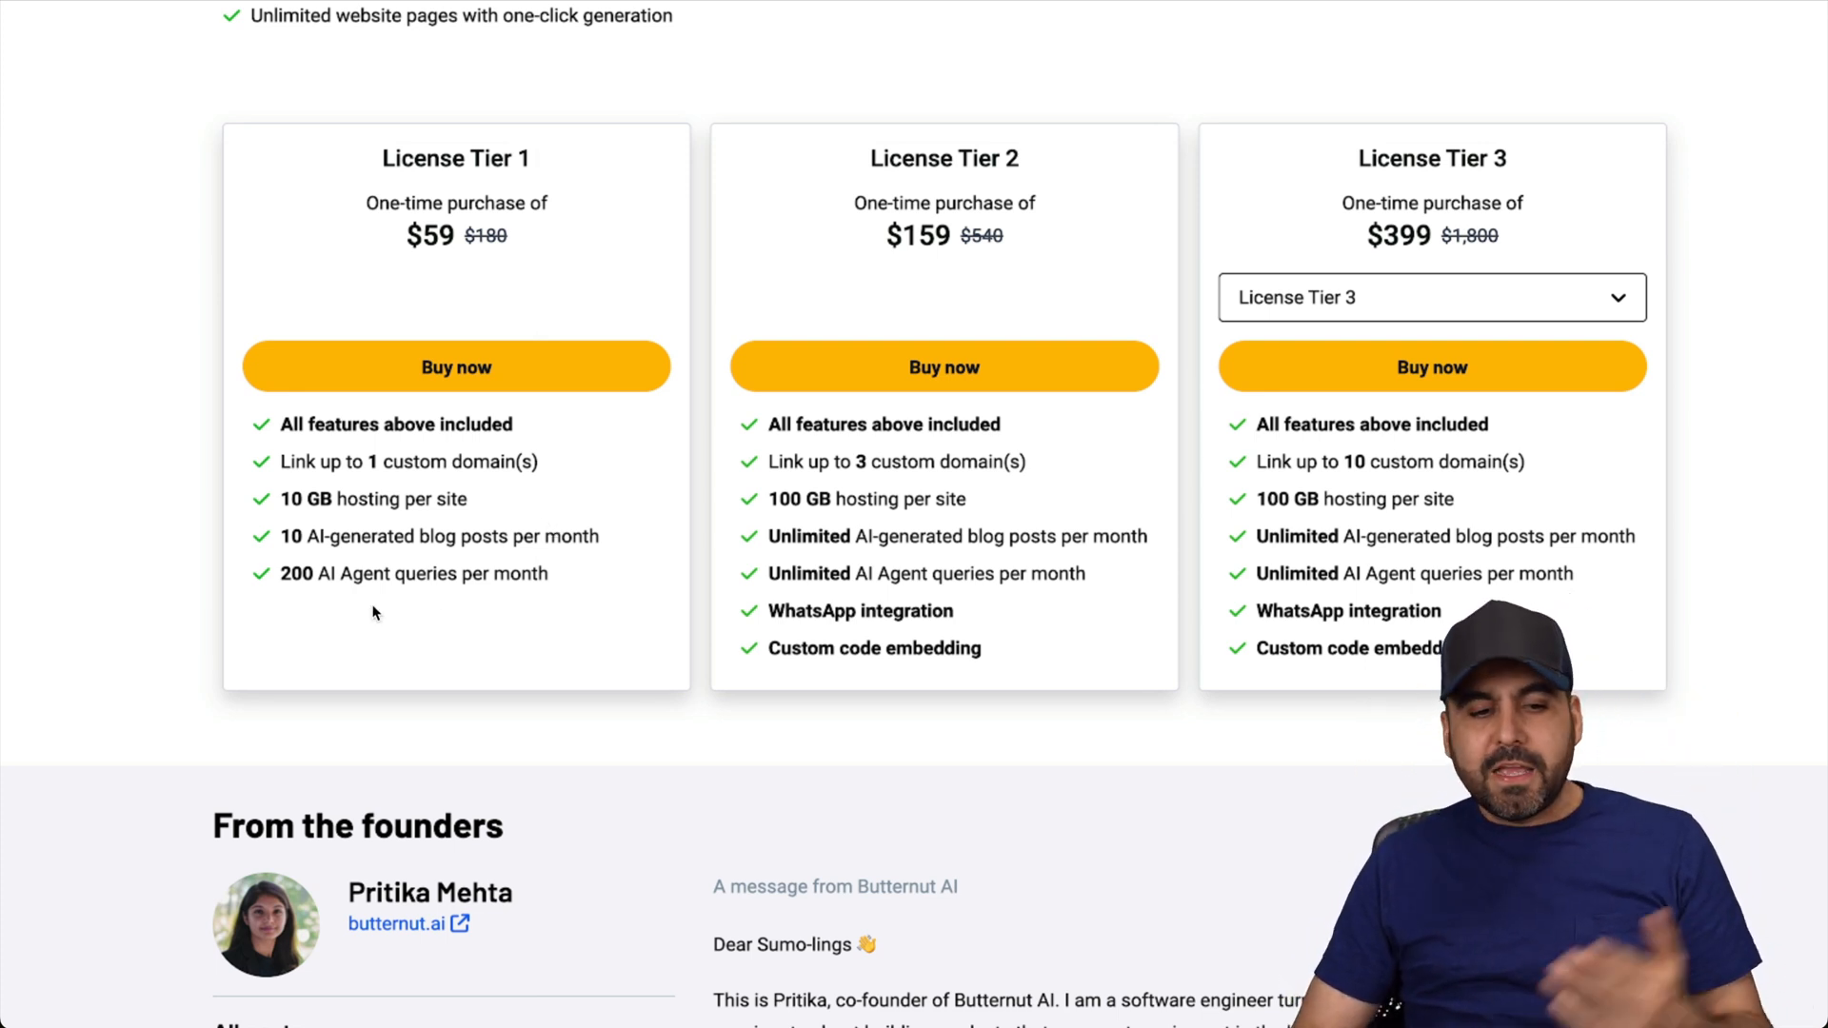
{"action": "mouse_move", "coordinate": [594, 552]}
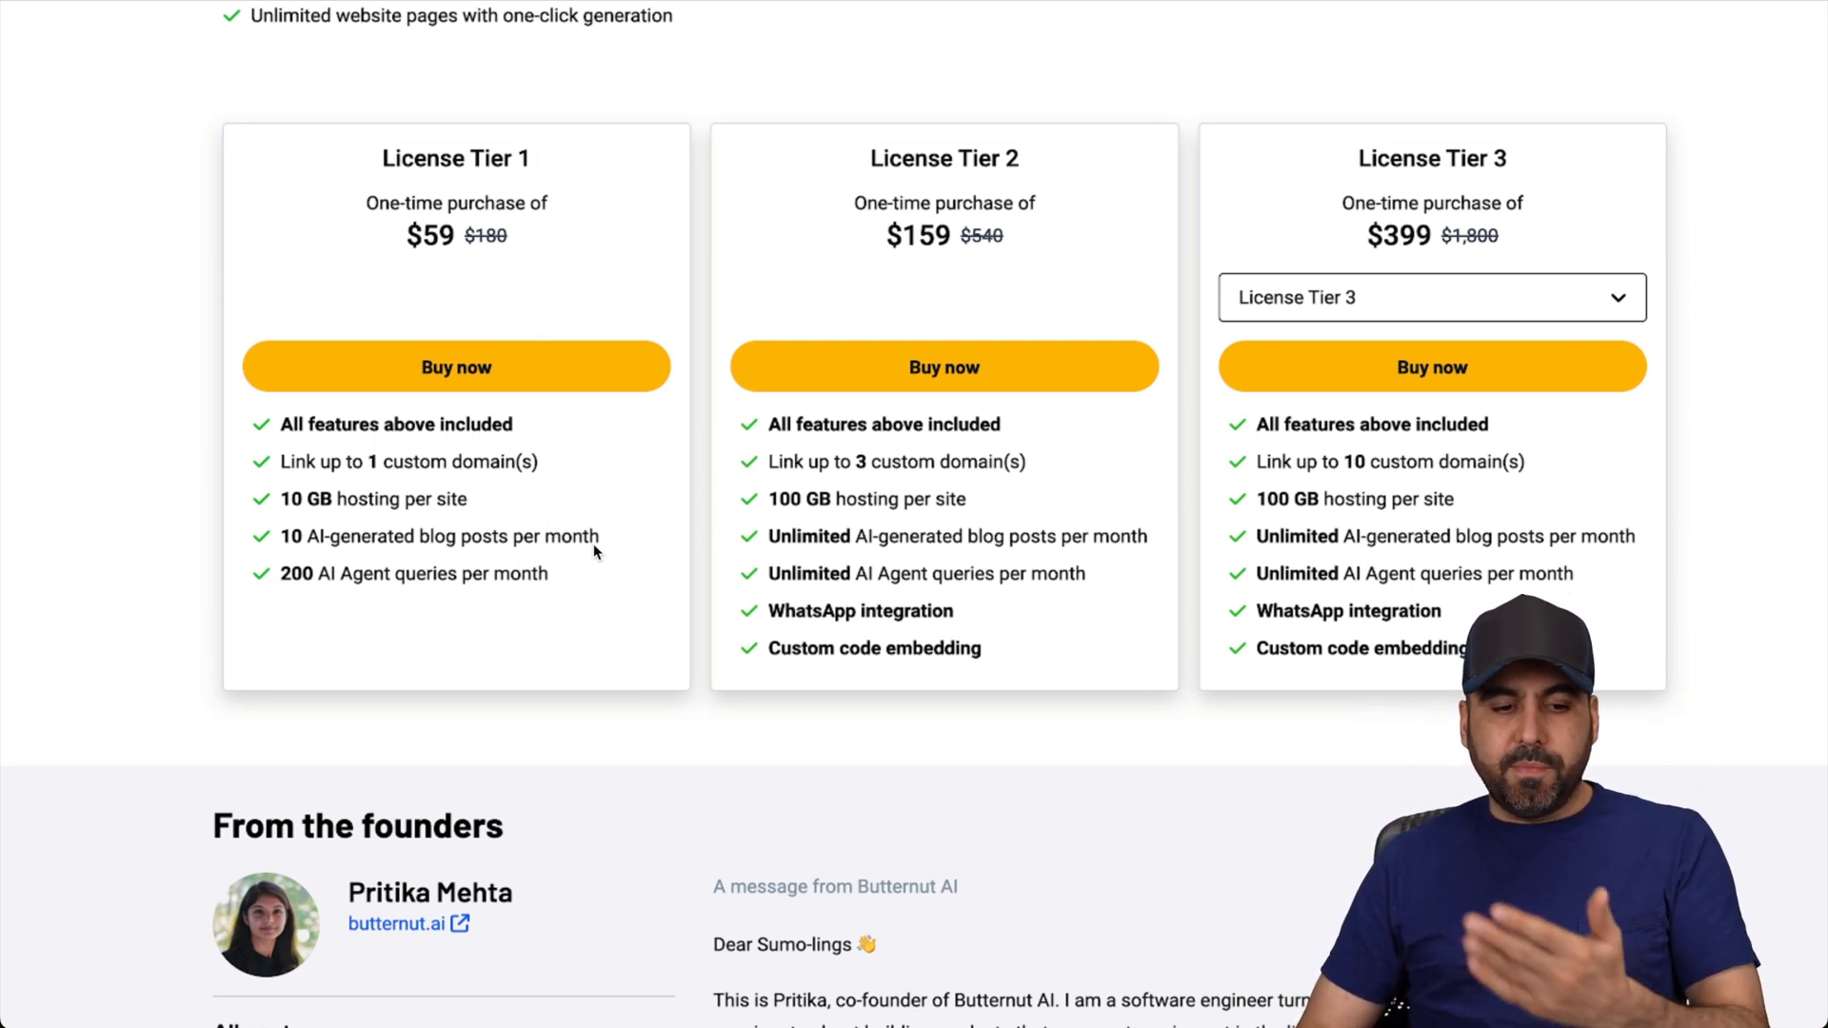
{"action": "mouse_move", "coordinate": [286, 598]}
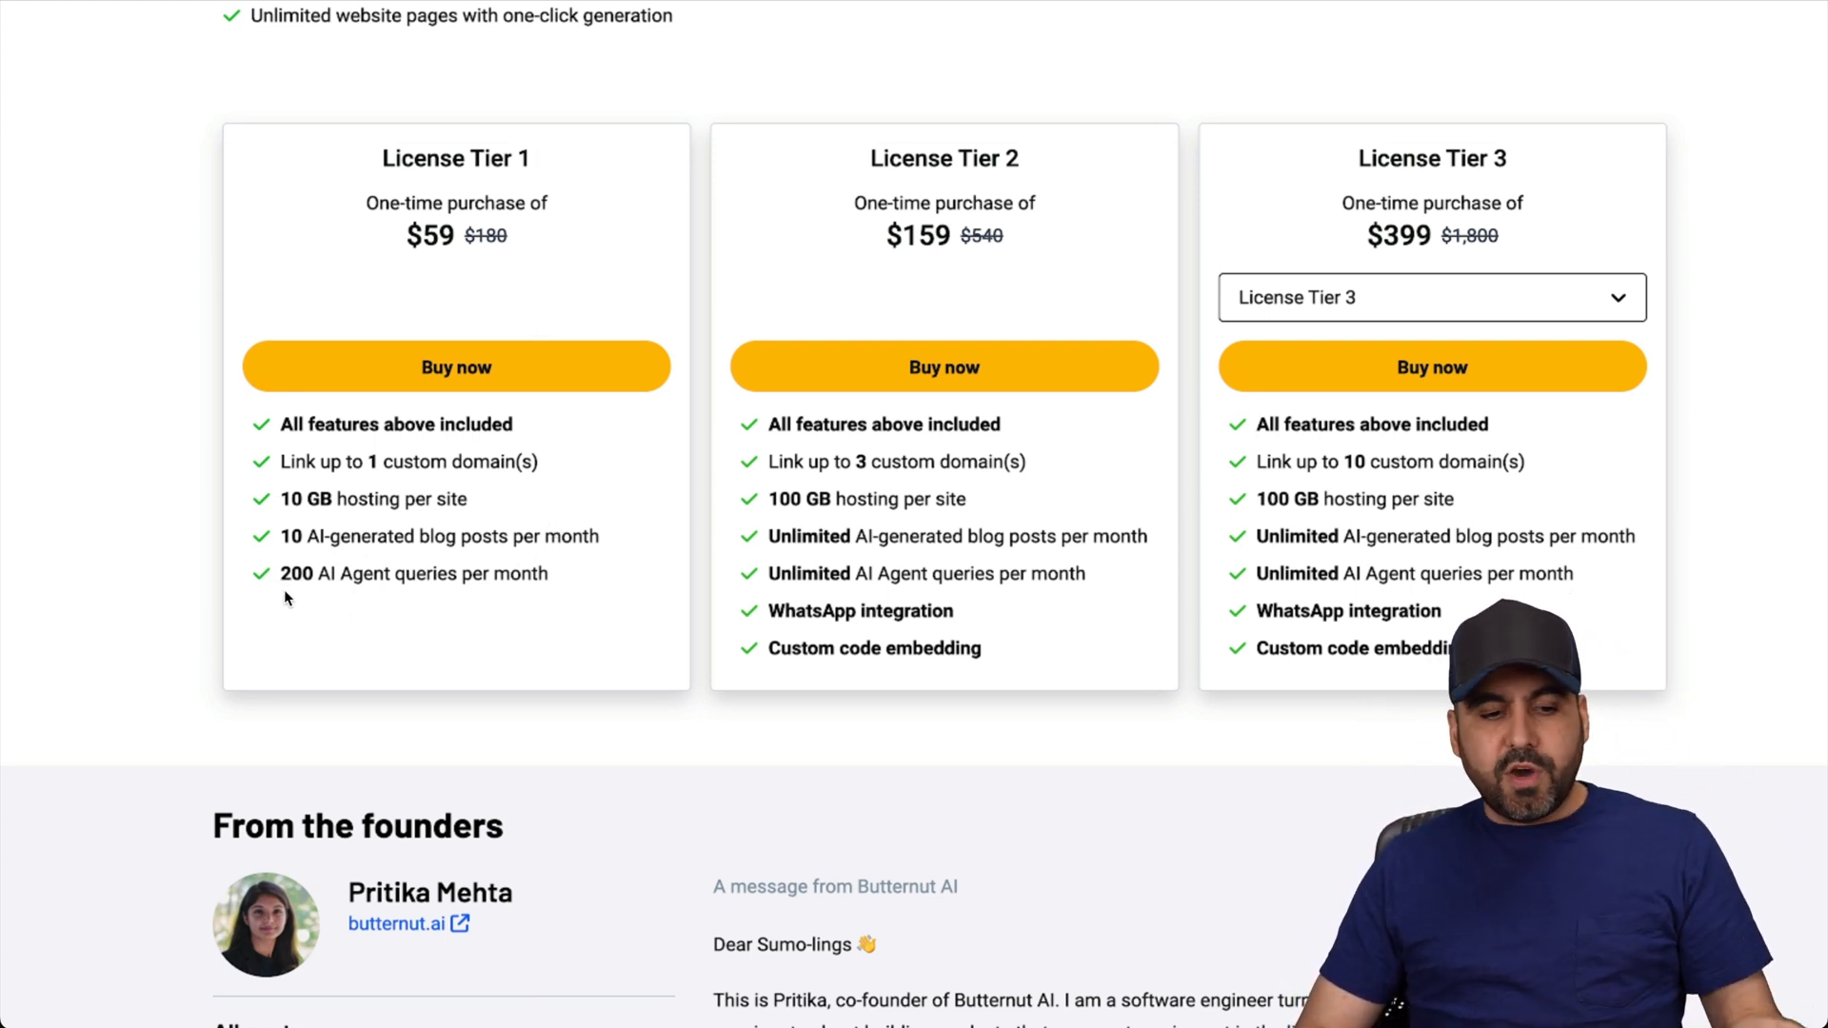
{"action": "mouse_move", "coordinate": [508, 607]}
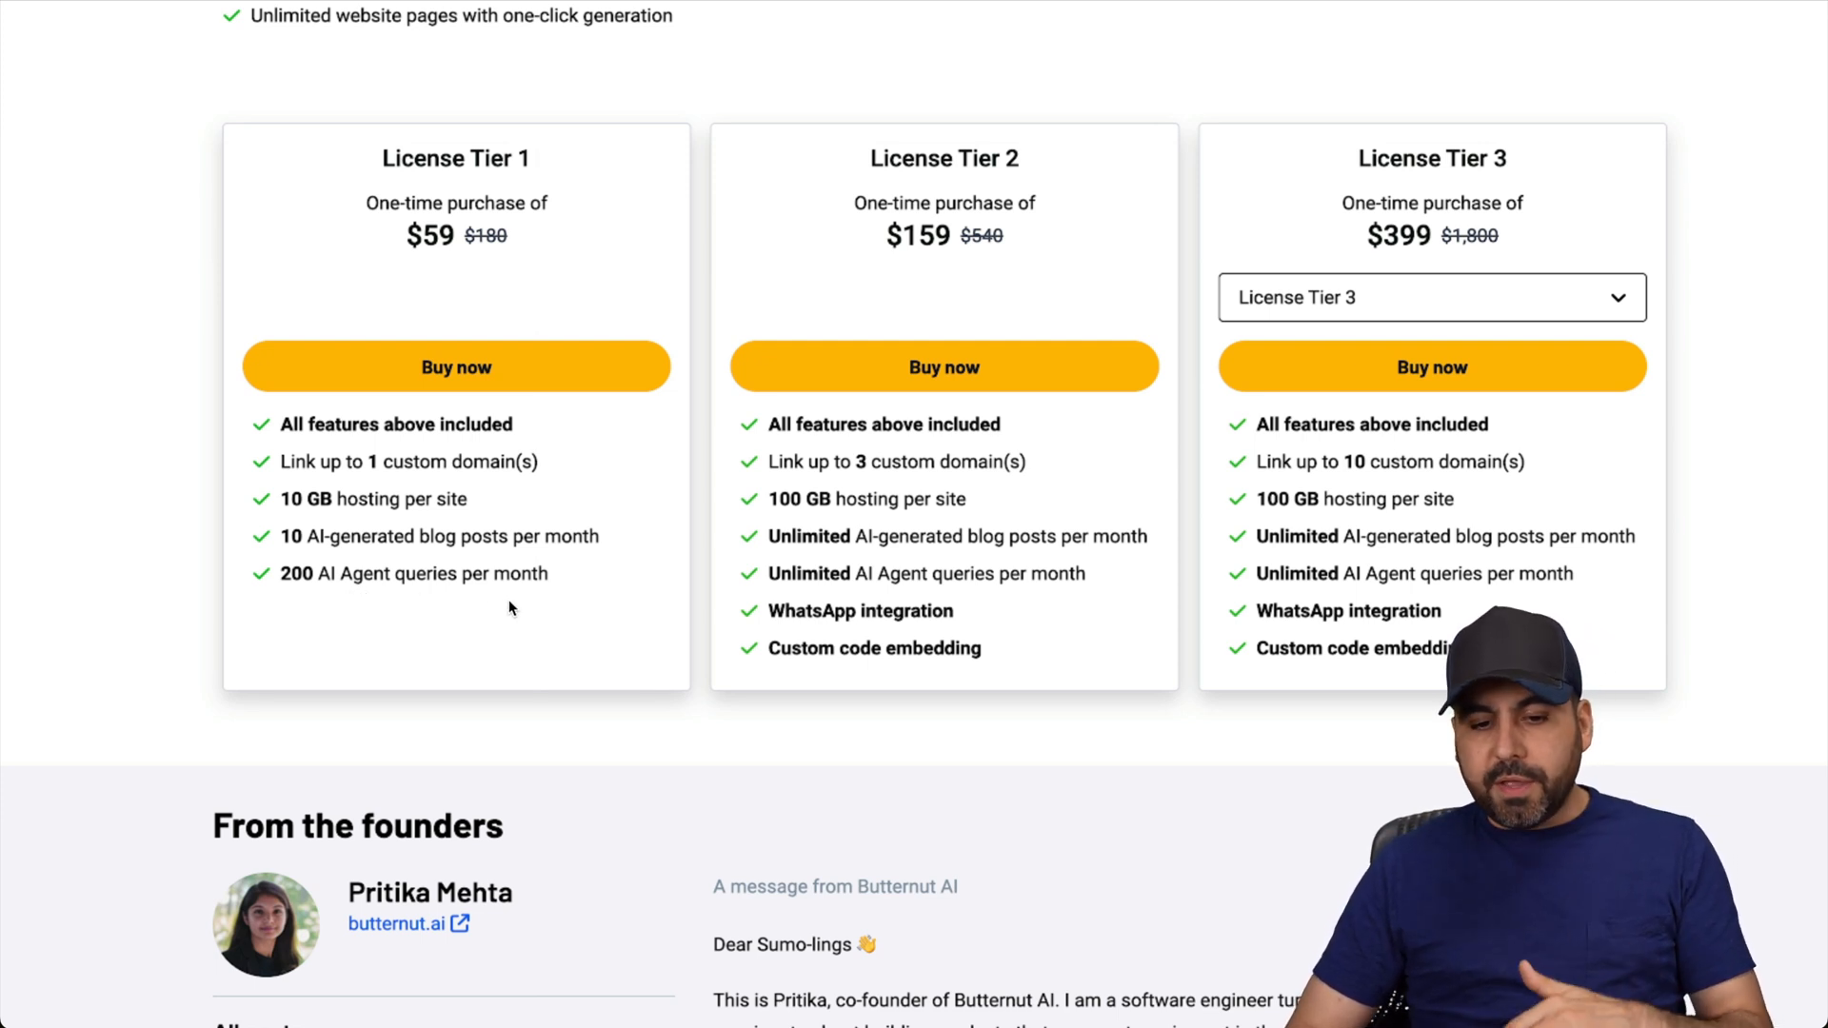
{"action": "mouse_move", "coordinate": [531, 602]}
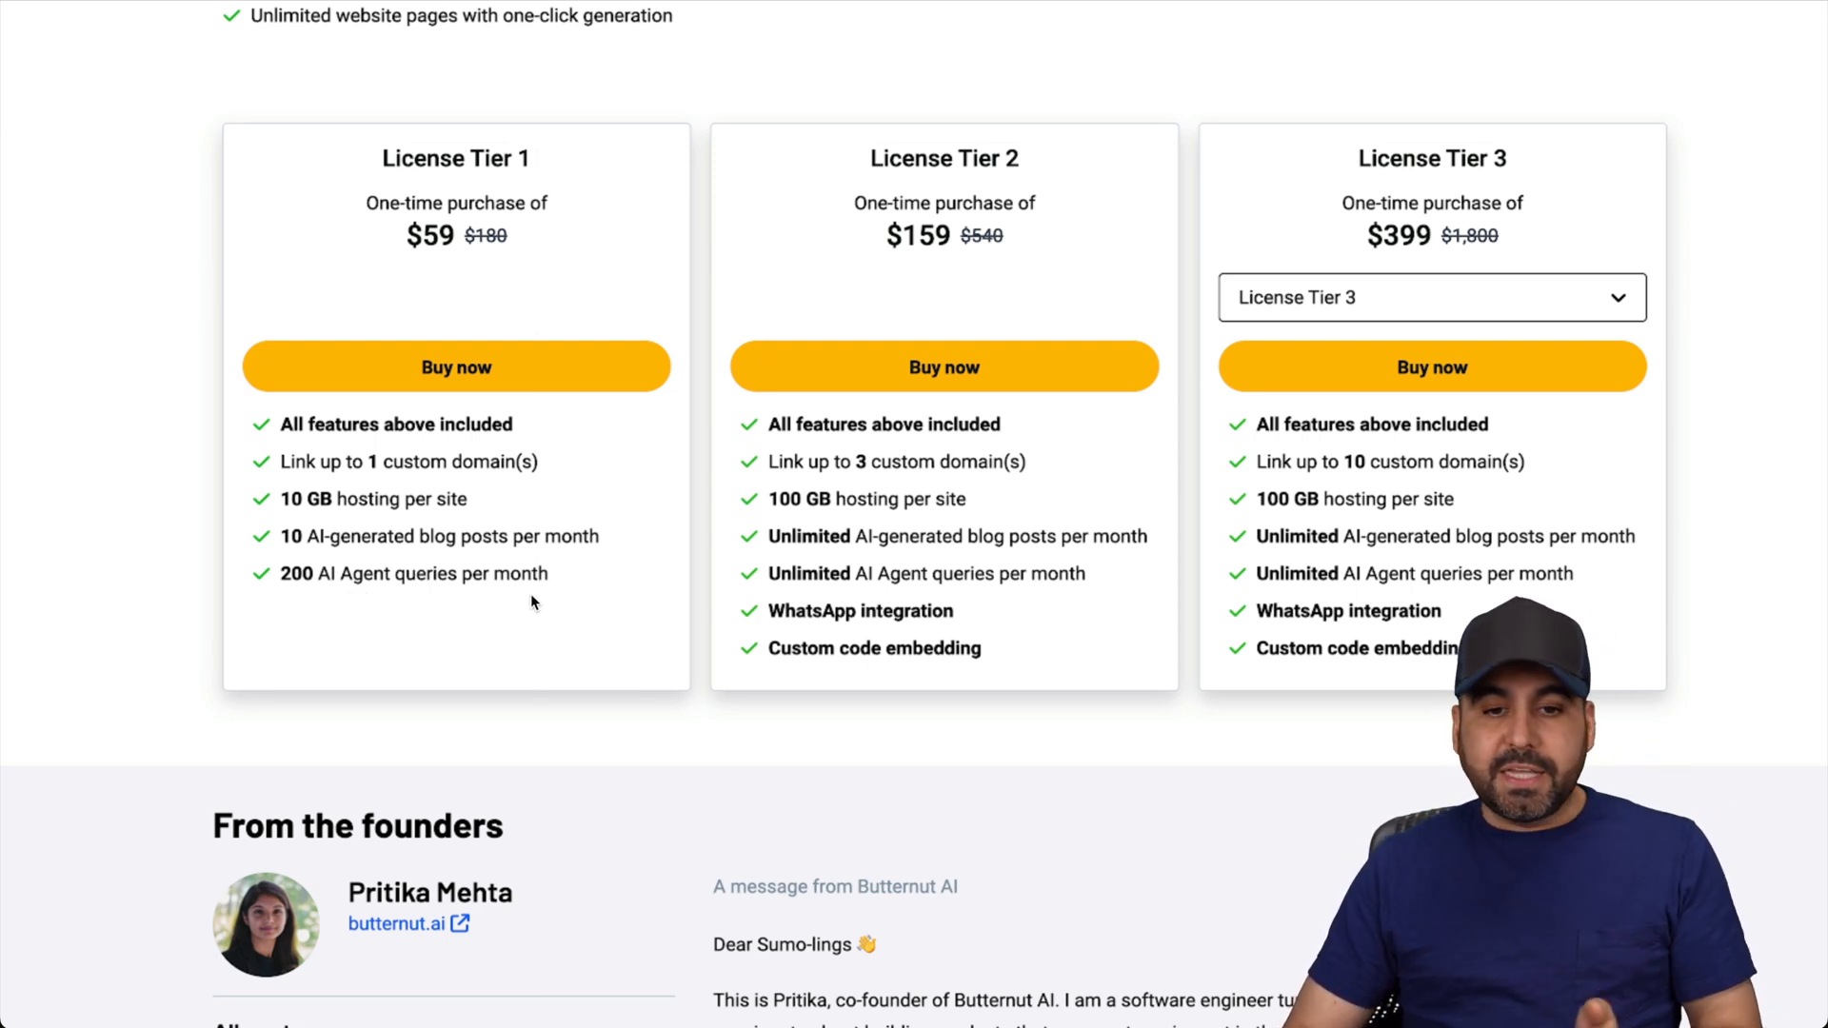
{"action": "mouse_move", "coordinate": [1000, 305]}
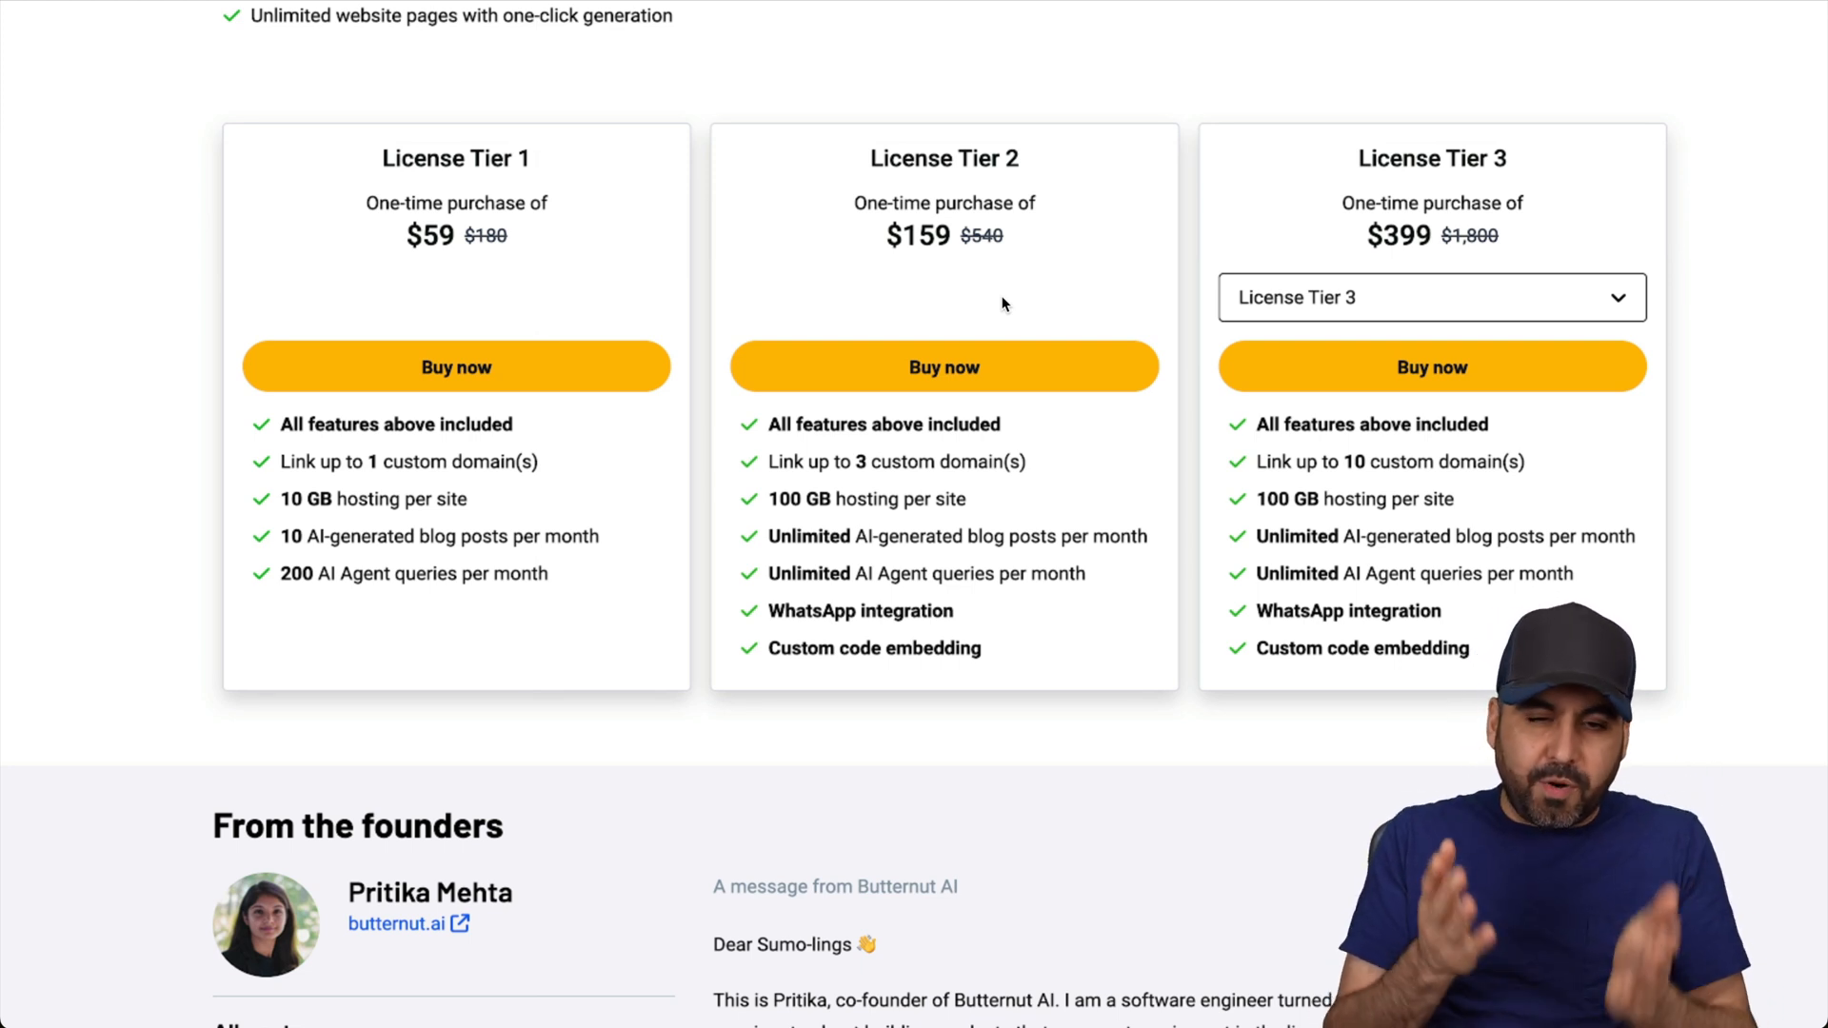
{"action": "mouse_move", "coordinate": [892, 558]}
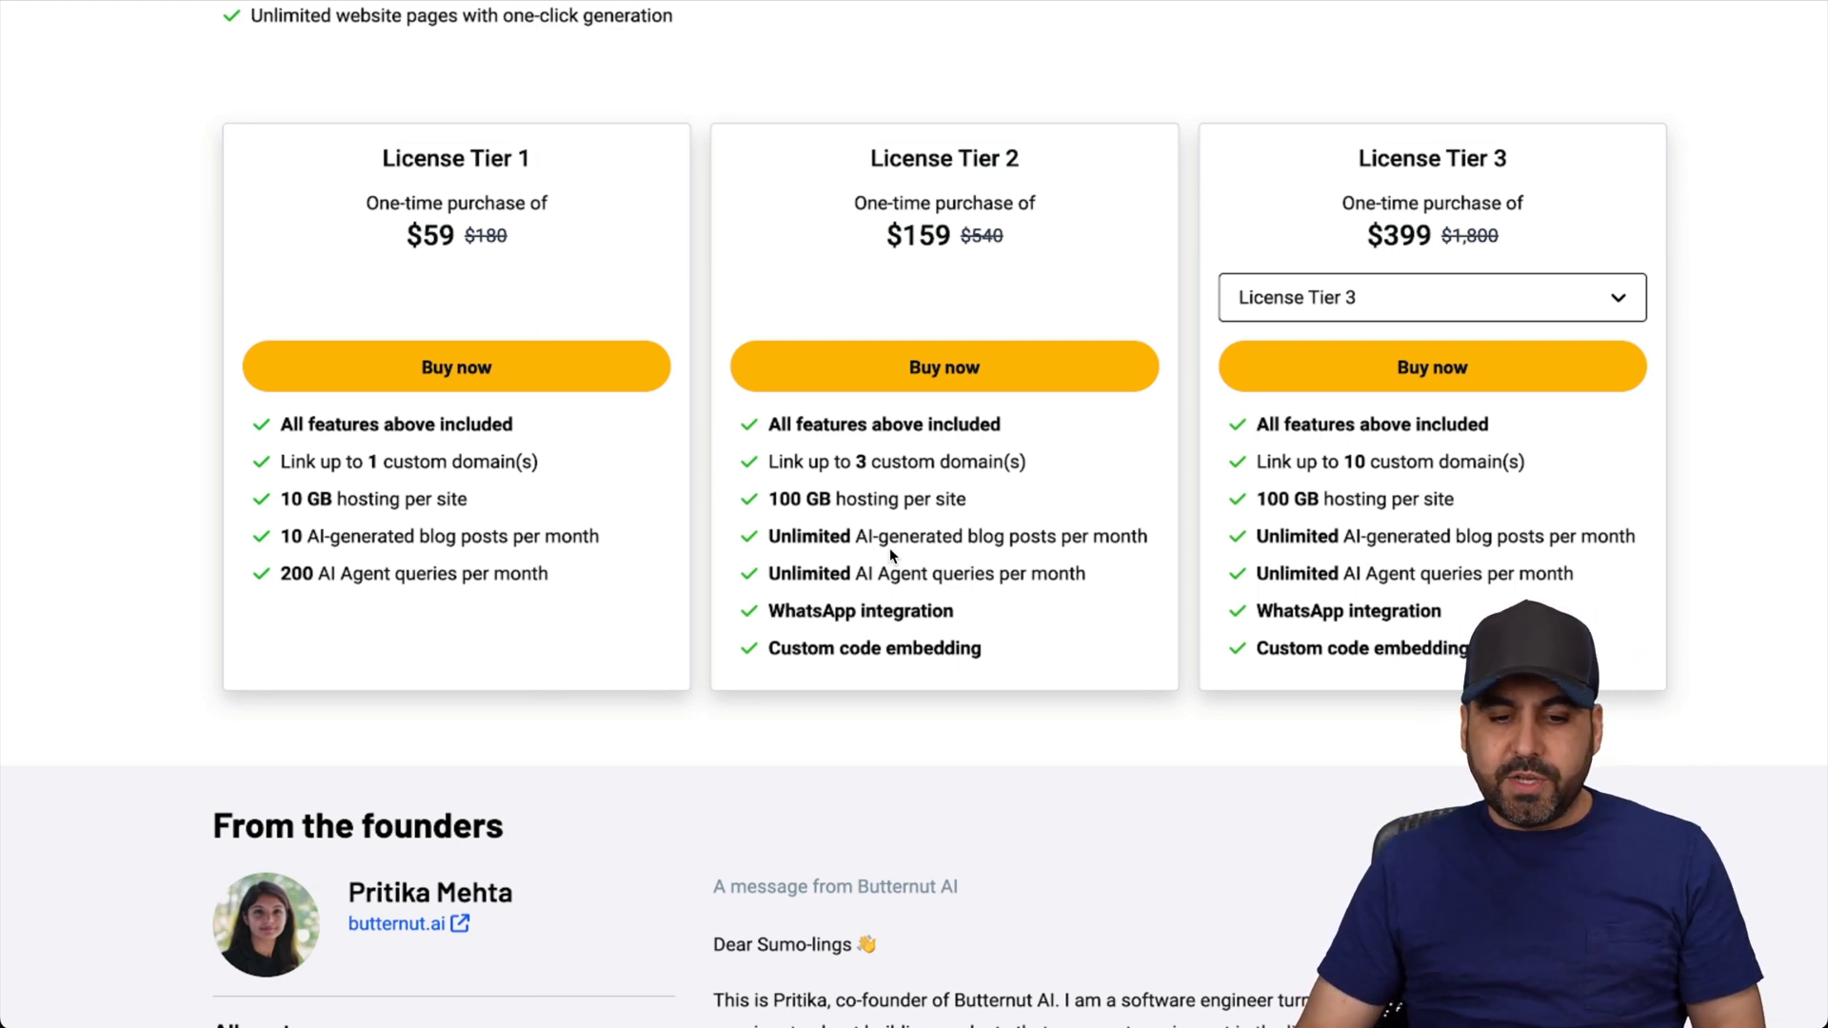
{"action": "mouse_move", "coordinate": [918, 643]}
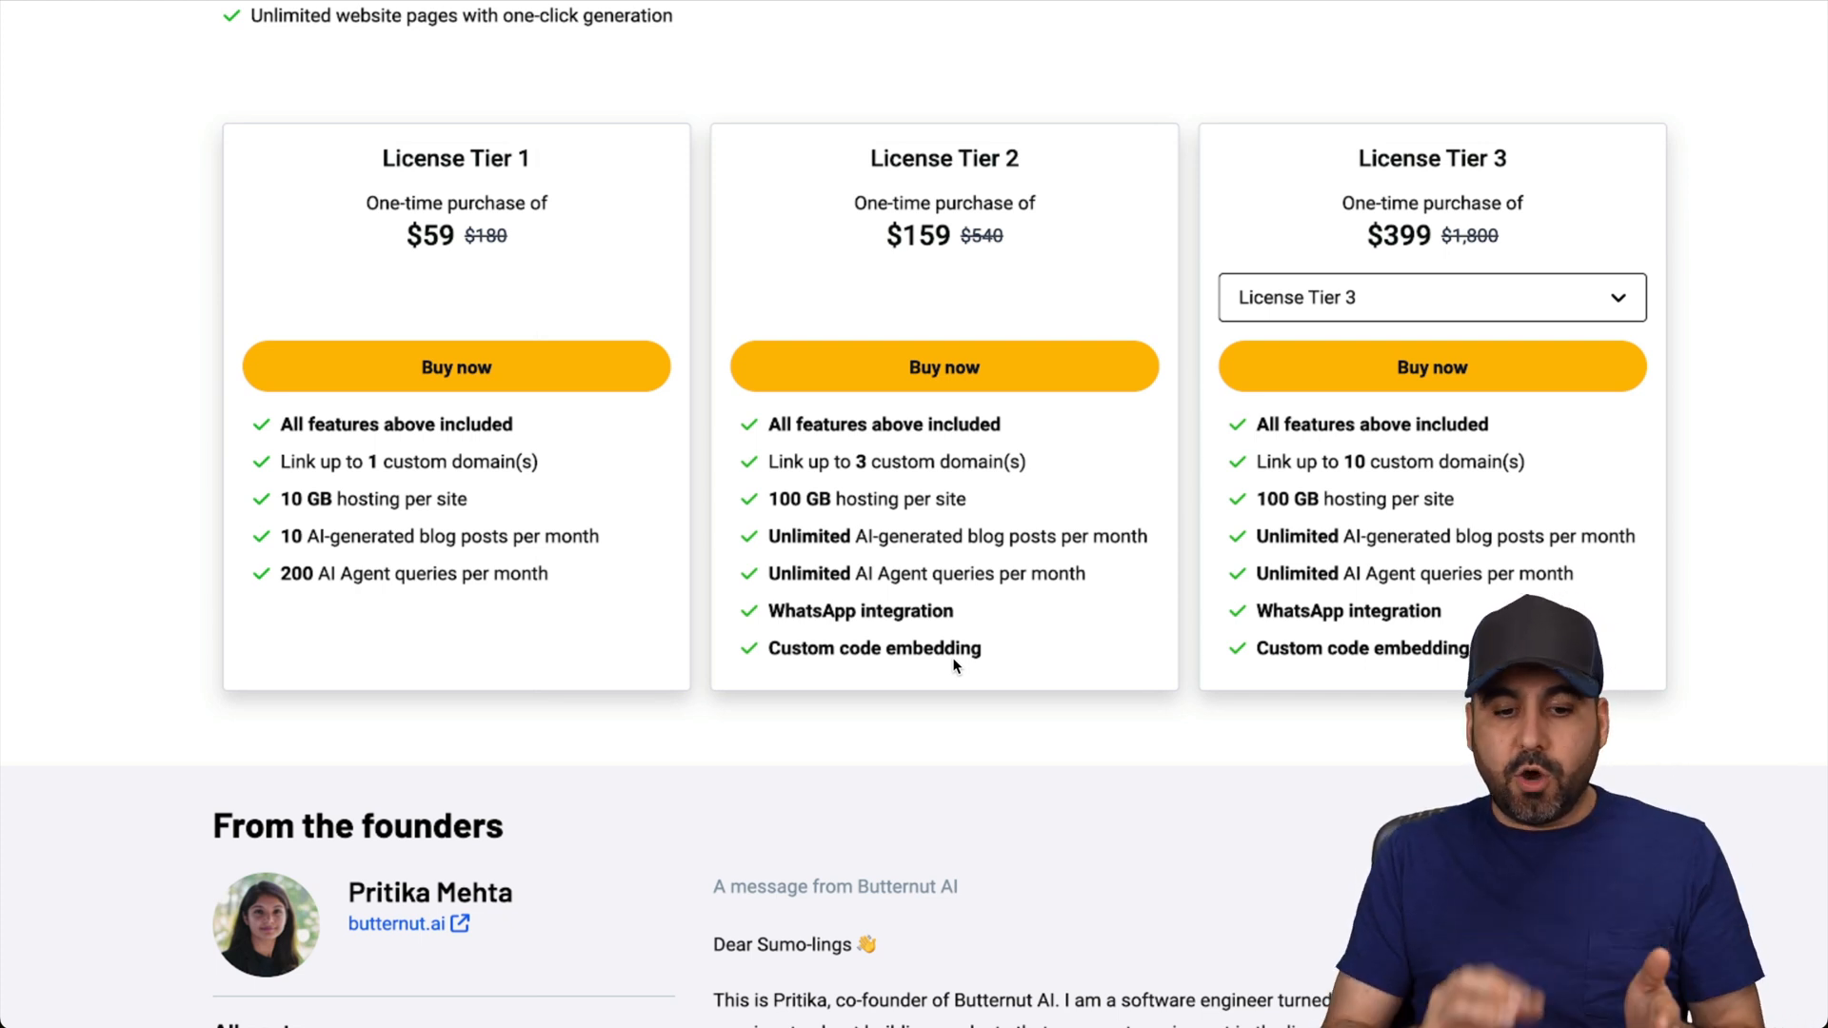
{"action": "mouse_move", "coordinate": [996, 246]}
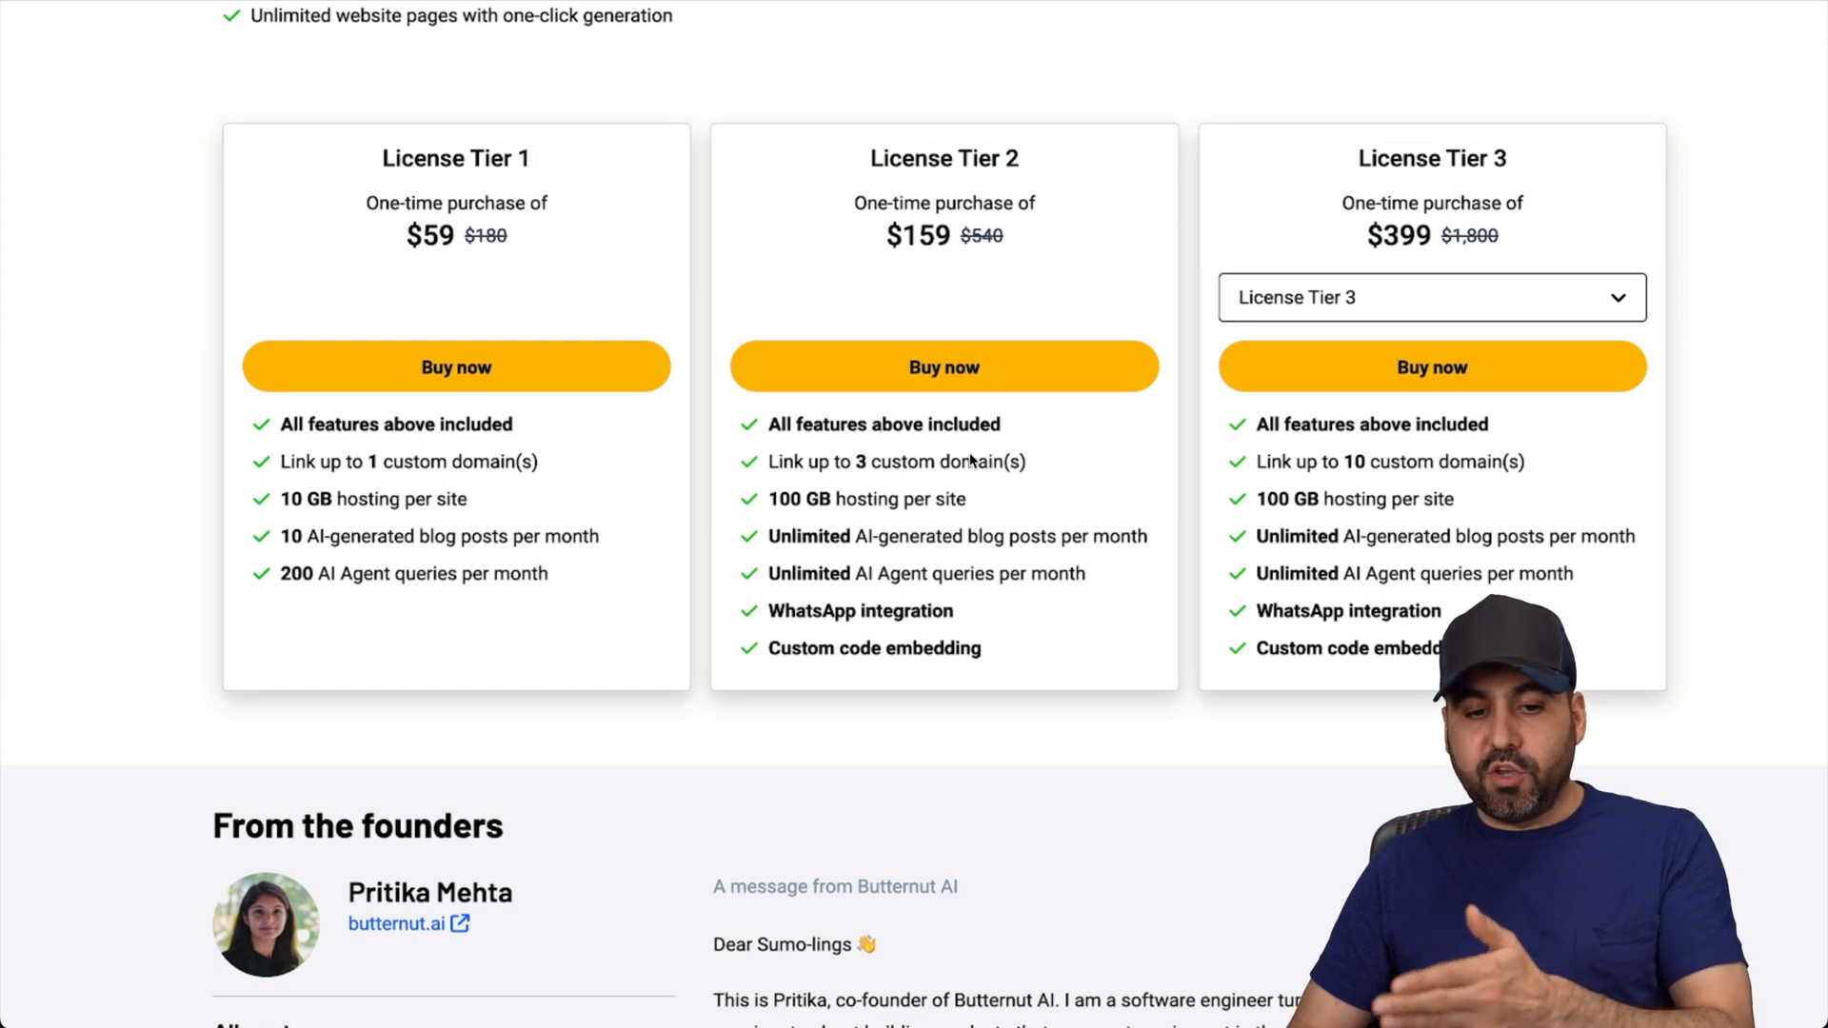
{"action": "mouse_move", "coordinate": [899, 522]}
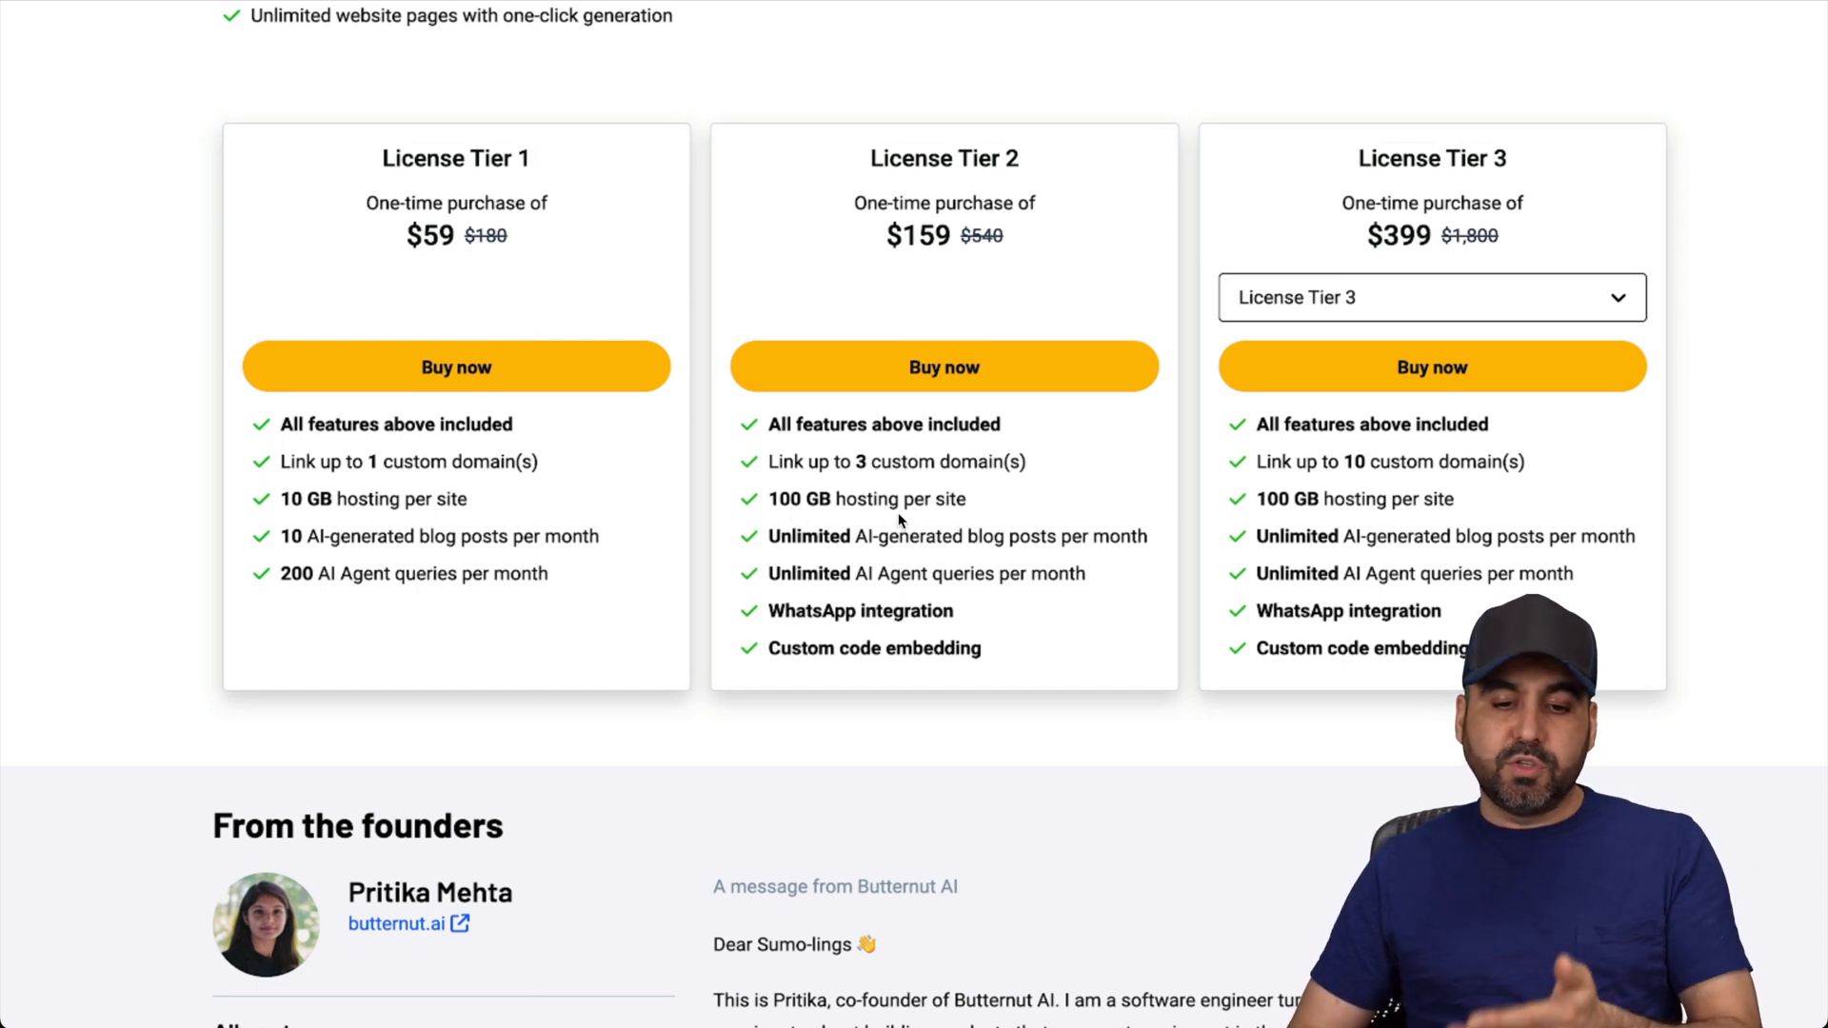
{"action": "mouse_move", "coordinate": [817, 564]}
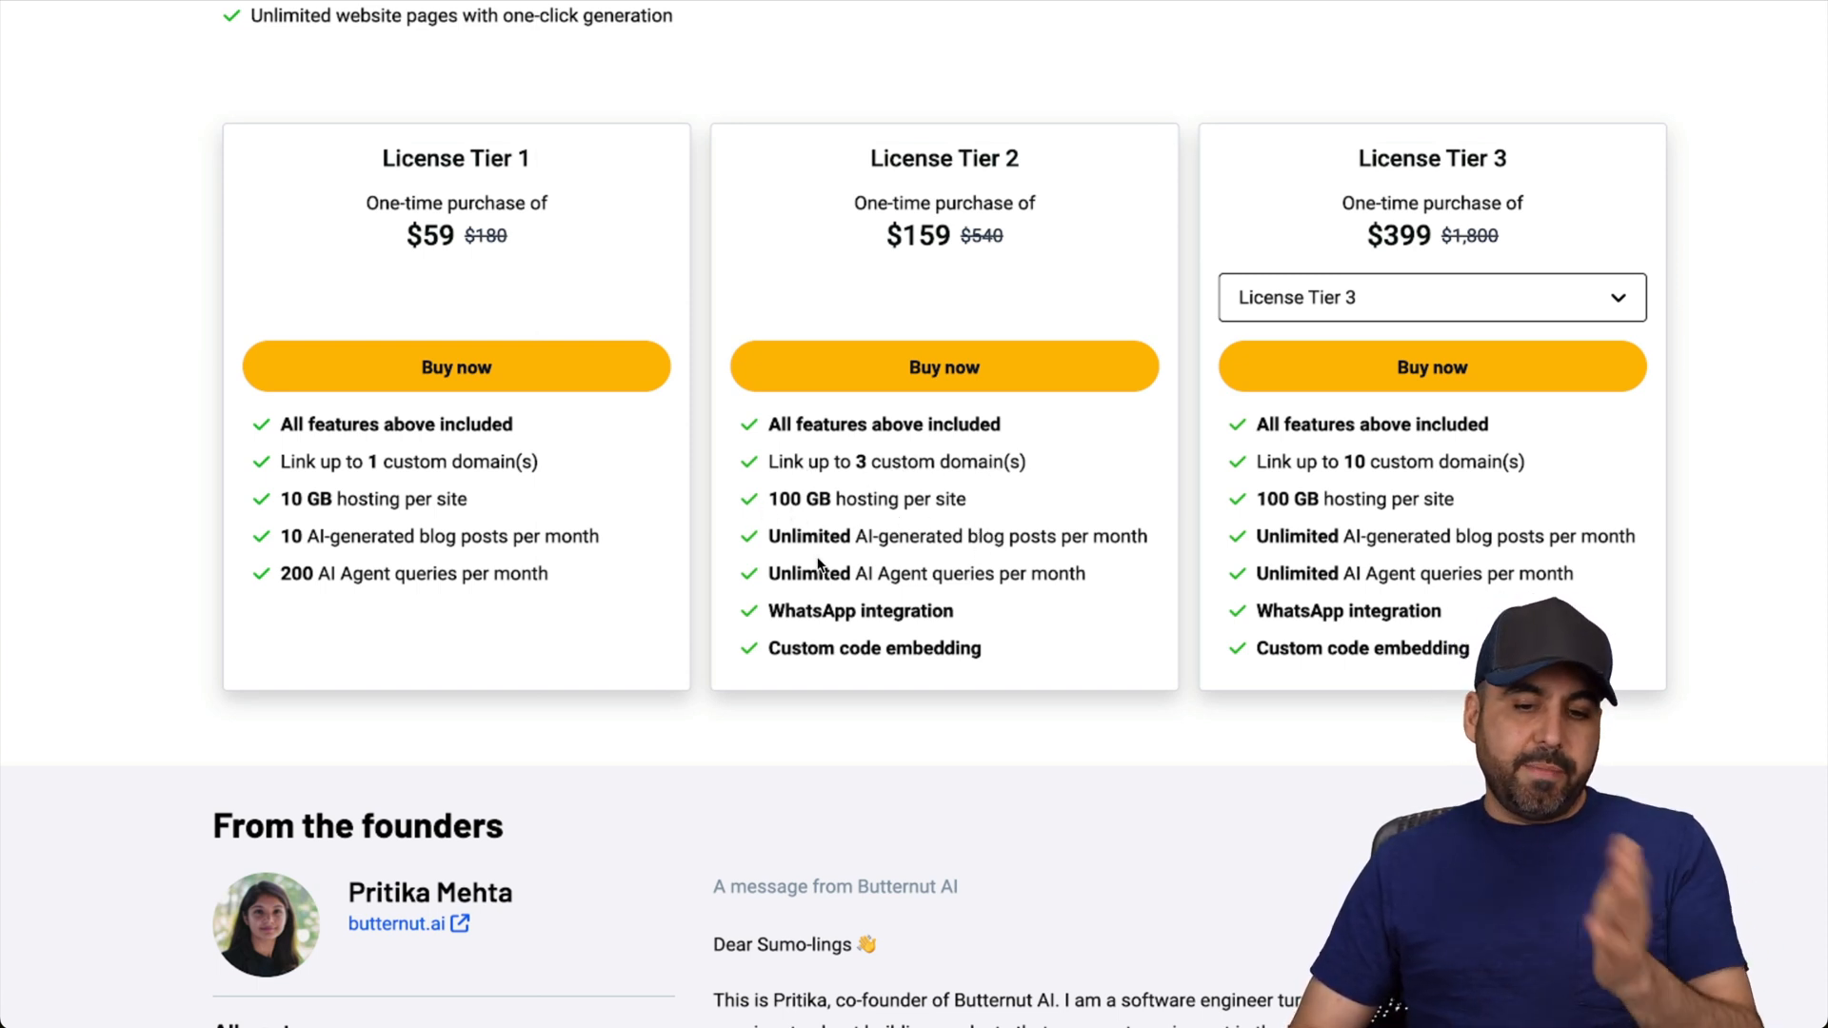
{"action": "mouse_move", "coordinate": [977, 662]}
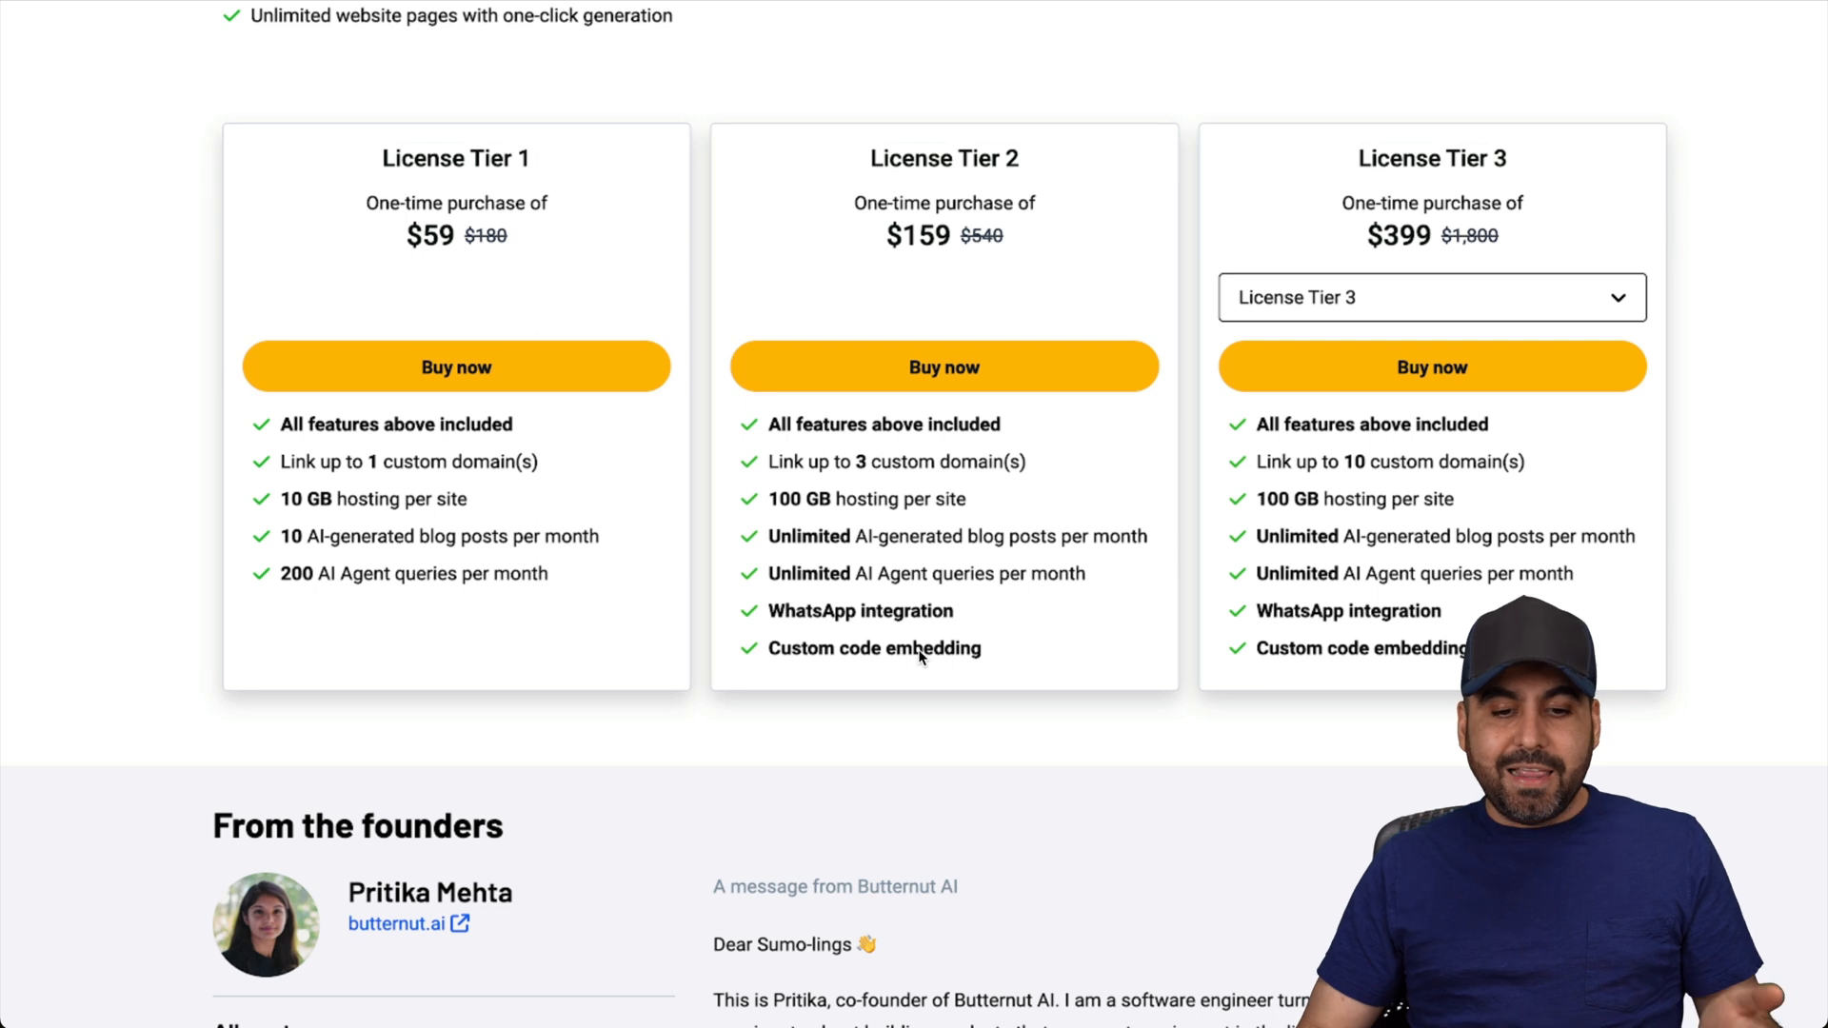
{"action": "mouse_move", "coordinate": [429, 626]}
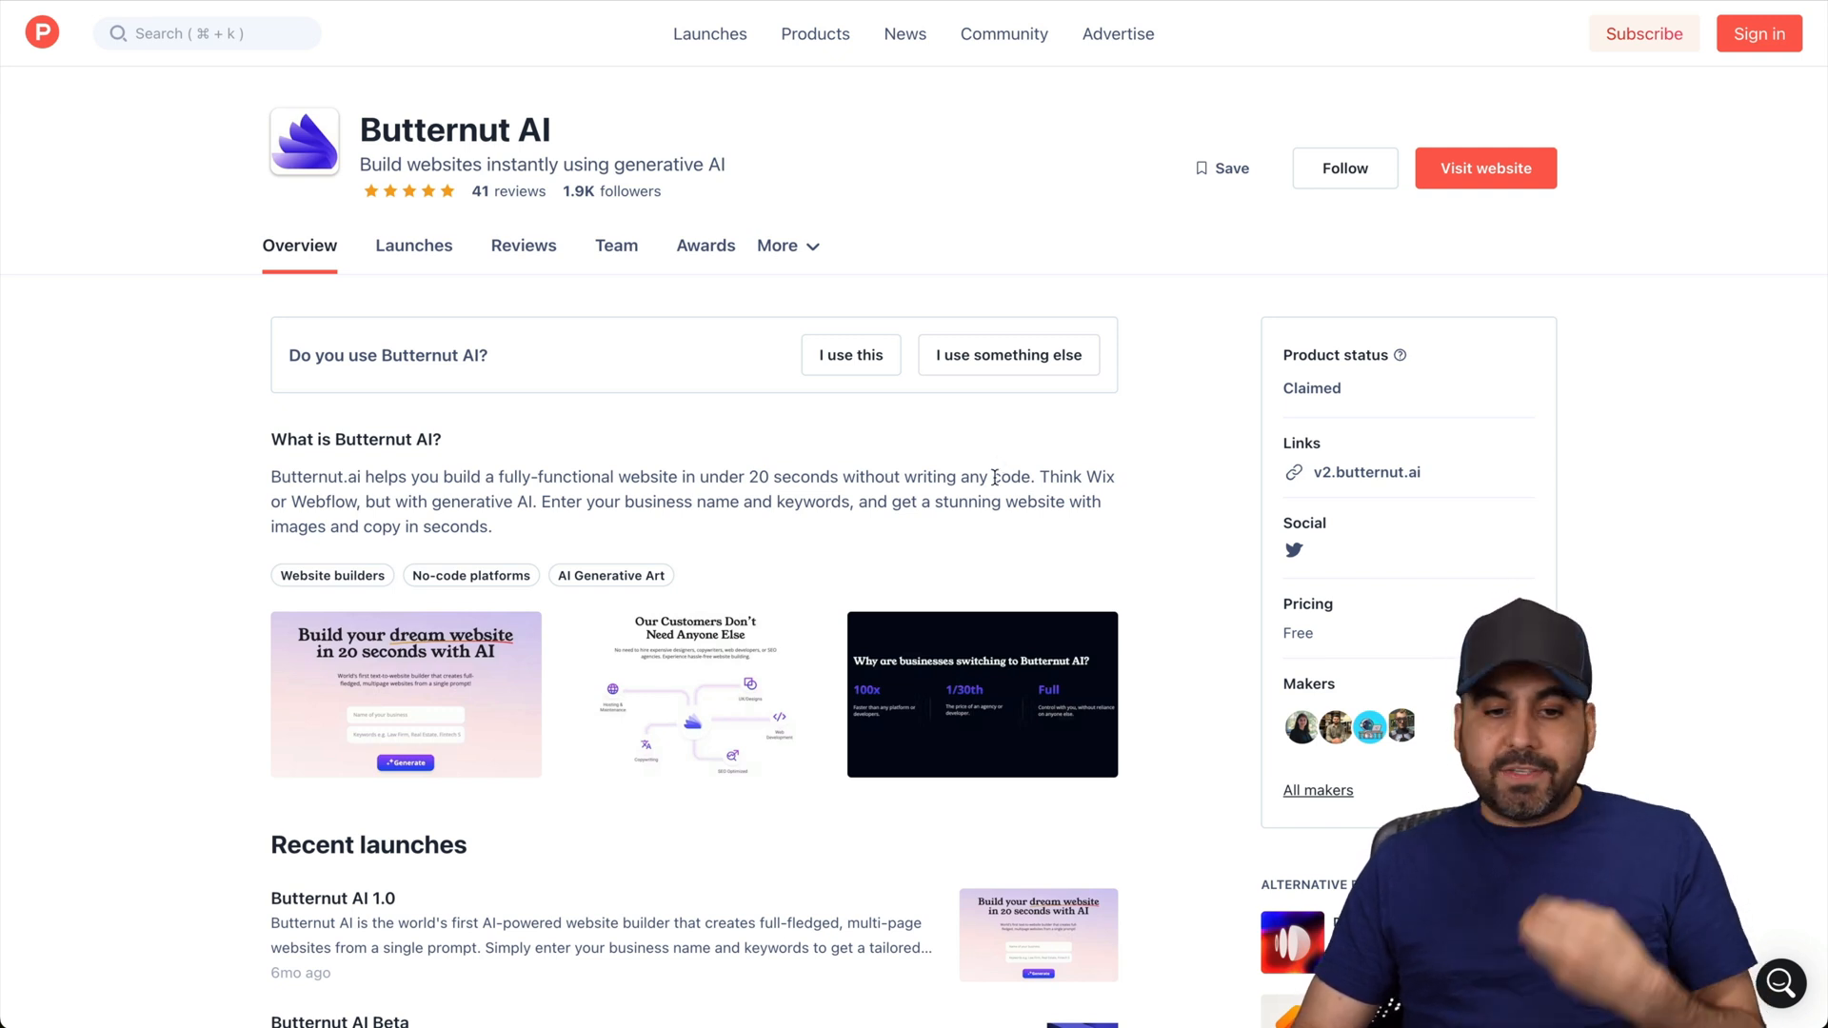
{"action": "mouse_move", "coordinate": [989, 539]}
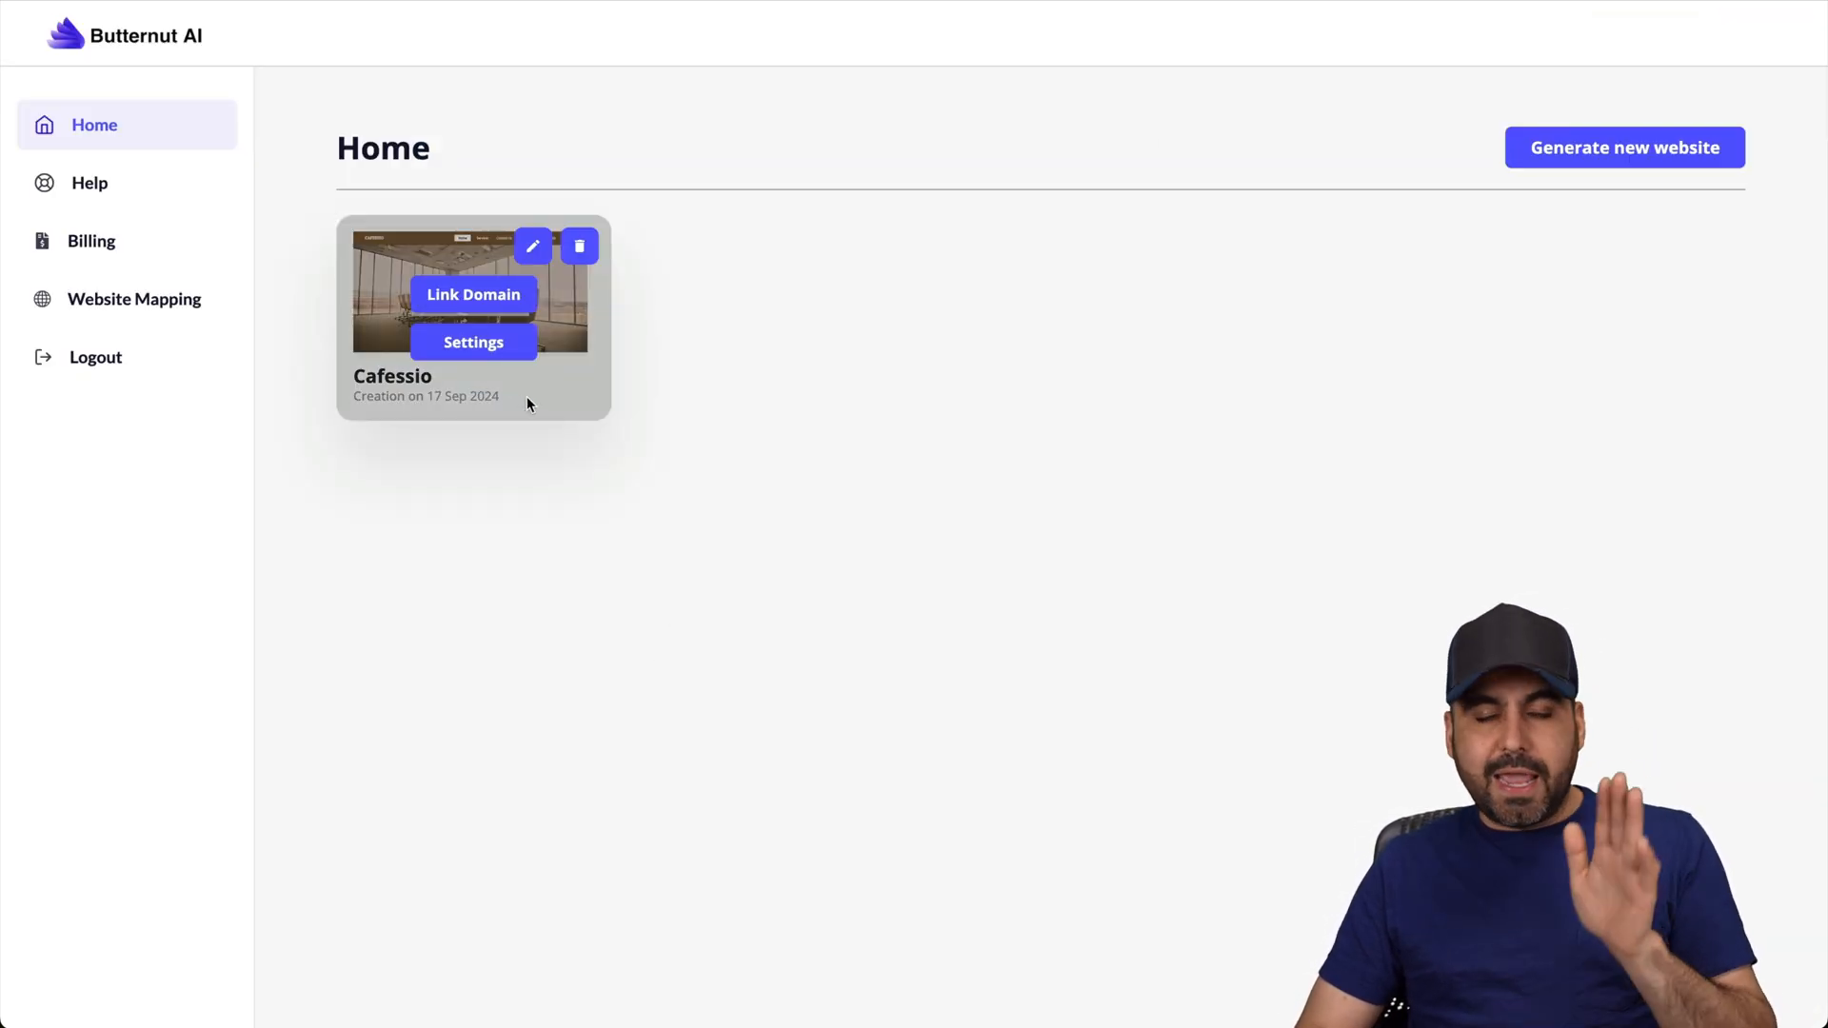
{"action": "mouse_move", "coordinate": [1259, 412]}
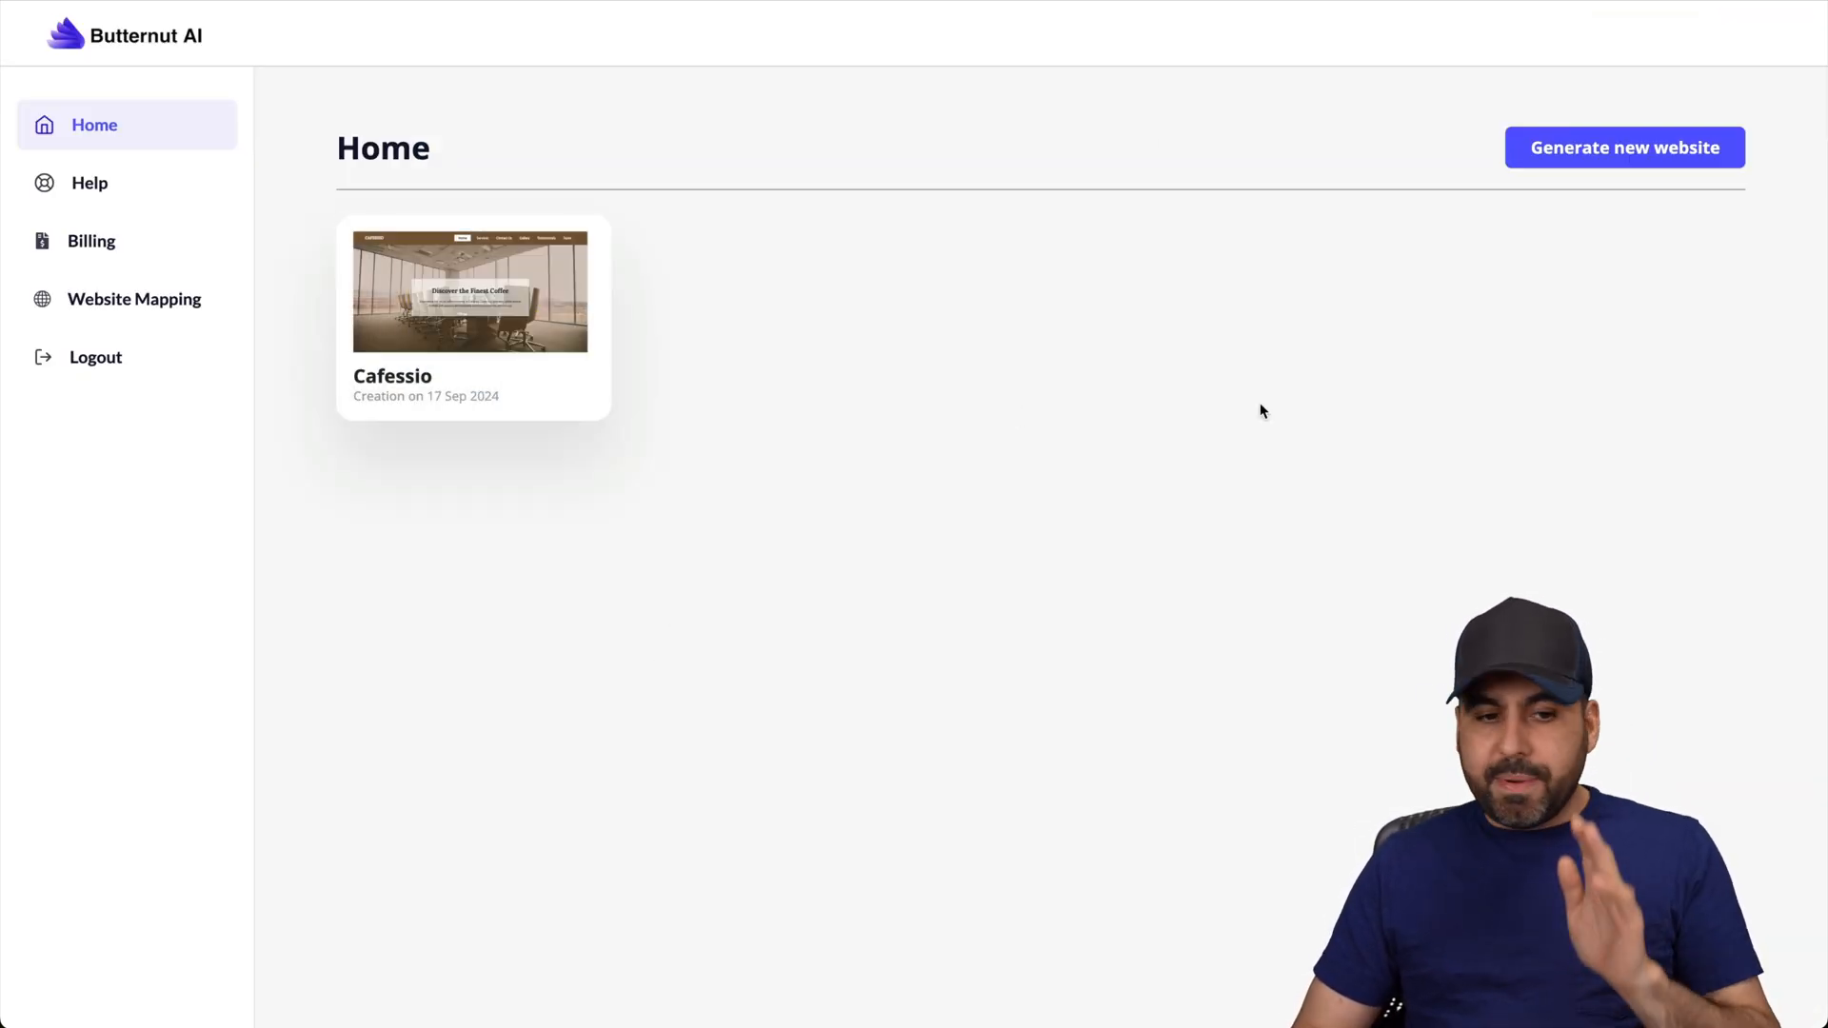
Start a new website with business name TRIDYSIGN and move to the description box.
{"action": "left_click", "coordinate": [1623, 147]}
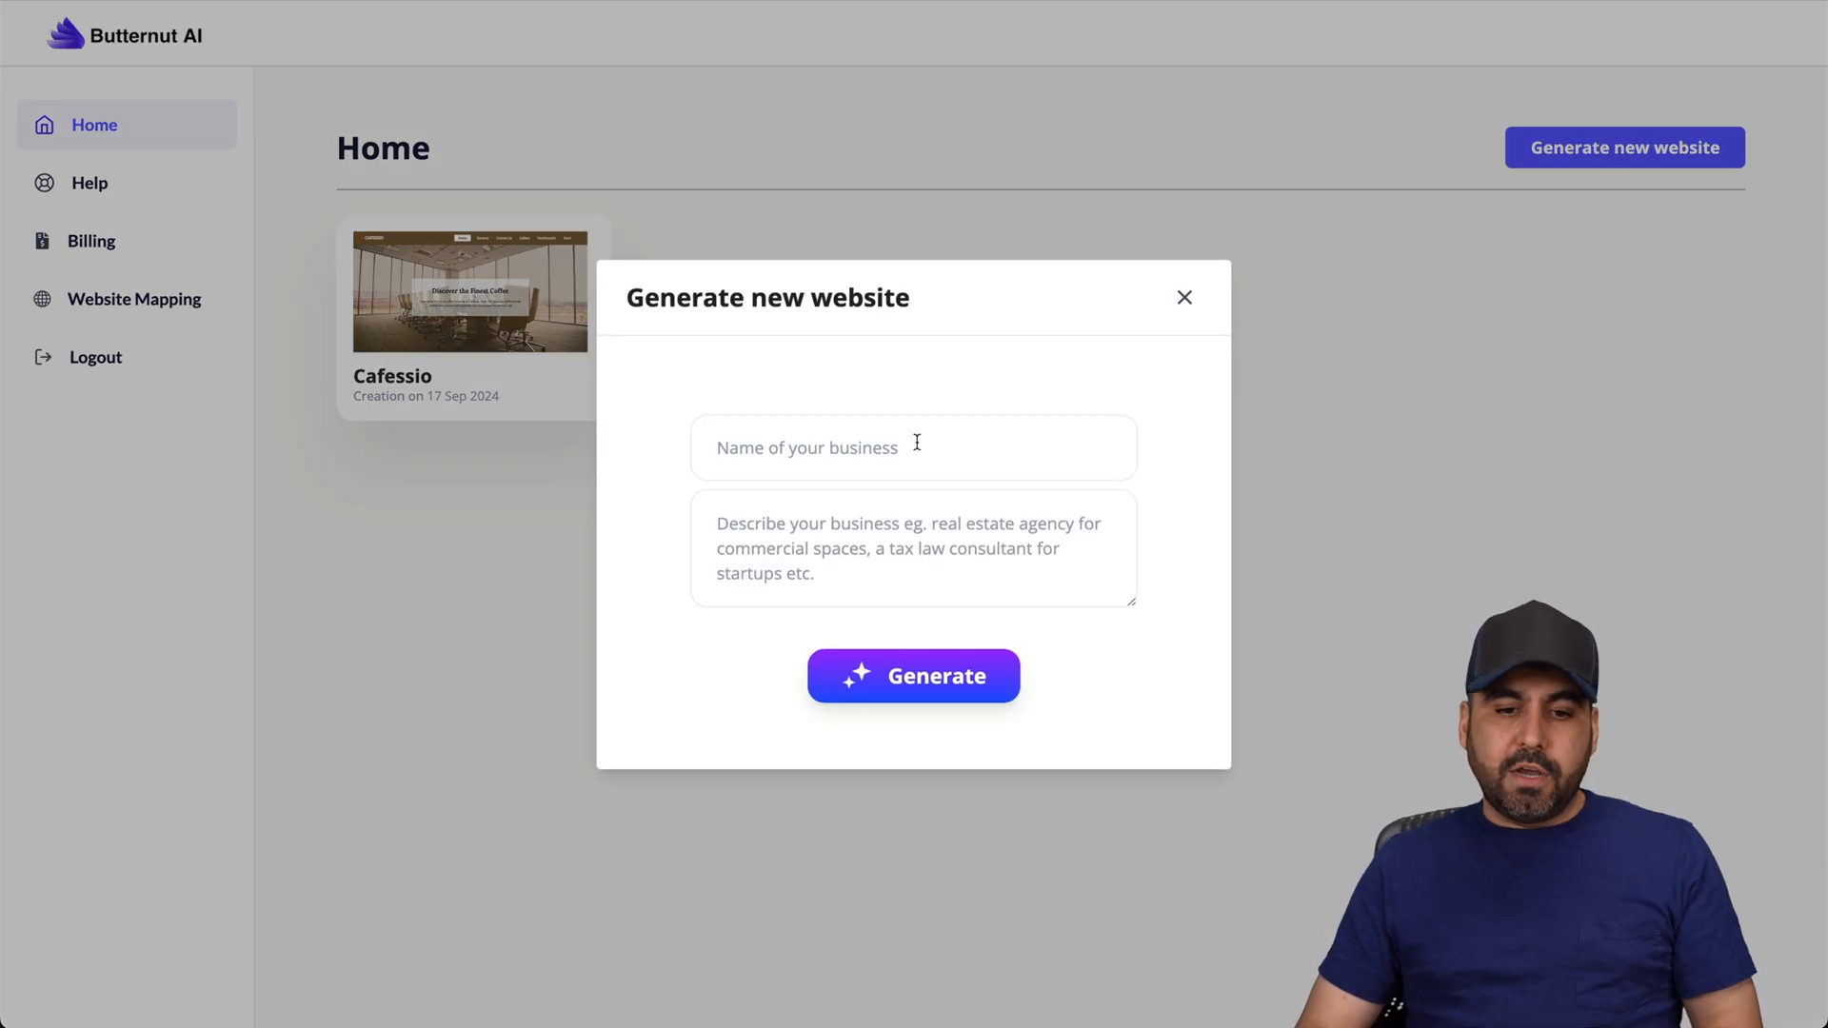
{"action": "left_click", "coordinate": [912, 445]}
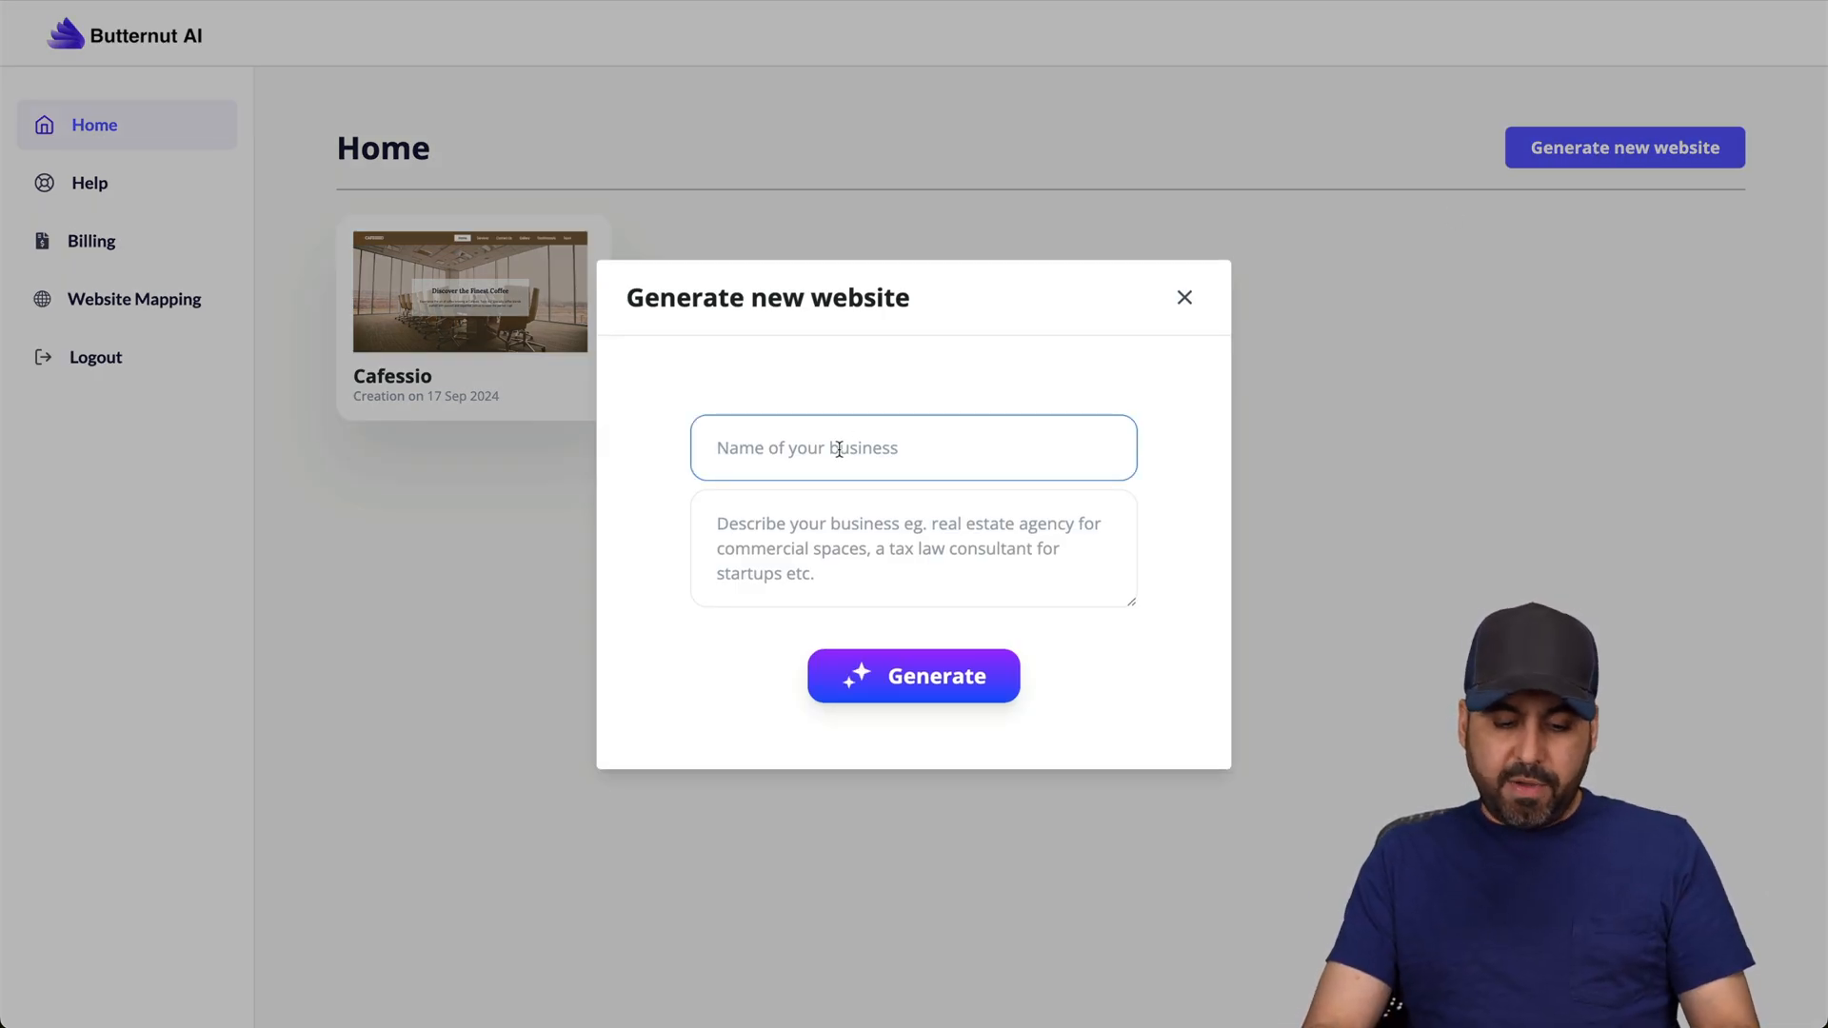
{"action": "type", "text": "TRIDYSI"}
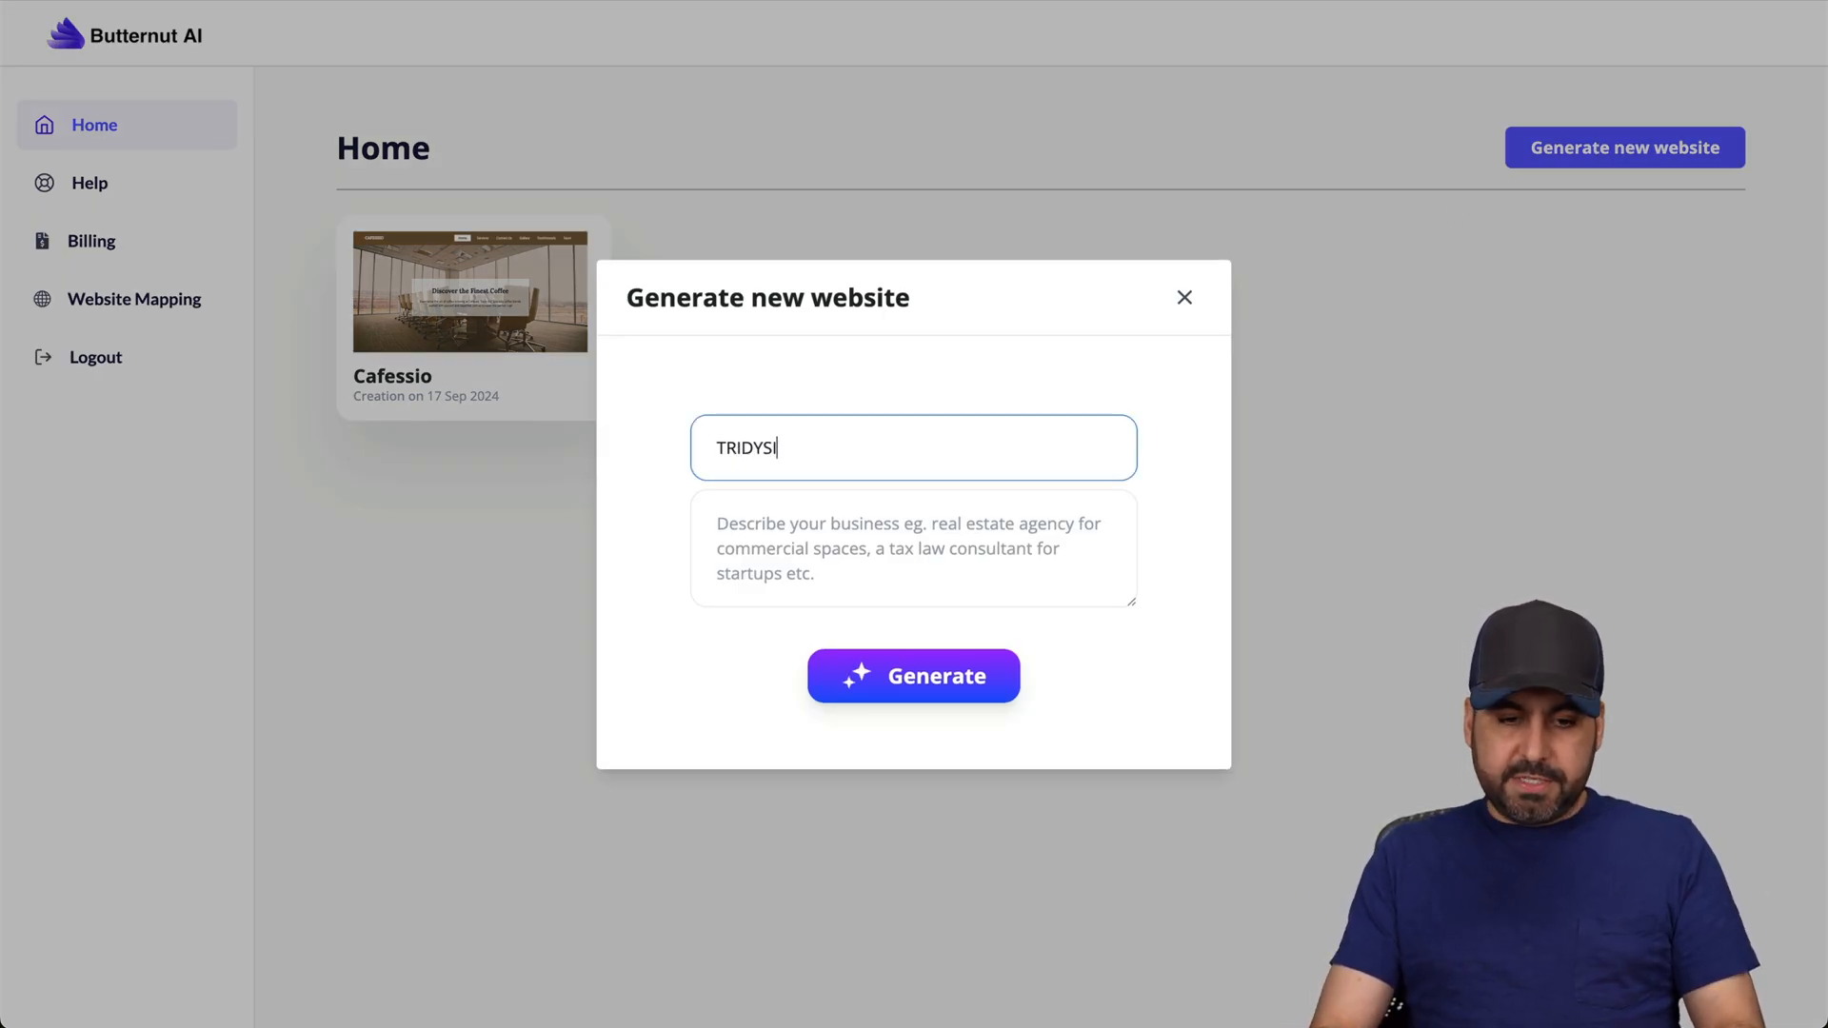
{"action": "left_click", "coordinate": [912, 549]}
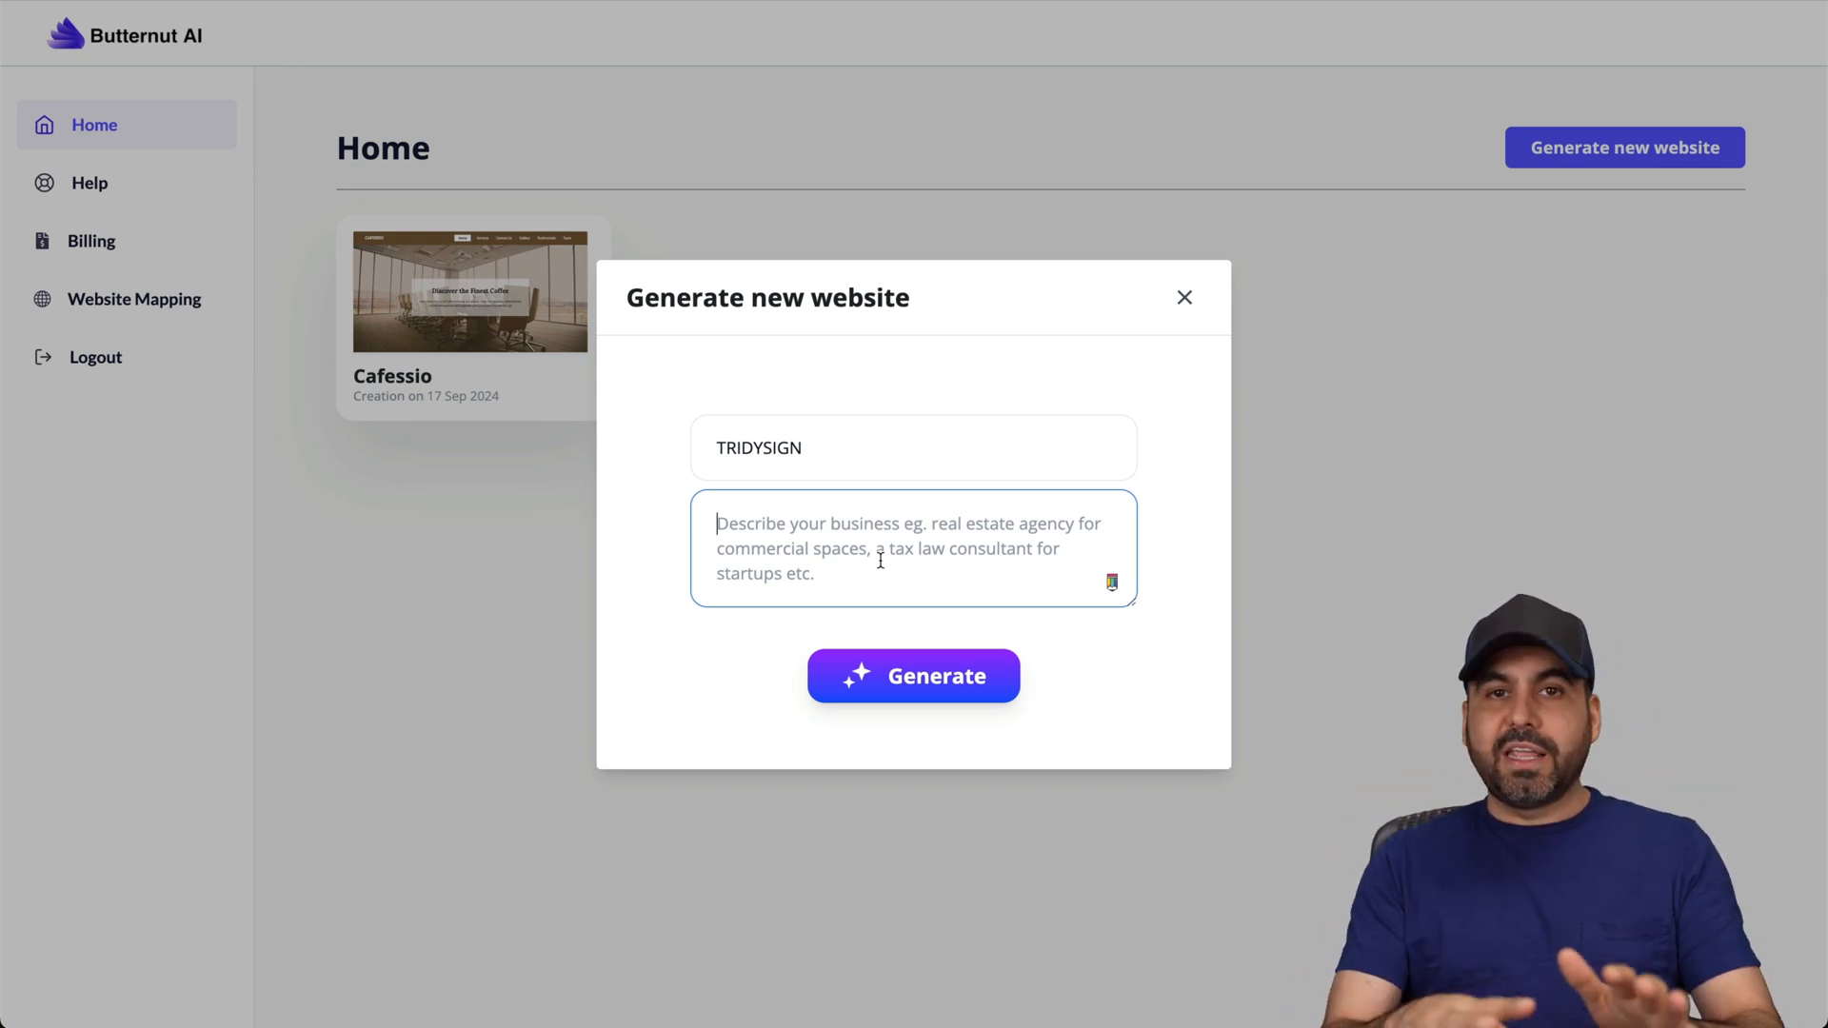
{"action": "left_click", "coordinate": [912, 676]}
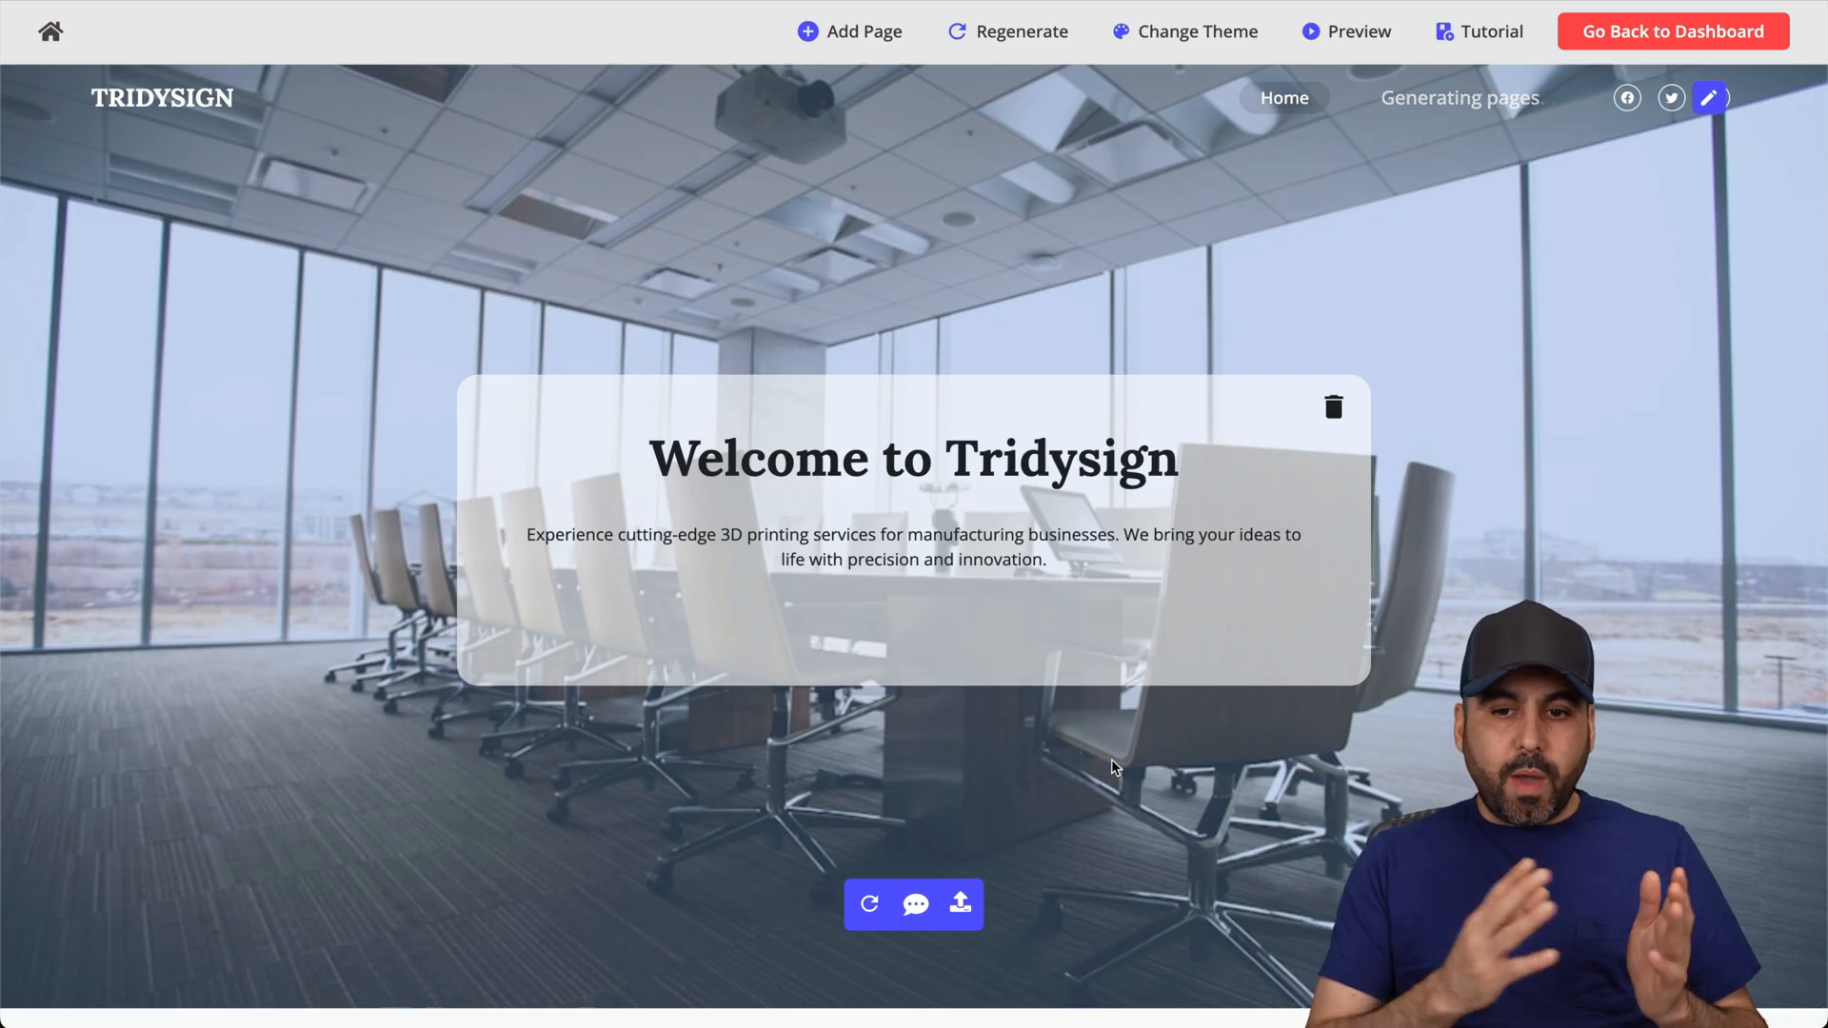
{"action": "mouse_move", "coordinate": [1268, 122]}
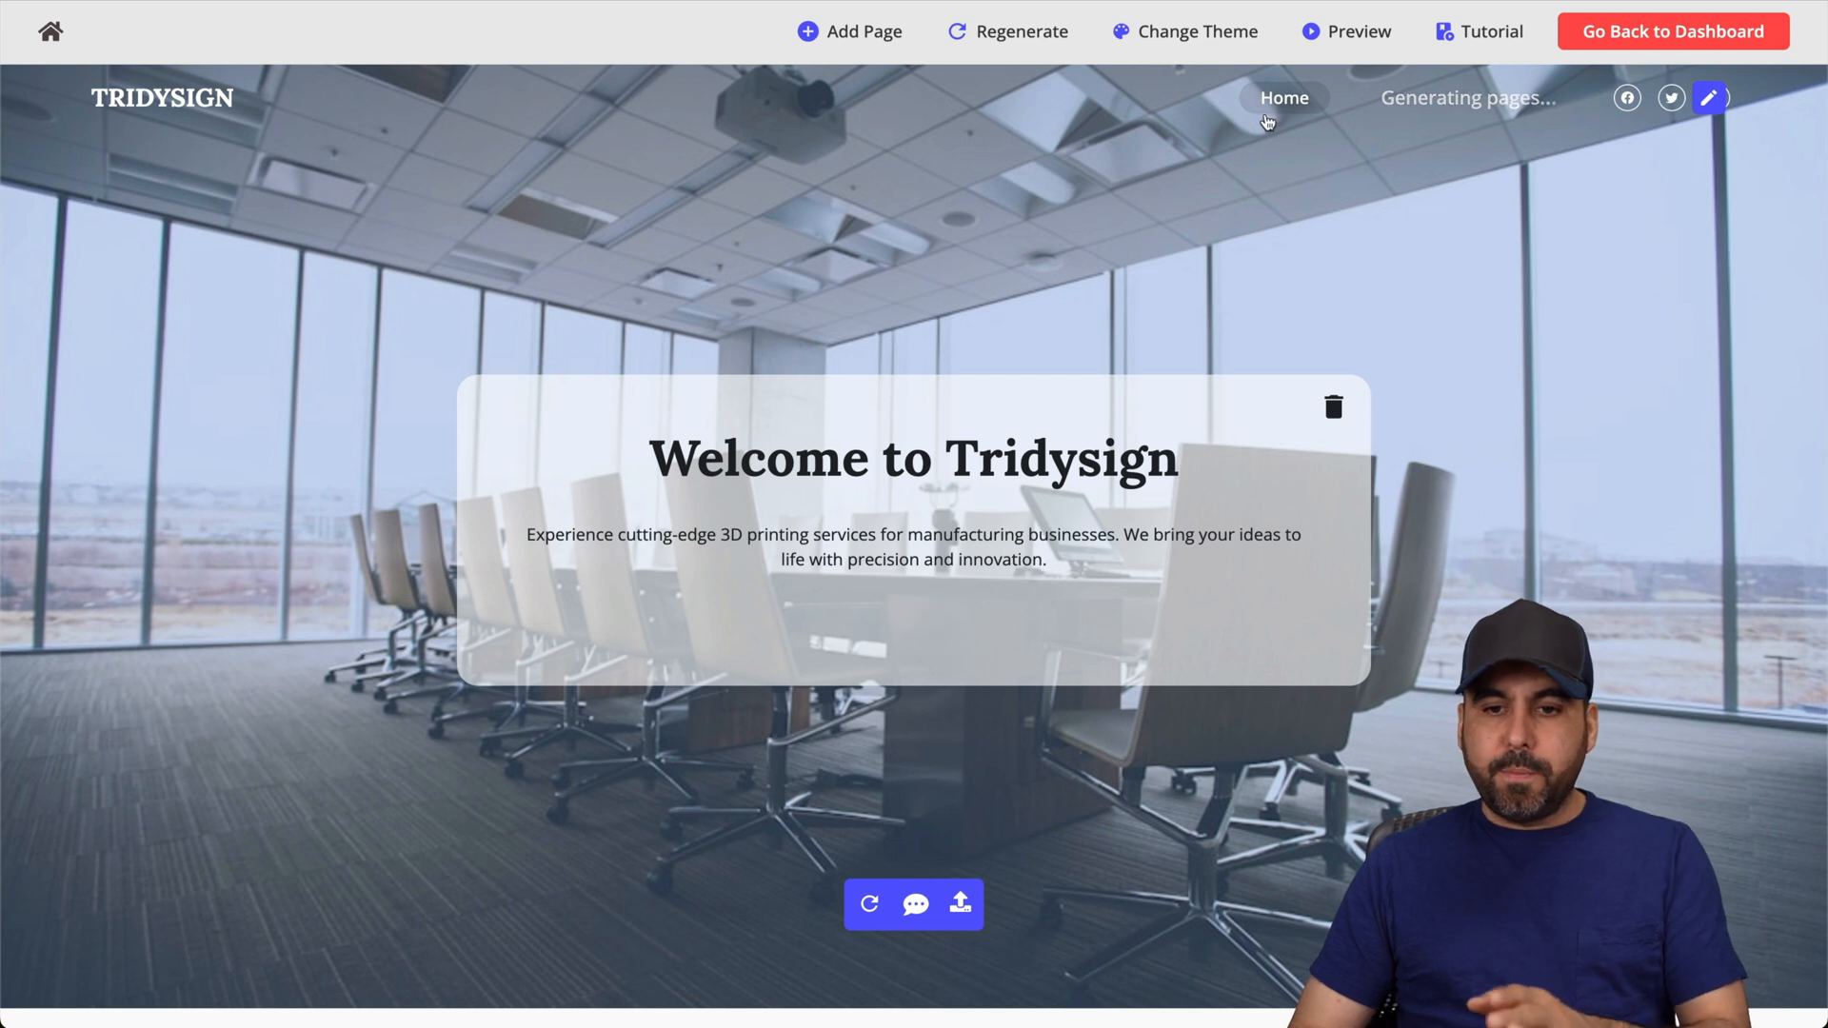
{"action": "mouse_move", "coordinate": [1461, 113]}
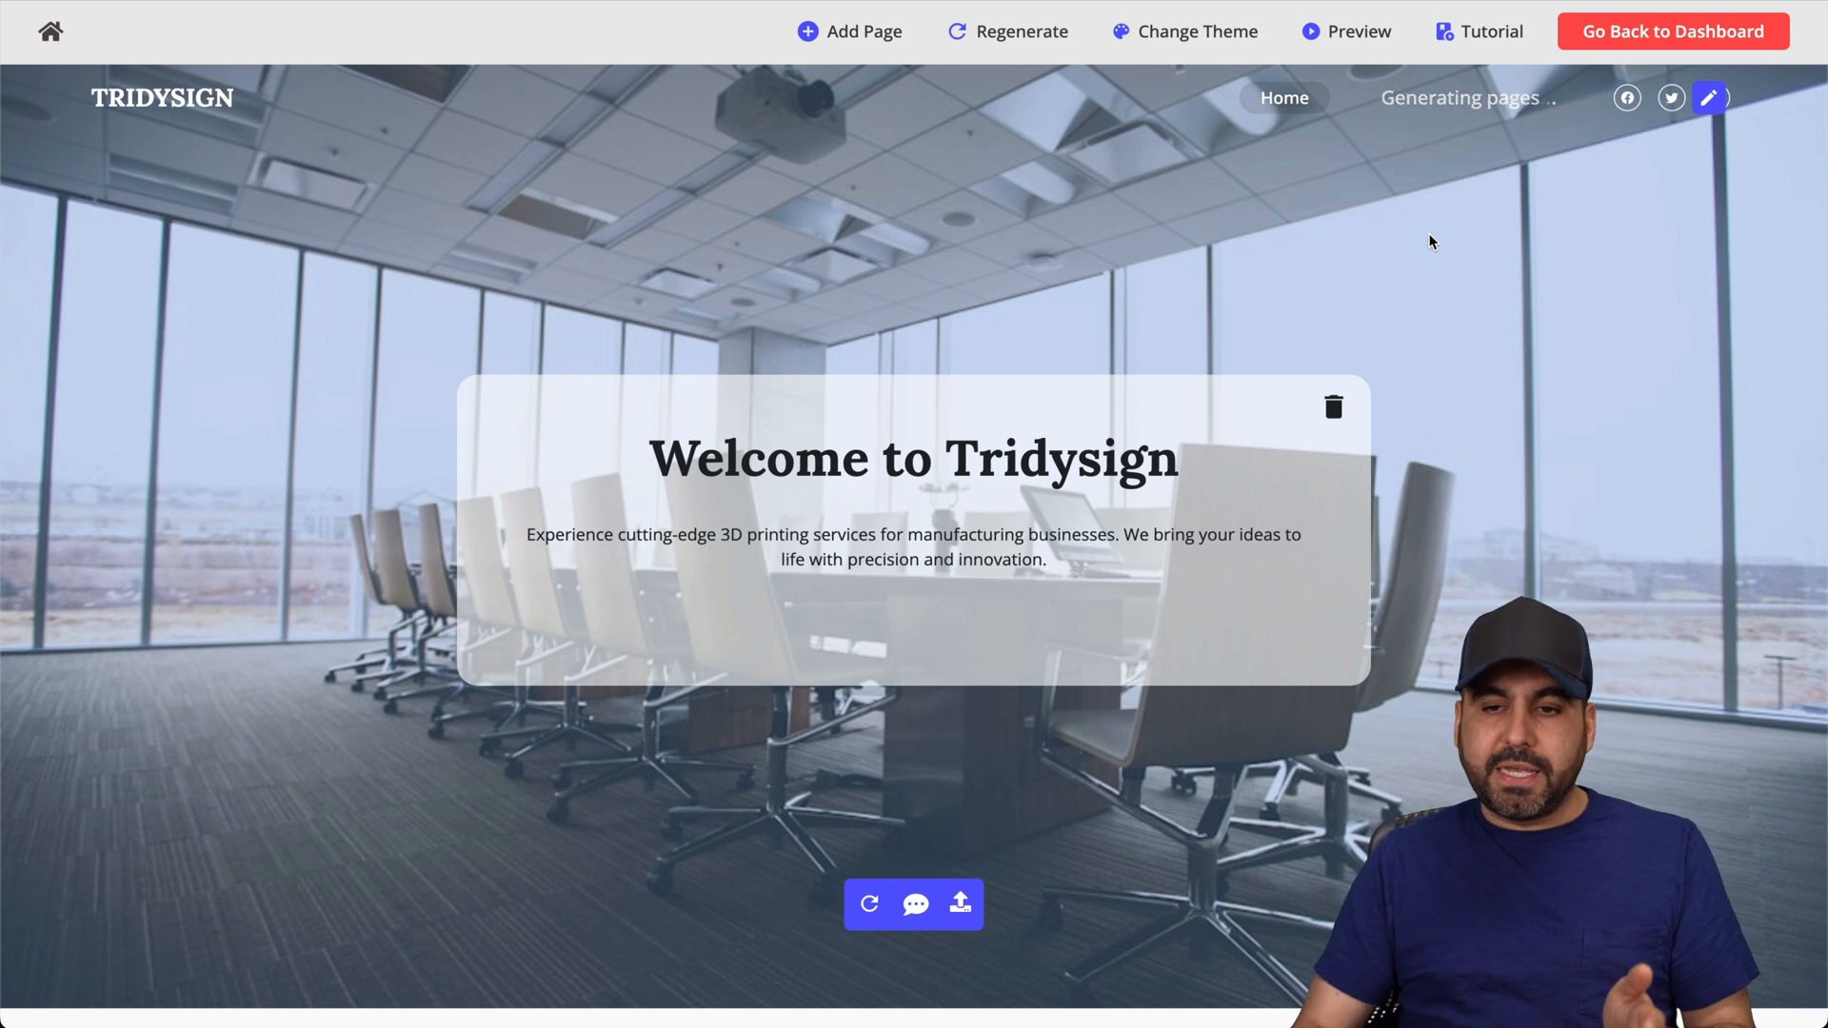
{"action": "mouse_move", "coordinate": [1453, 389]}
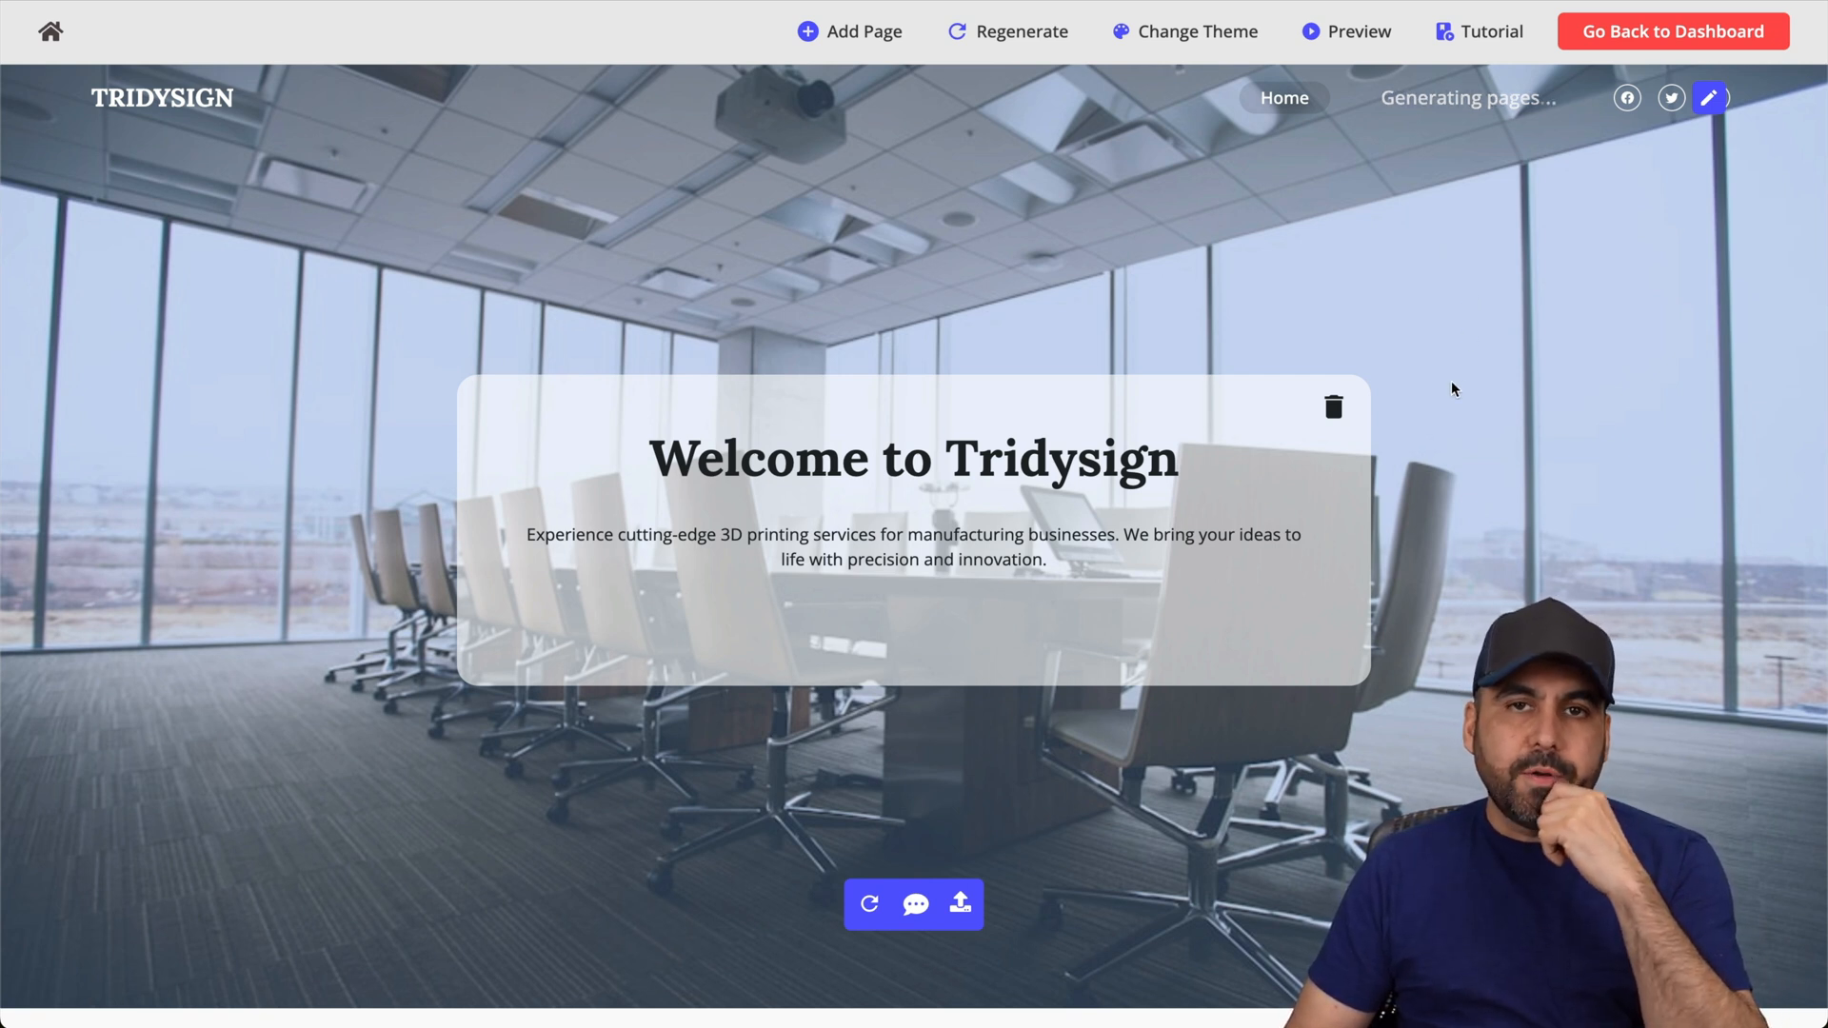
Browse the Tridysign homepage sections and select the 'Welcome to Tridysign' headline for editing.
{"action": "scroll", "scroll_direction": "down", "scroll_amount": 3}
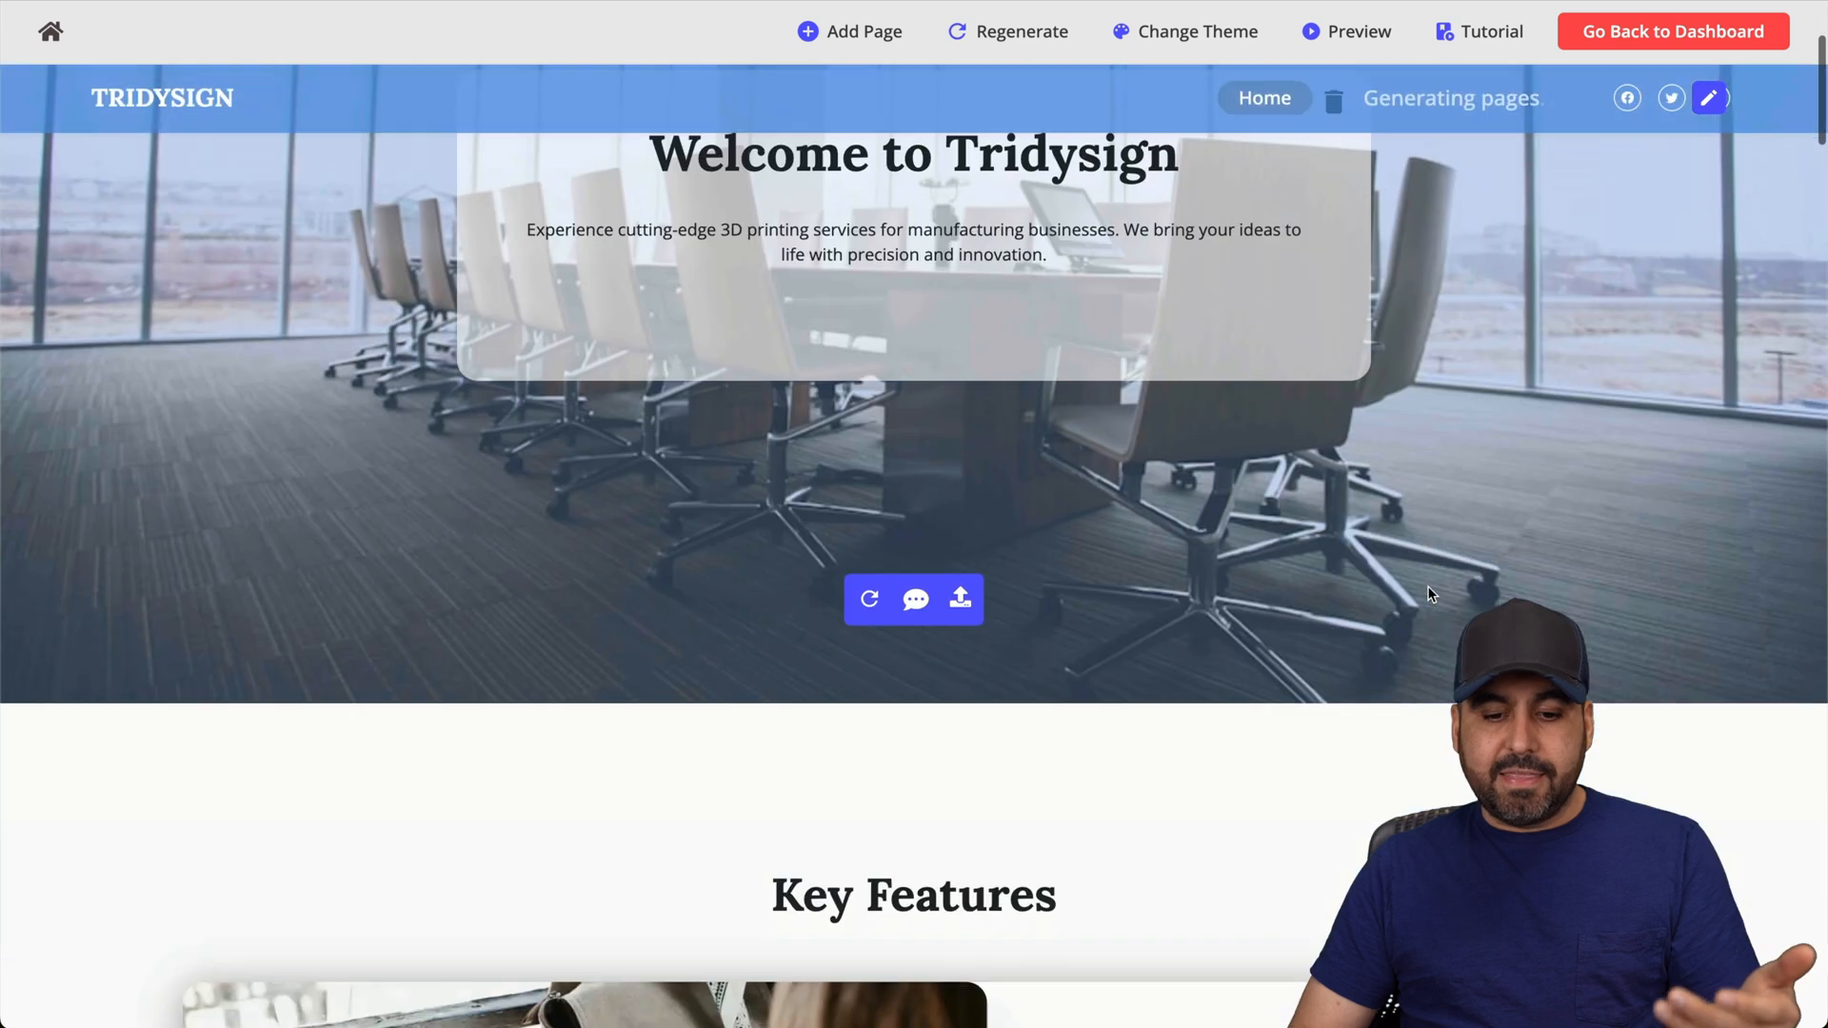
{"action": "scroll", "scroll_direction": "down", "scroll_amount": 3}
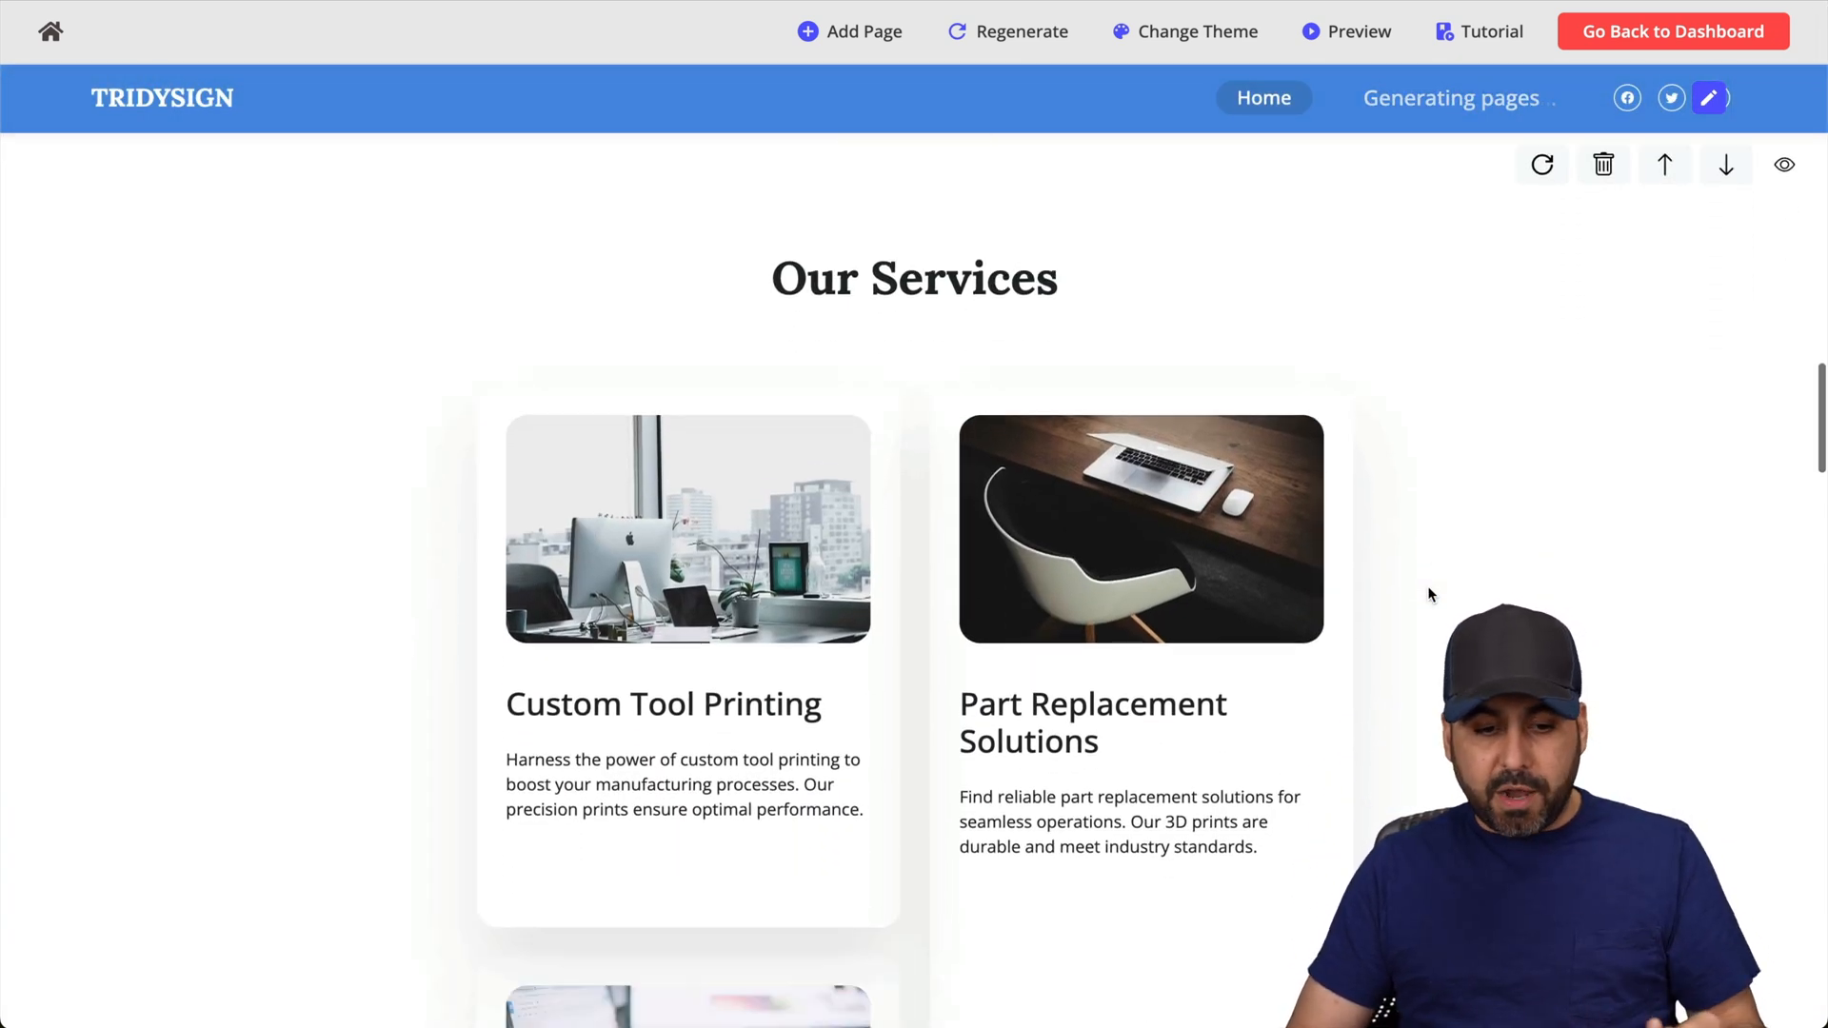
{"action": "scroll", "scroll_direction": "down", "scroll_amount": 3}
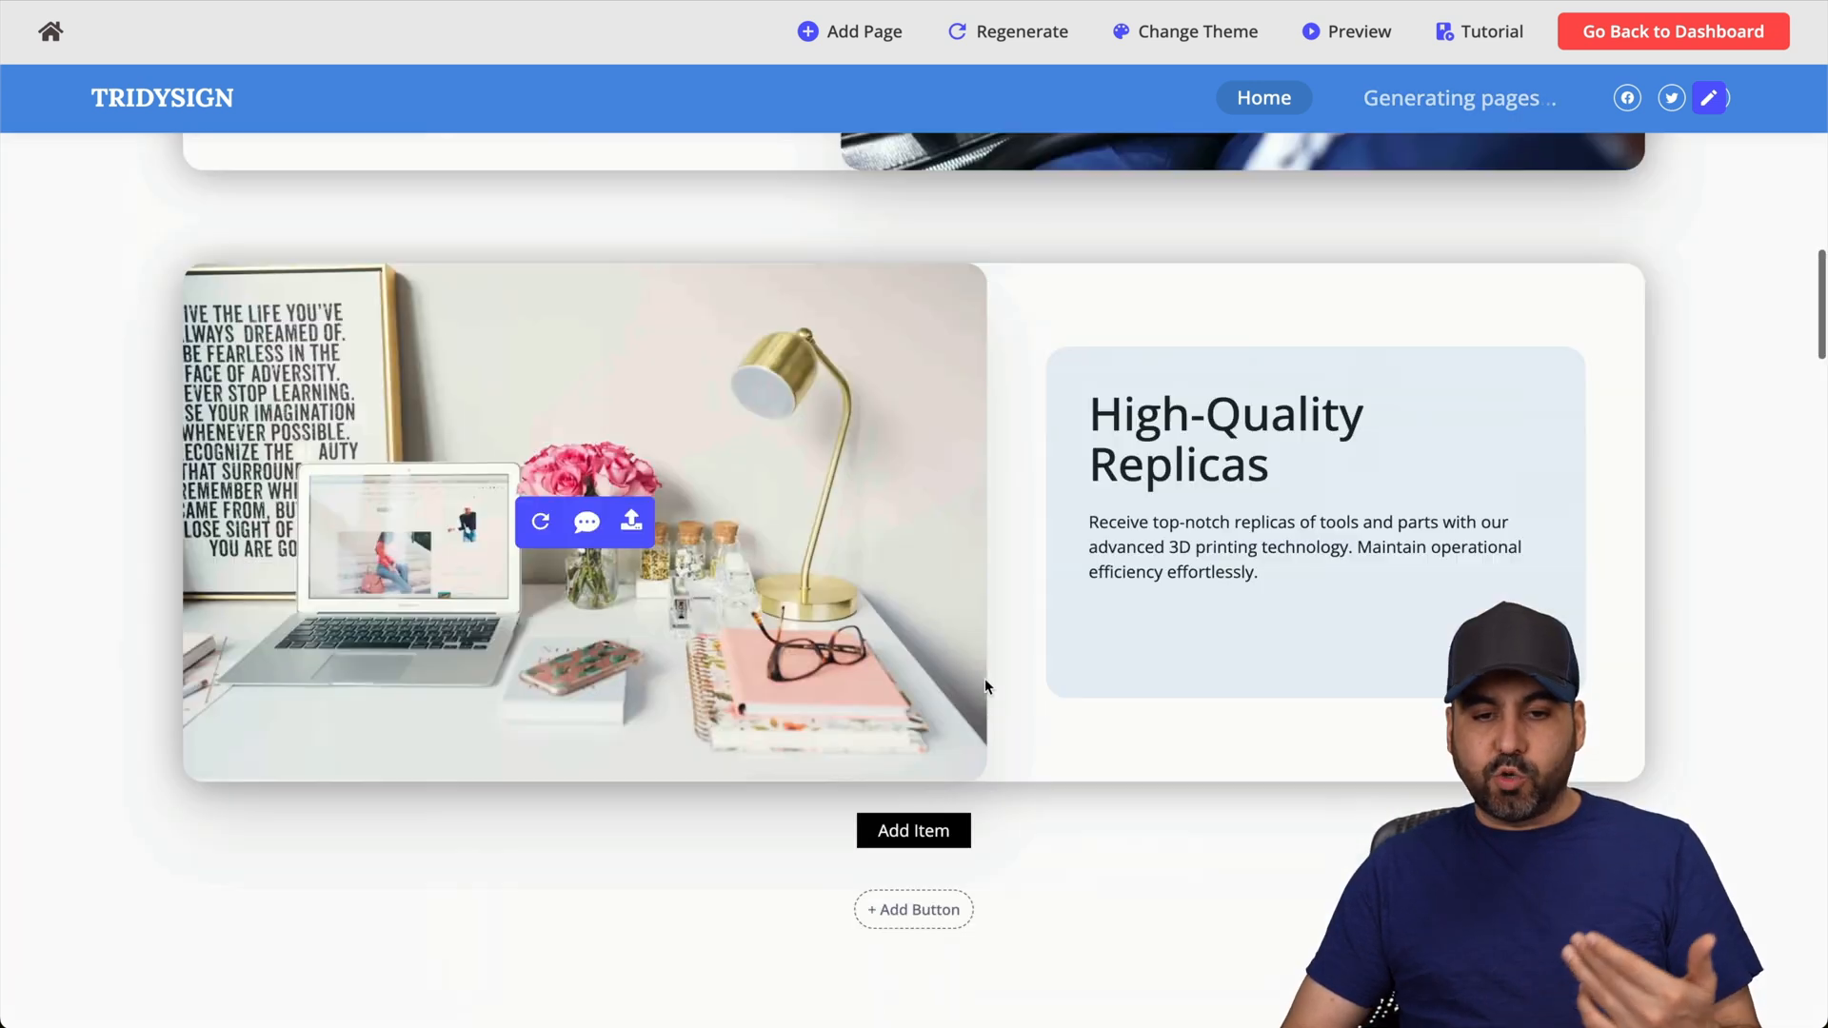
{"action": "scroll", "scroll_direction": "up", "scroll_amount": 3}
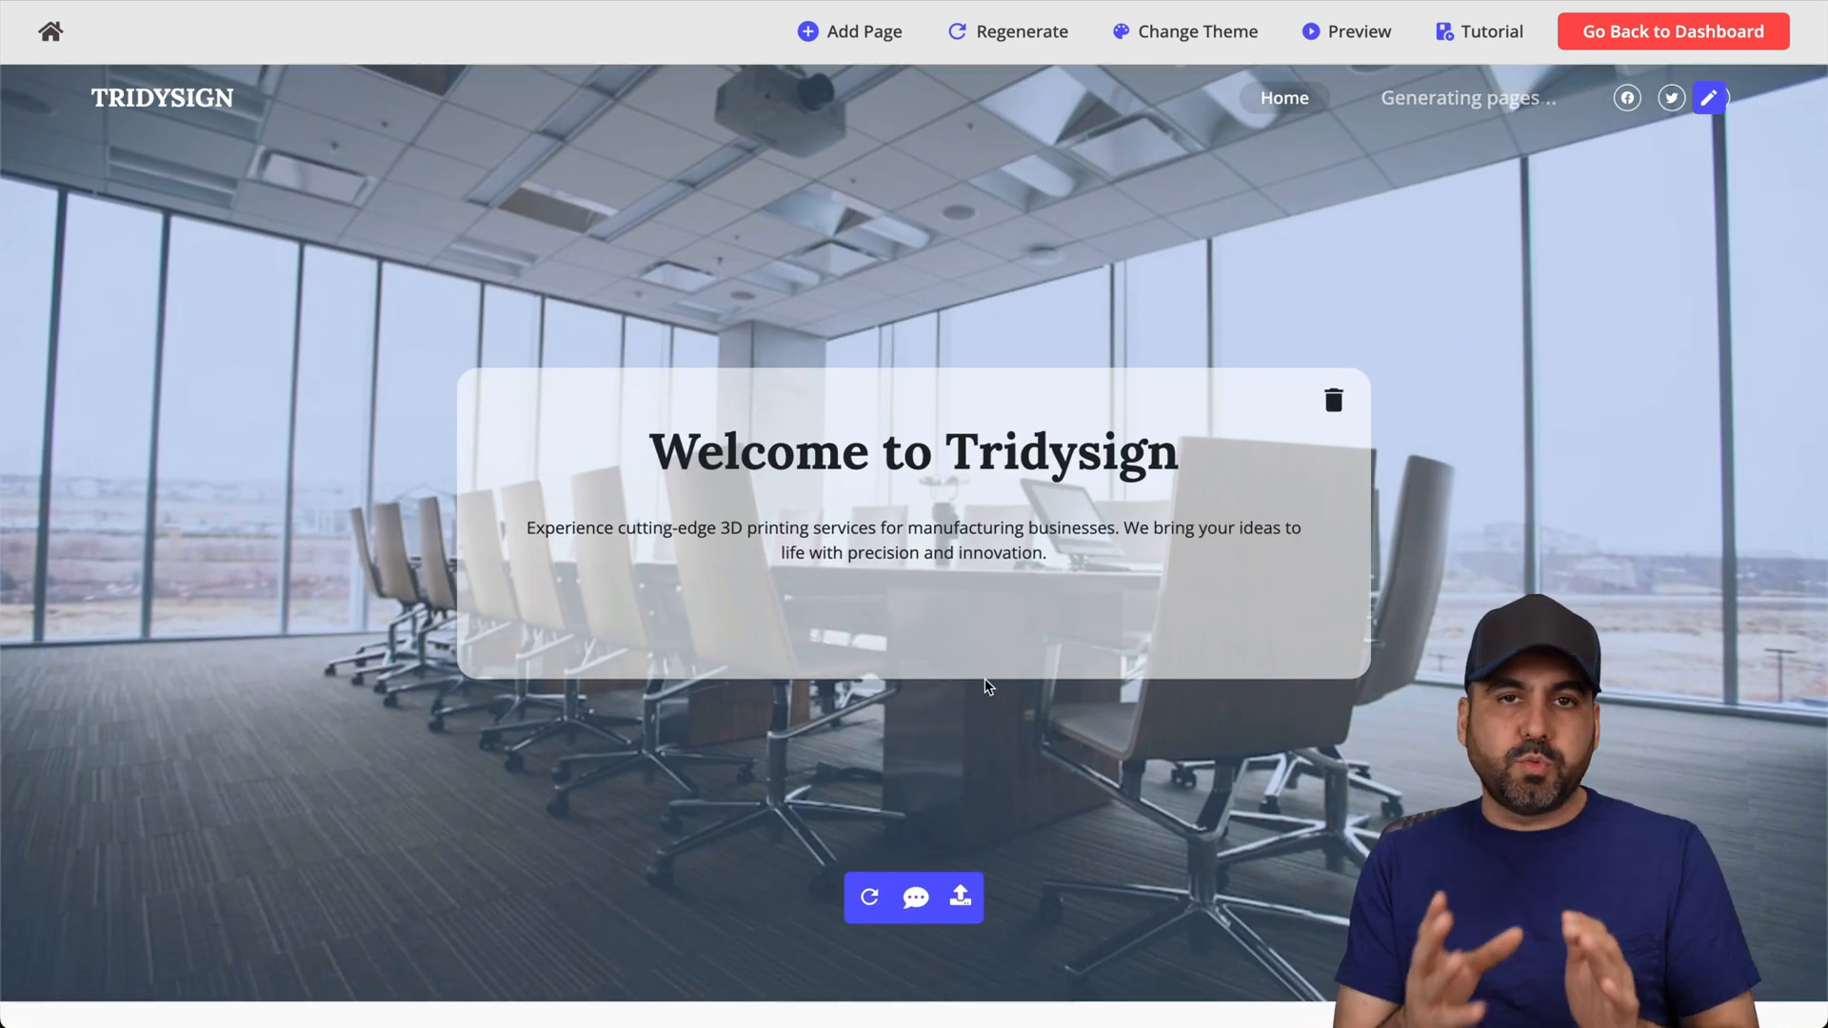
{"action": "left_click", "coordinate": [912, 539]}
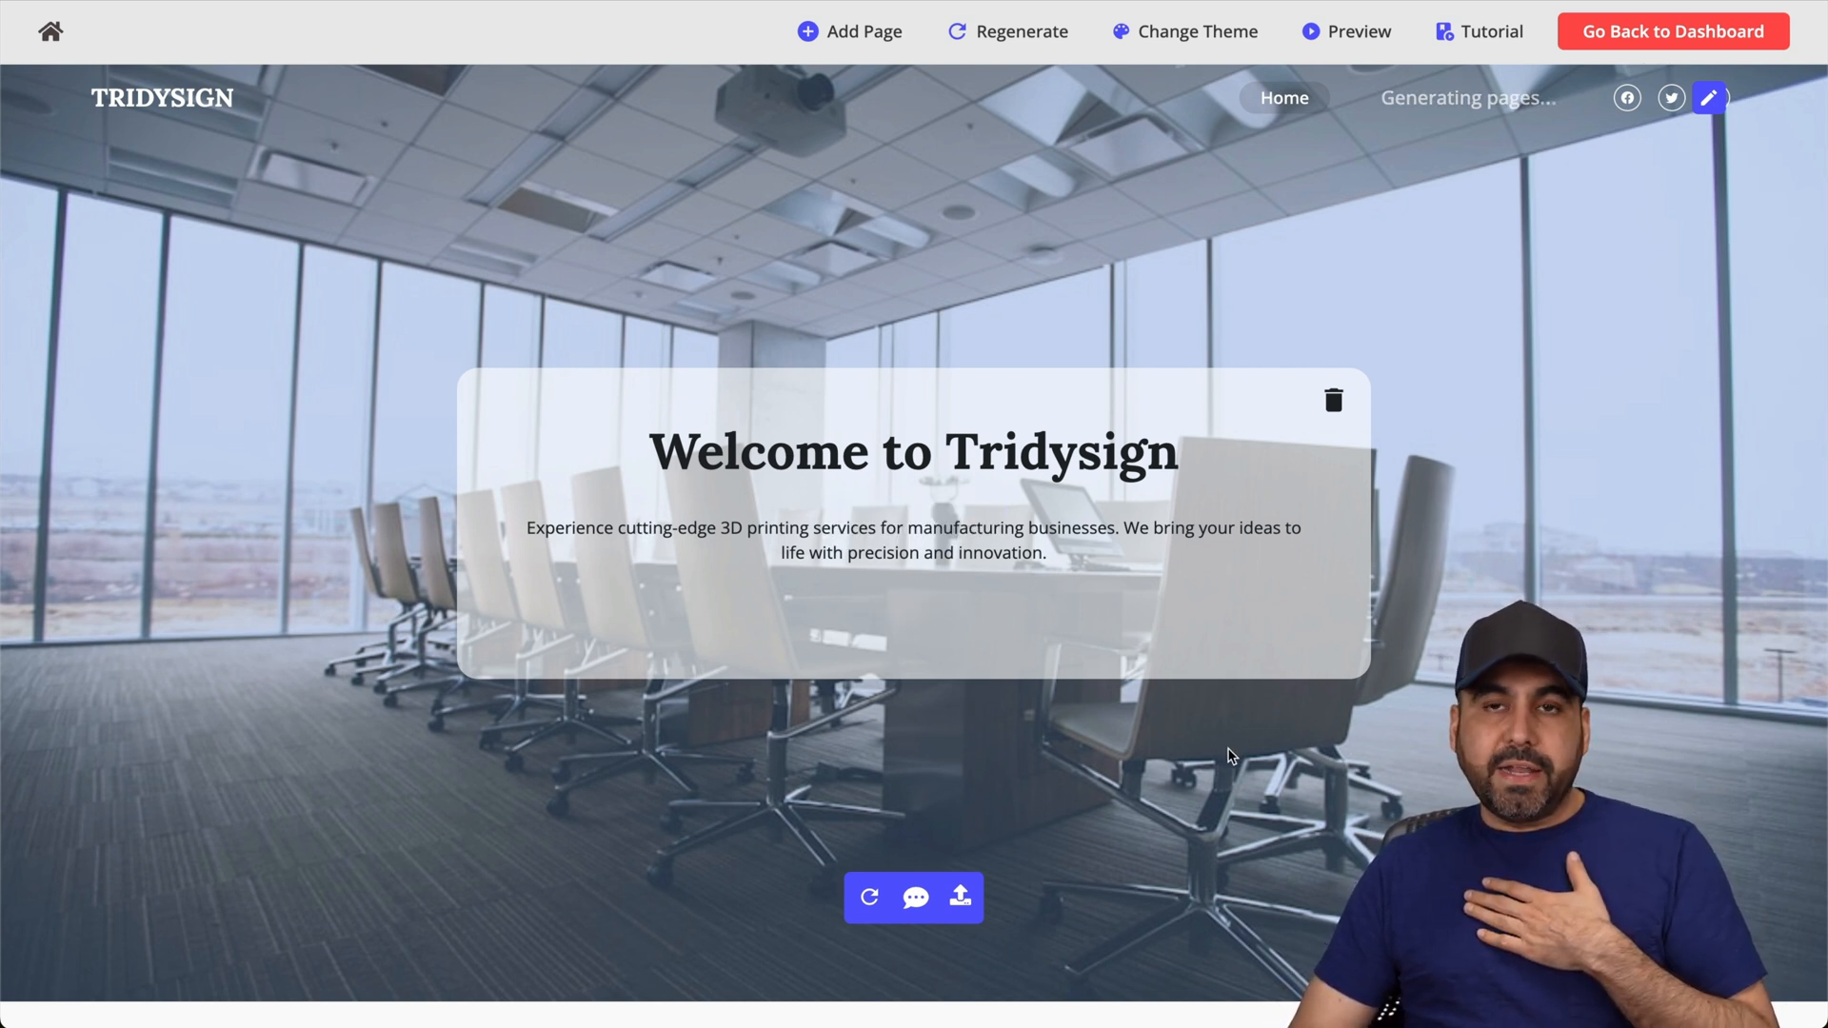
{"action": "left_click", "coordinate": [912, 452]}
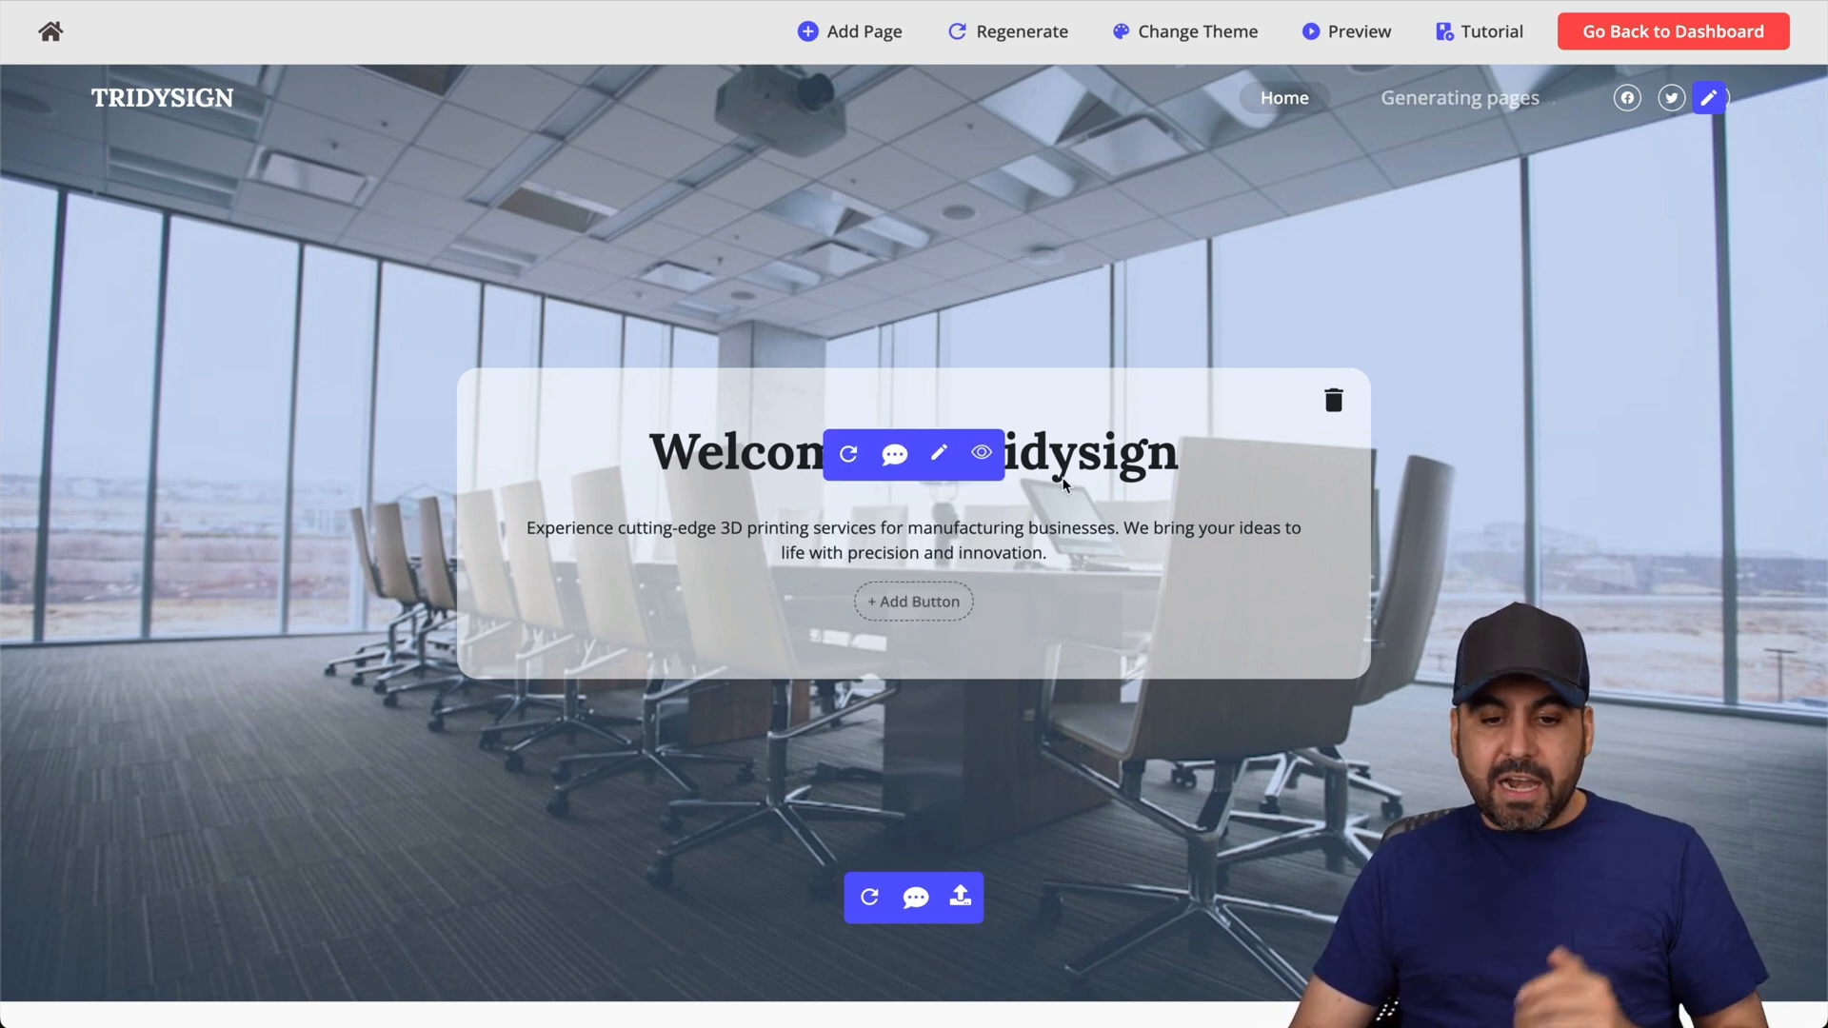
{"action": "mouse_move", "coordinate": [849, 454]}
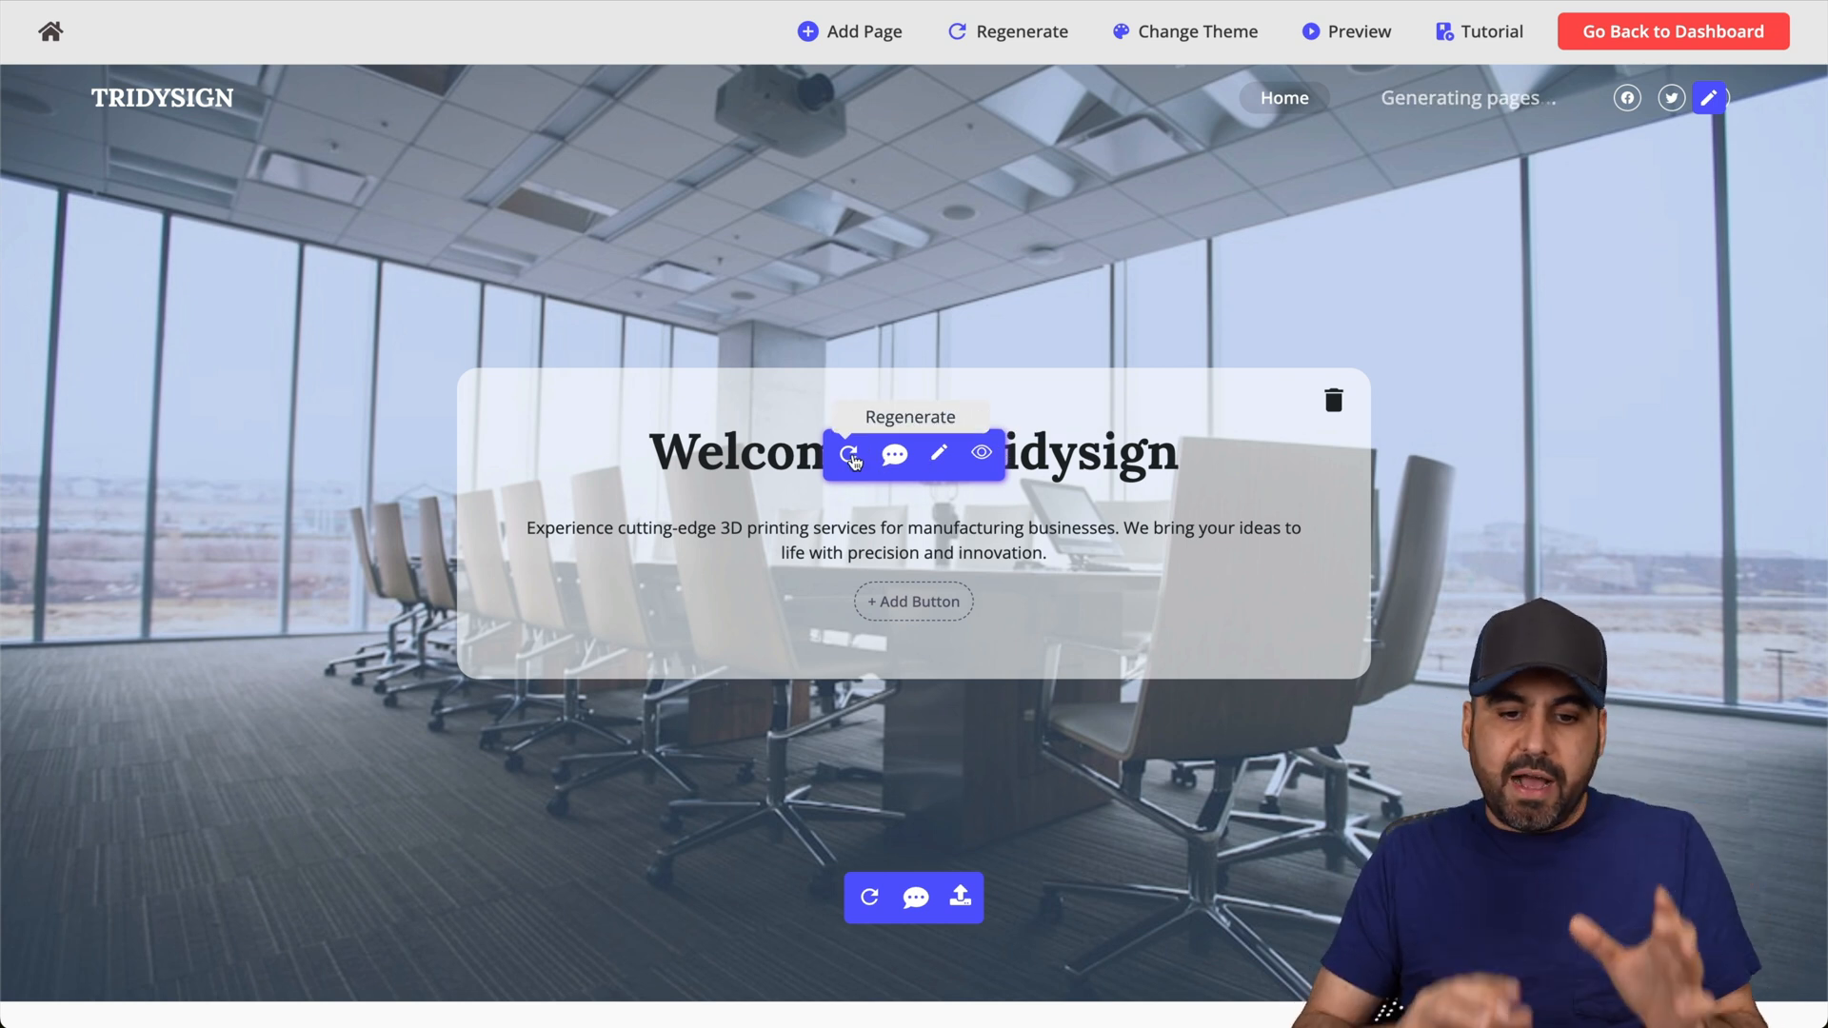
{"action": "mouse_move", "coordinate": [895, 453]}
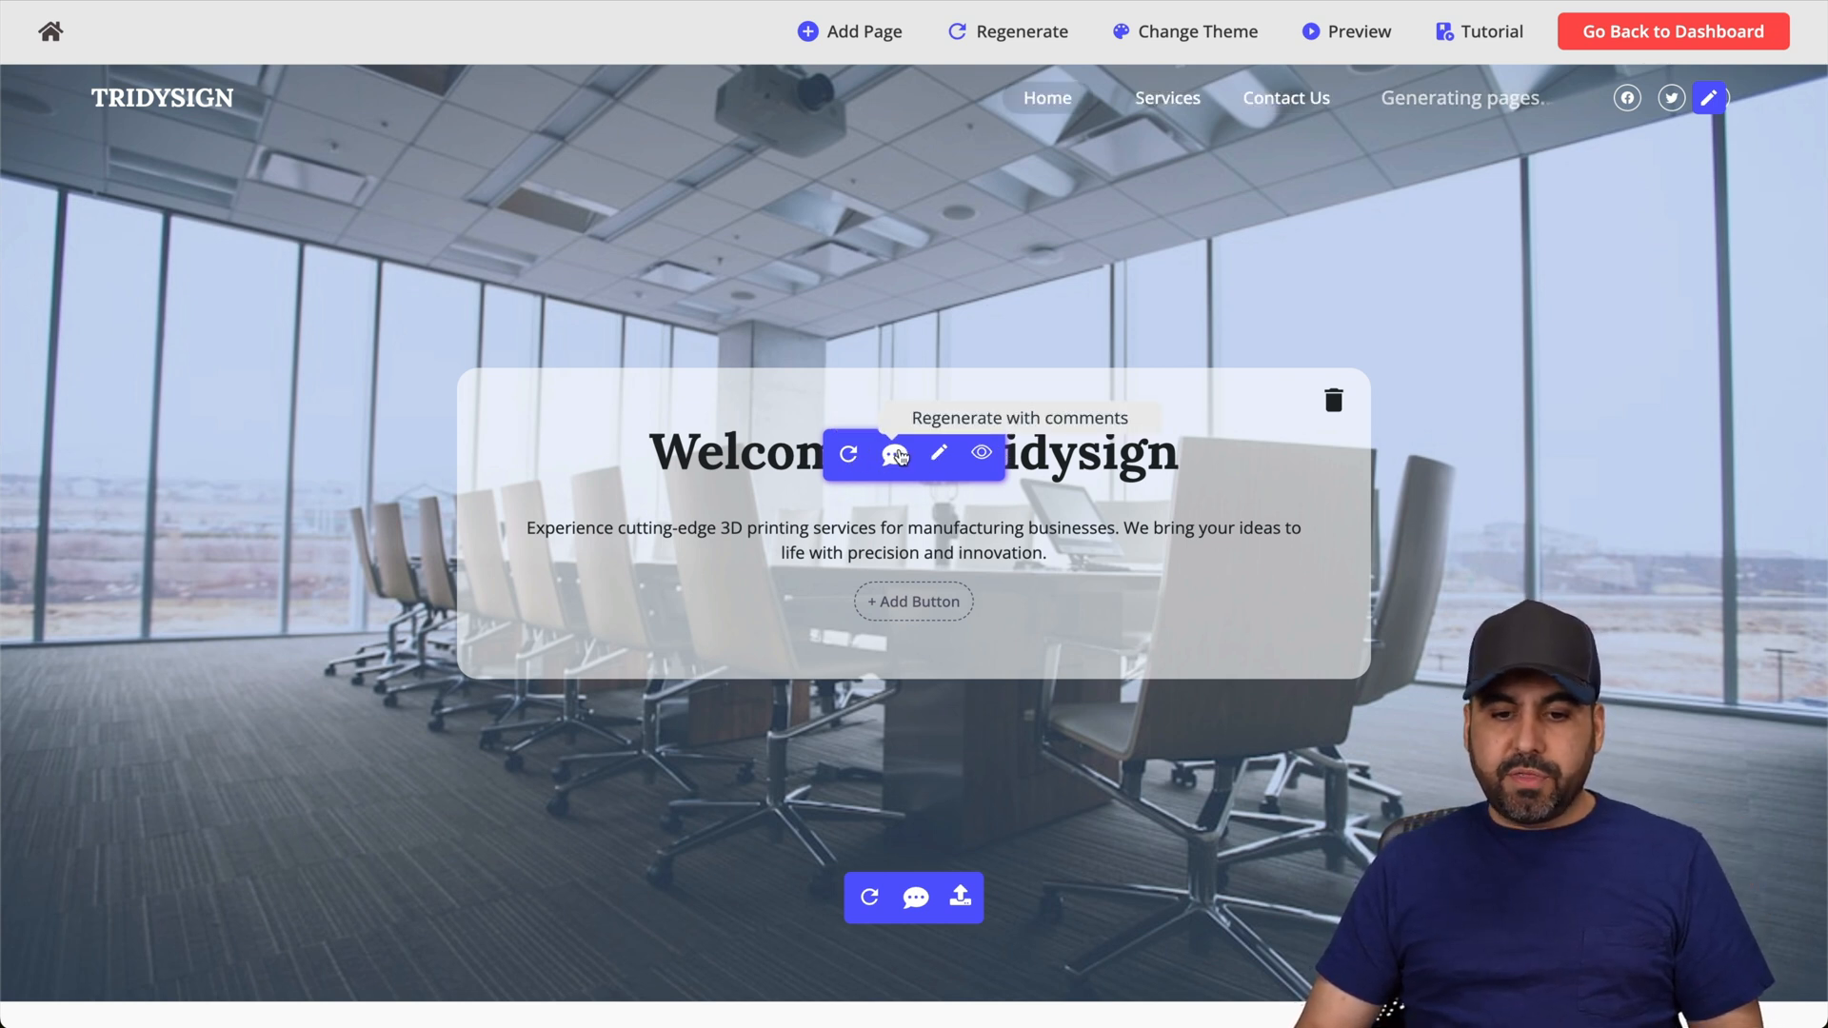
{"action": "mouse_move", "coordinate": [982, 453]}
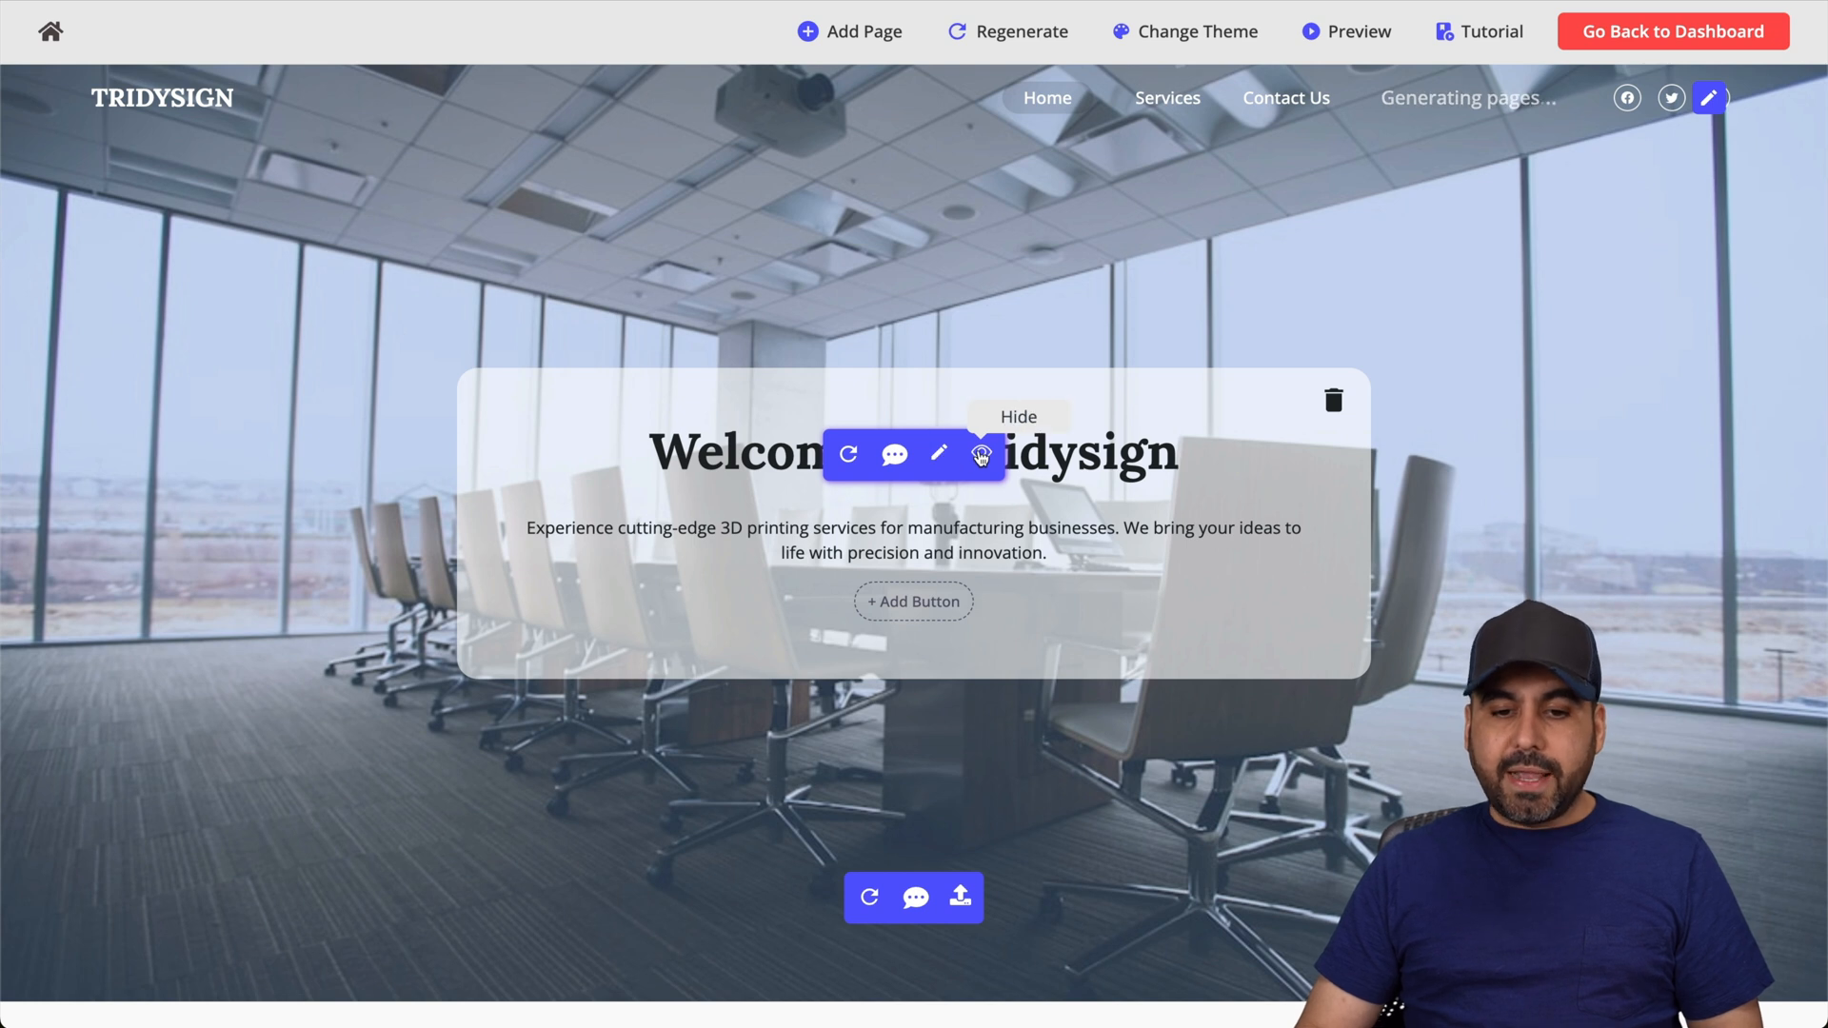
{"action": "mouse_move", "coordinate": [895, 453]}
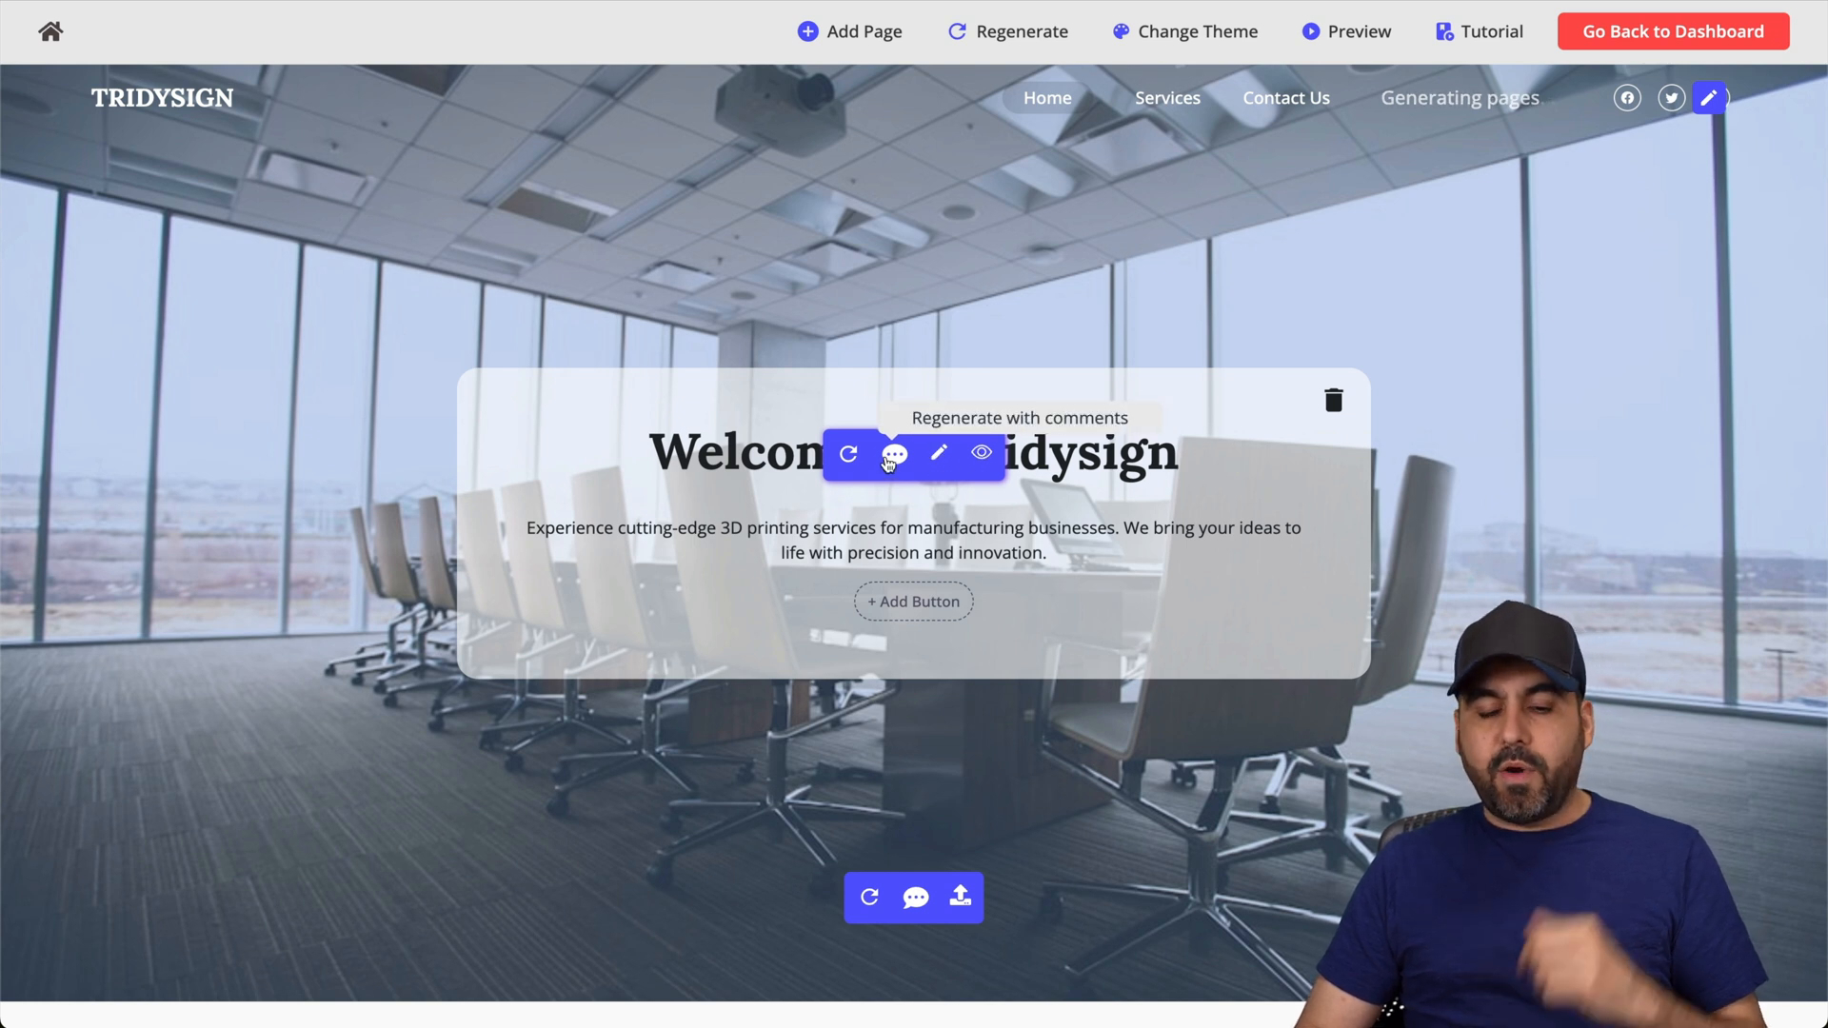
Rewrite the welcome description as a cutting-edge 3D printer business and close the editor.
{"action": "left_click", "coordinate": [894, 456]}
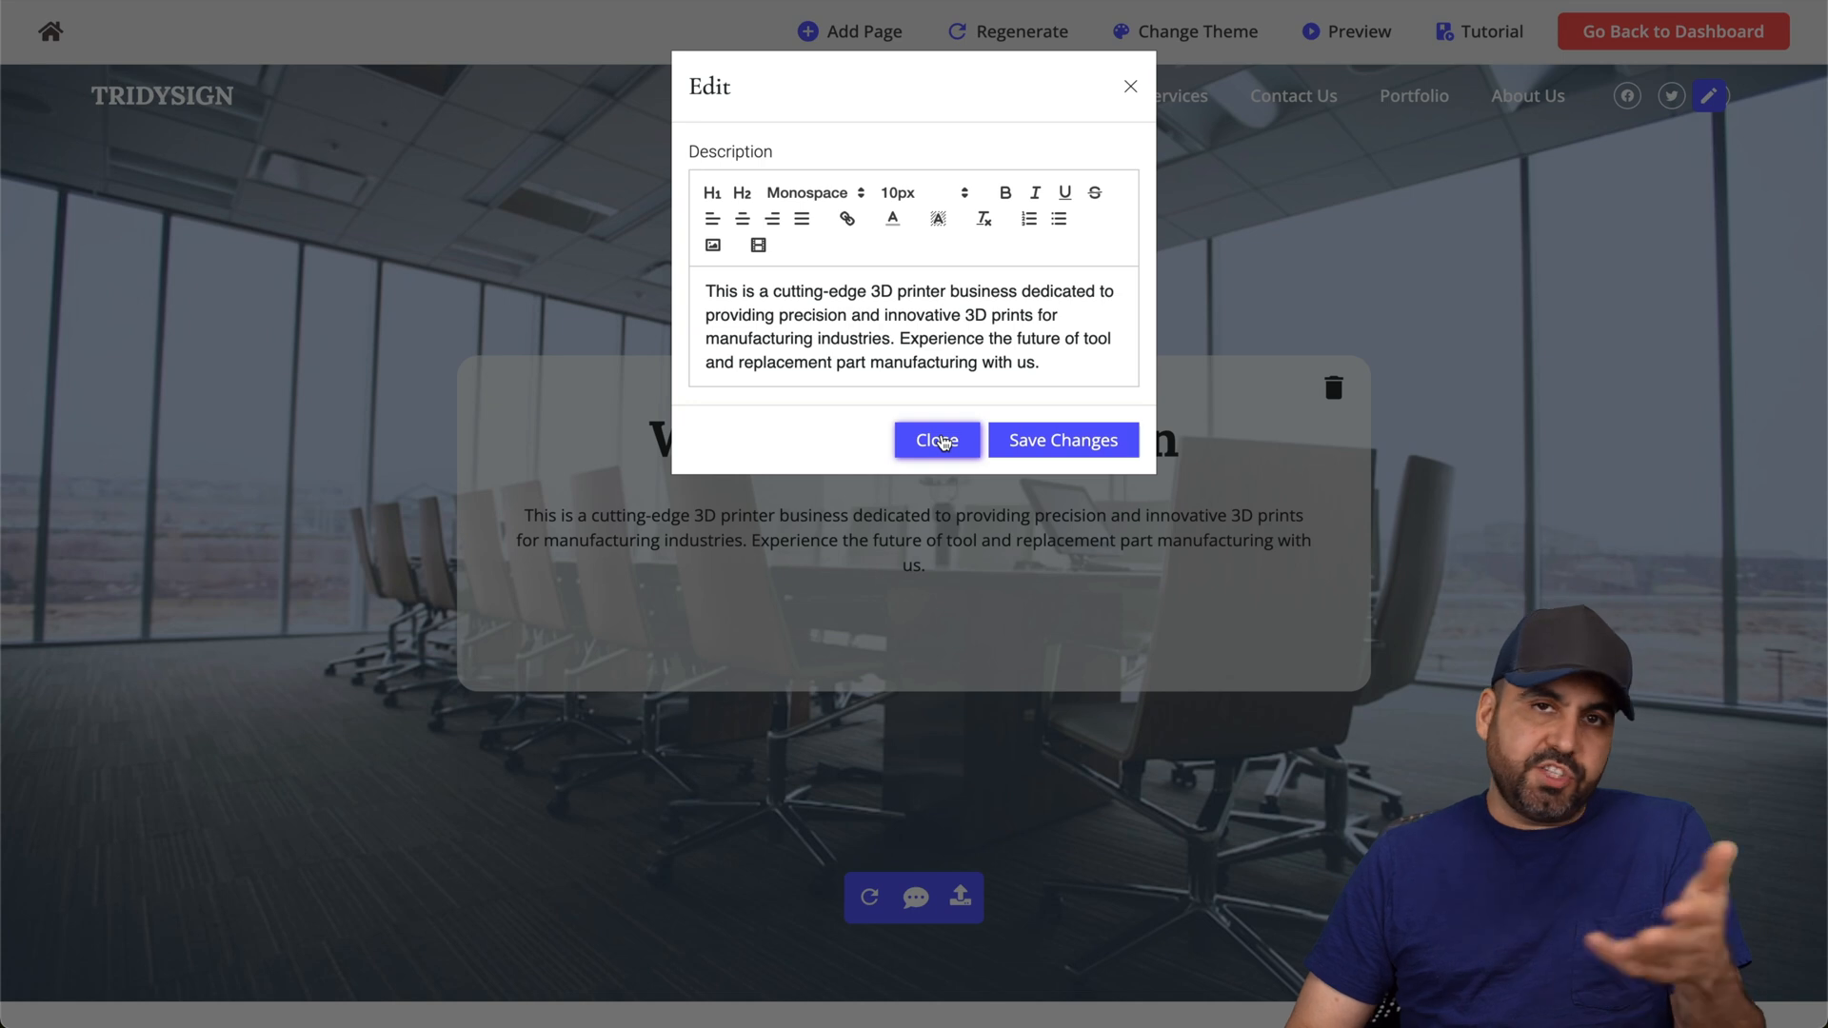
{"action": "left_click", "coordinate": [937, 440]}
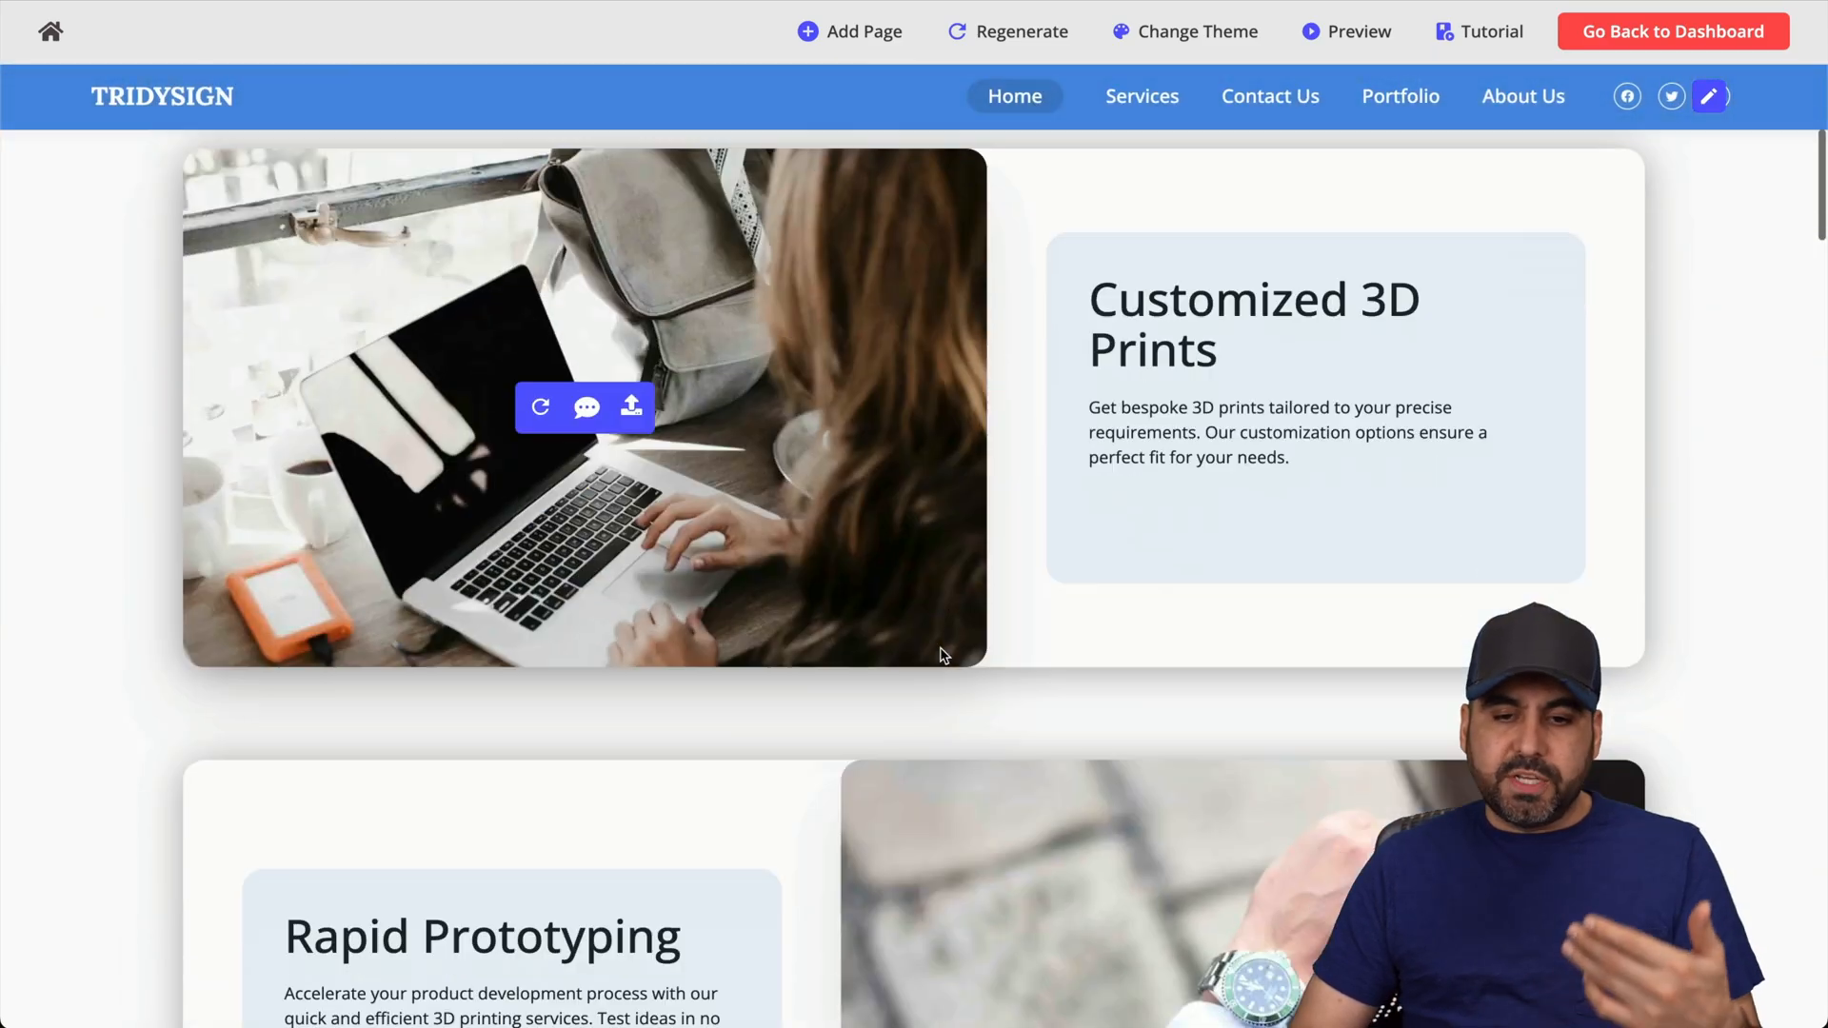
Review the Tridysign Services page from the navbar.
{"action": "scroll", "scroll_direction": "down", "scroll_amount": 3}
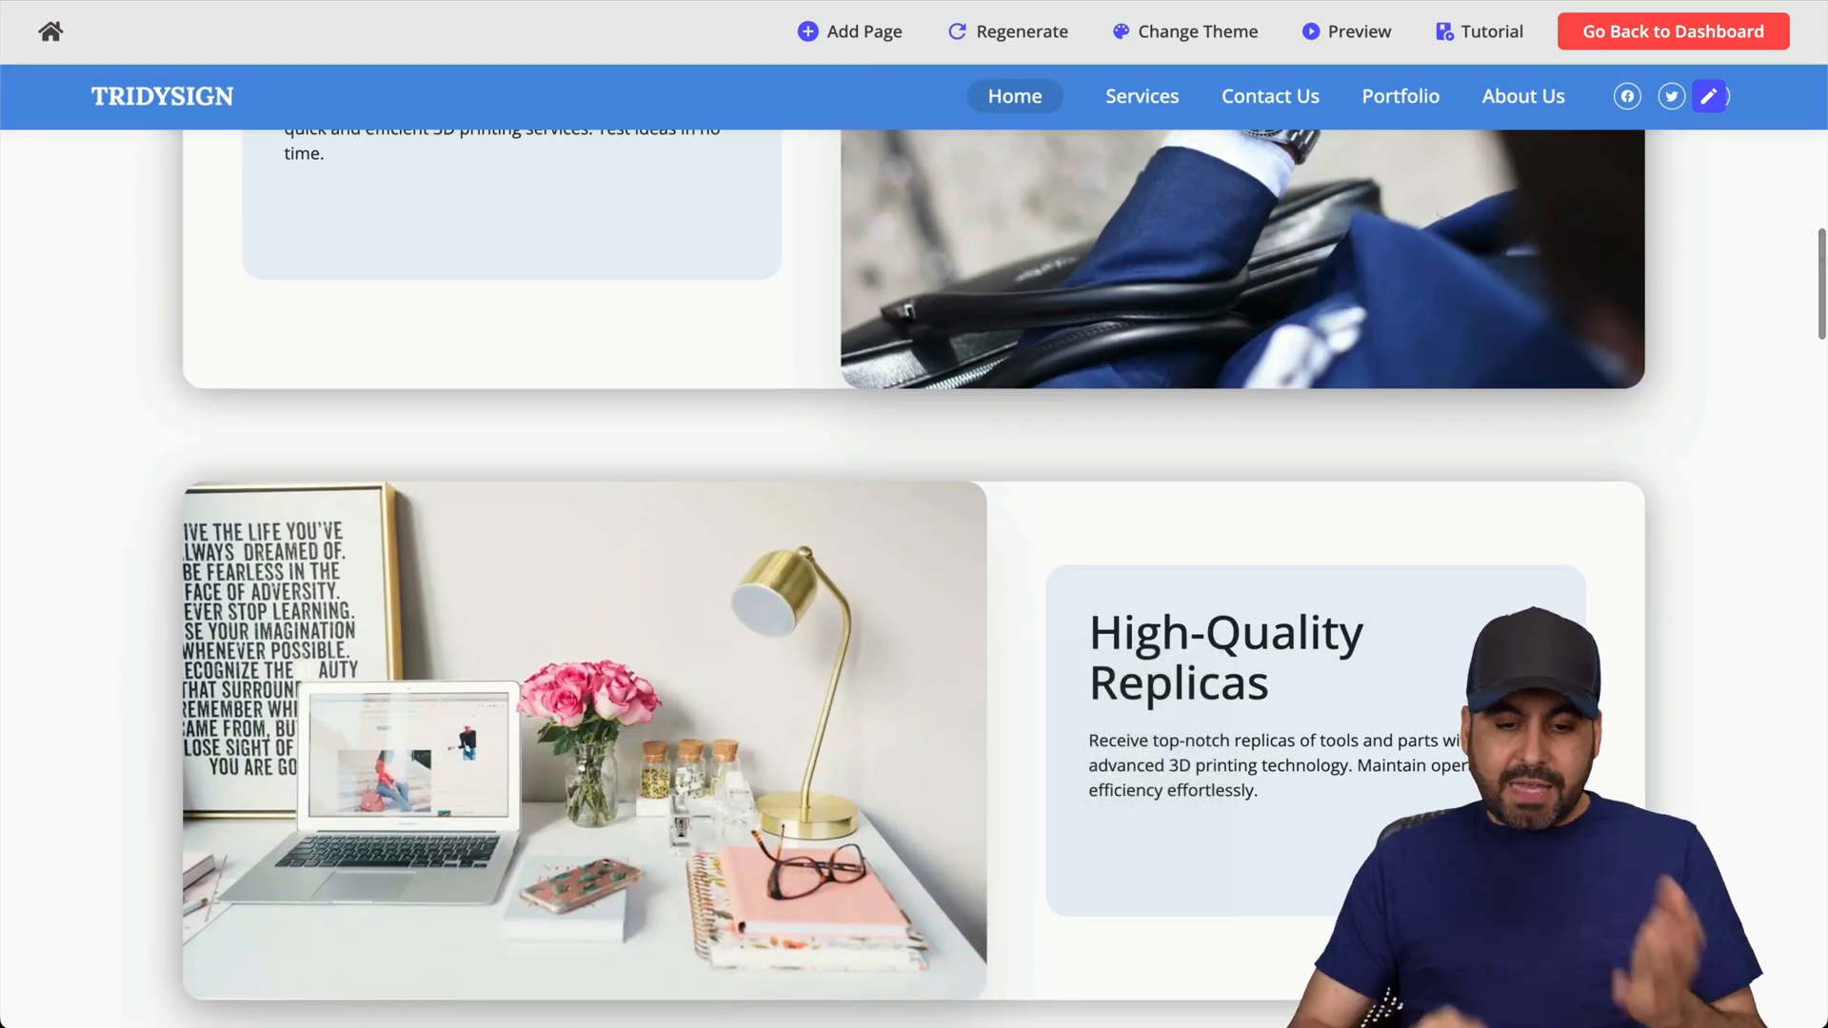
{"action": "scroll", "scroll_direction": "up", "scroll_amount": 3}
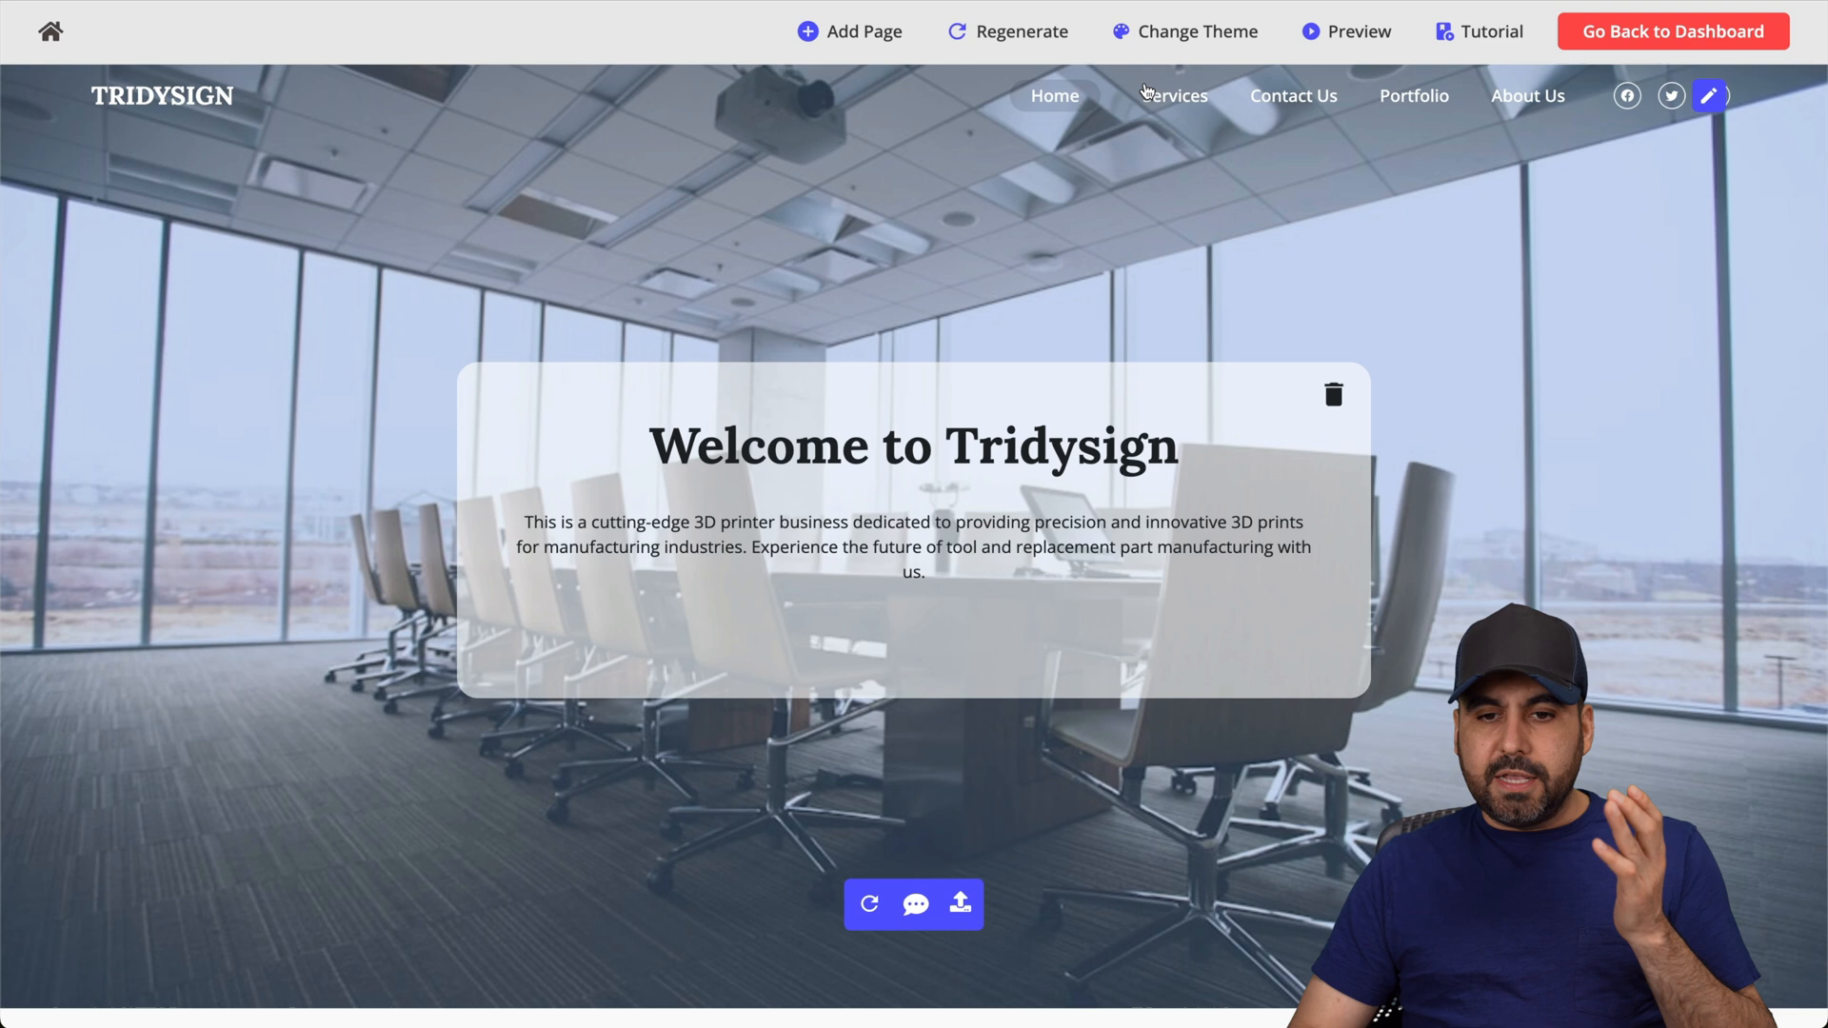
{"action": "left_click", "coordinate": [1173, 95]}
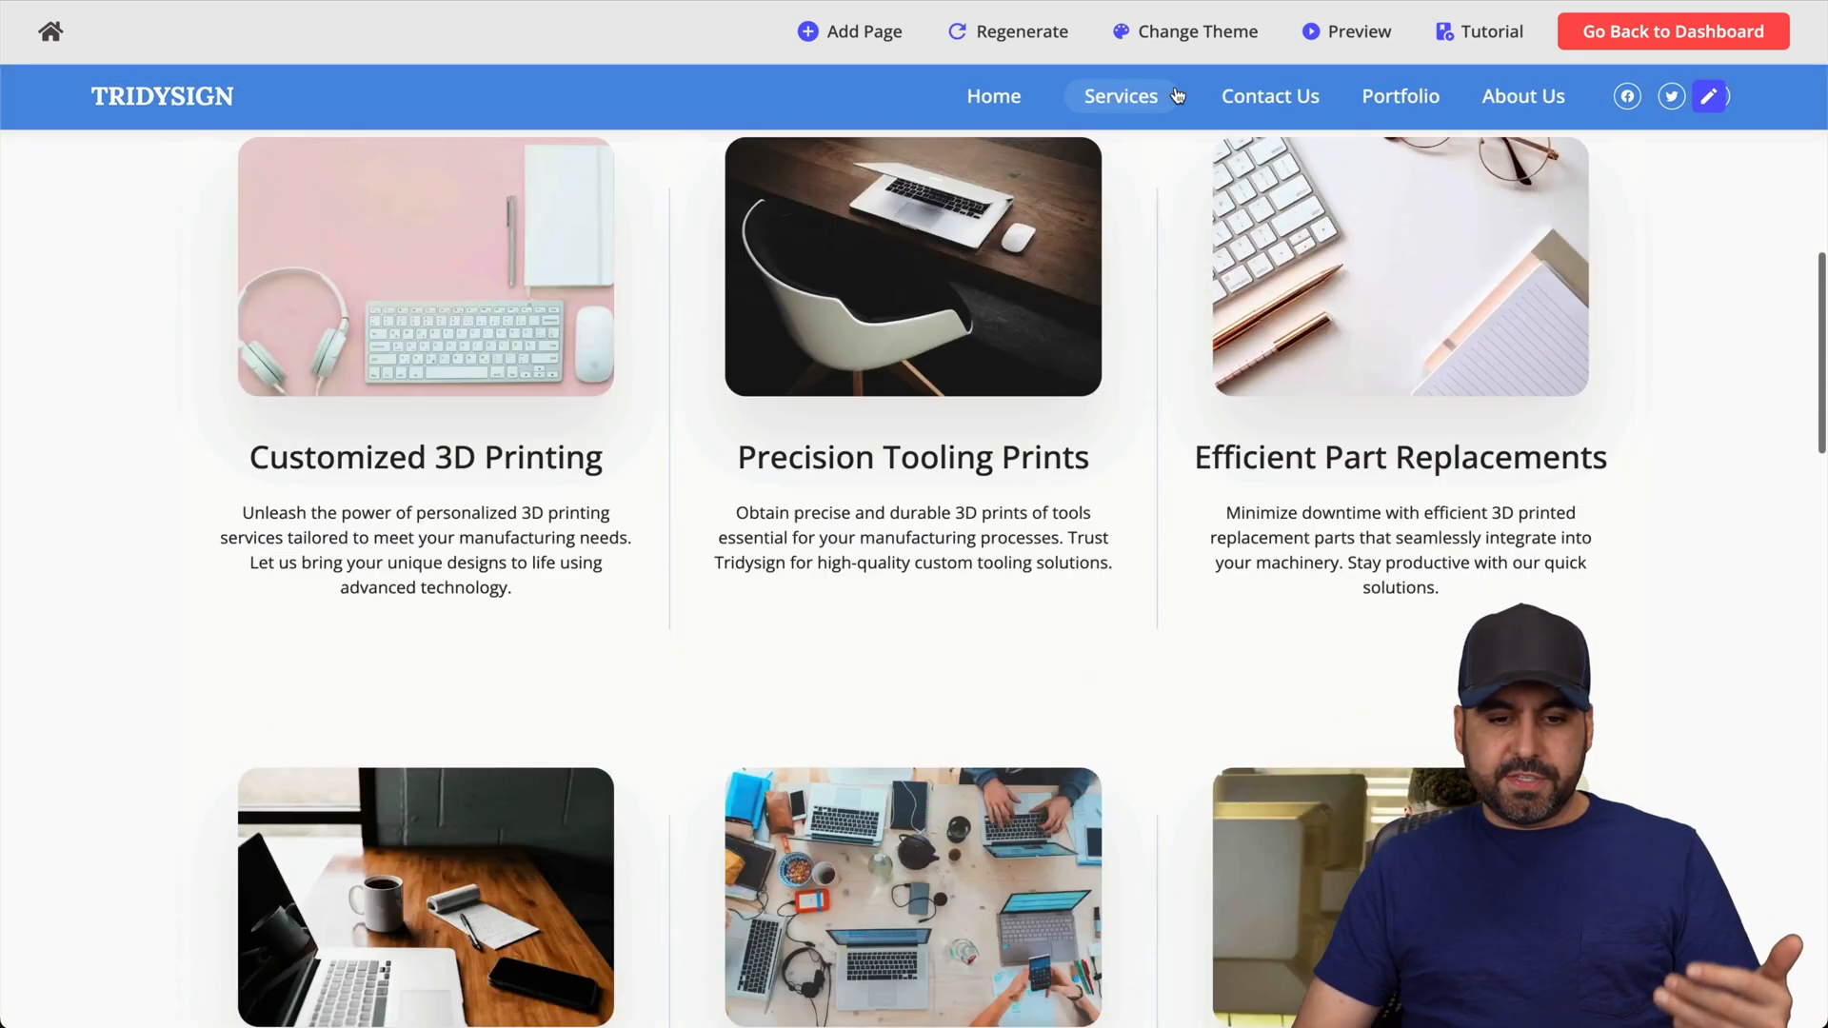
{"action": "scroll", "scroll_direction": "down", "scroll_amount": 3}
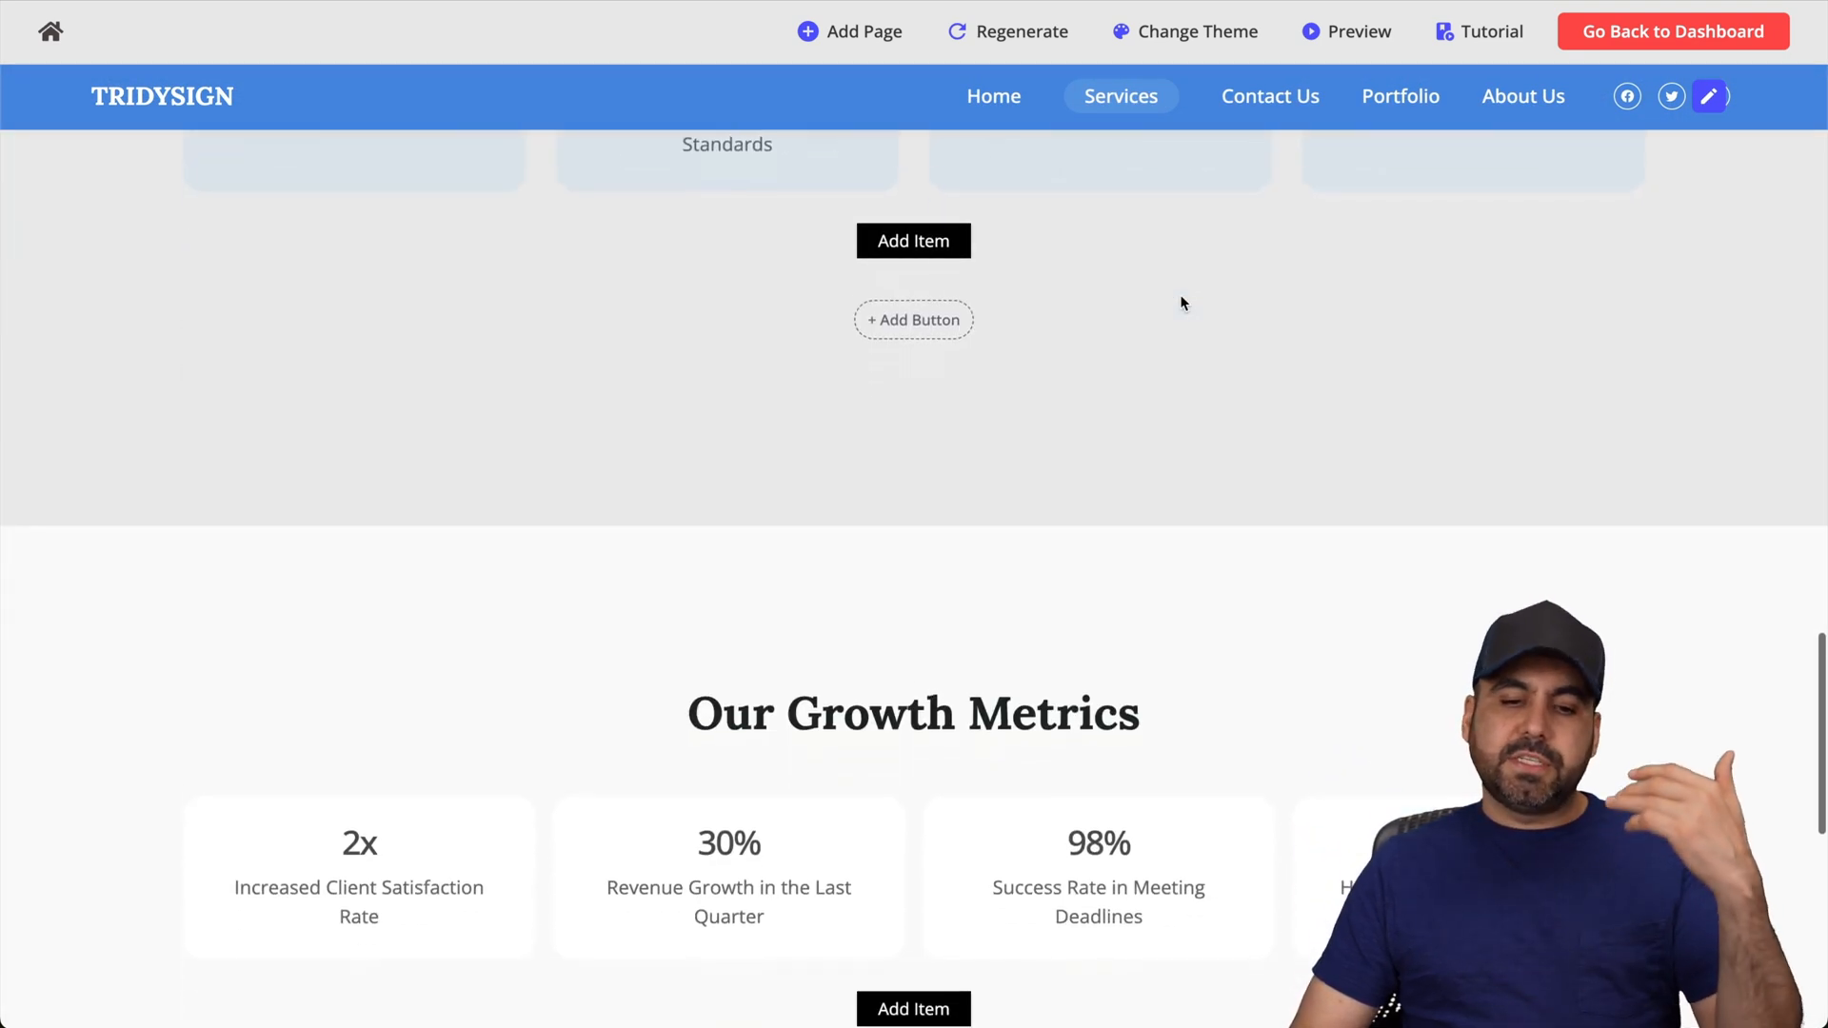
{"action": "scroll", "scroll_direction": "up", "scroll_amount": 3}
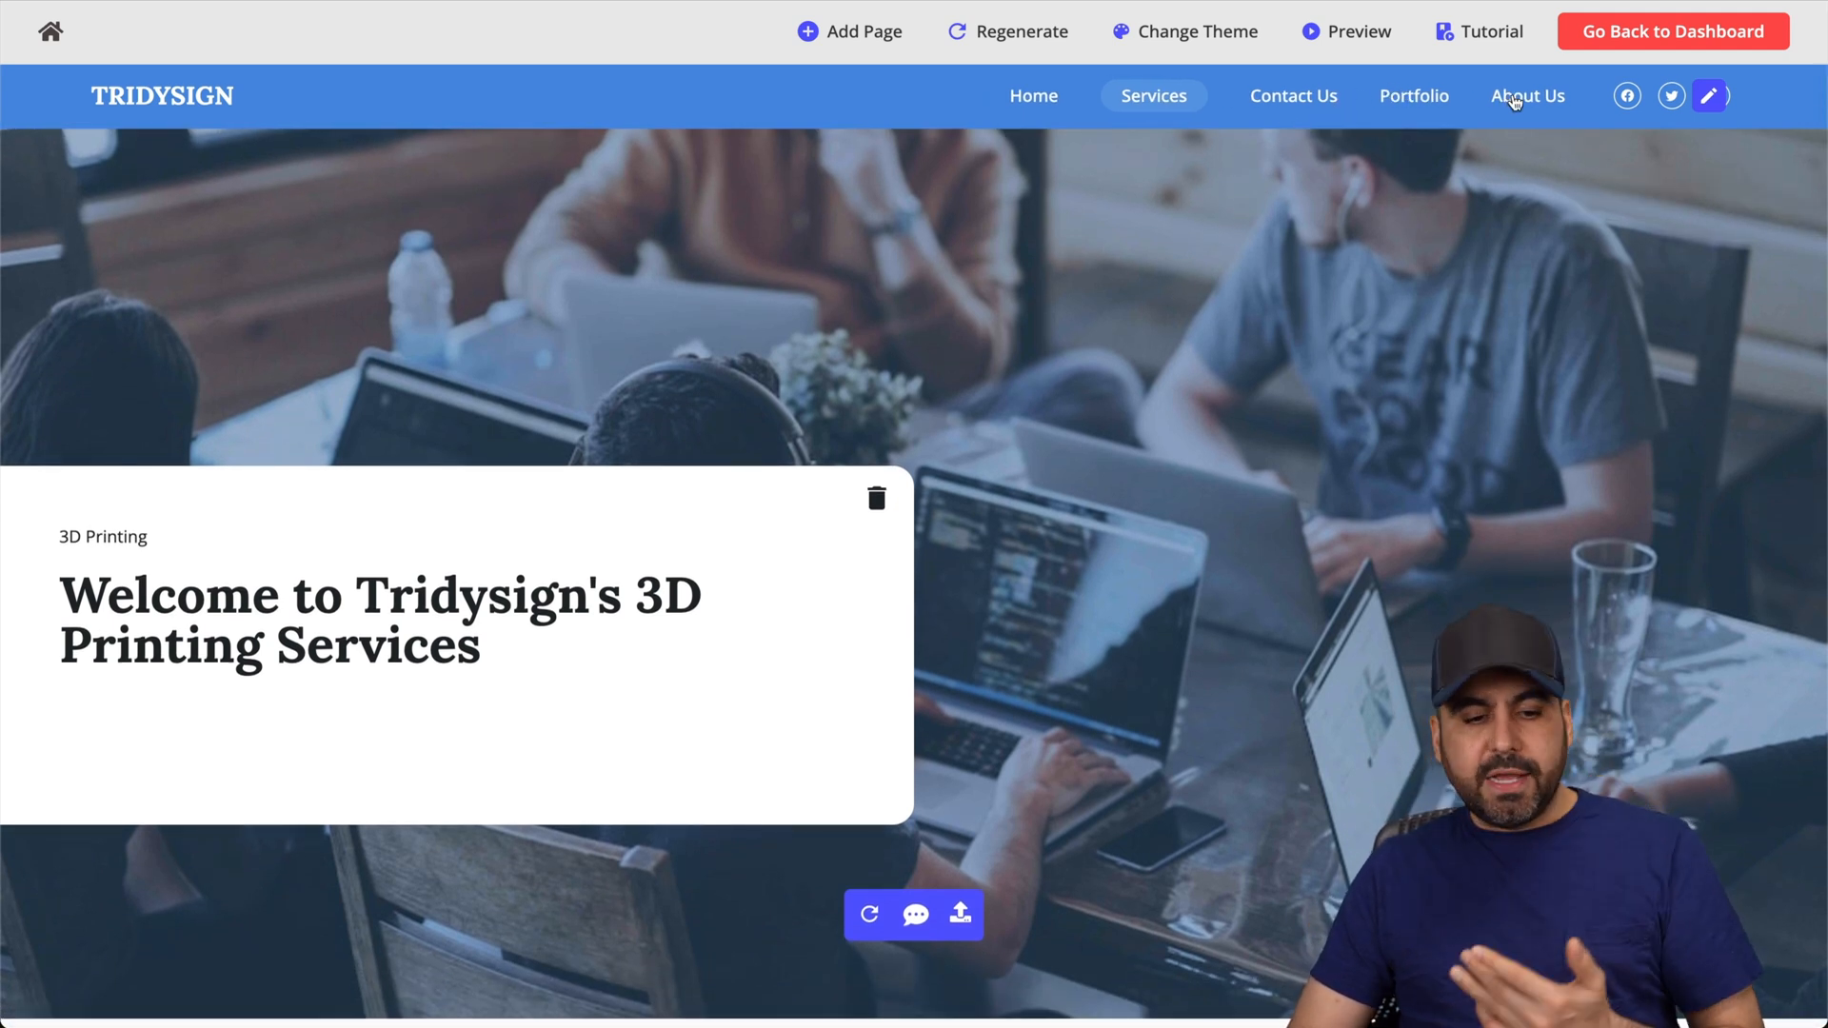
Browse the About Us page through its journey, visionaries and future vision sections.
{"action": "left_click", "coordinate": [1526, 95]}
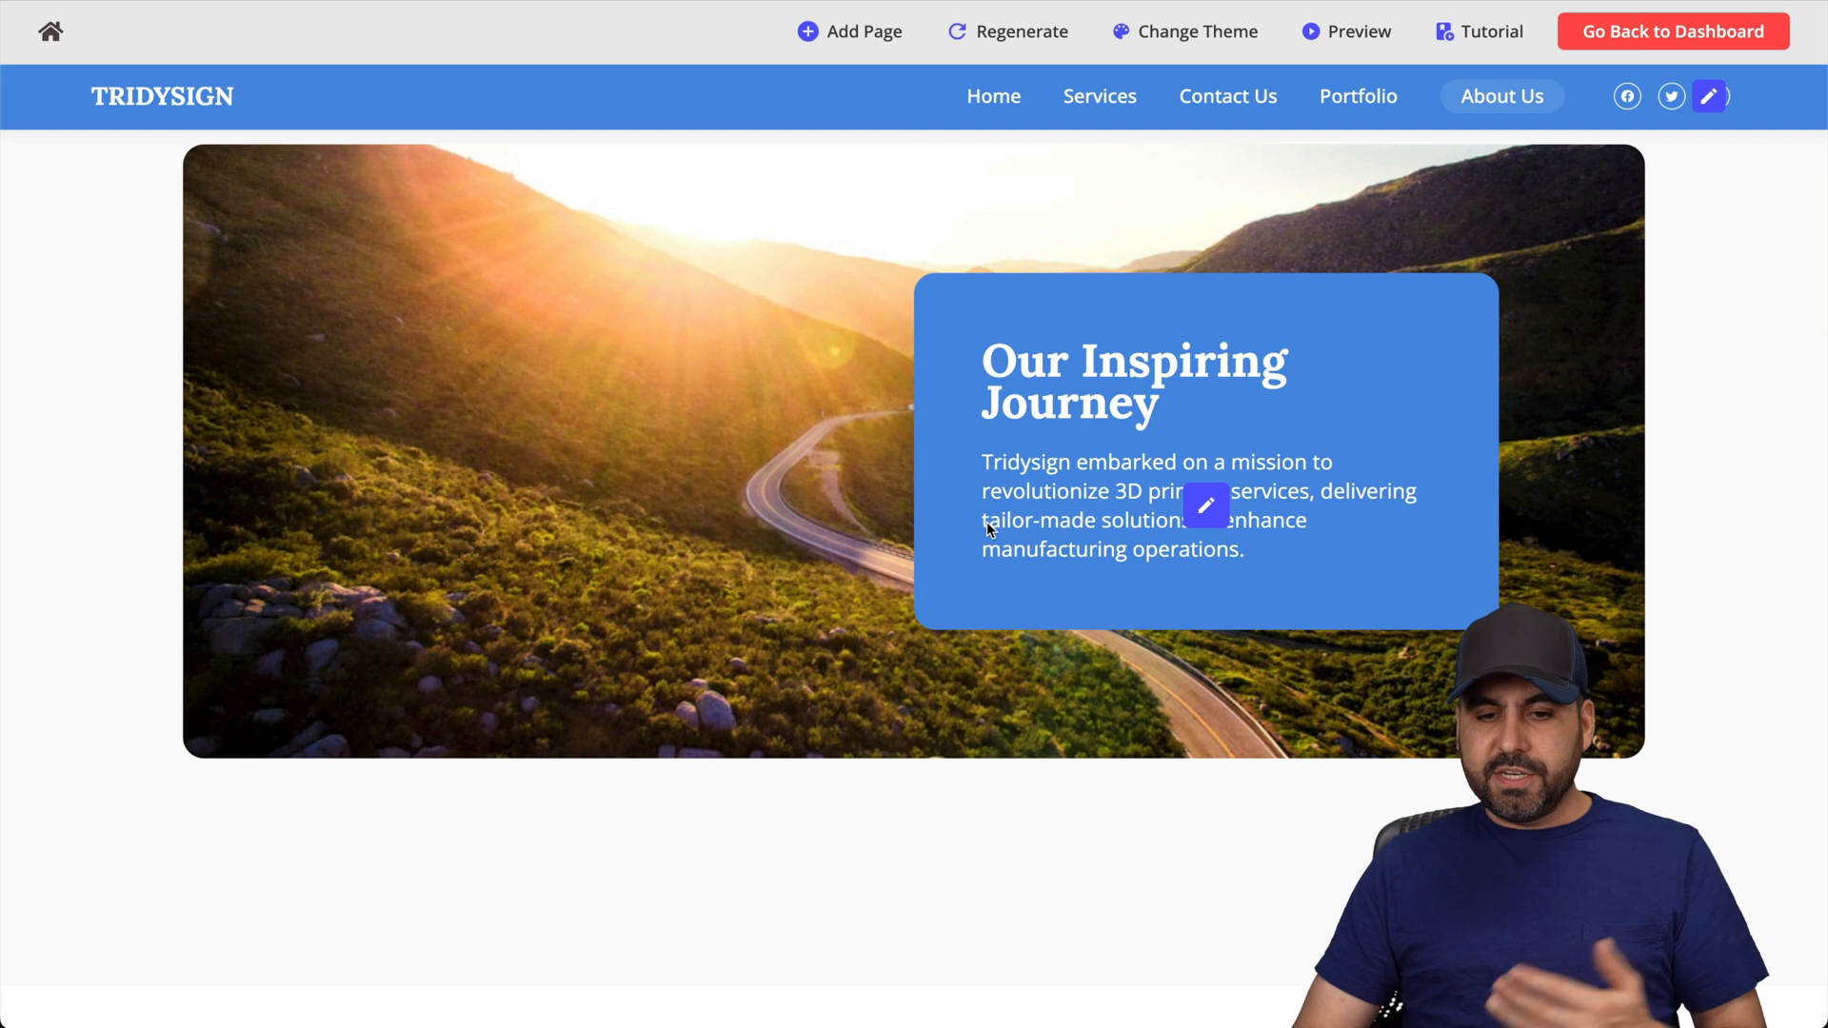
{"action": "scroll", "scroll_direction": "down", "scroll_amount": 3}
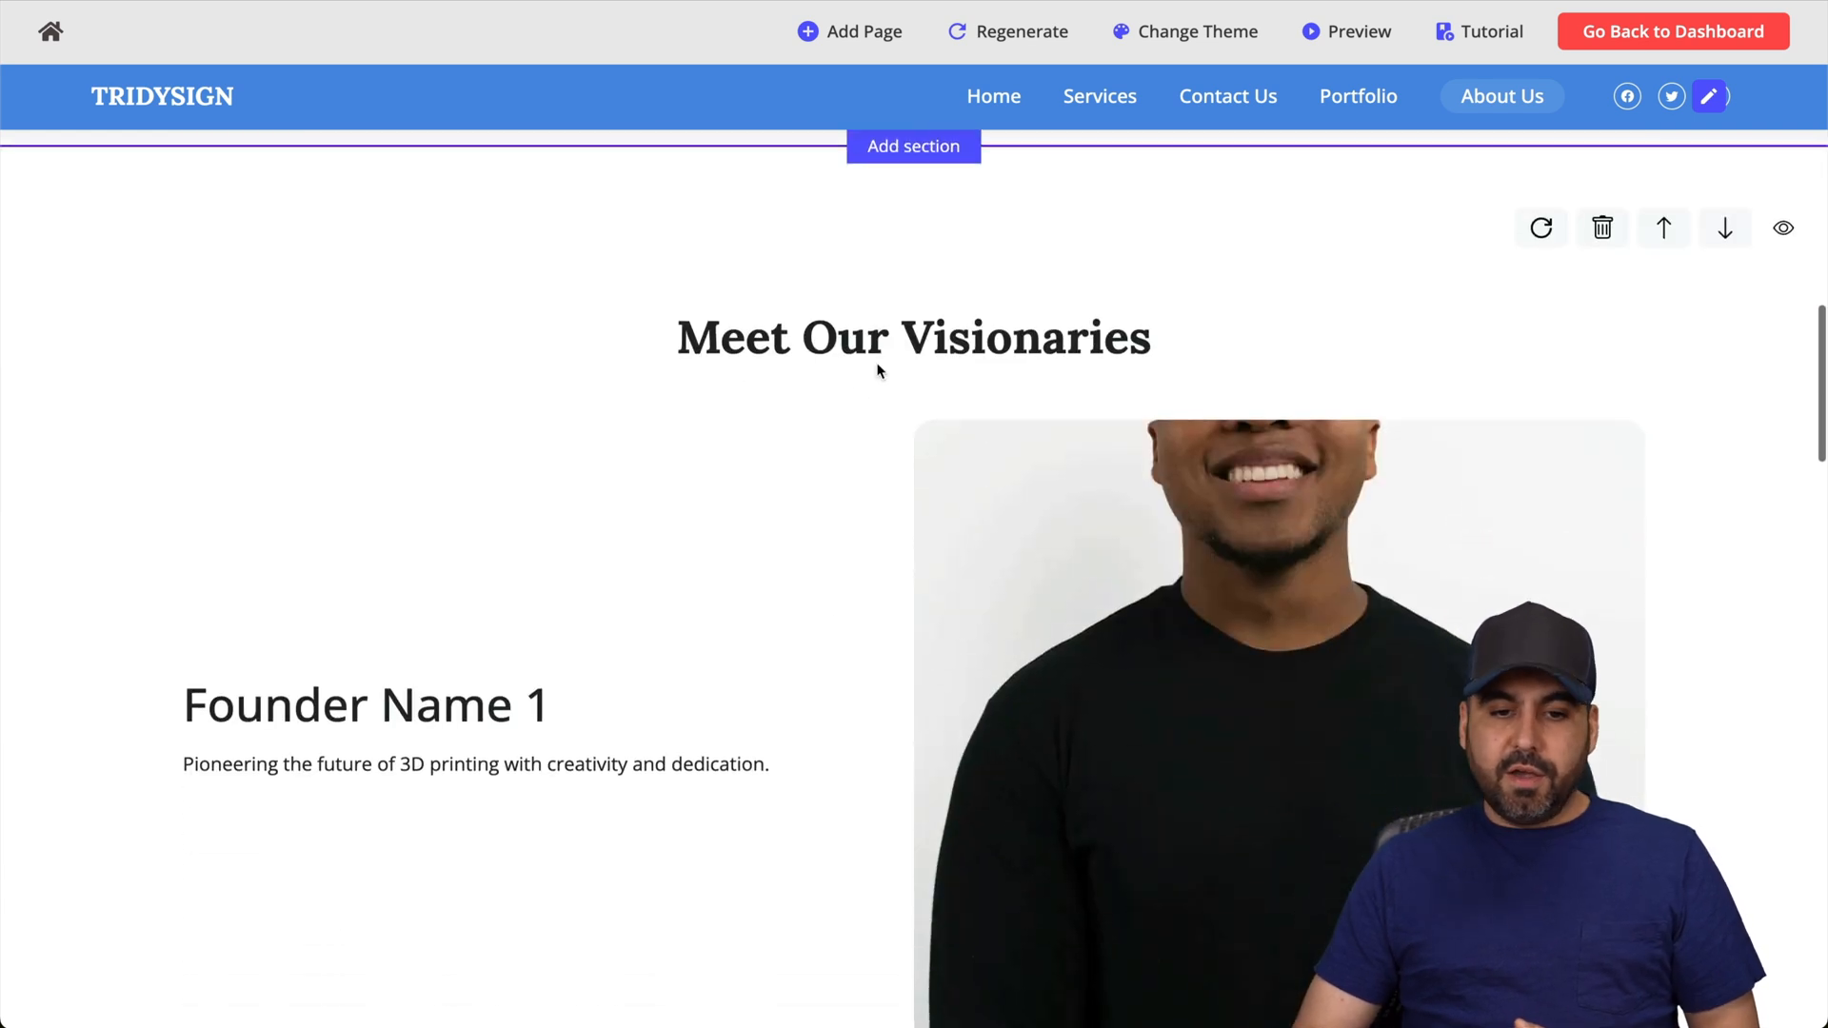
{"action": "scroll", "scroll_direction": "down", "scroll_amount": 3}
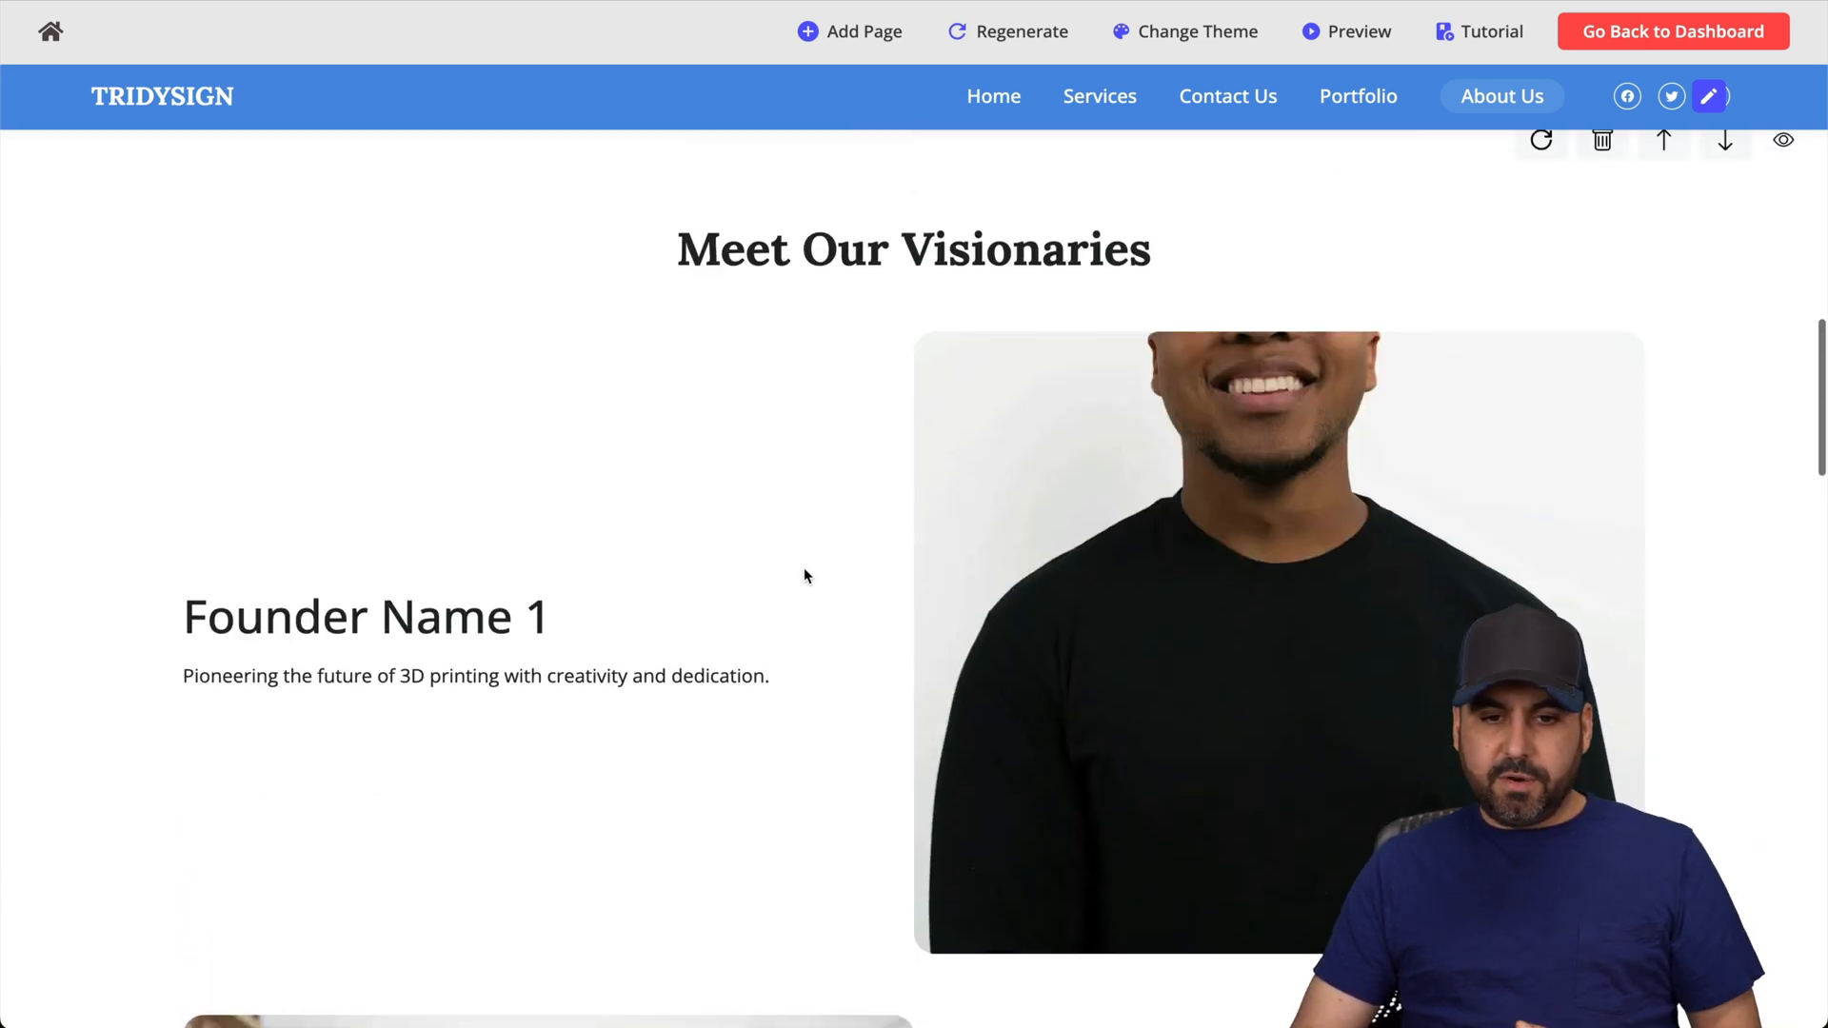
{"action": "scroll", "scroll_direction": "down", "scroll_amount": 3}
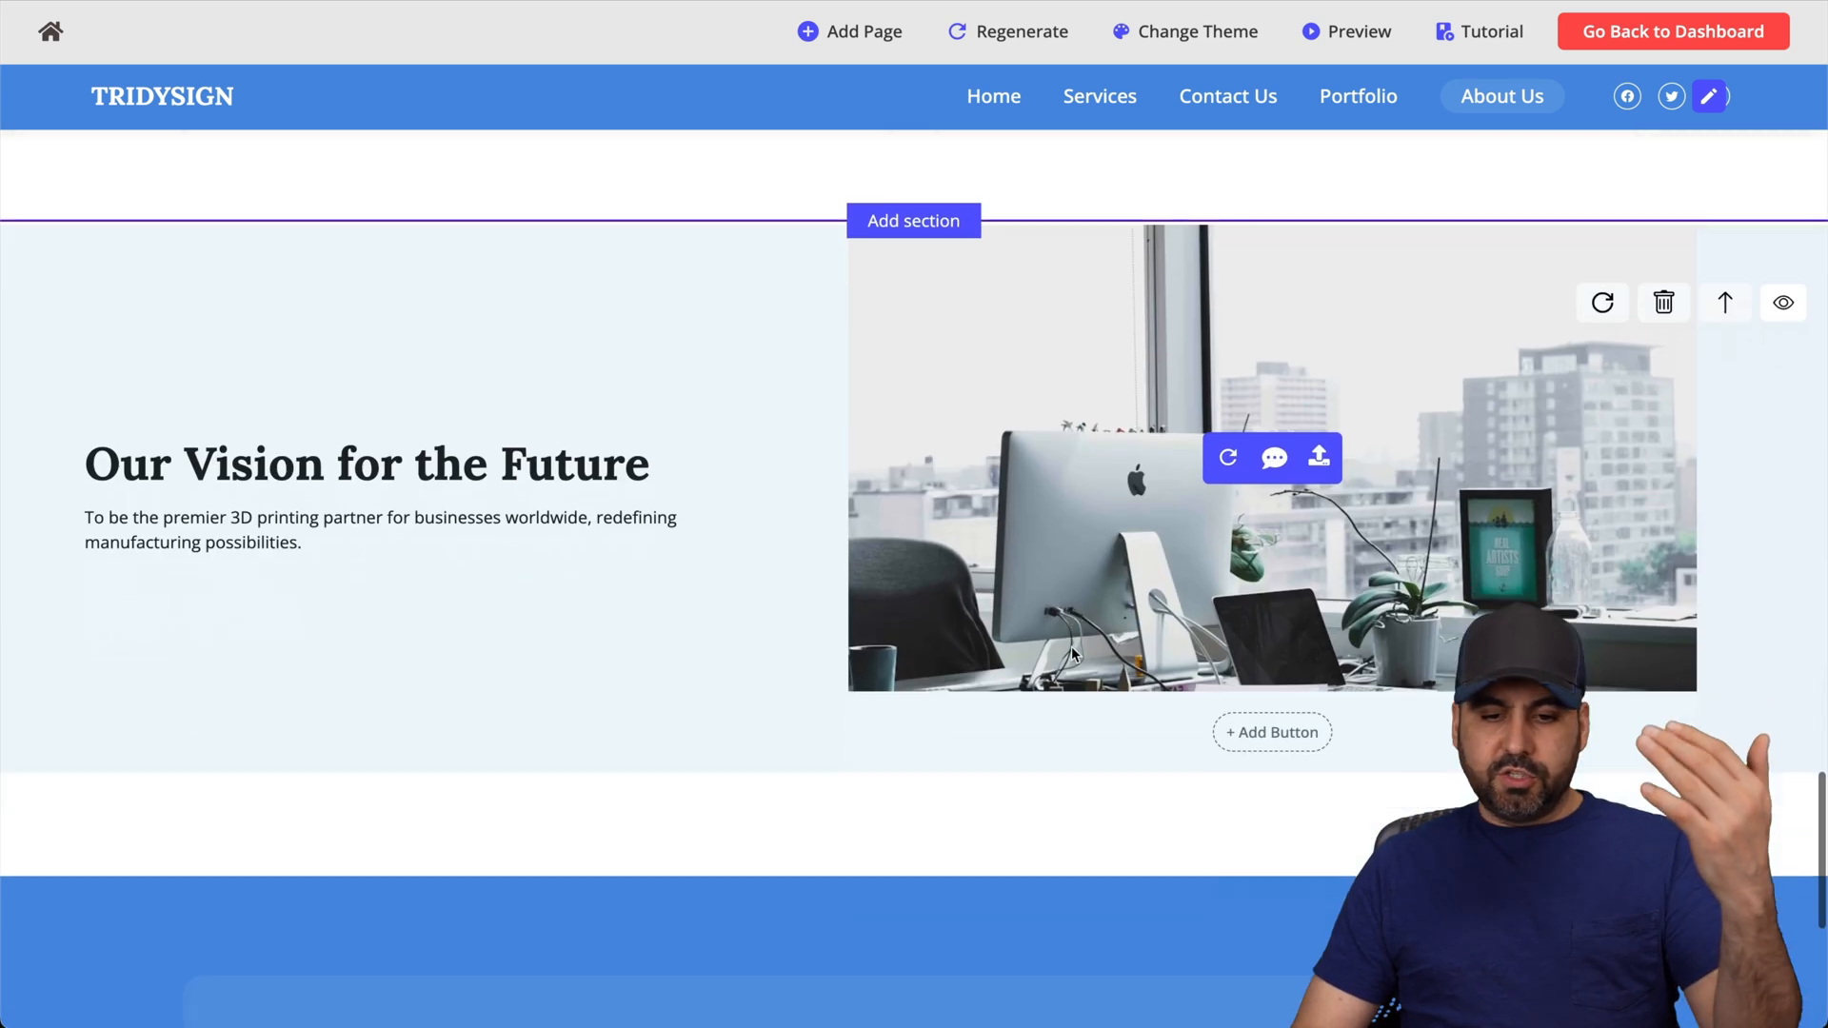
{"action": "scroll", "scroll_direction": "down", "scroll_amount": 3}
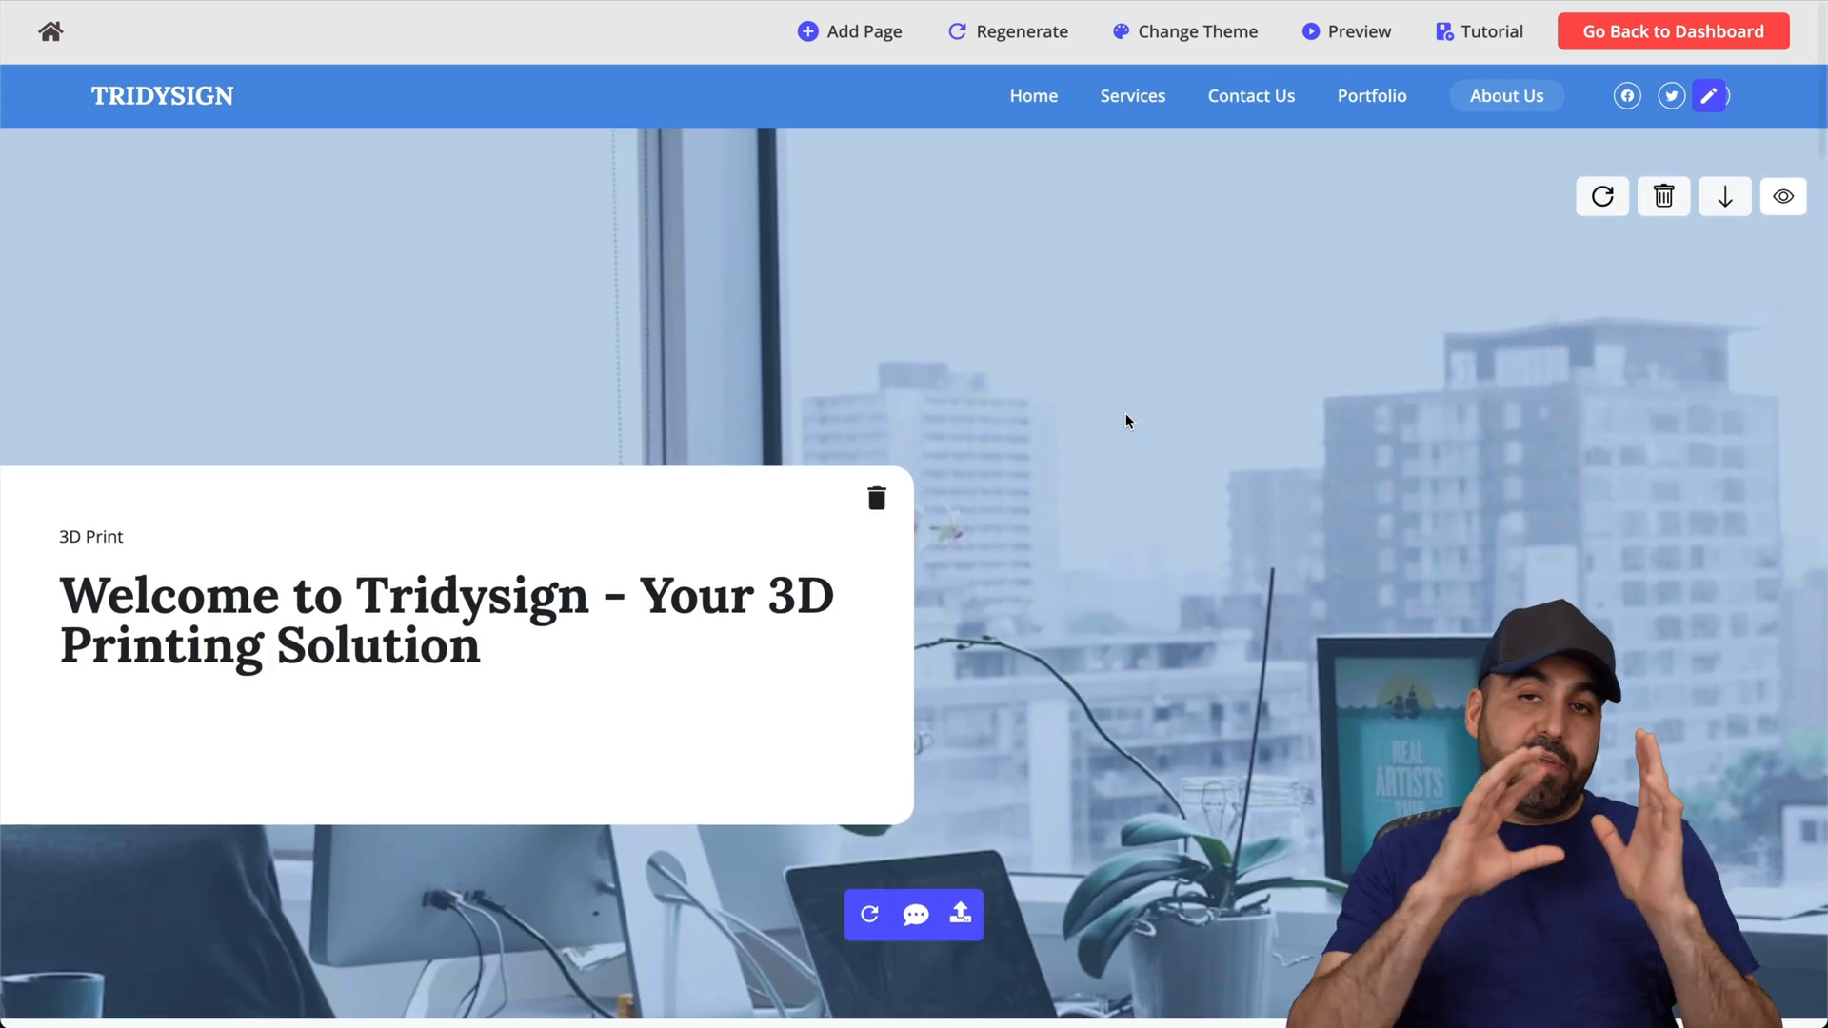
{"action": "mouse_move", "coordinate": [1710, 95]}
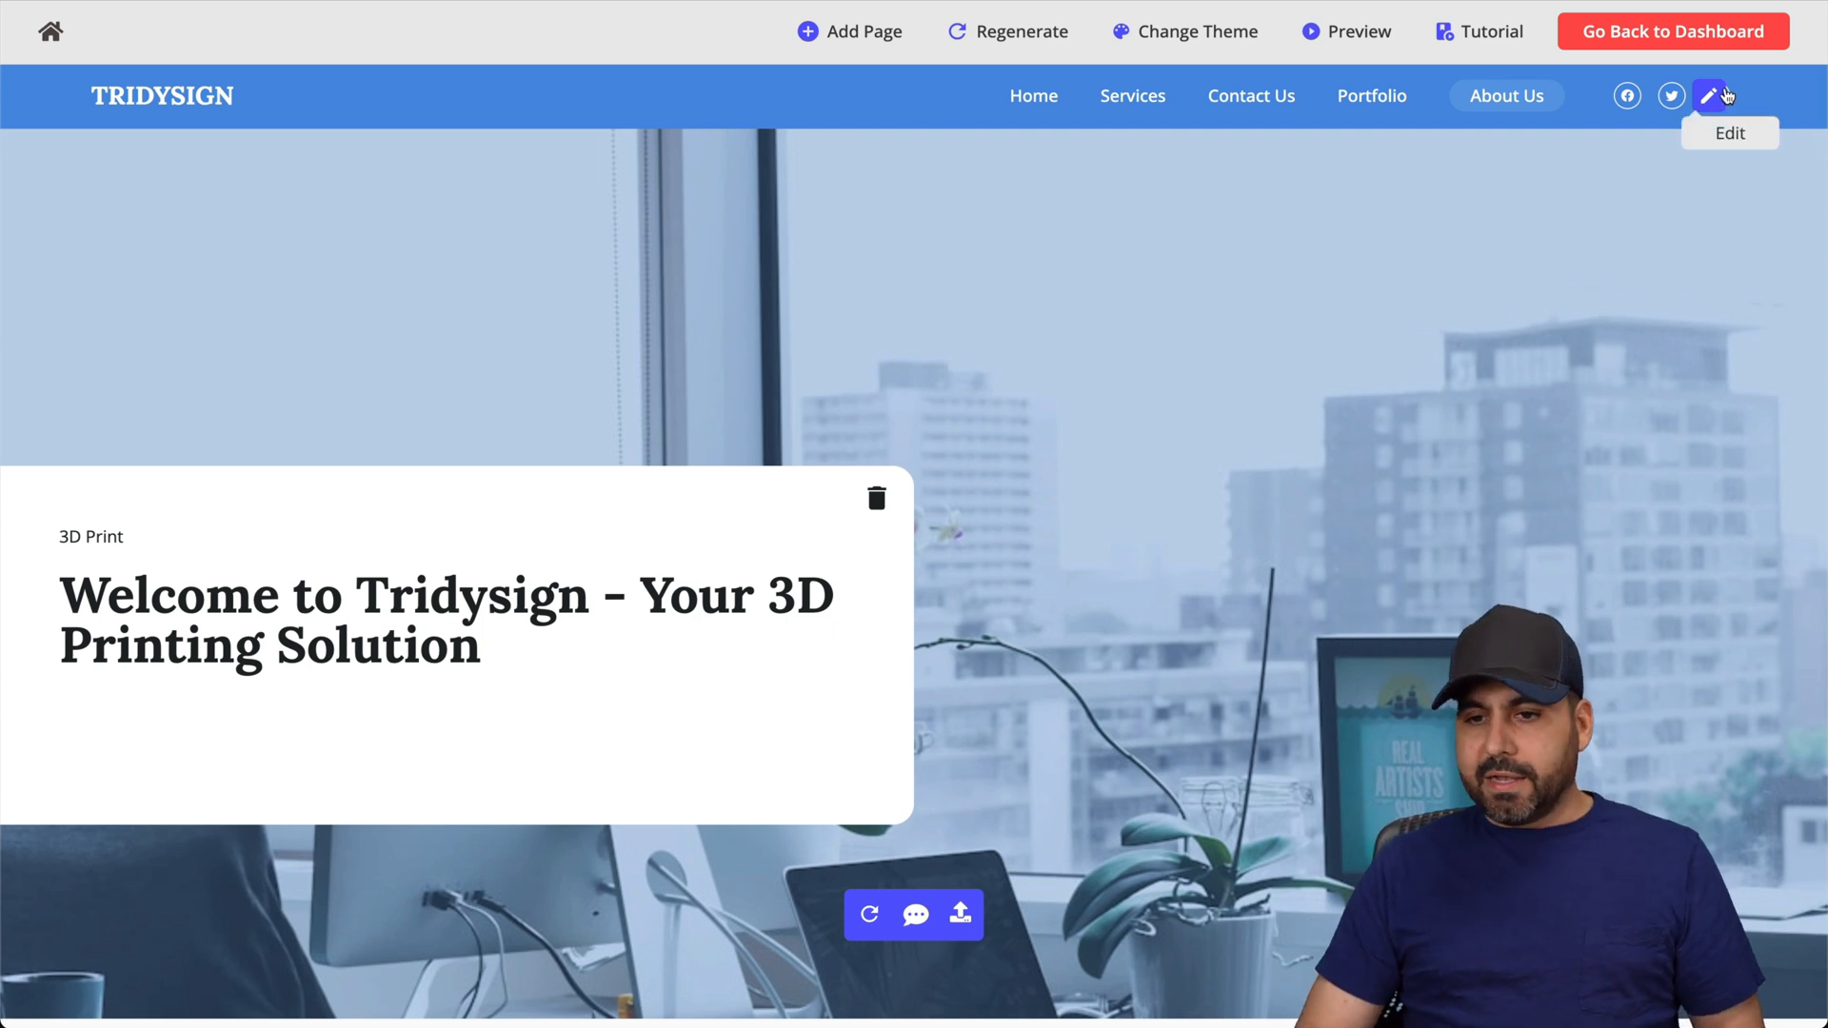
Add a new FAQs page to the Tridysign site and save changes.
{"action": "left_click", "coordinate": [1710, 96]}
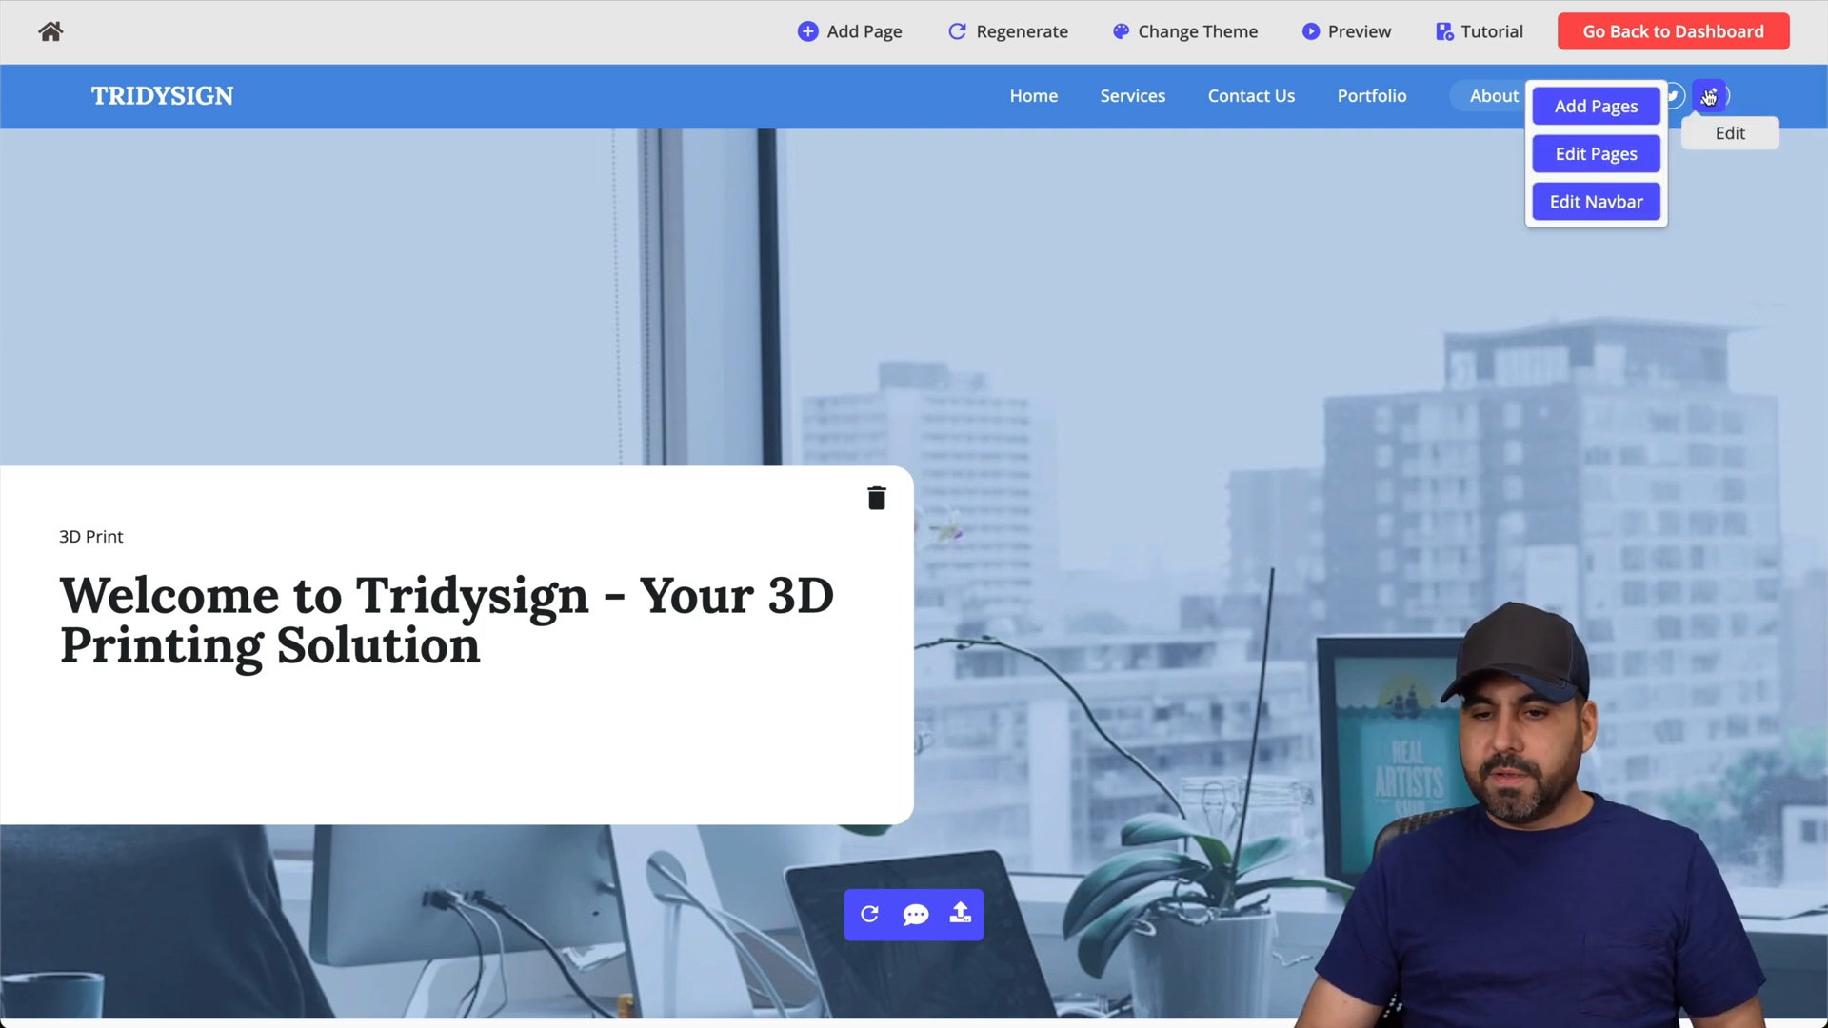
{"action": "mouse_move", "coordinate": [1545, 168]}
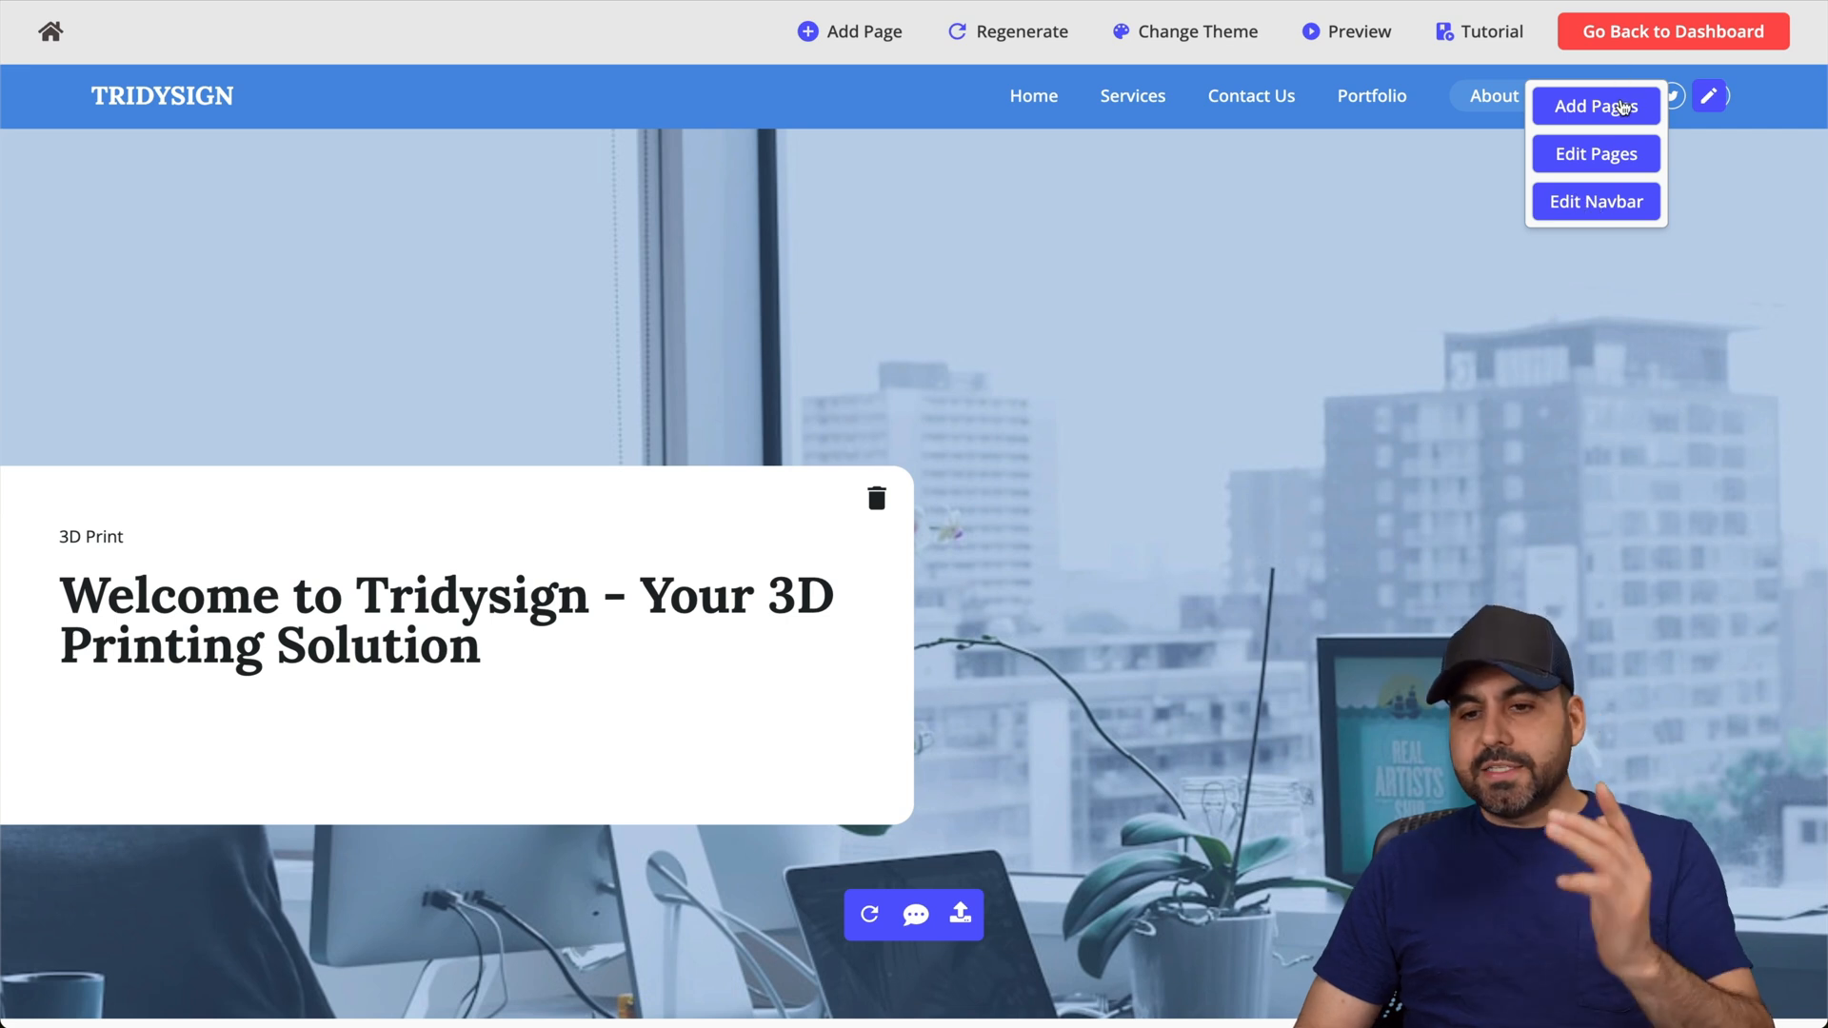
{"action": "left_click", "coordinate": [1596, 105]}
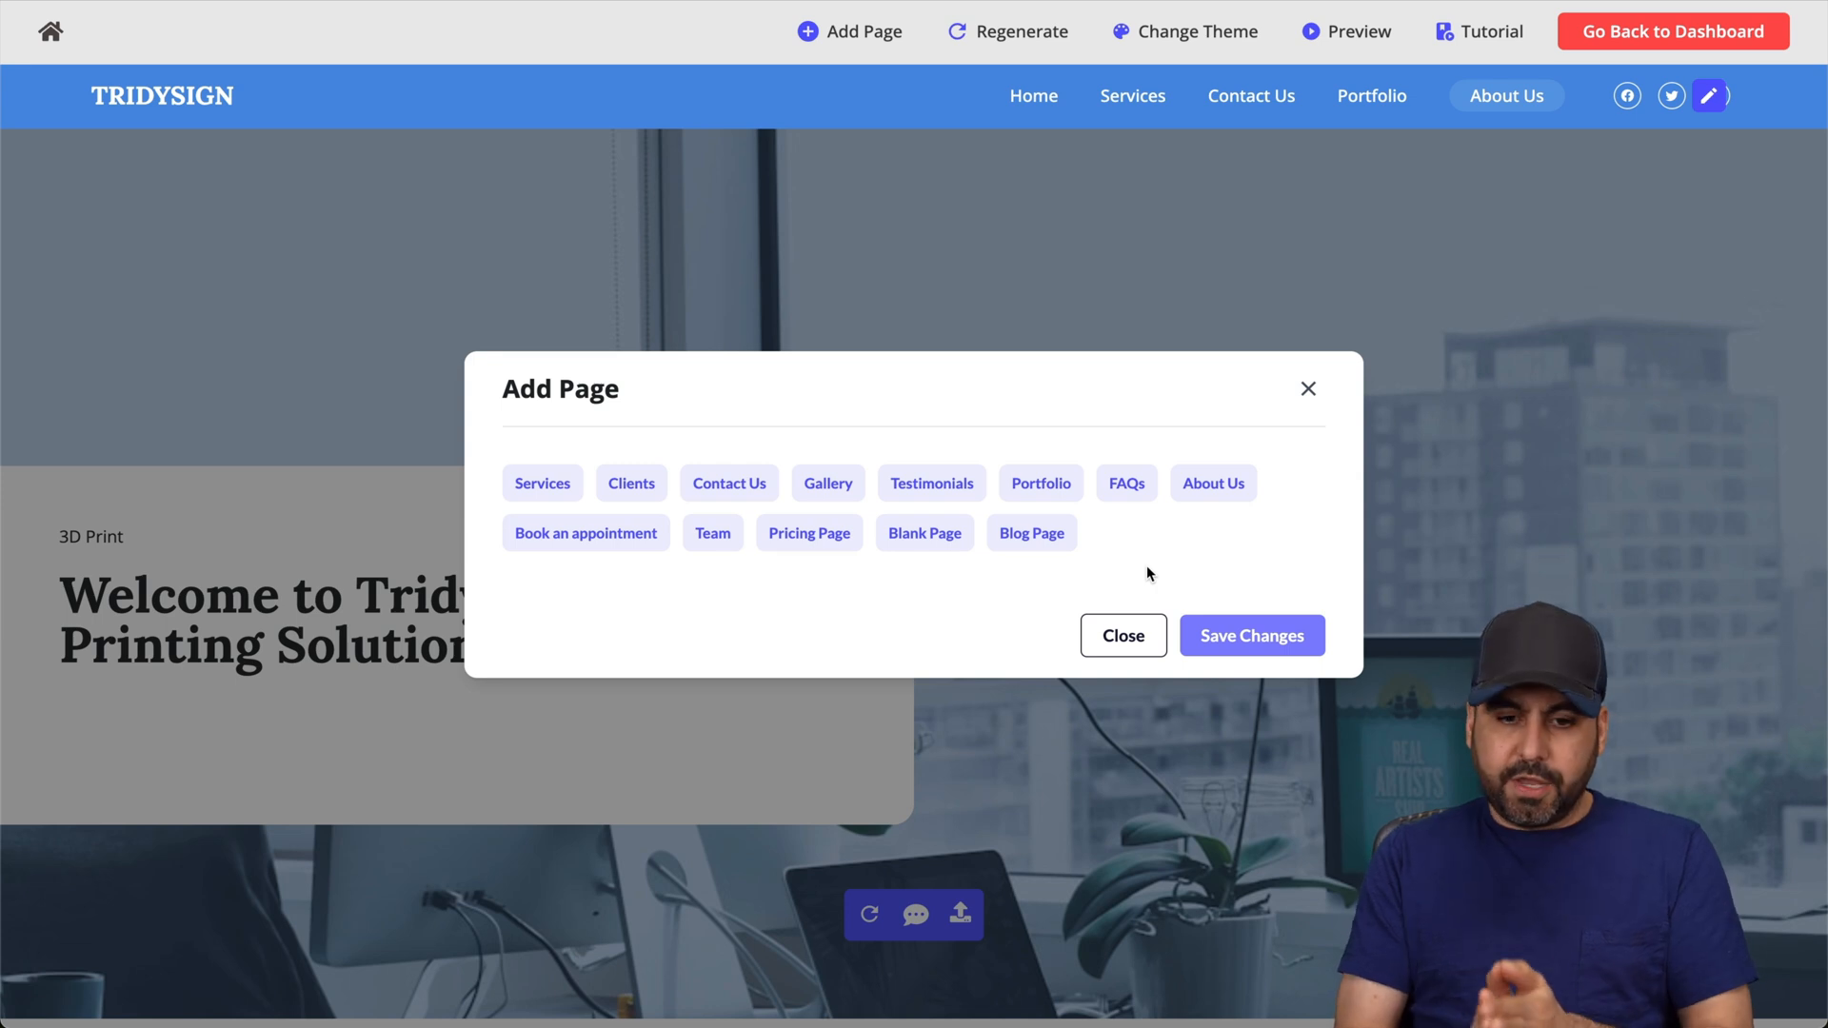
{"action": "mouse_move", "coordinate": [949, 554]}
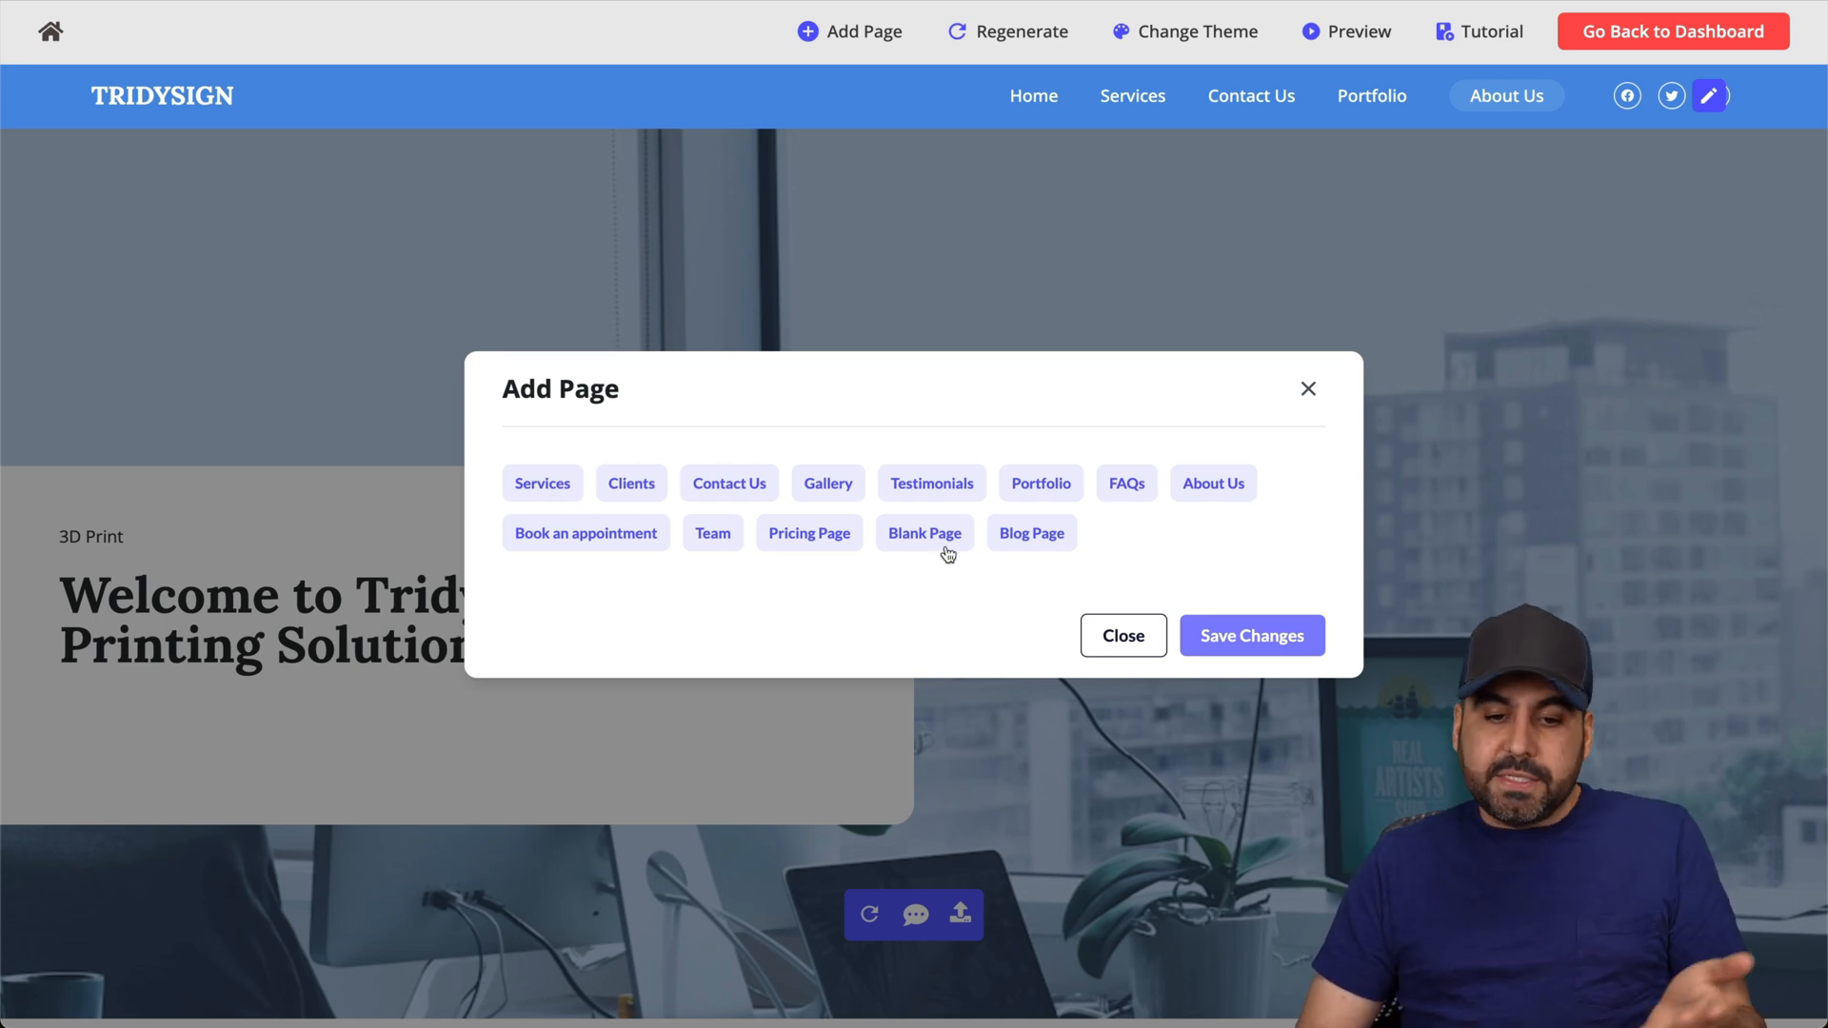
{"action": "left_click", "coordinate": [1252, 636]}
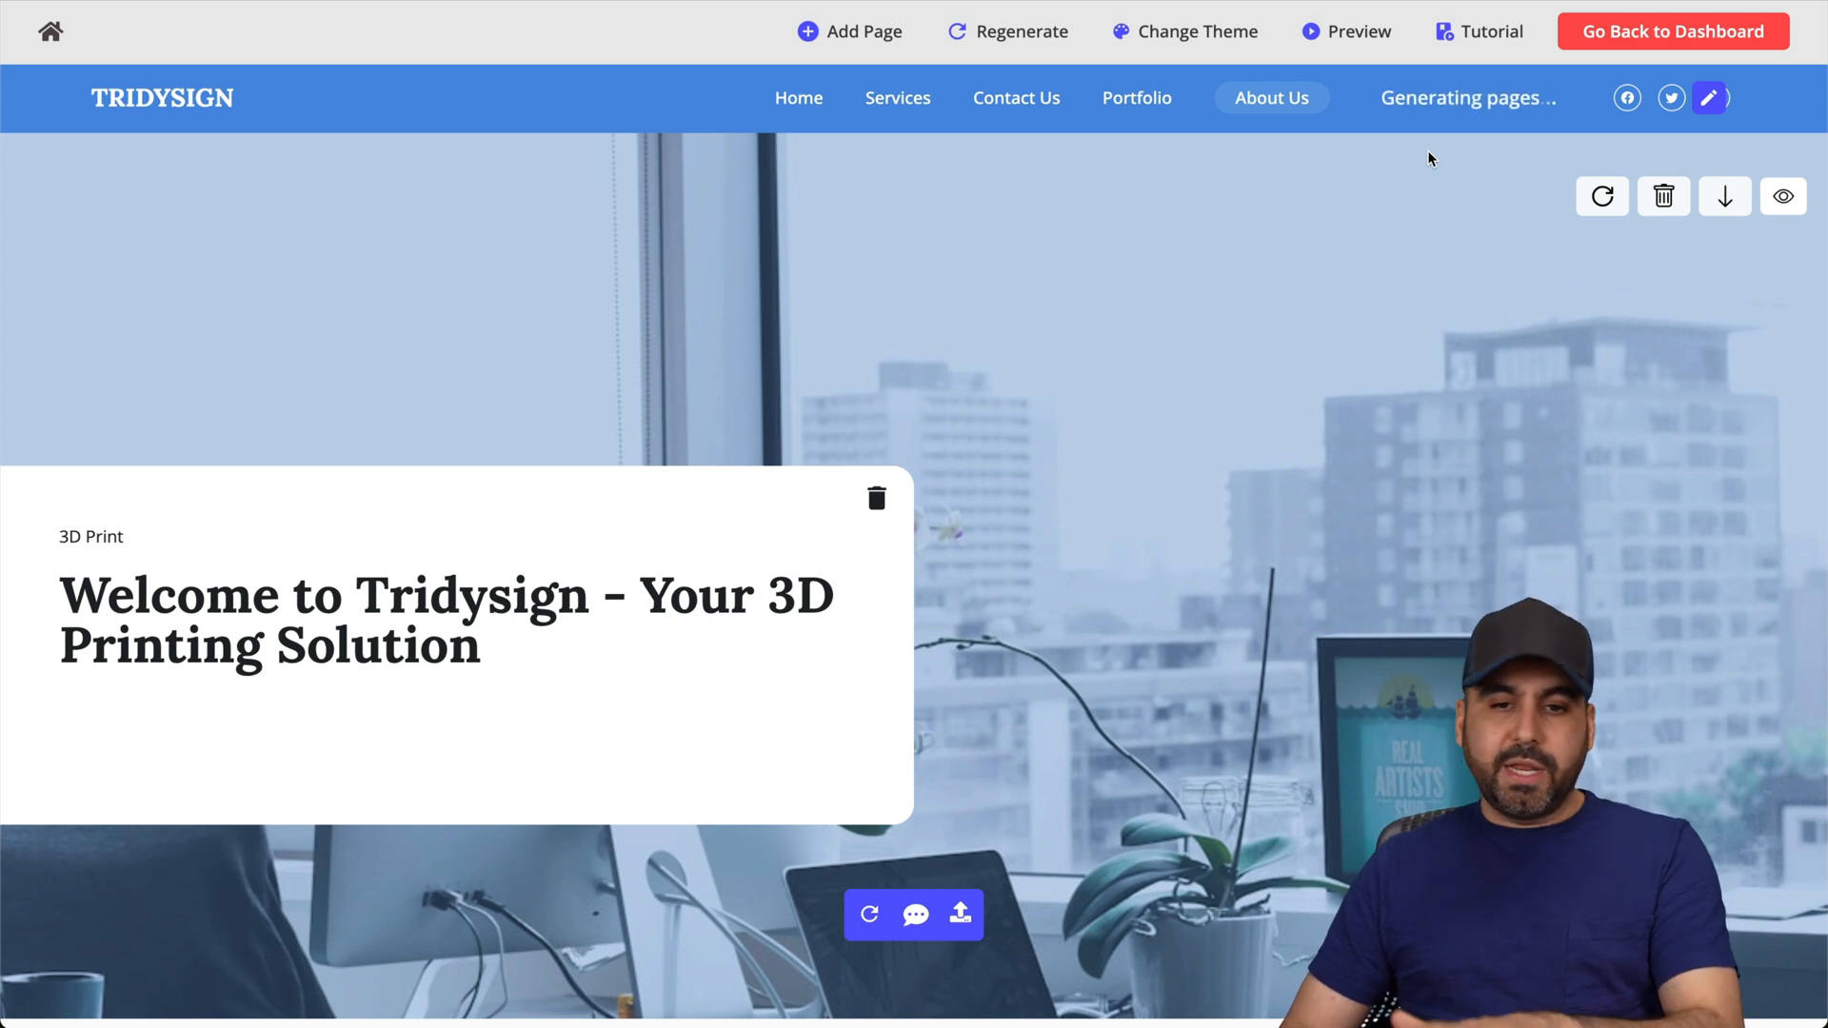
Switch the Tridysign site theme to dark mode, review colour and font settings, and close the panel.
{"action": "left_click", "coordinate": [1198, 32]}
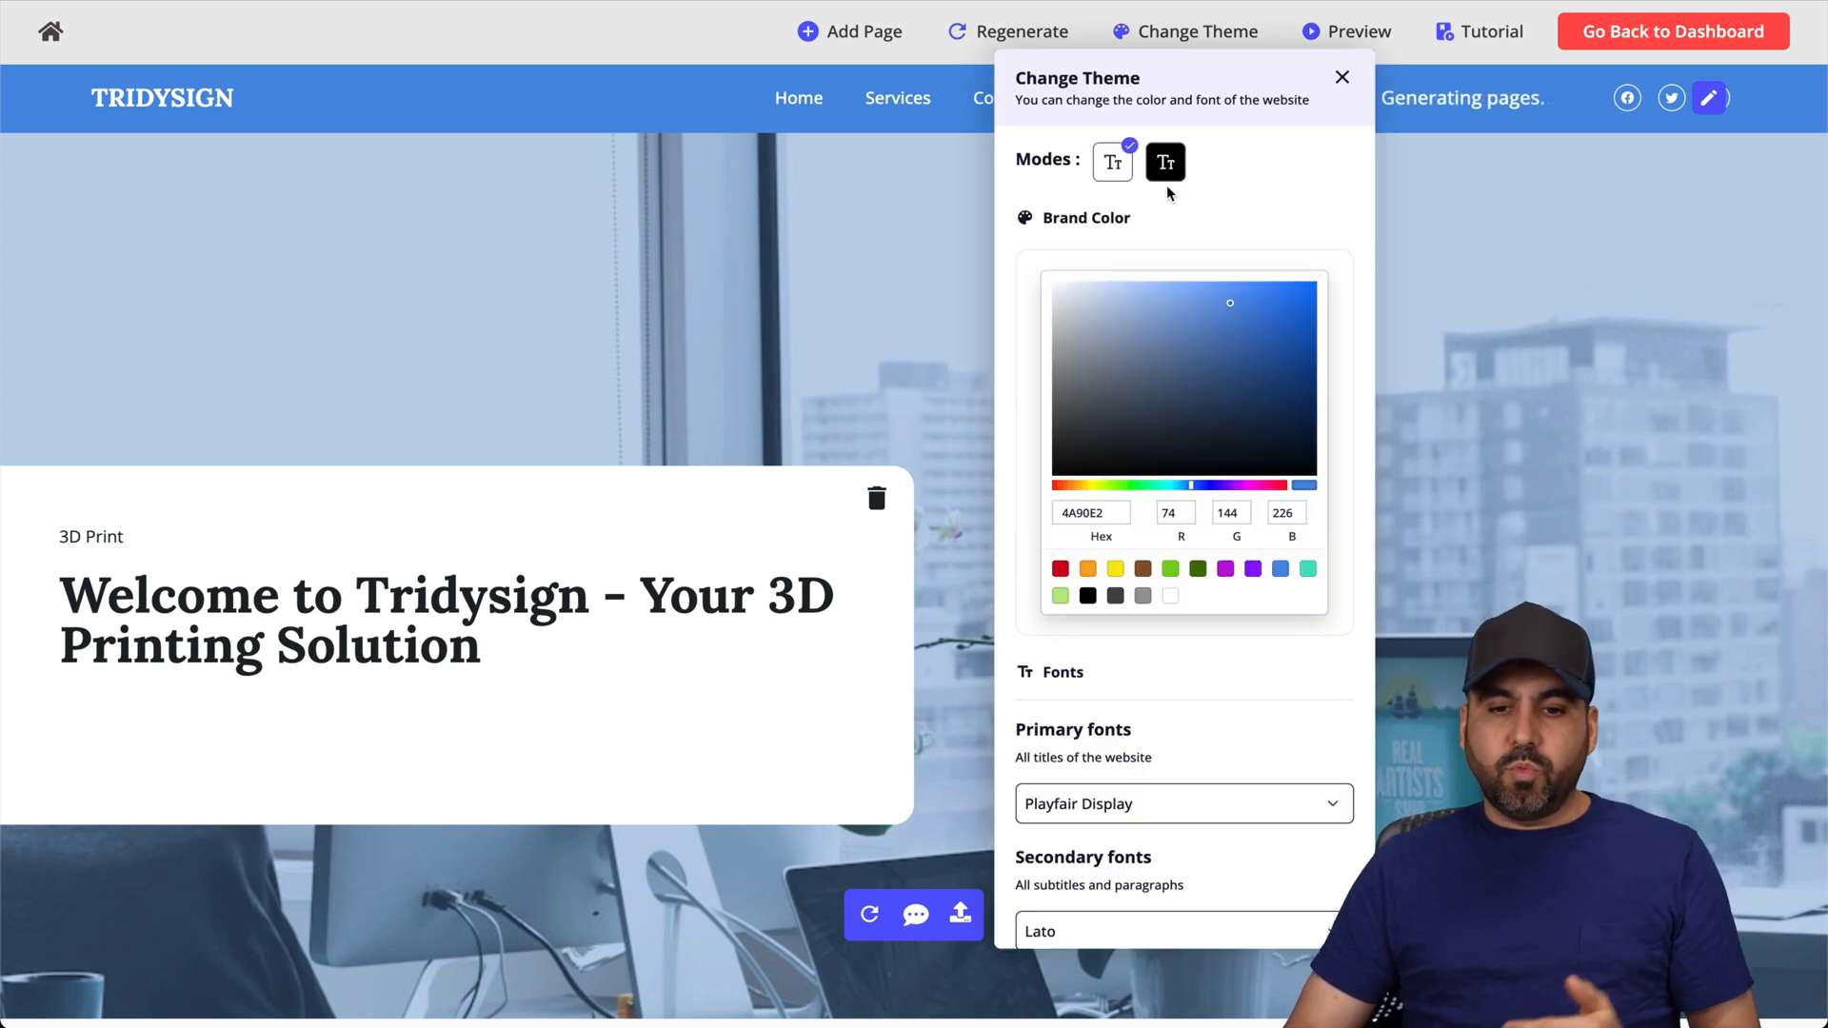
{"action": "mouse_move", "coordinate": [1276, 197]}
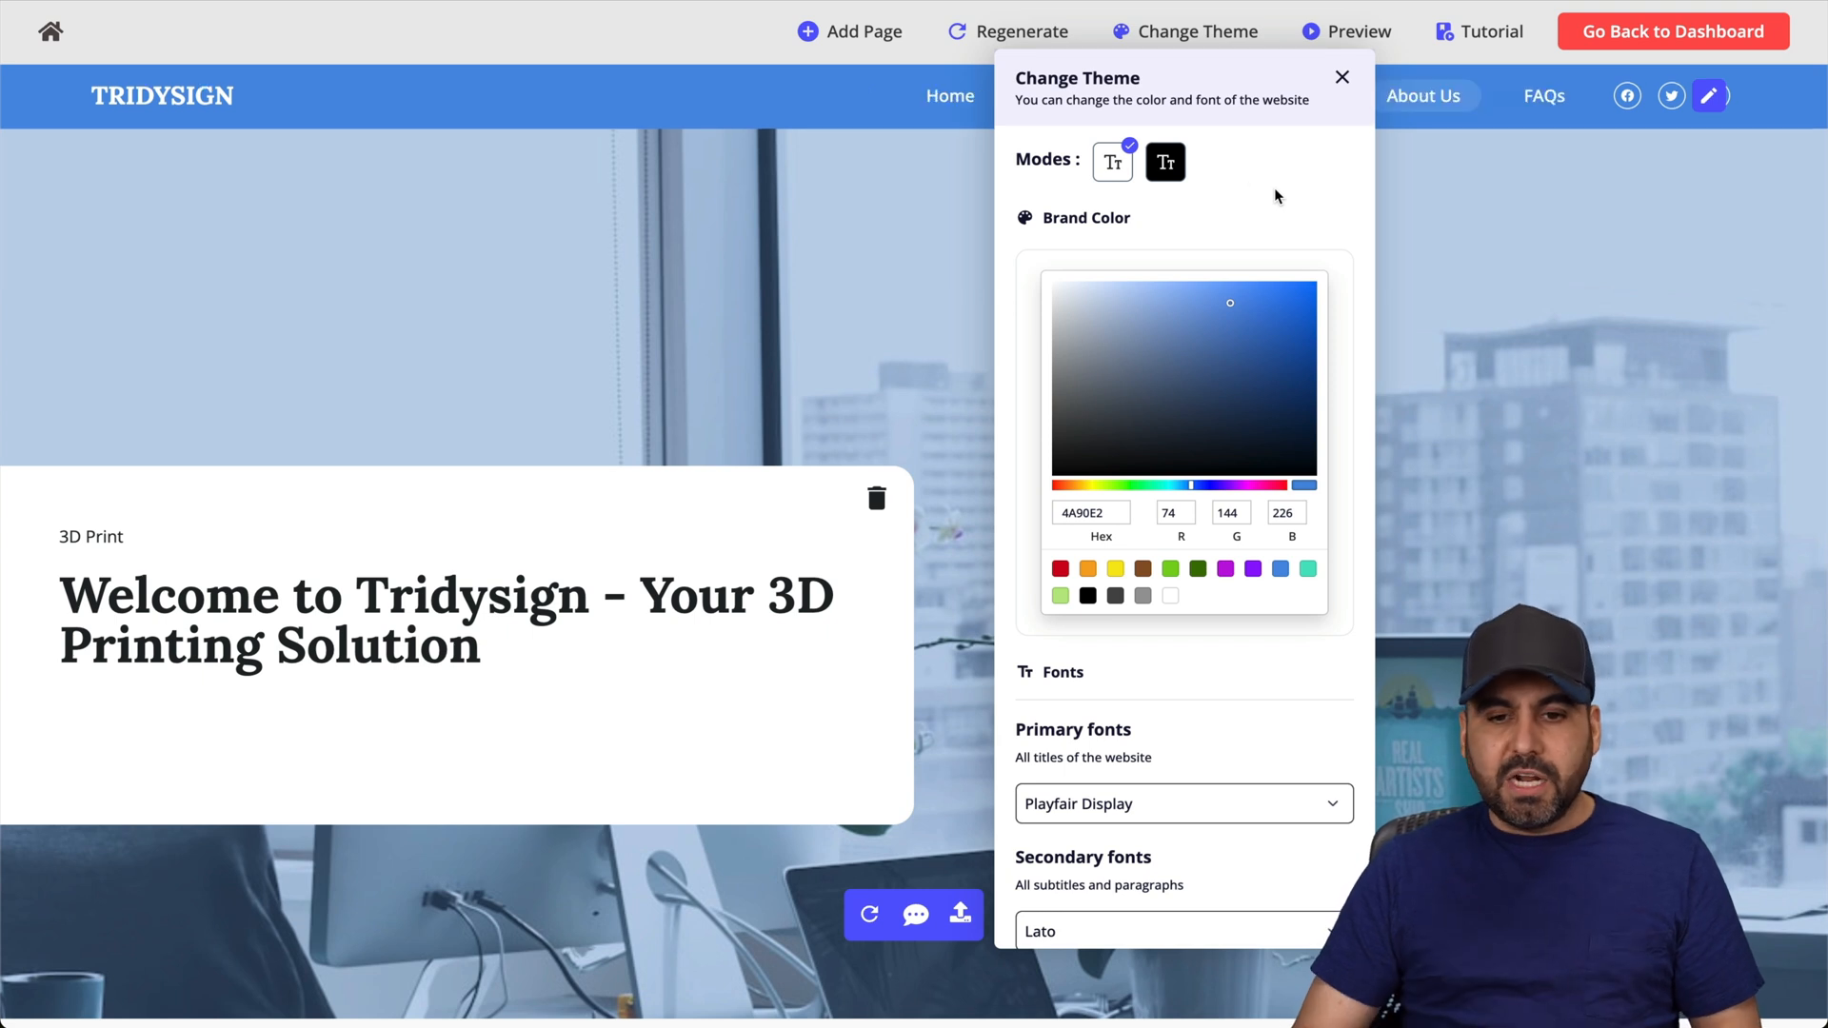
{"action": "left_click", "coordinate": [1165, 160]}
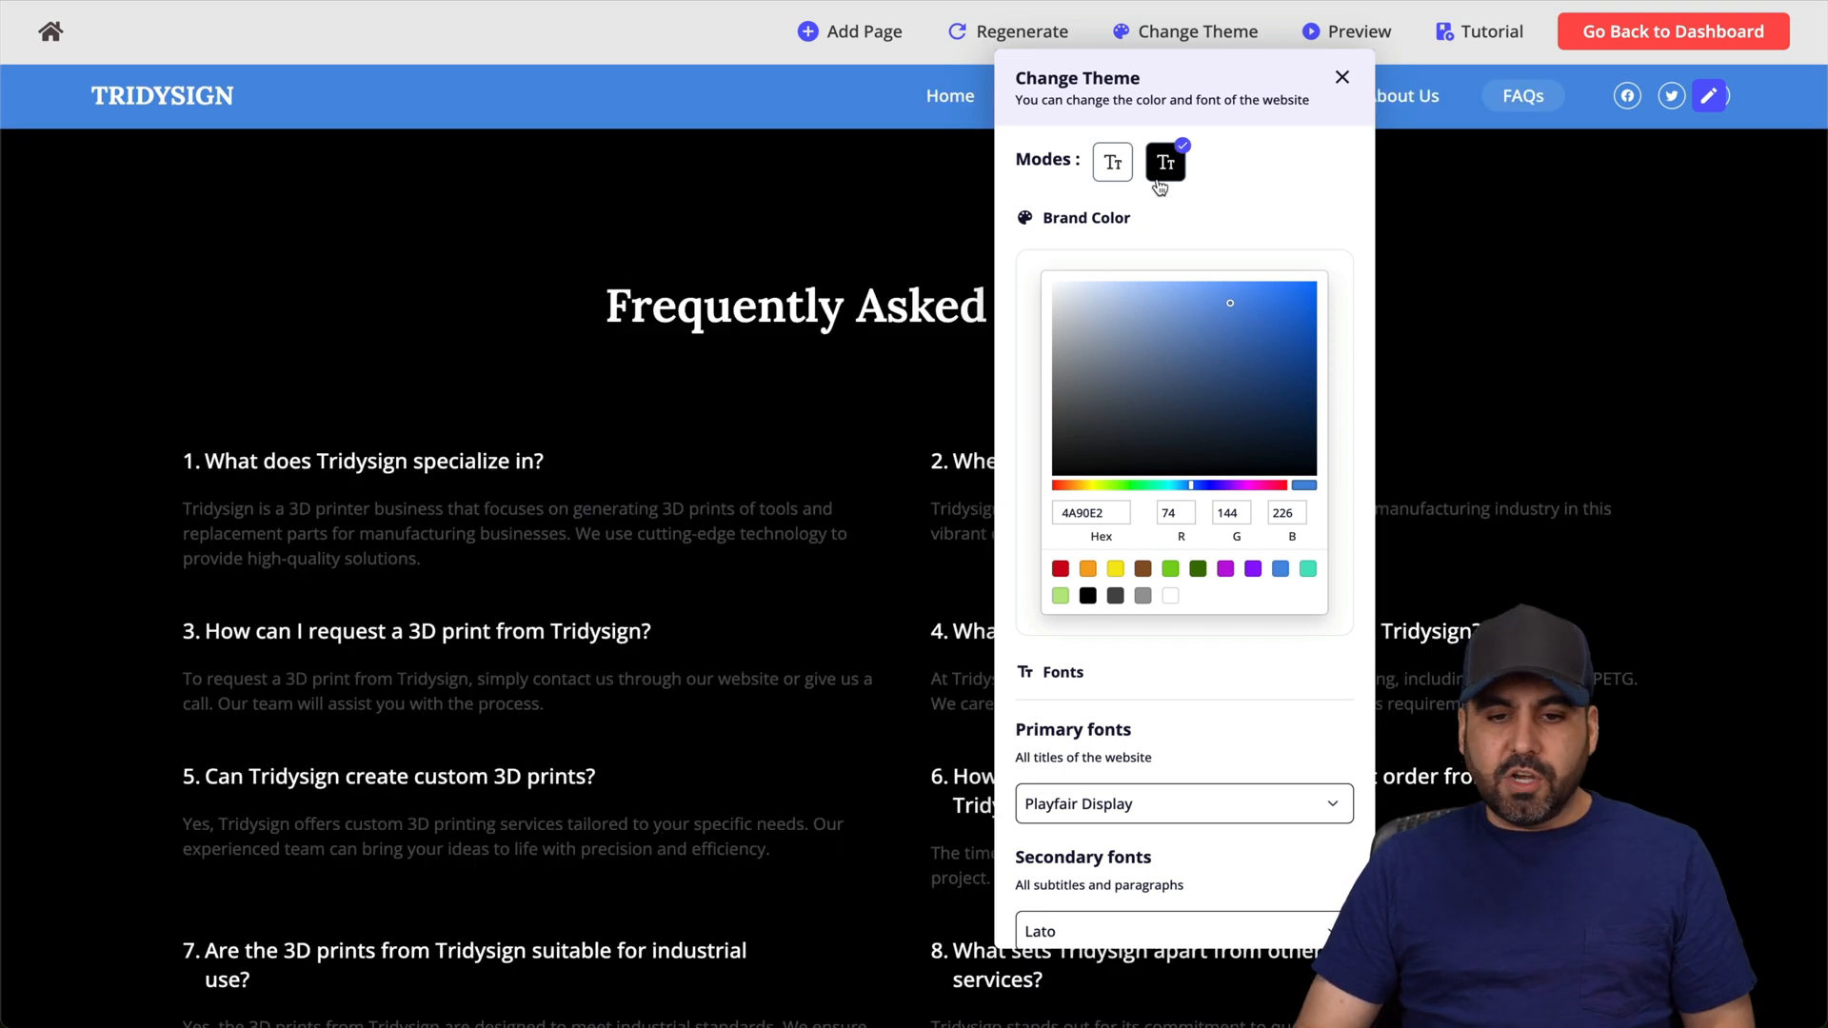
{"action": "scroll", "scroll_direction": "down", "scroll_amount": 3}
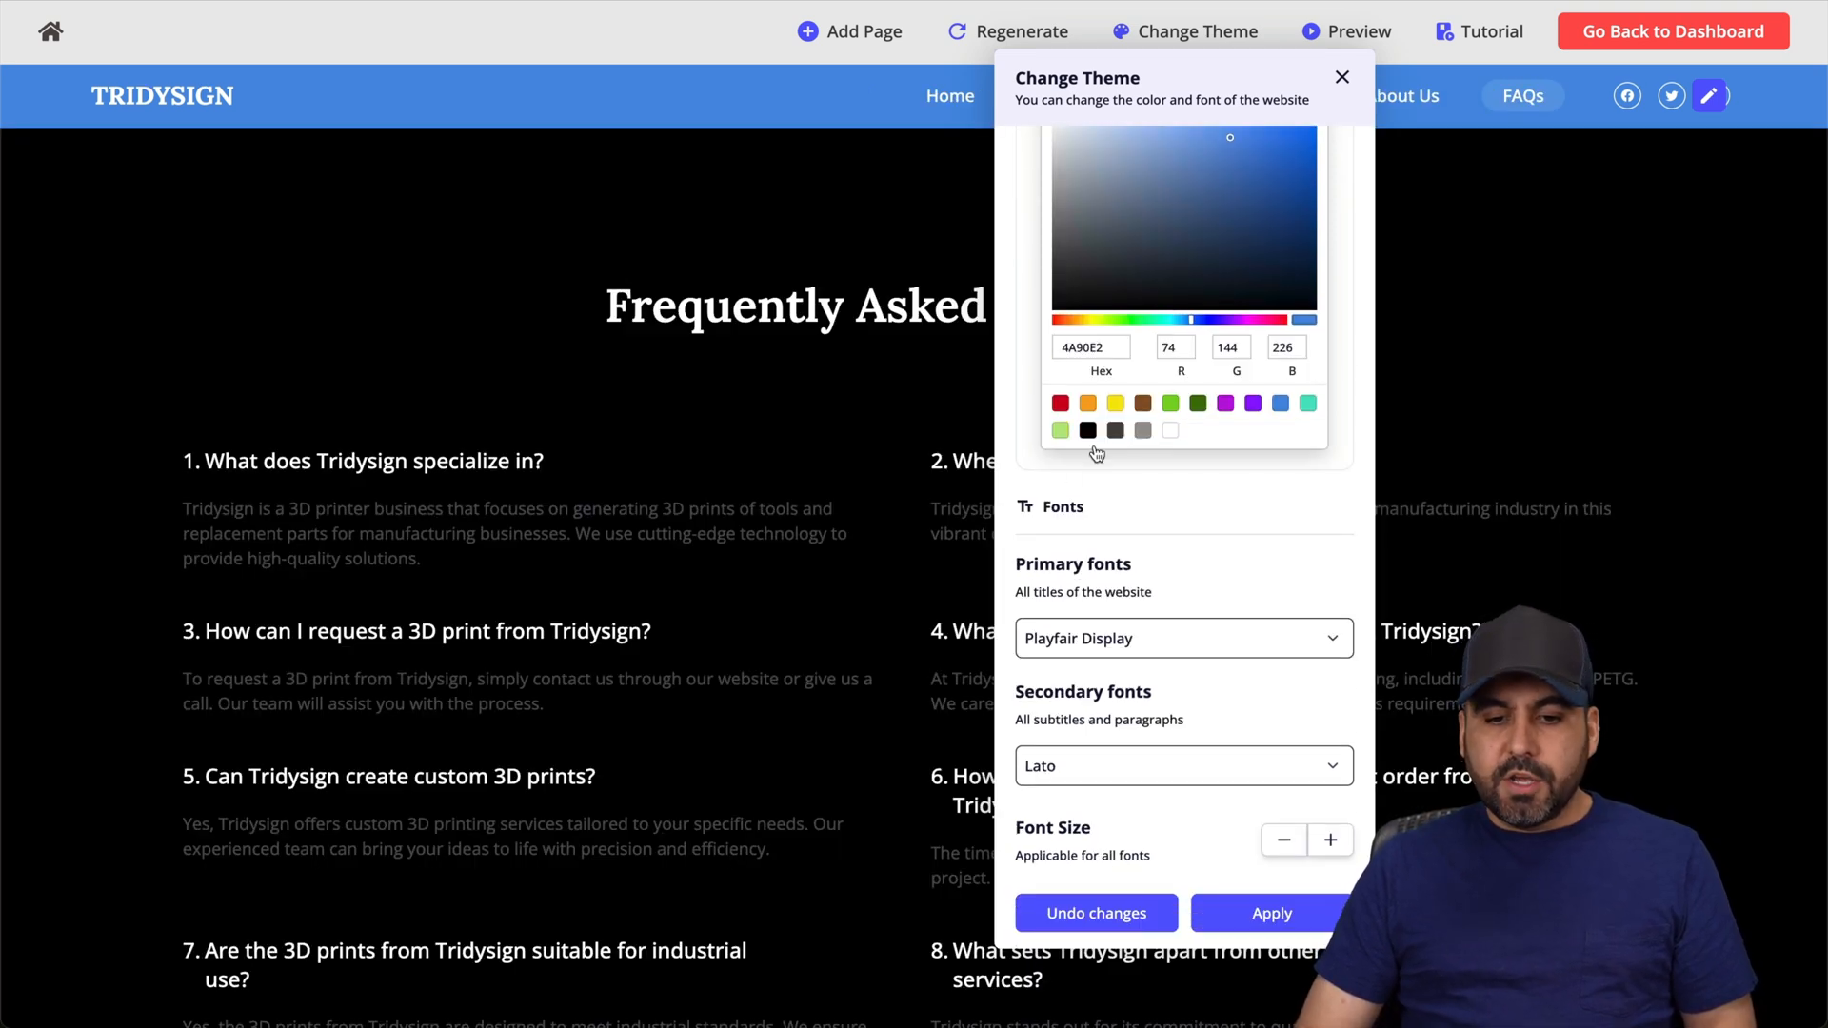
{"action": "left_click", "coordinate": [1182, 638]}
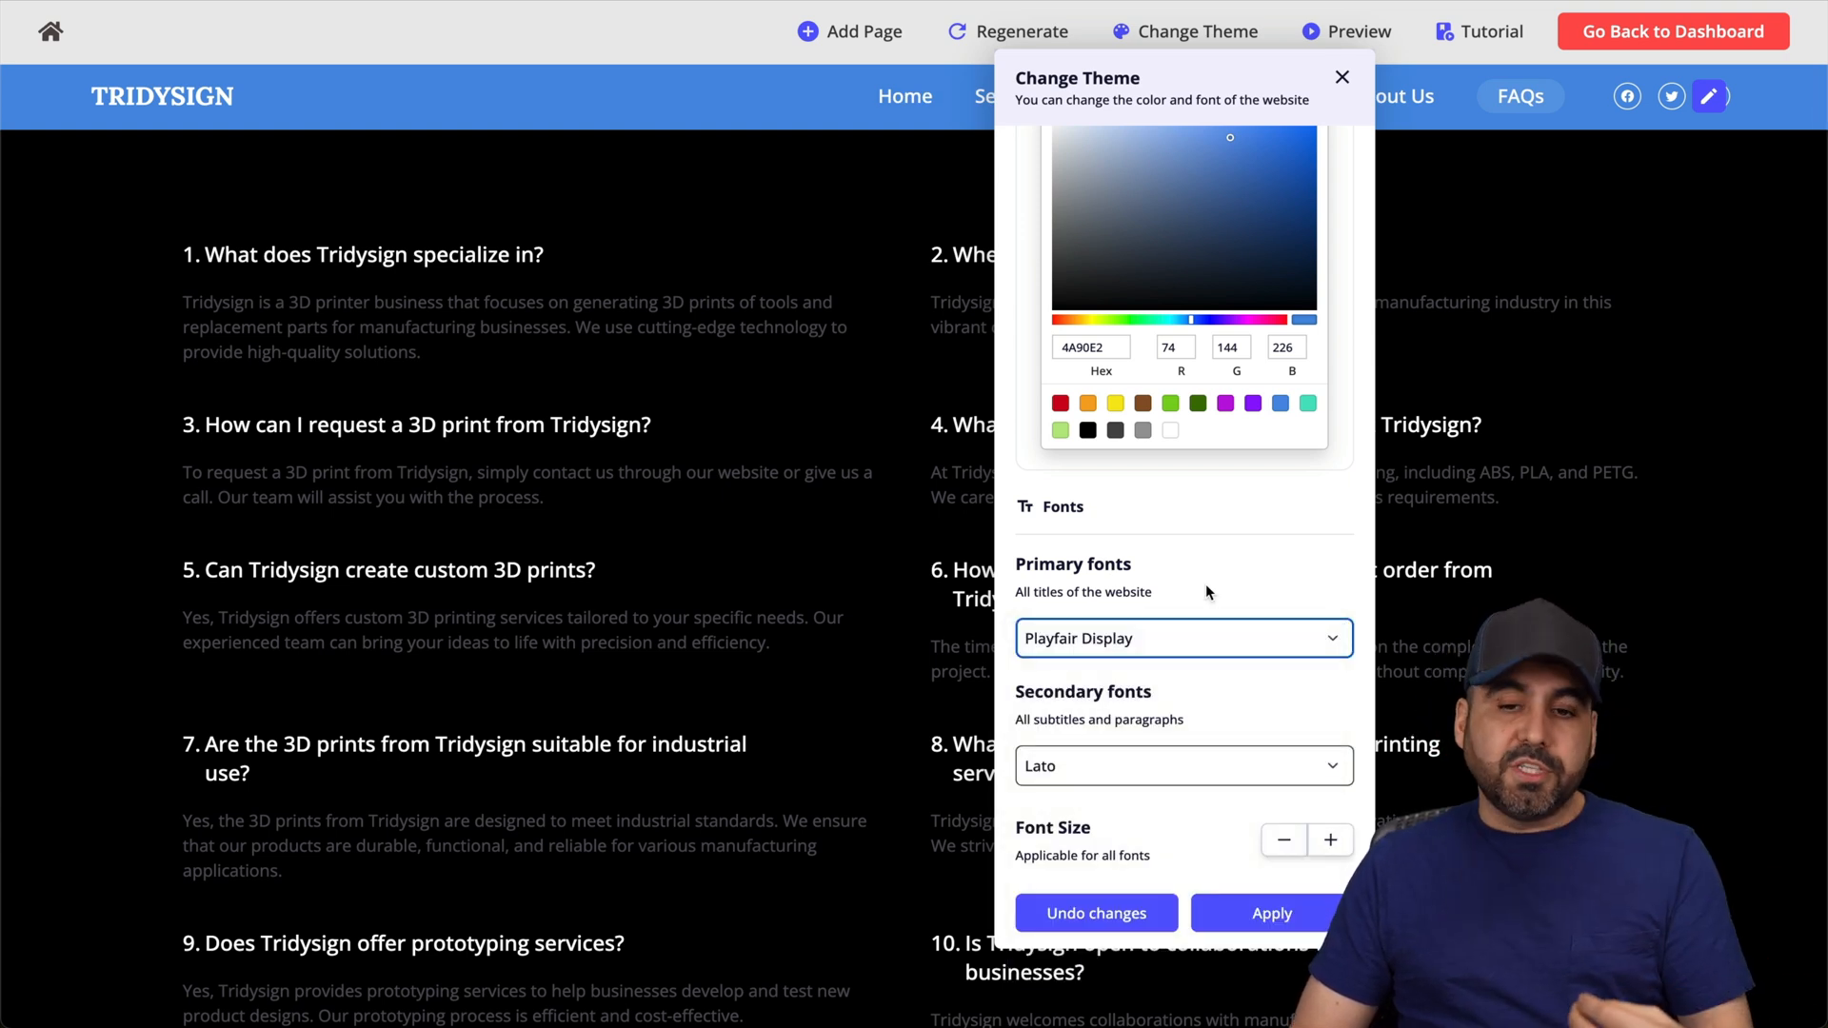
{"action": "scroll", "scroll_direction": "up", "scroll_amount": 3}
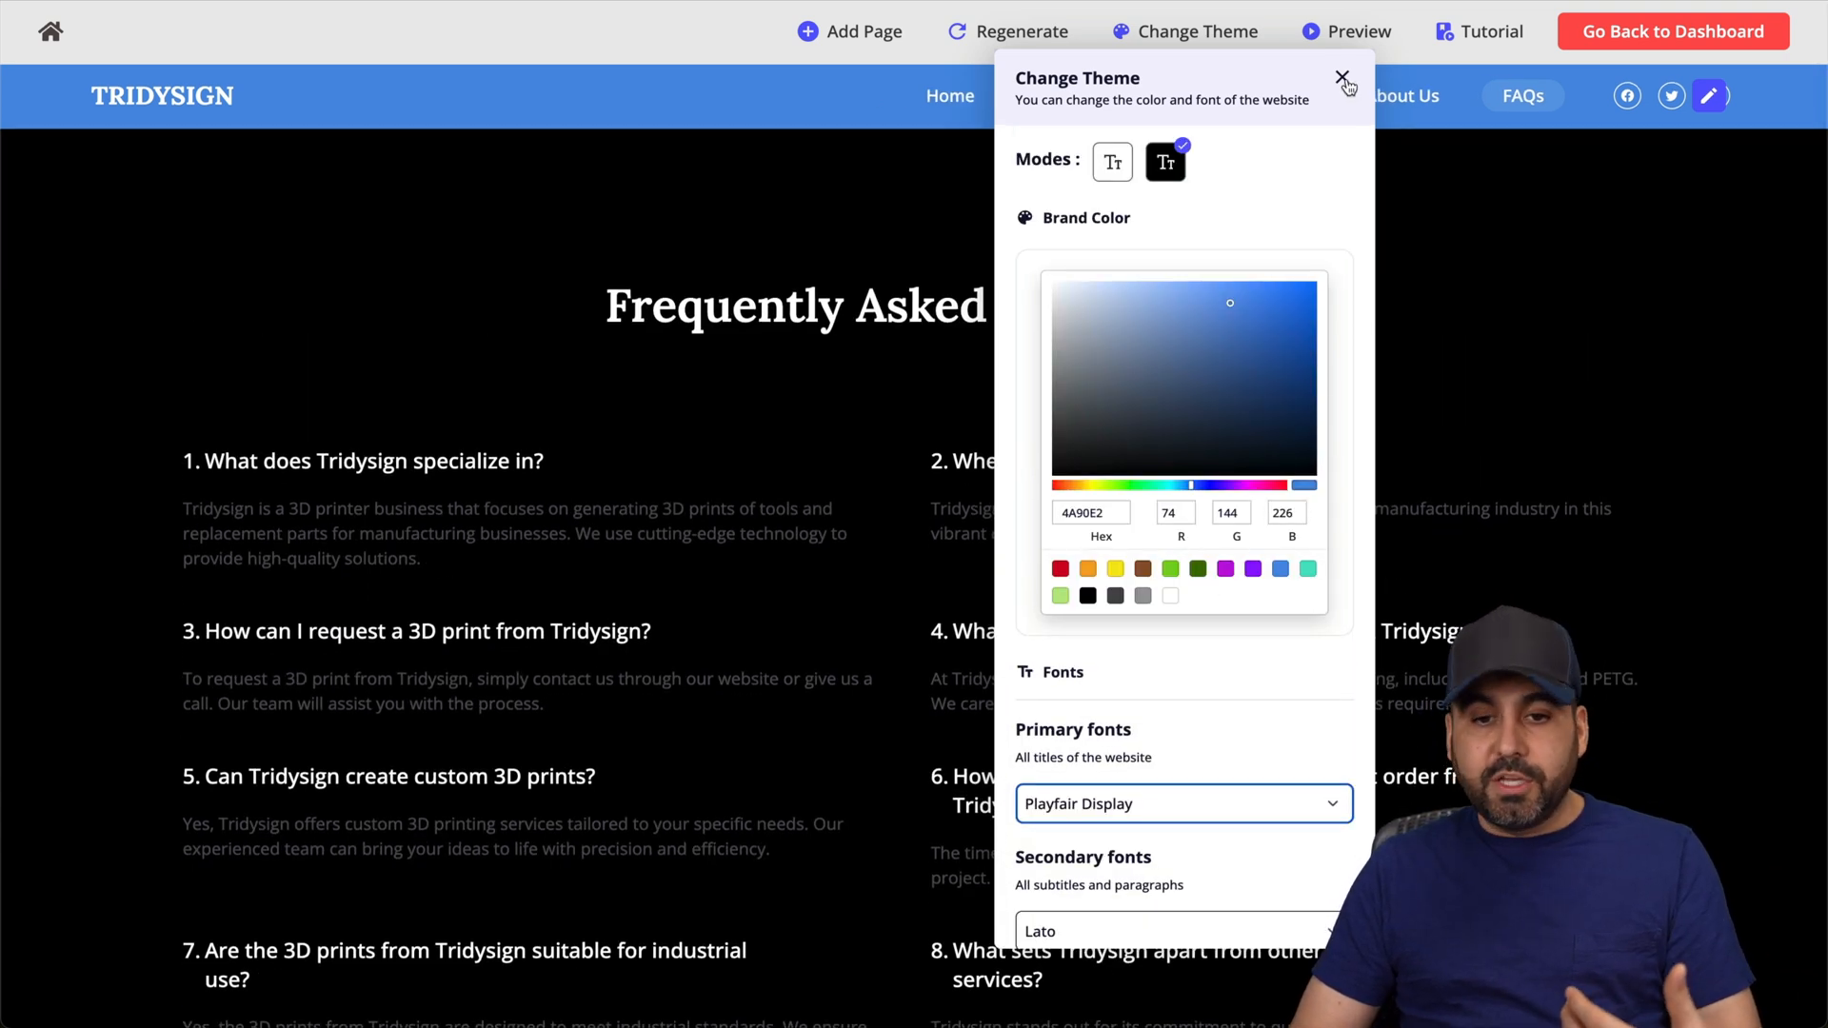
{"action": "left_click", "coordinate": [1342, 78]}
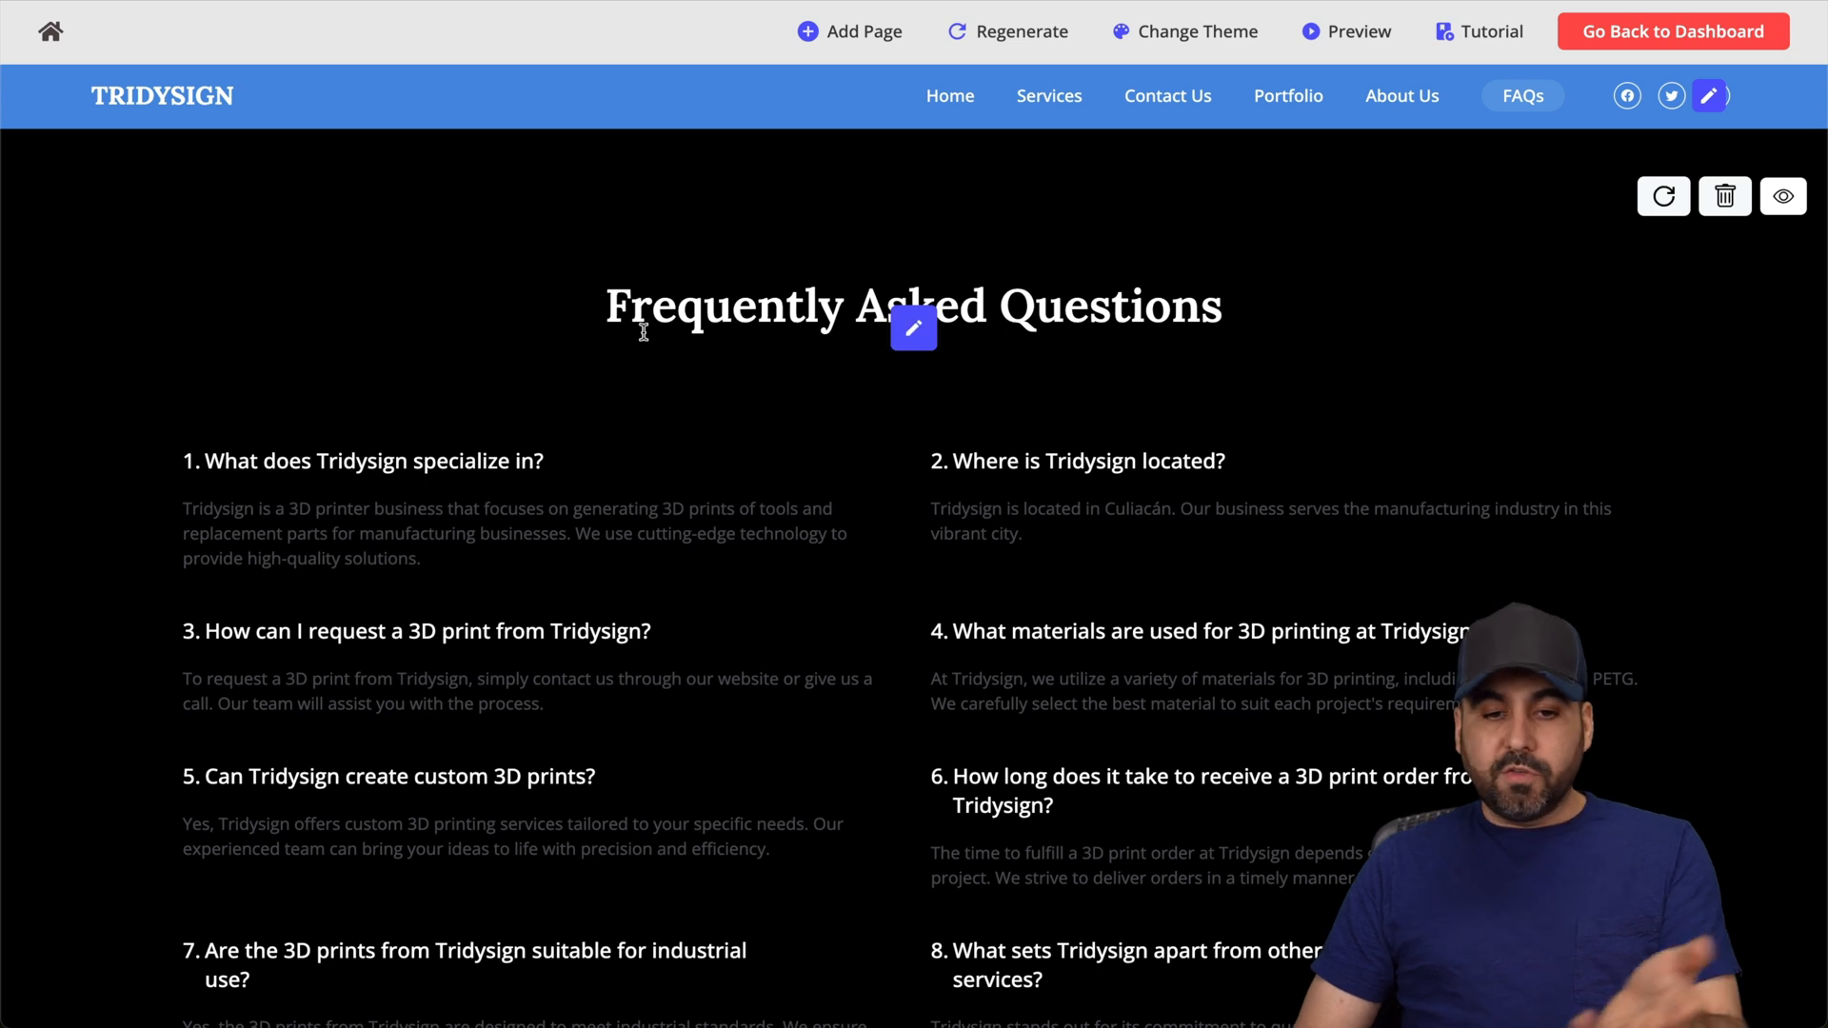
Look over the FAQs page's questions and return to the Home page.
{"action": "scroll", "scroll_direction": "down", "scroll_amount": 3}
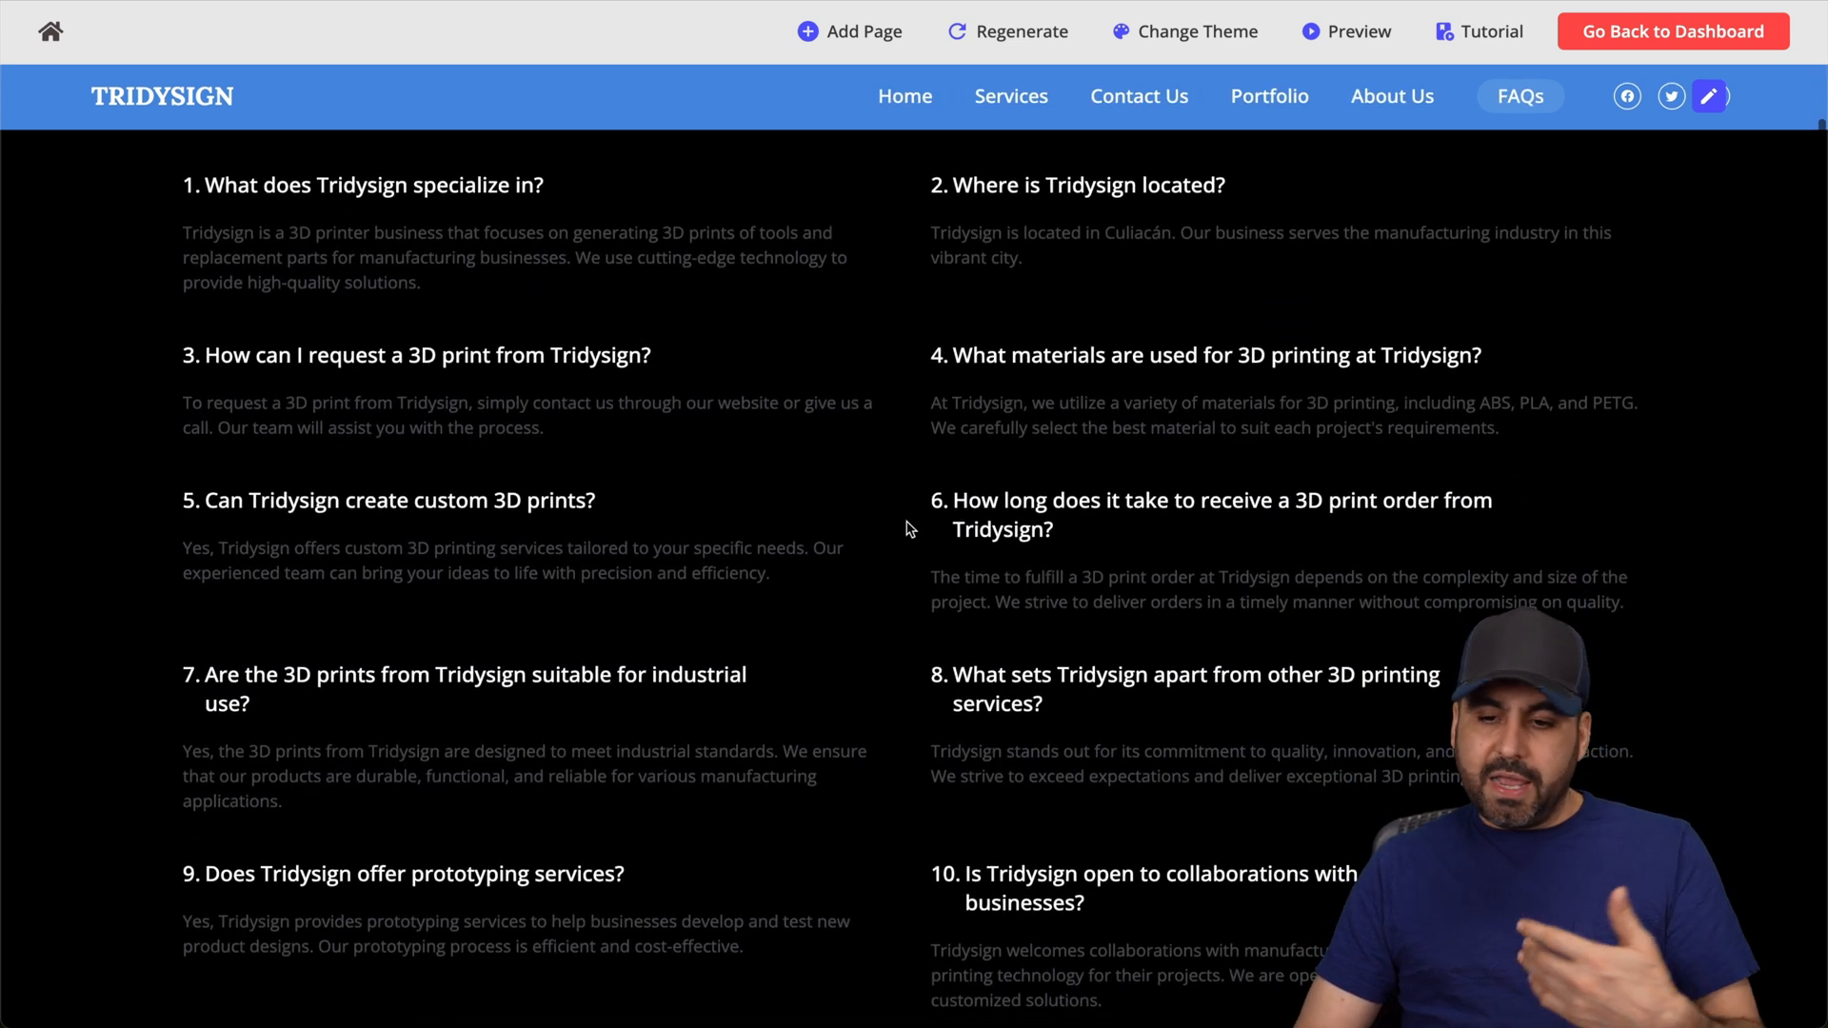
{"action": "scroll", "scroll_direction": "up", "scroll_amount": 3}
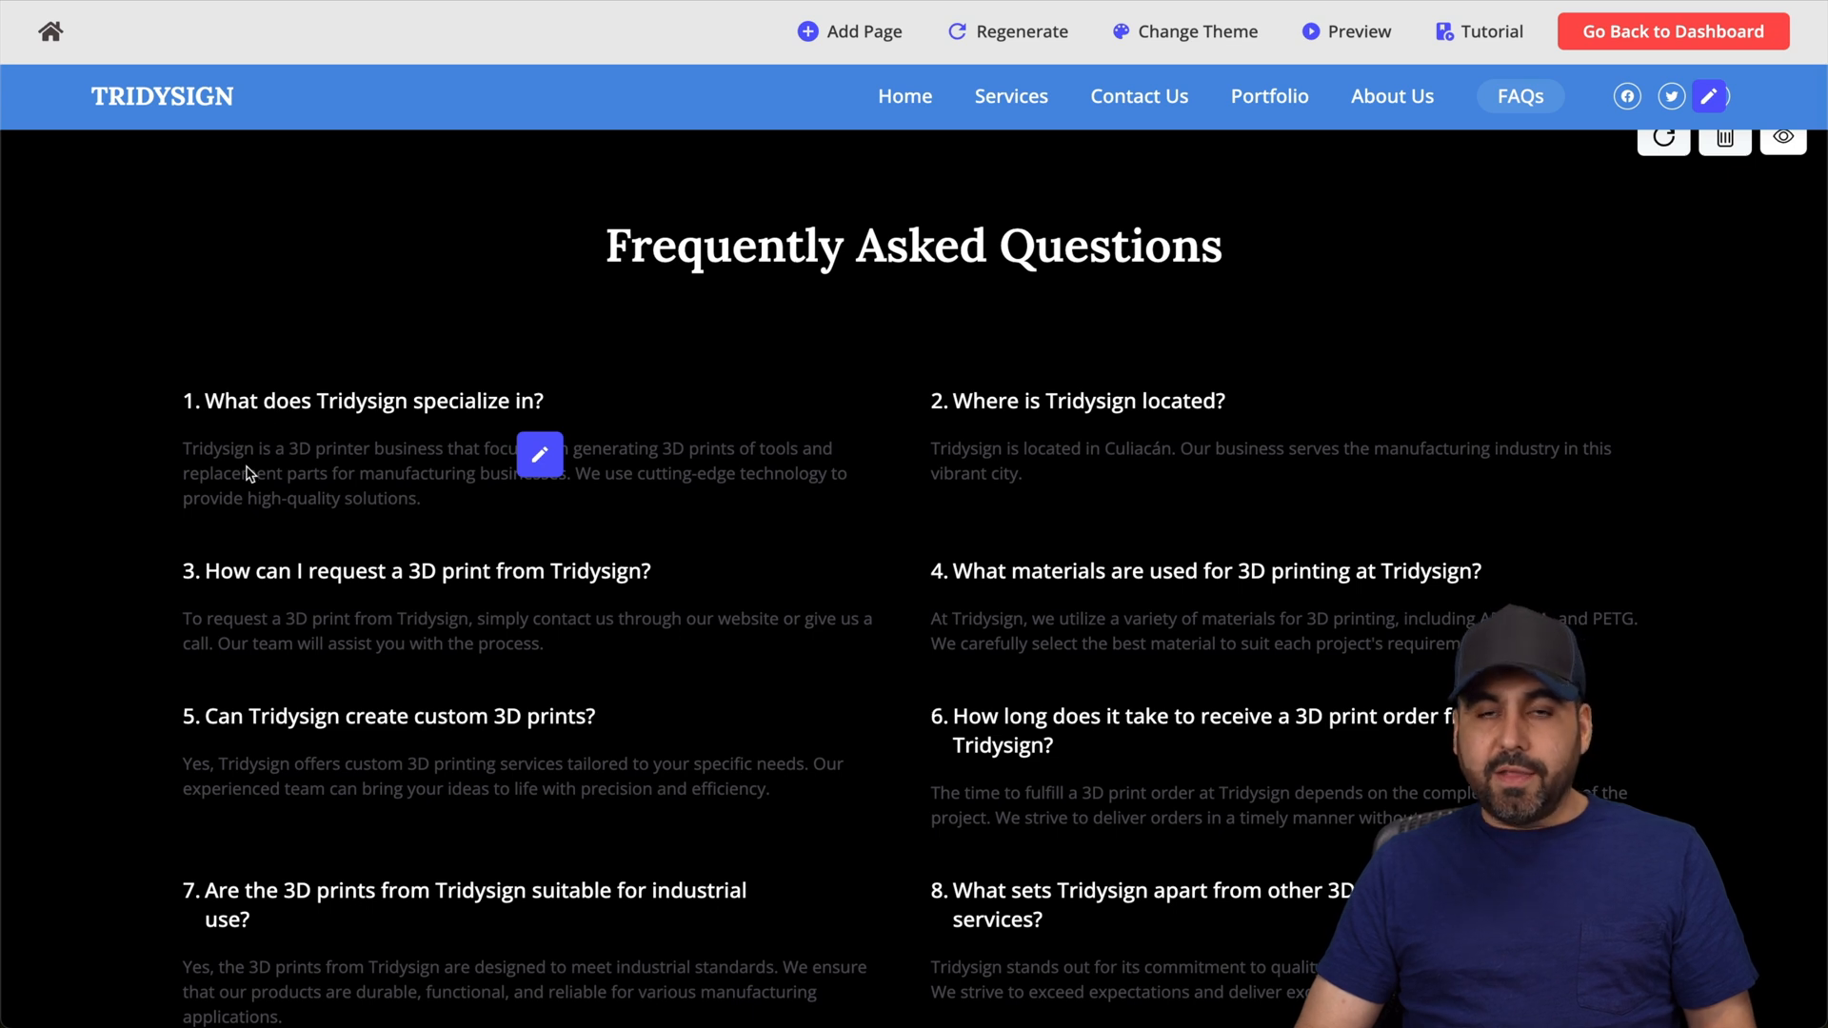
{"action": "mouse_move", "coordinate": [337, 478]}
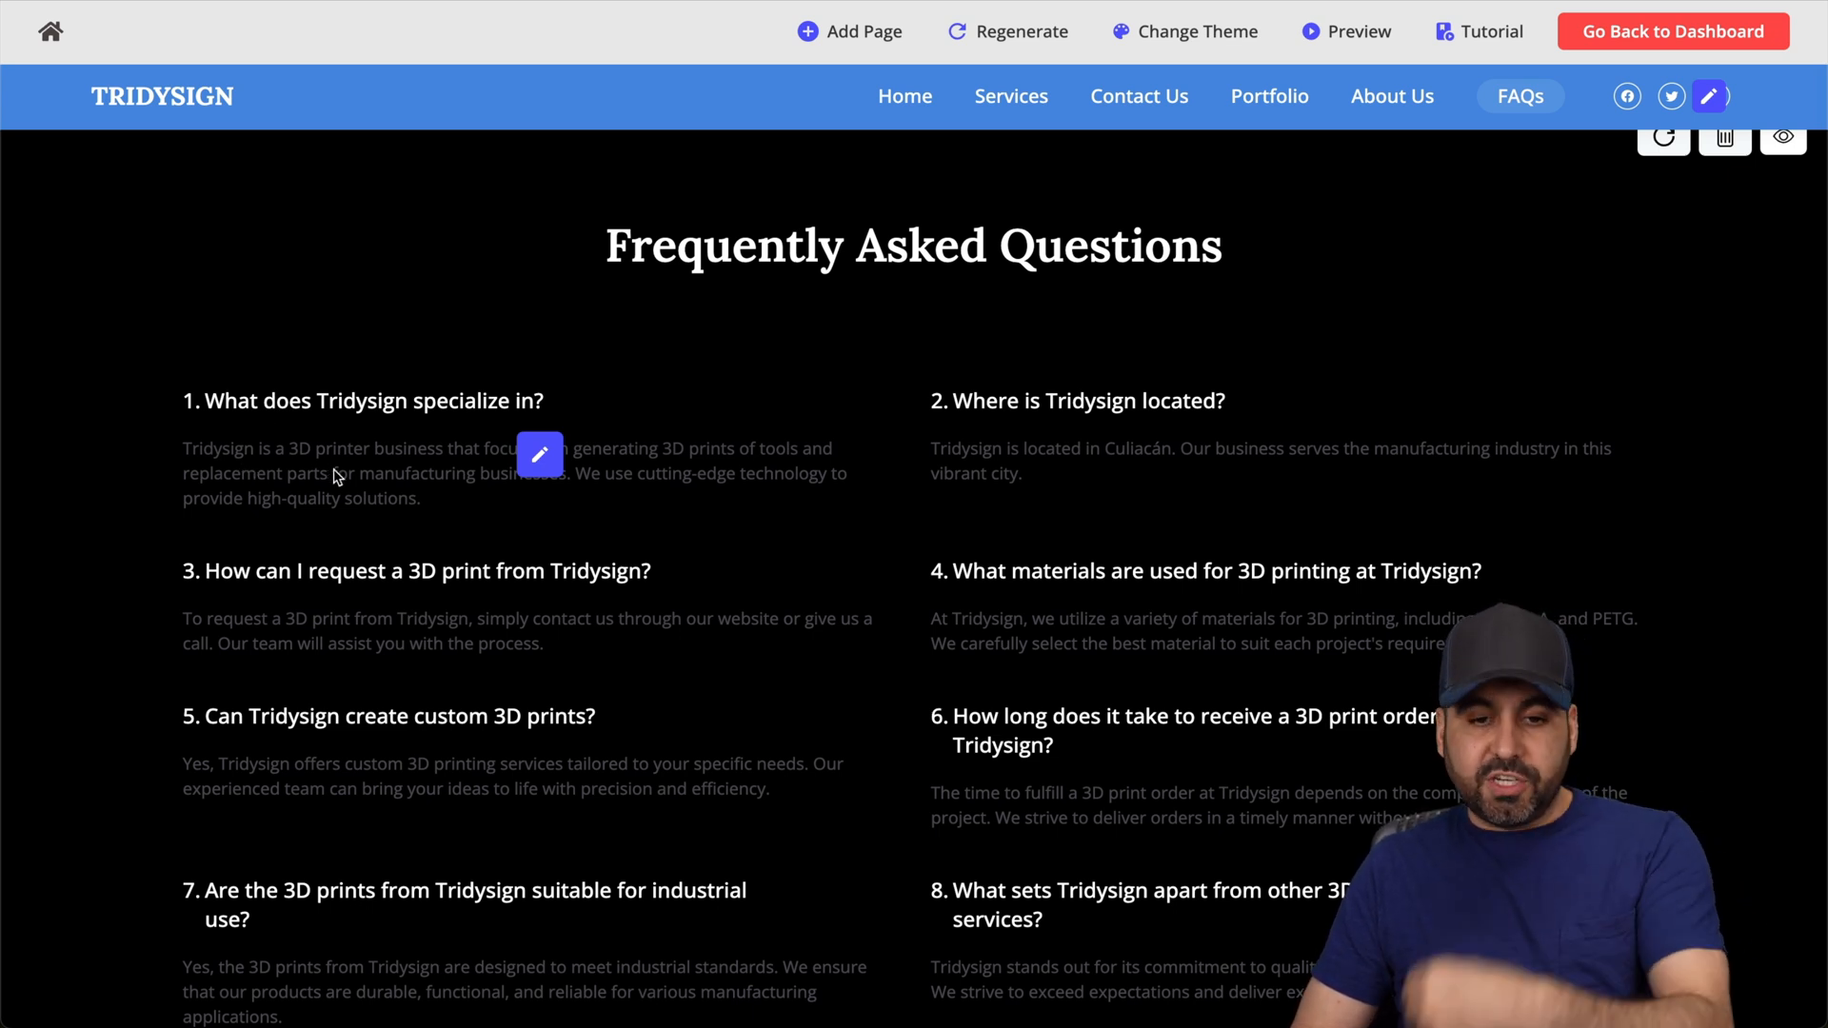
{"action": "mouse_move", "coordinate": [789, 516]}
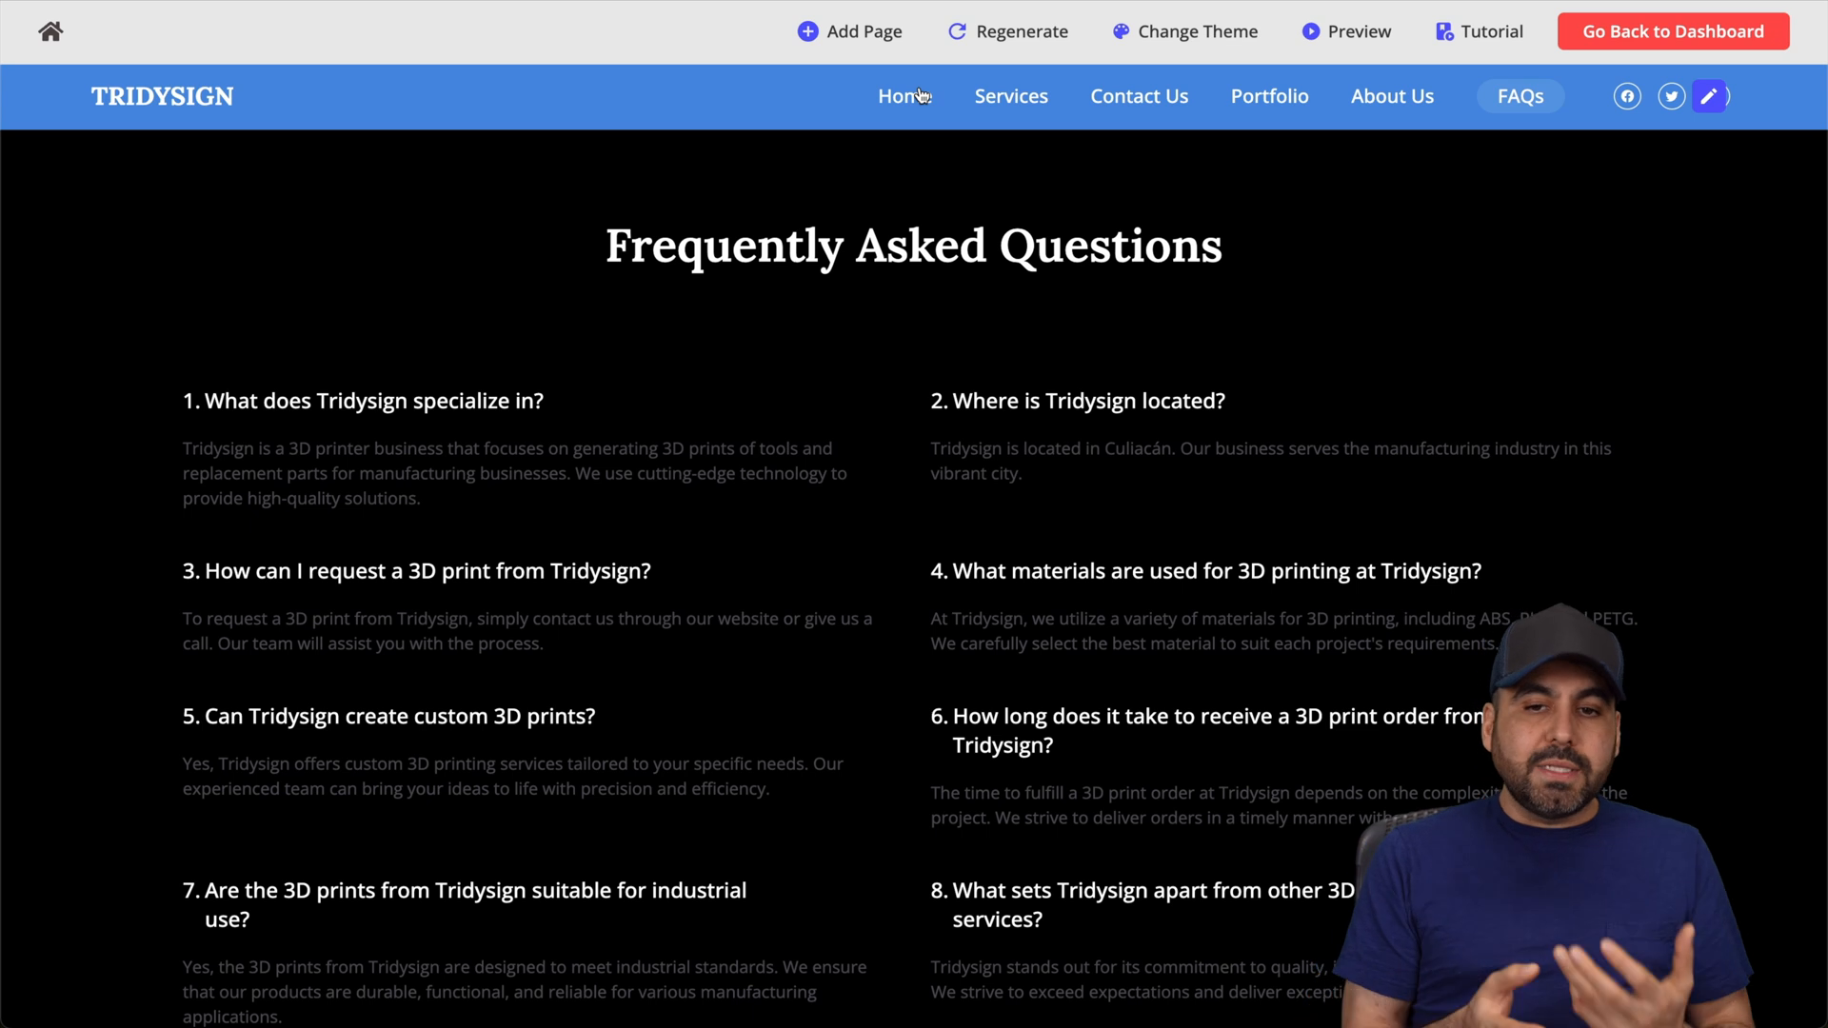
{"action": "left_click", "coordinate": [902, 95]}
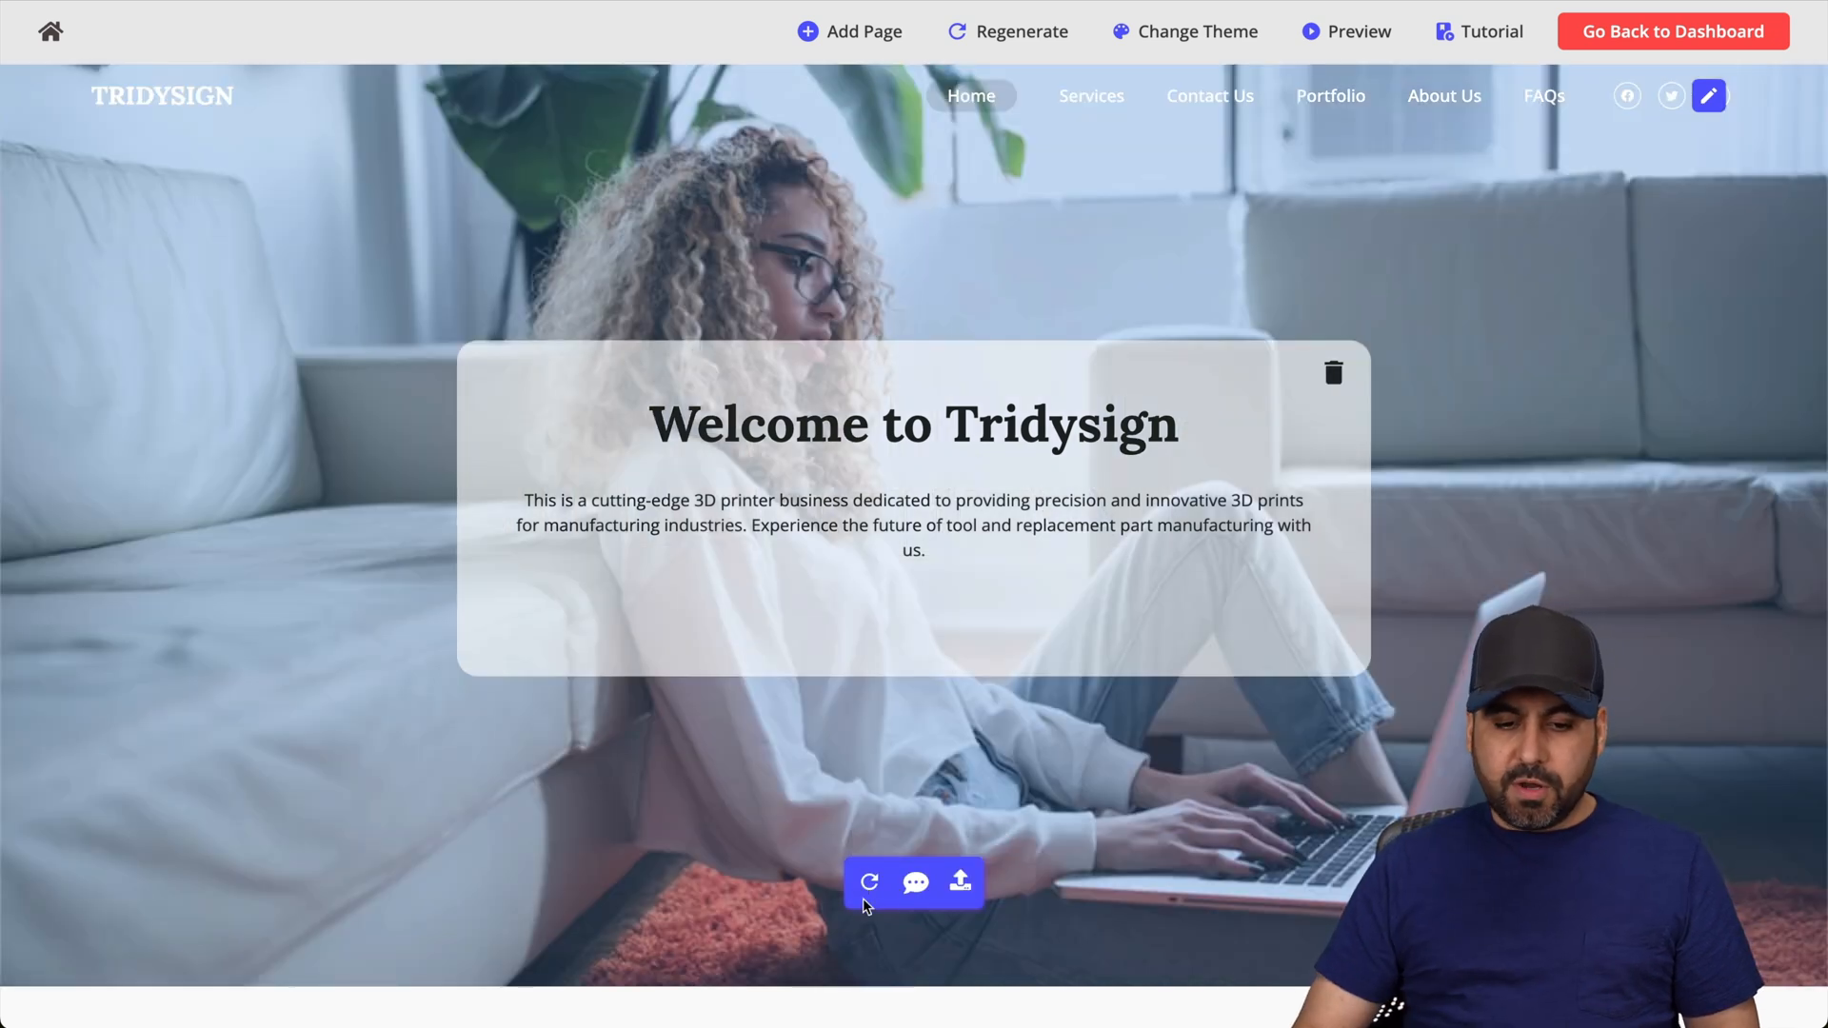
{"action": "mouse_move", "coordinate": [916, 882]}
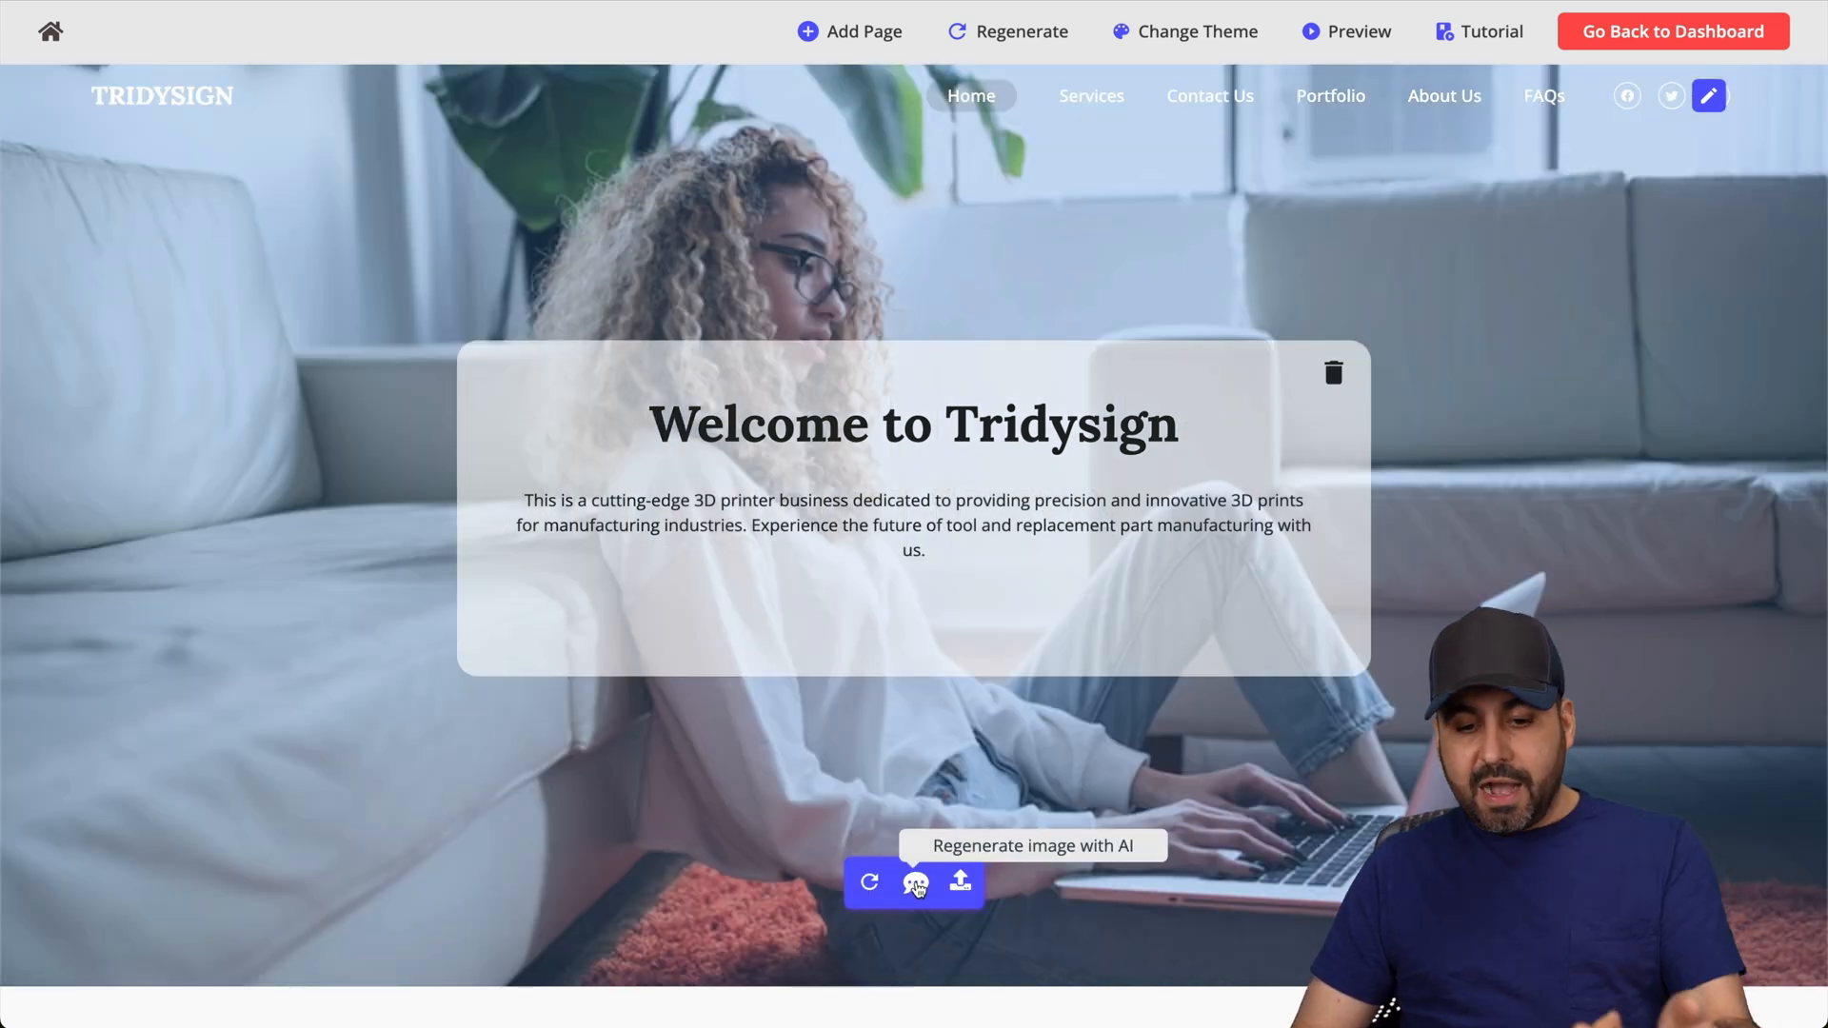
Regenerate the Home hero background with AI using the keywords '3D printers'.
{"action": "left_click", "coordinate": [916, 882]}
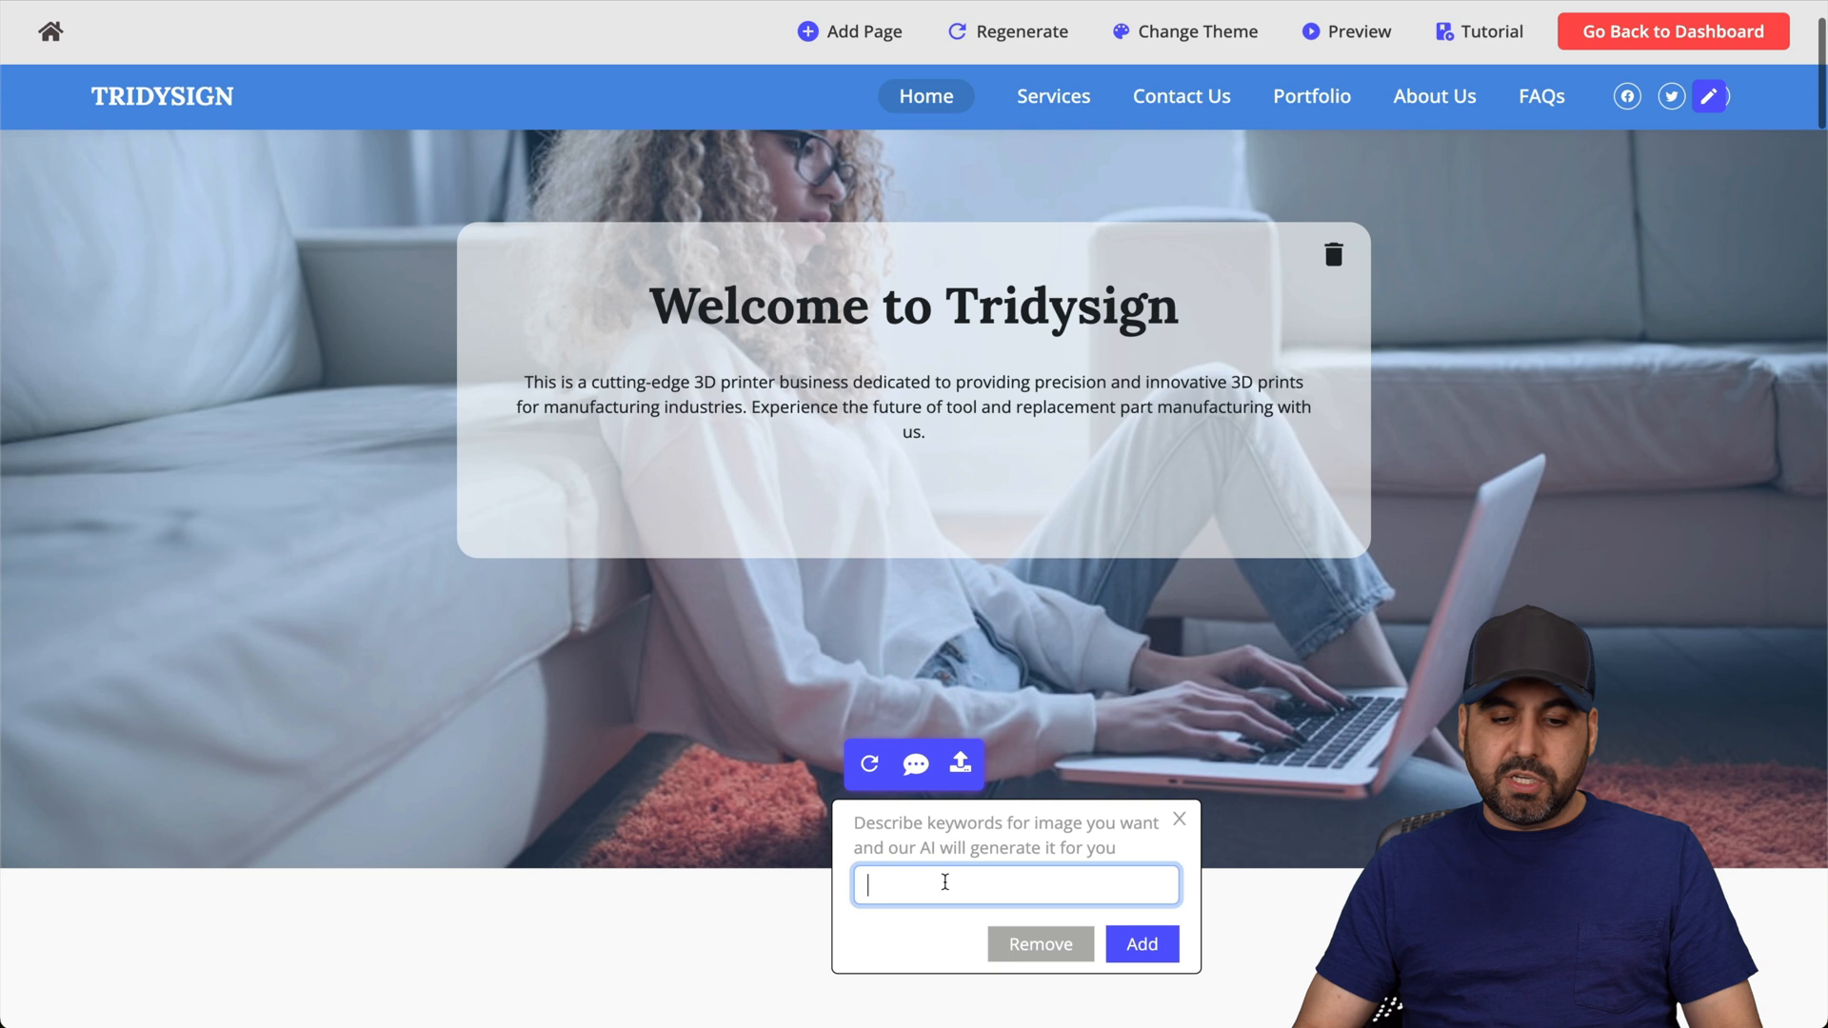
{"action": "type", "text": "3D"}
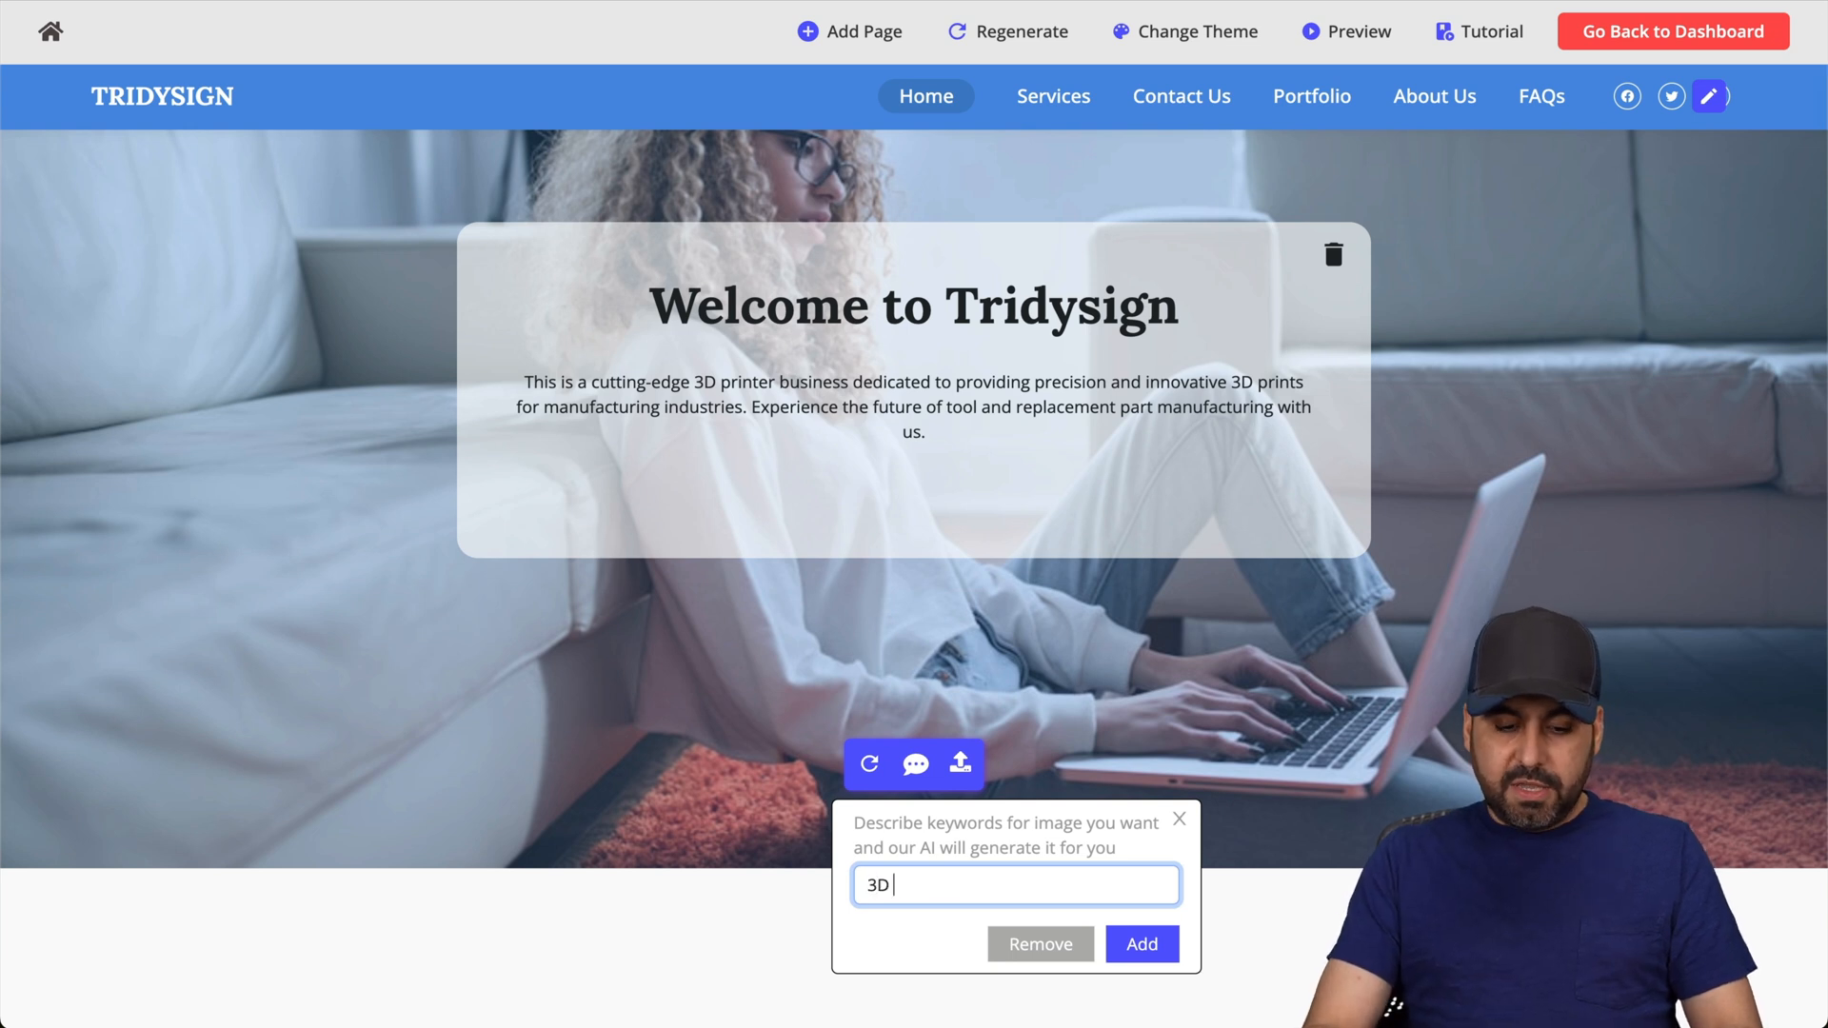
{"action": "type", "text": "printers"}
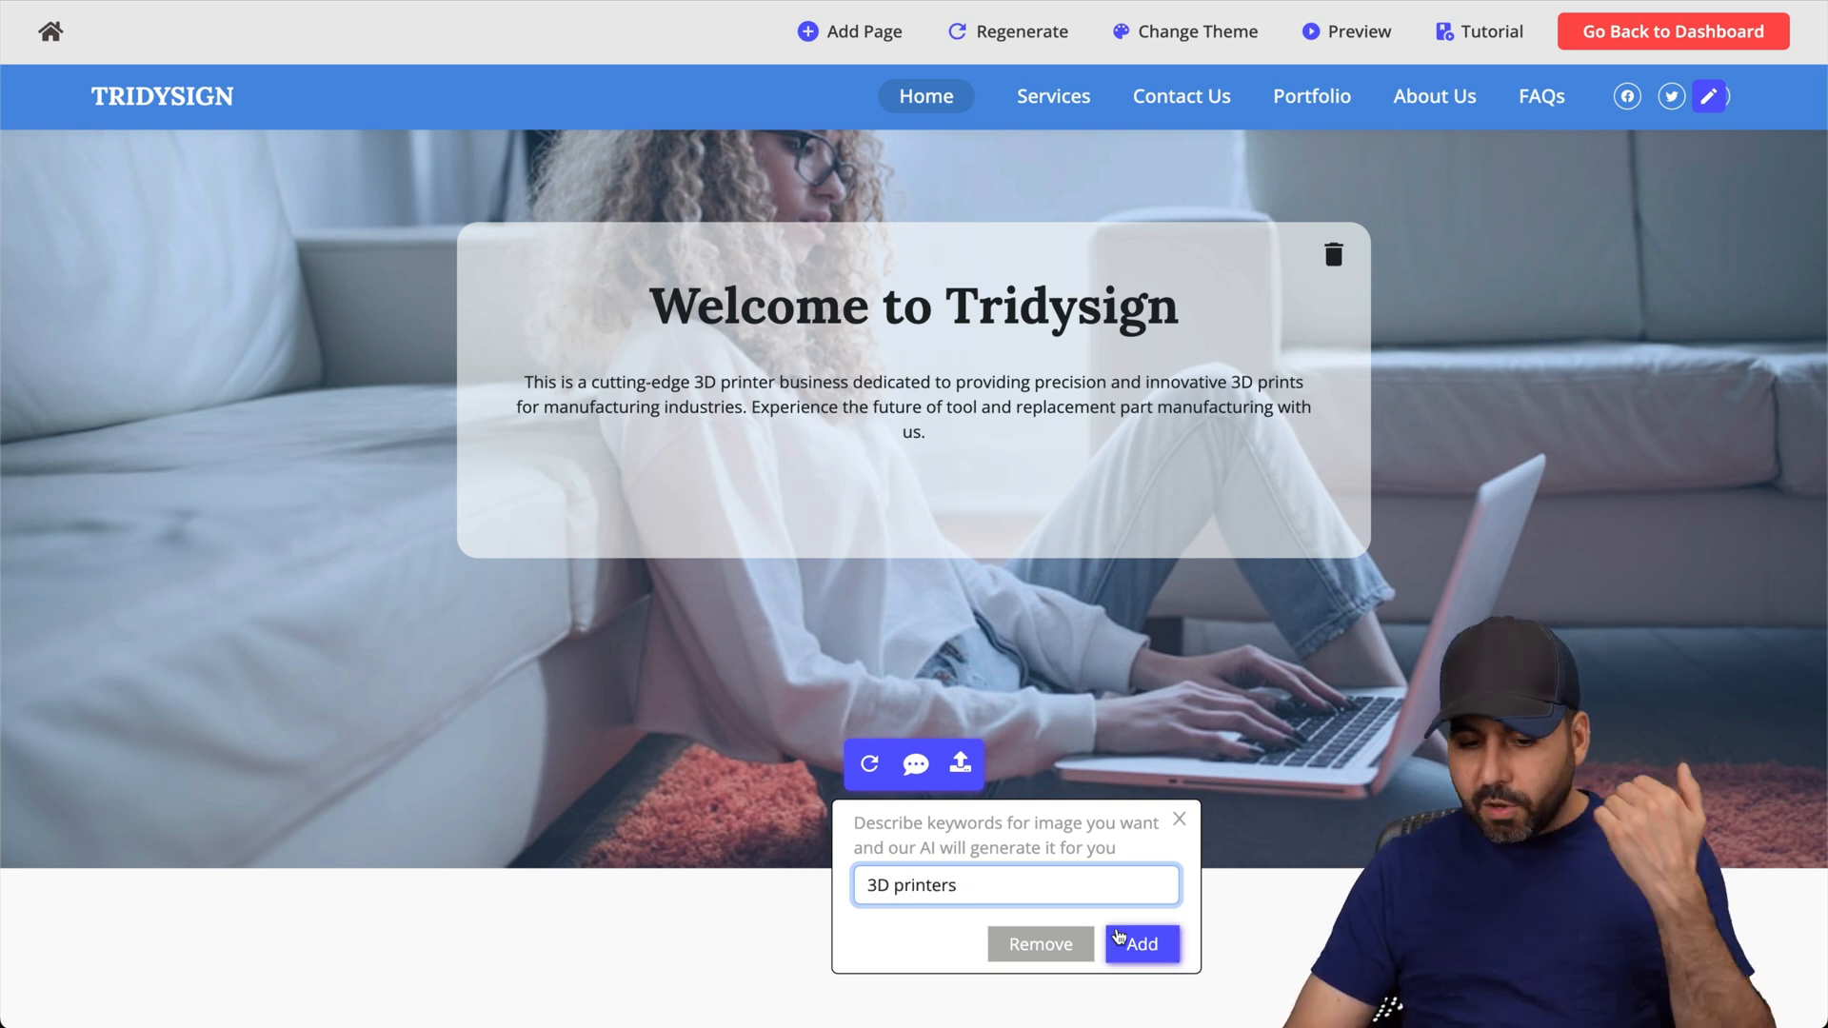
{"action": "left_click", "coordinate": [1141, 945]}
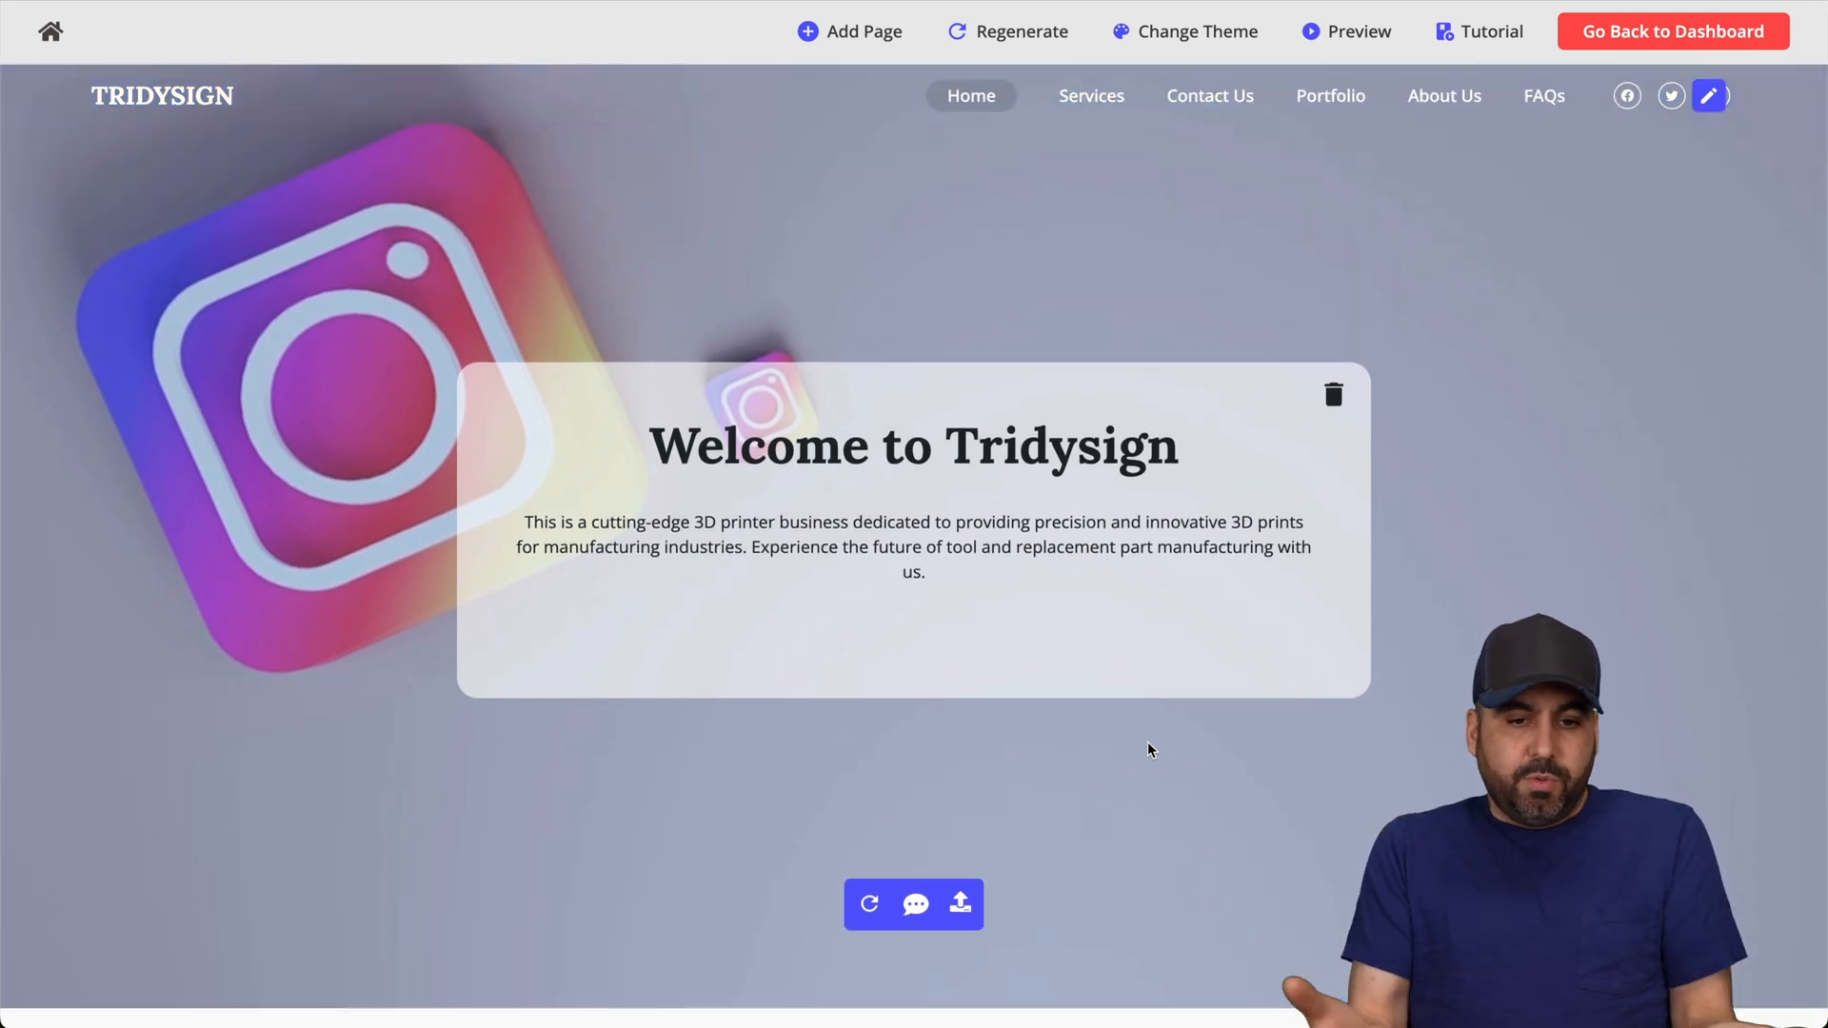
{"action": "mouse_move", "coordinate": [868, 905]}
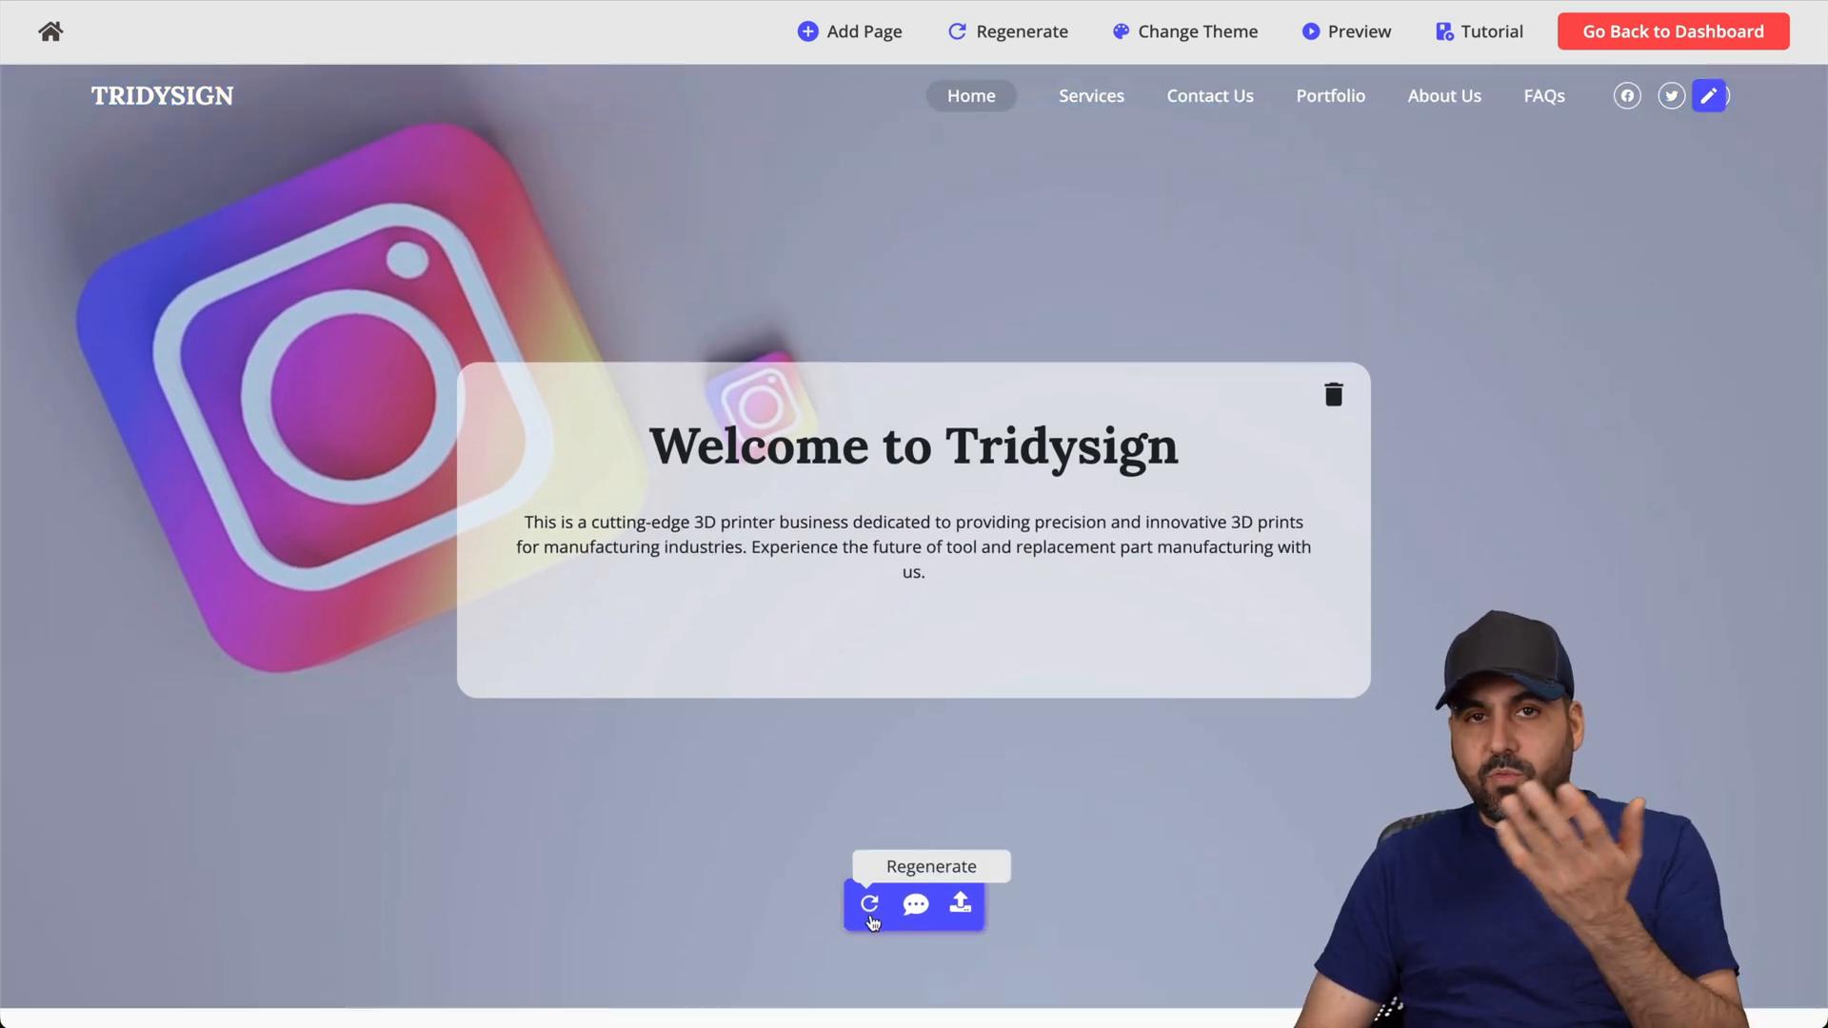
{"action": "mouse_move", "coordinate": [301, 434]}
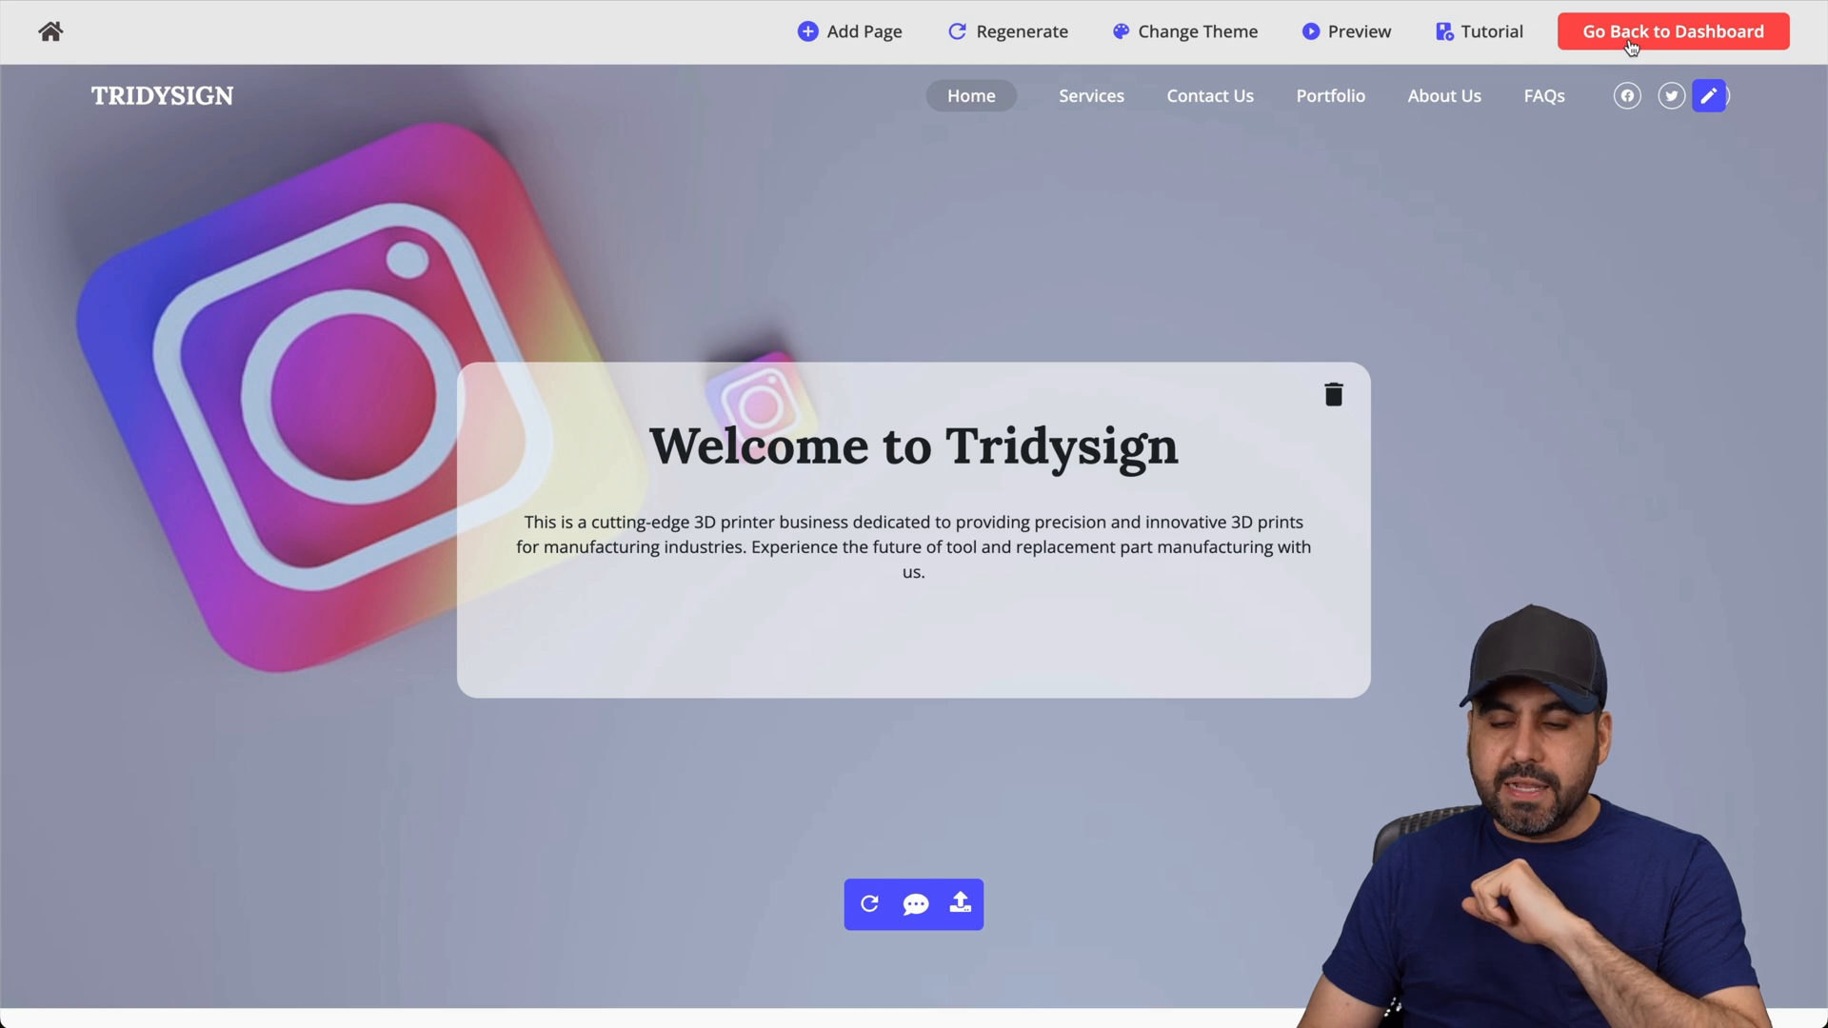
Return to the dashboard and bring up Cafessio's settings at the Domain Mapping tab.
{"action": "left_click", "coordinate": [1673, 32]}
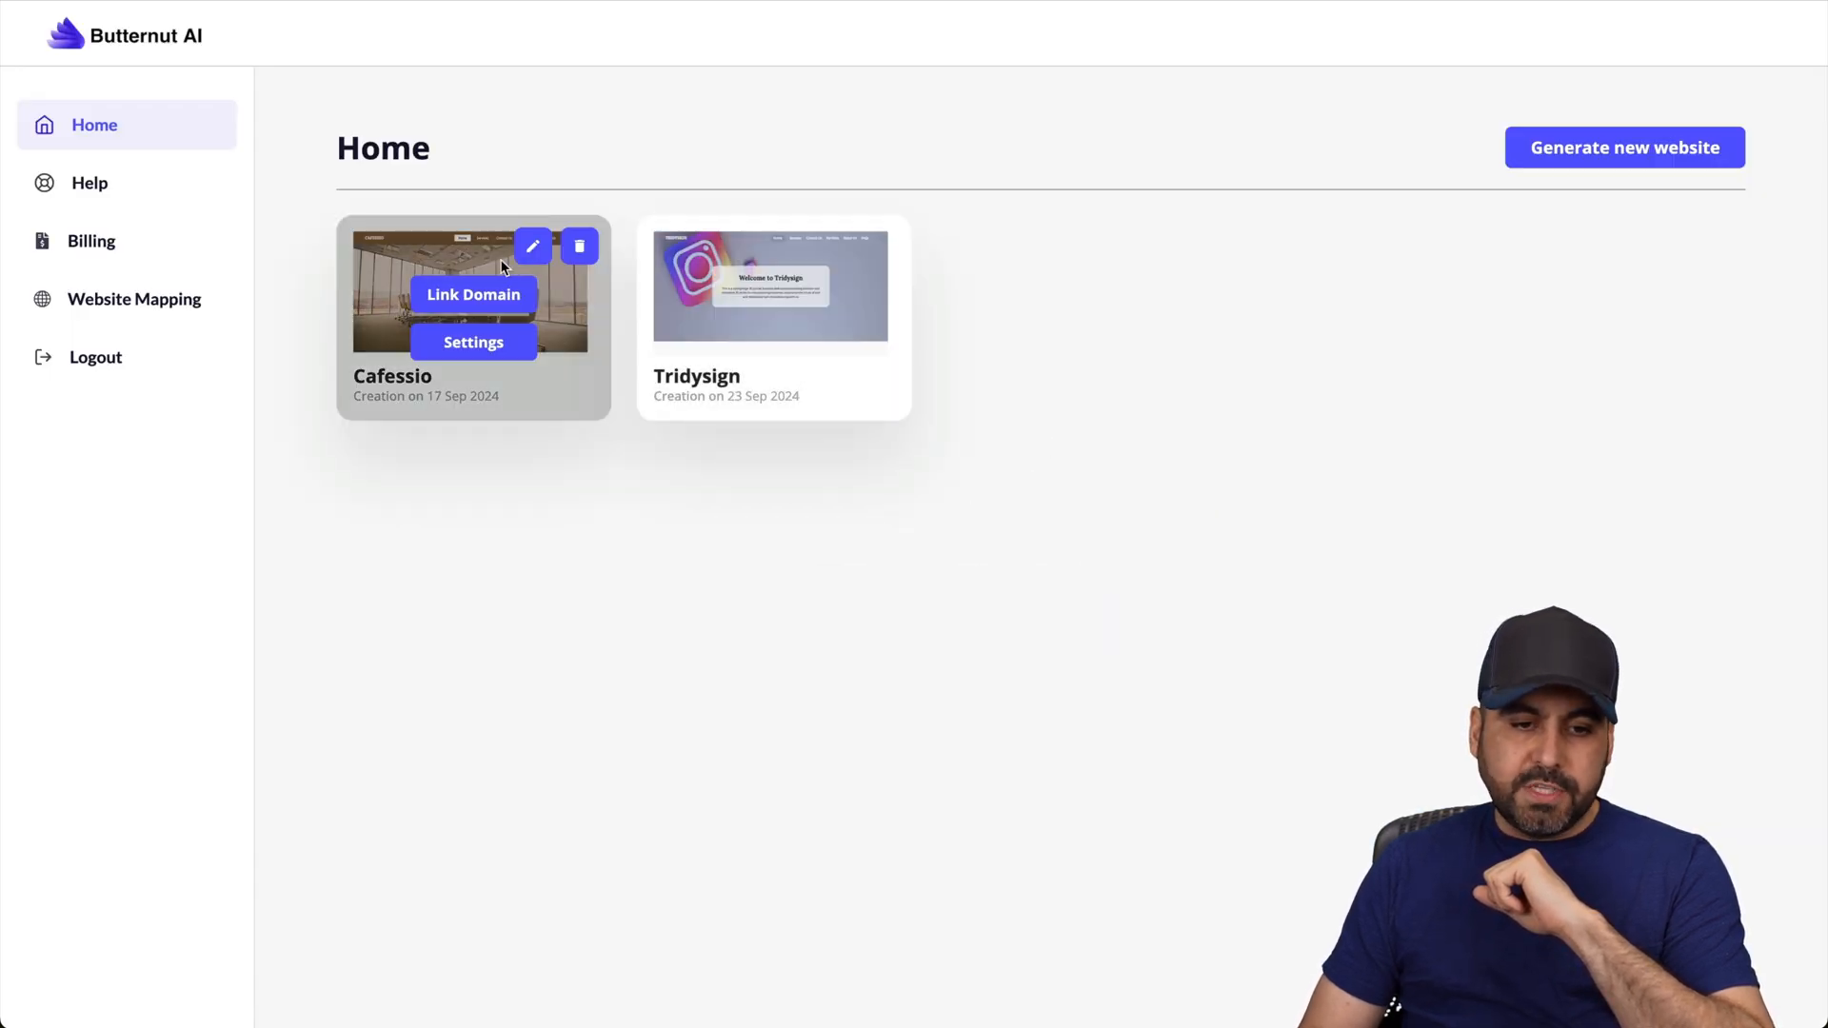
{"action": "left_click", "coordinate": [532, 246]}
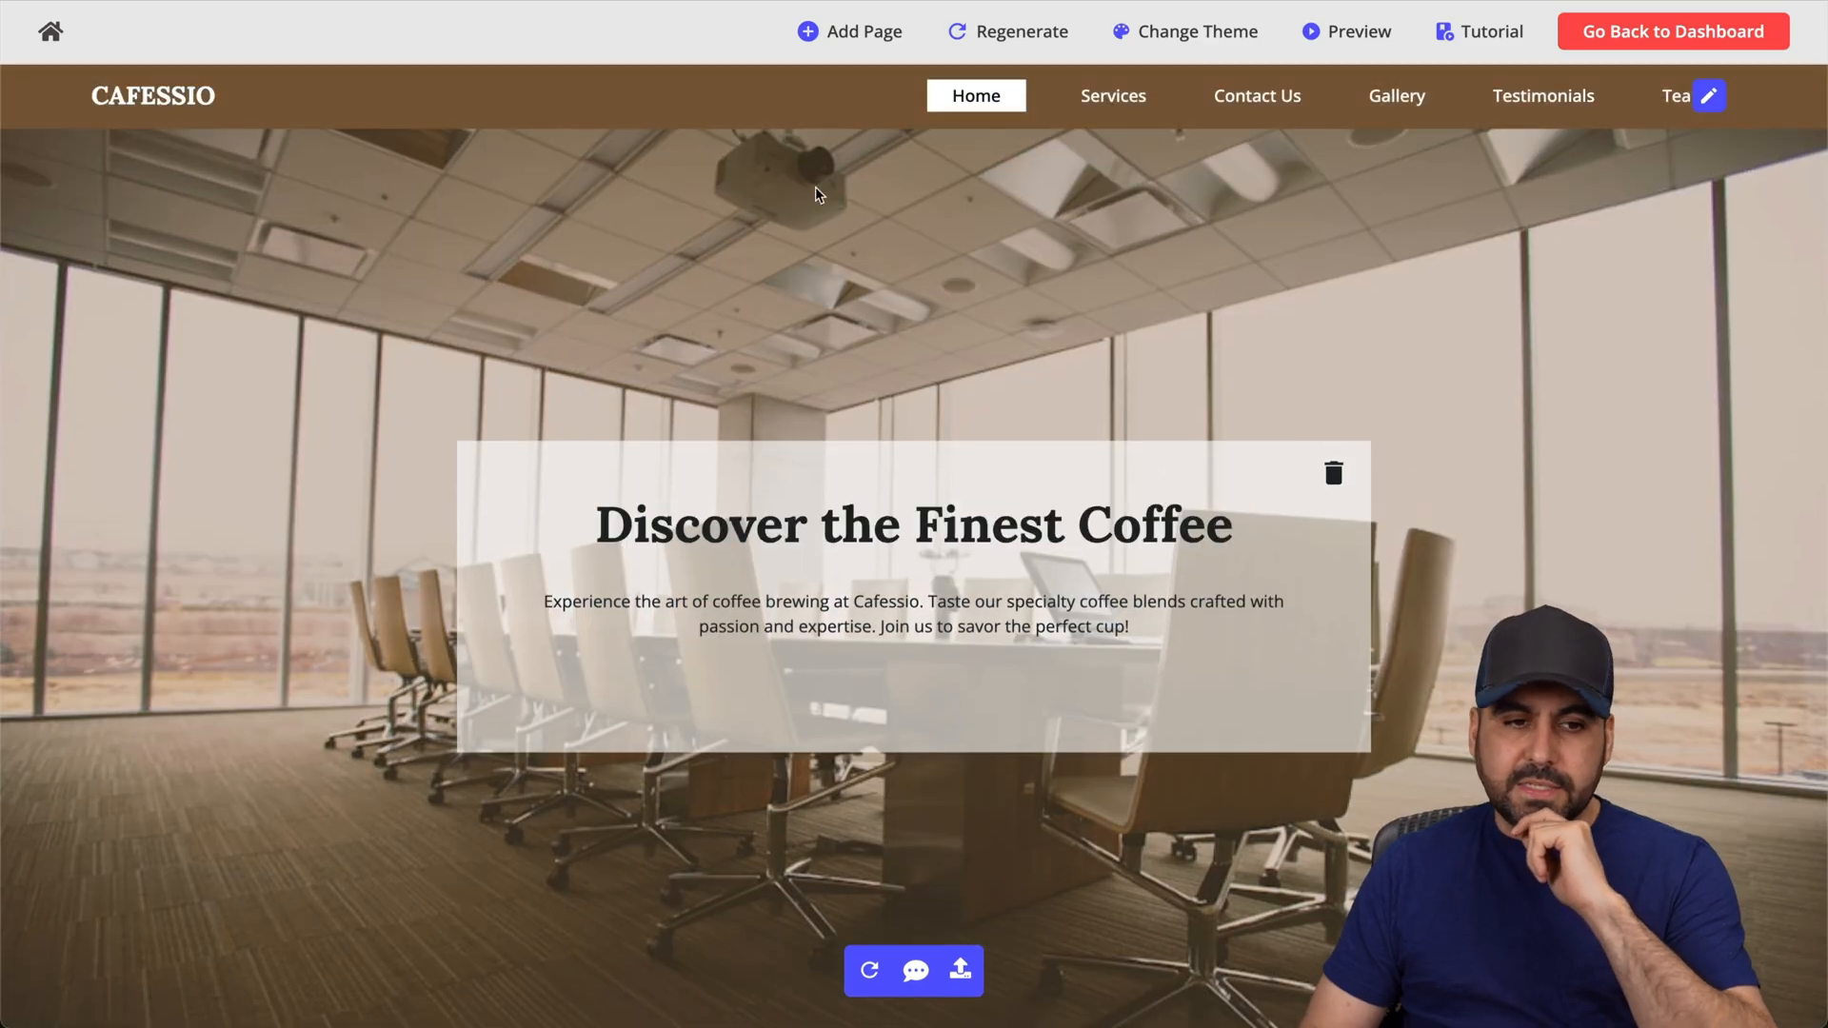
{"action": "left_click", "coordinate": [1672, 32]}
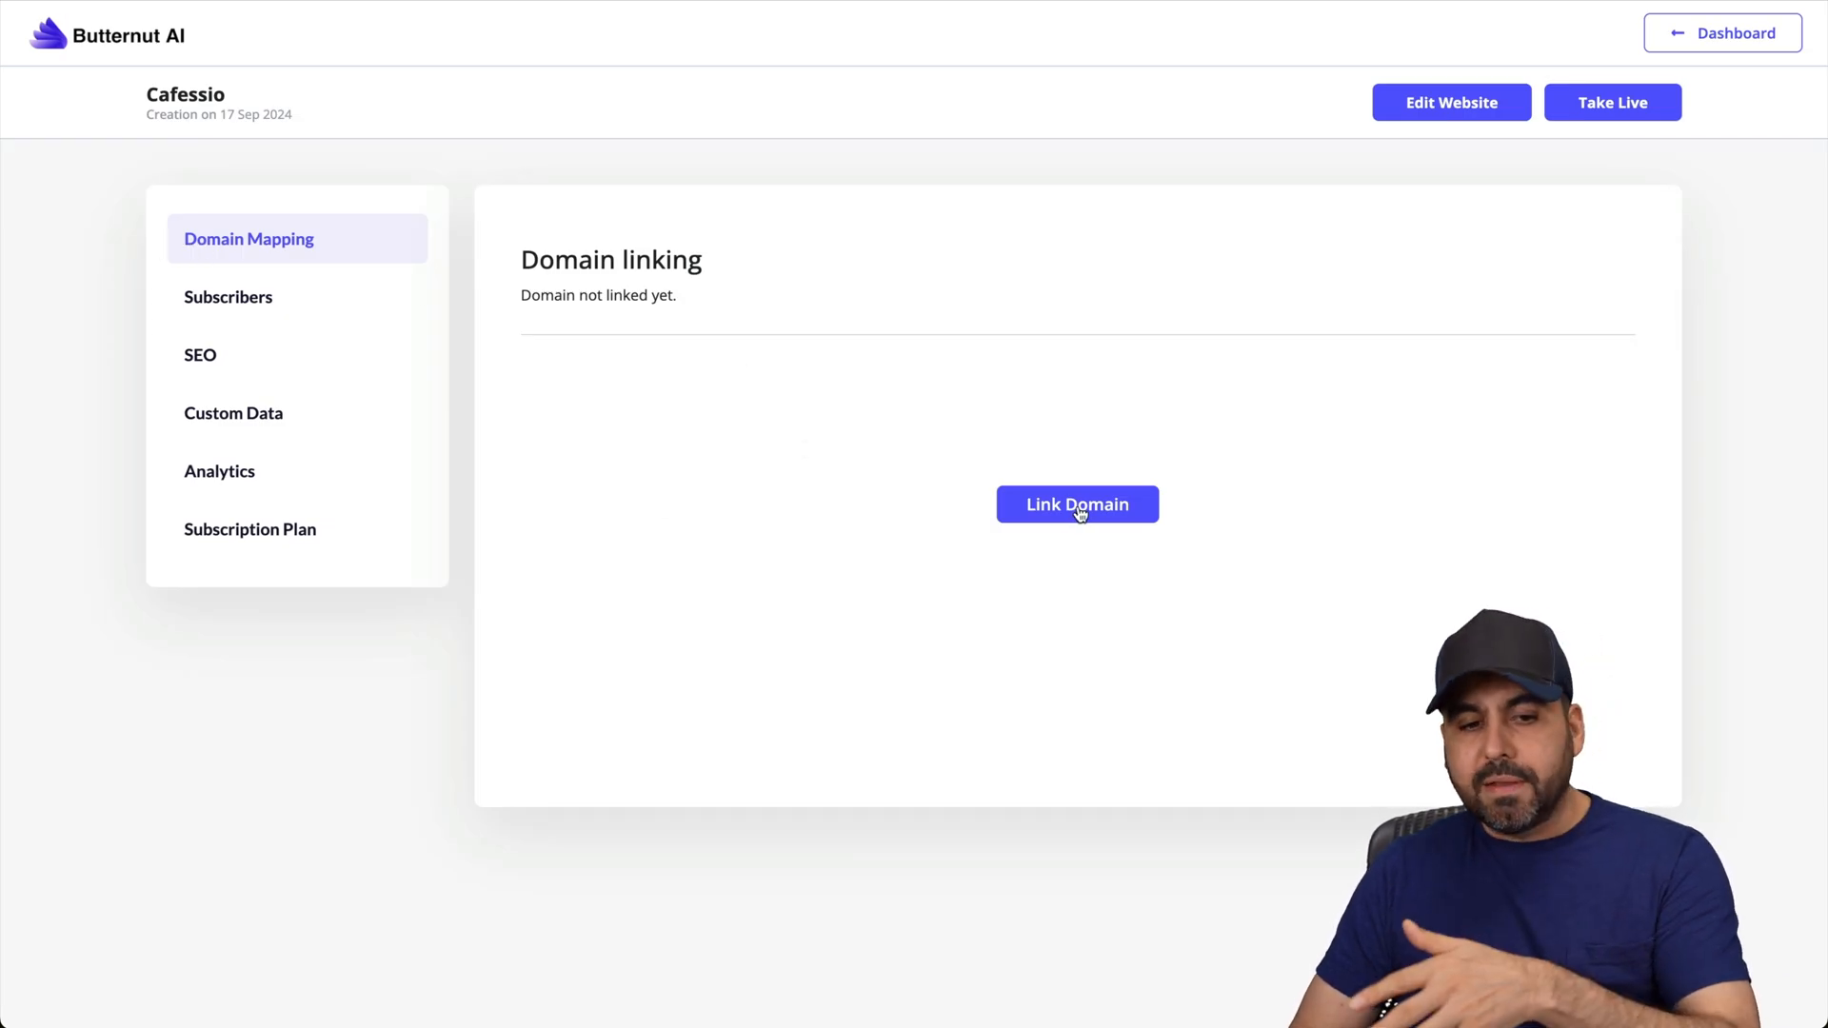
Start Link Domain for Cafessio and let the domain panel load.
{"action": "left_click", "coordinate": [1076, 503]}
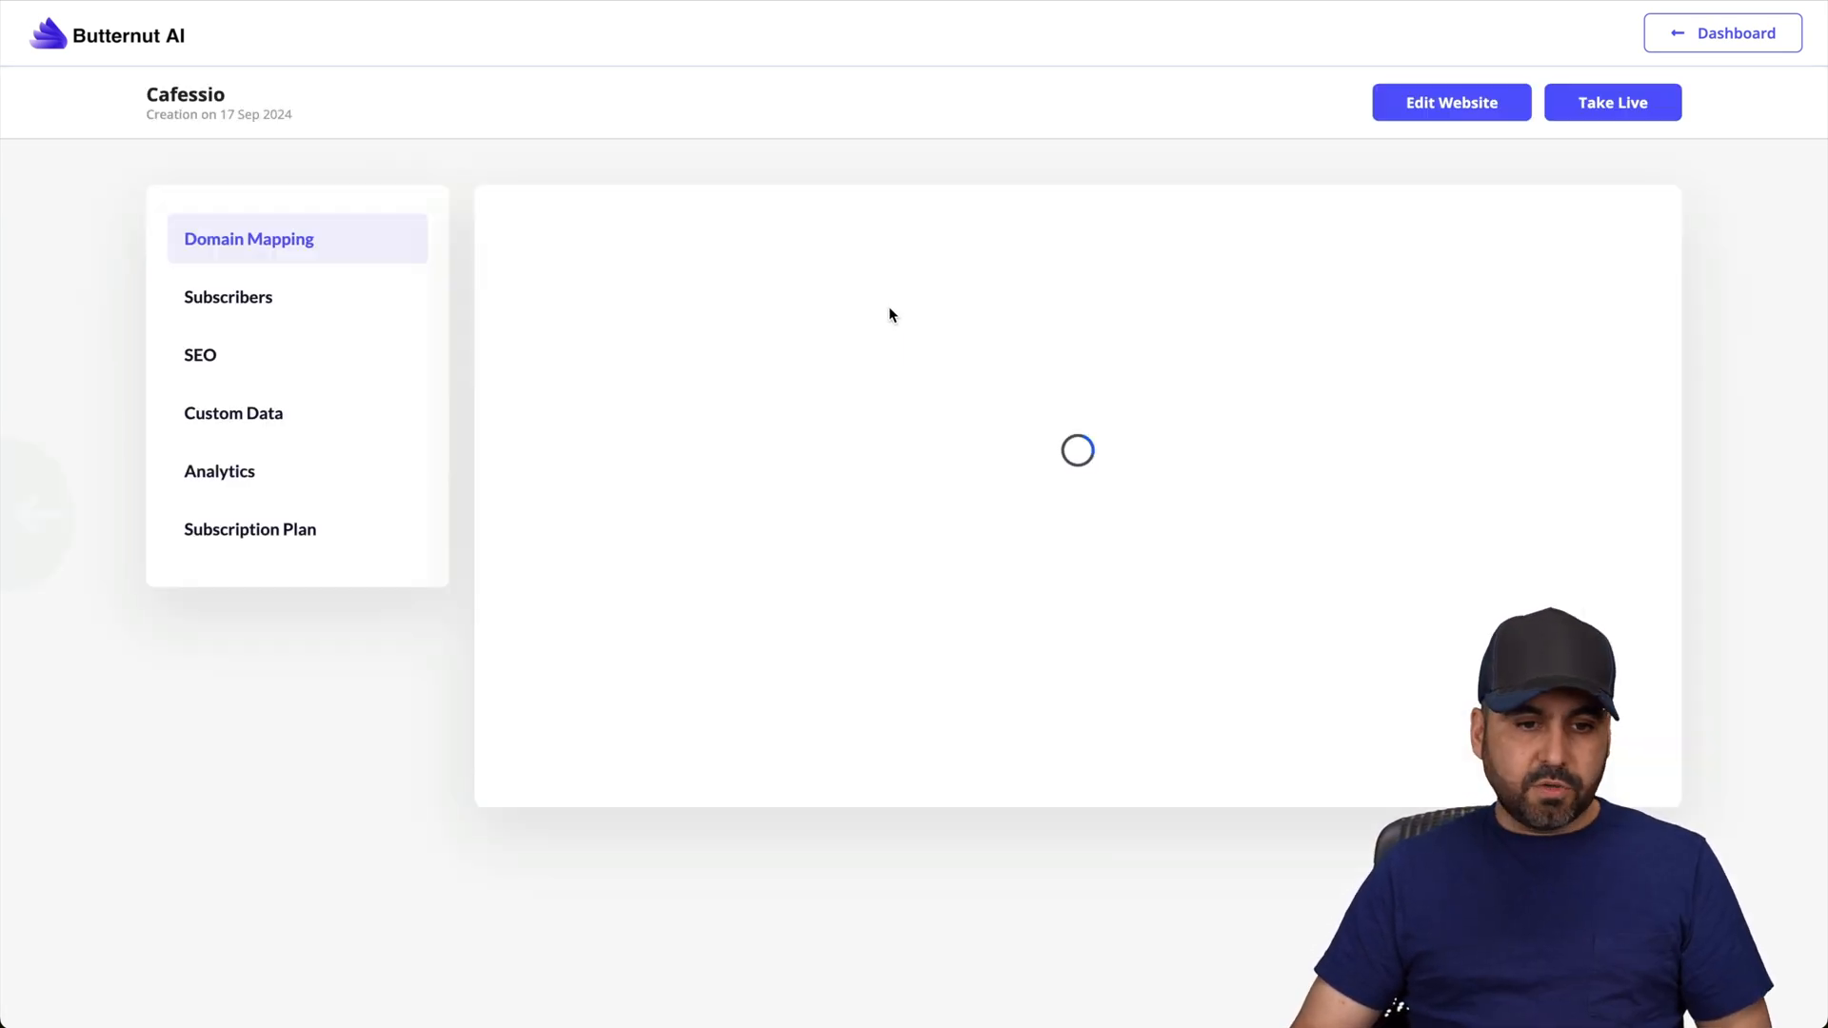
Show Cafessio's Subscribers section, which lists no subscribers yet.
{"action": "left_click", "coordinate": [228, 297]}
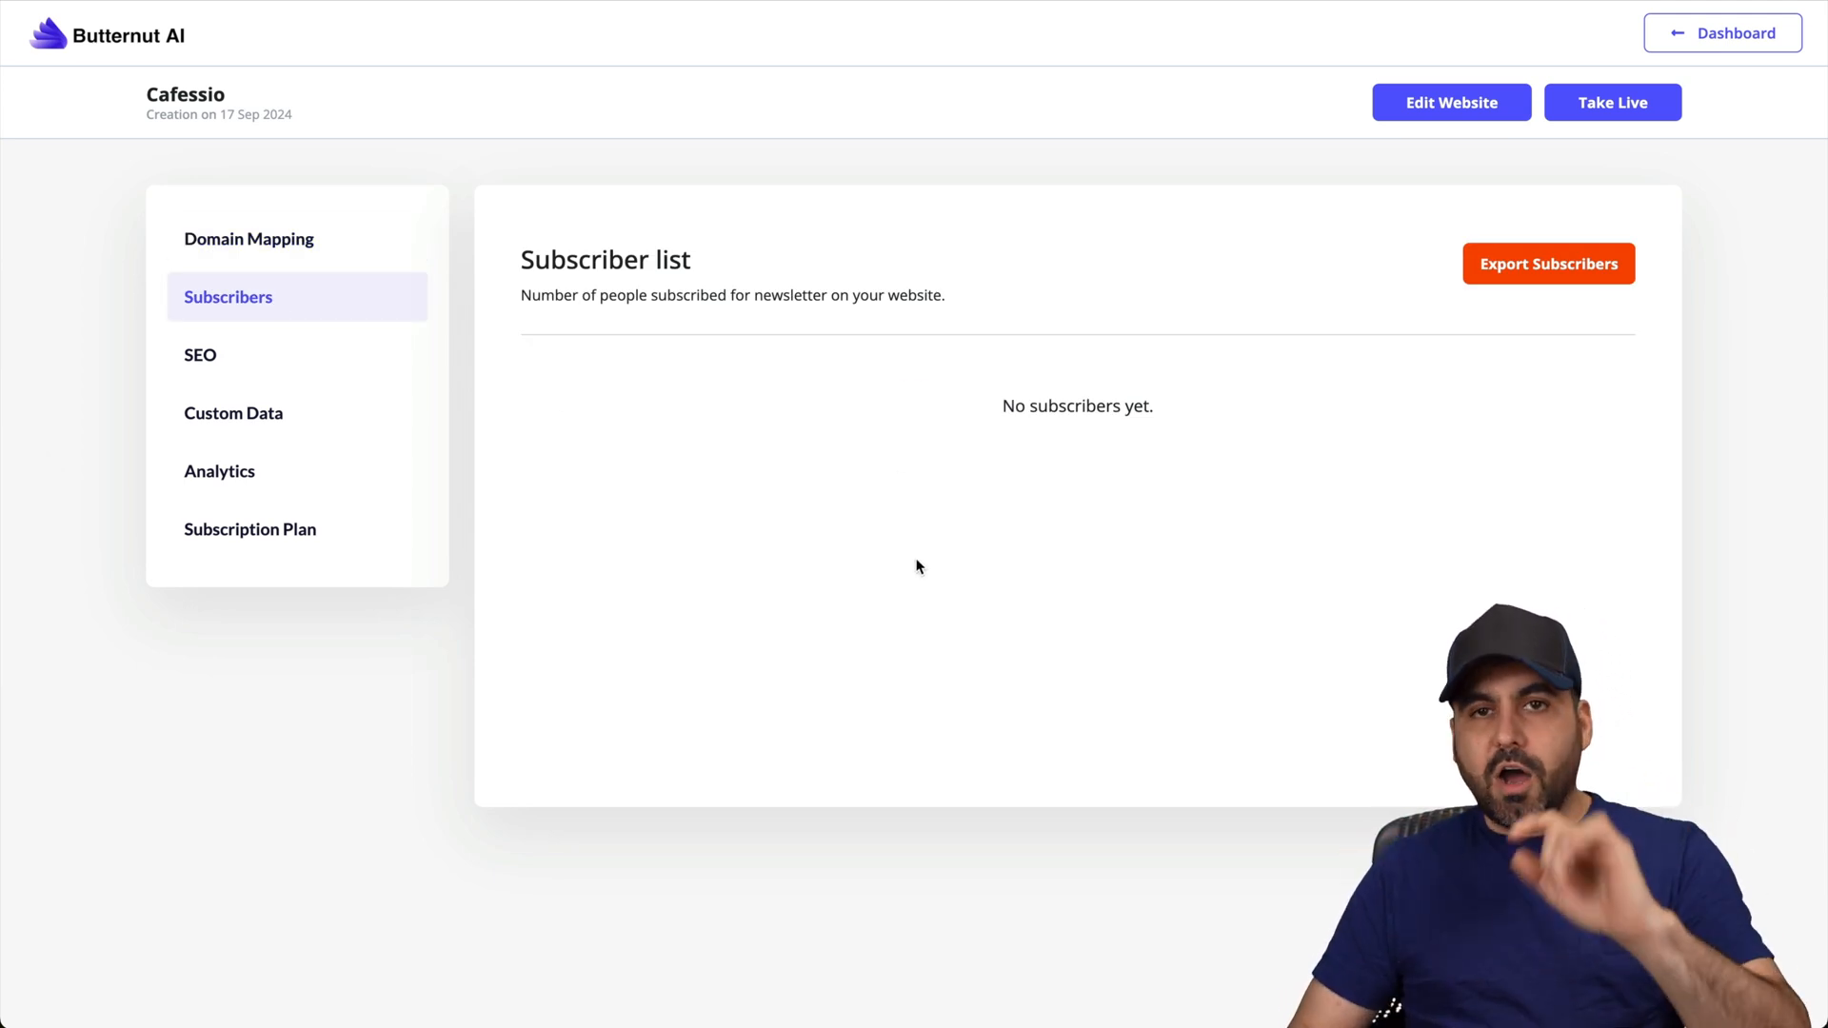
{"action": "mouse_move", "coordinate": [800, 474]}
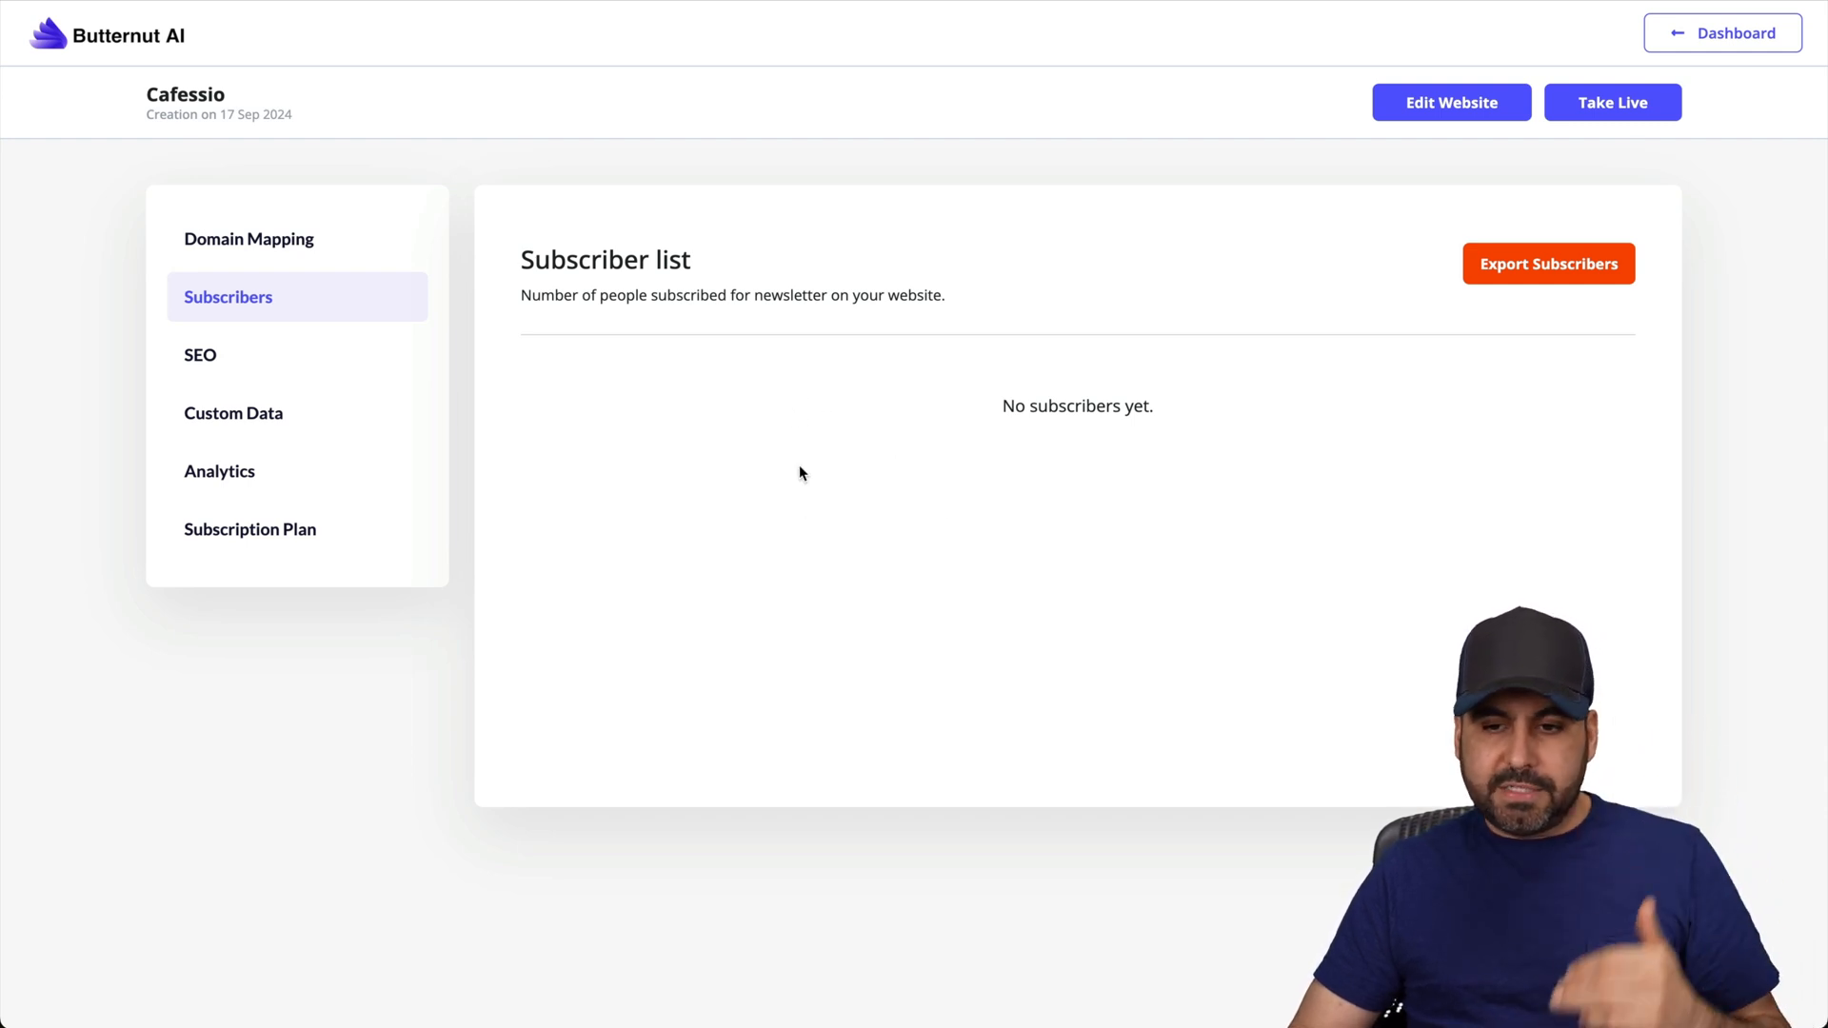
{"action": "mouse_move", "coordinate": [1472, 421]}
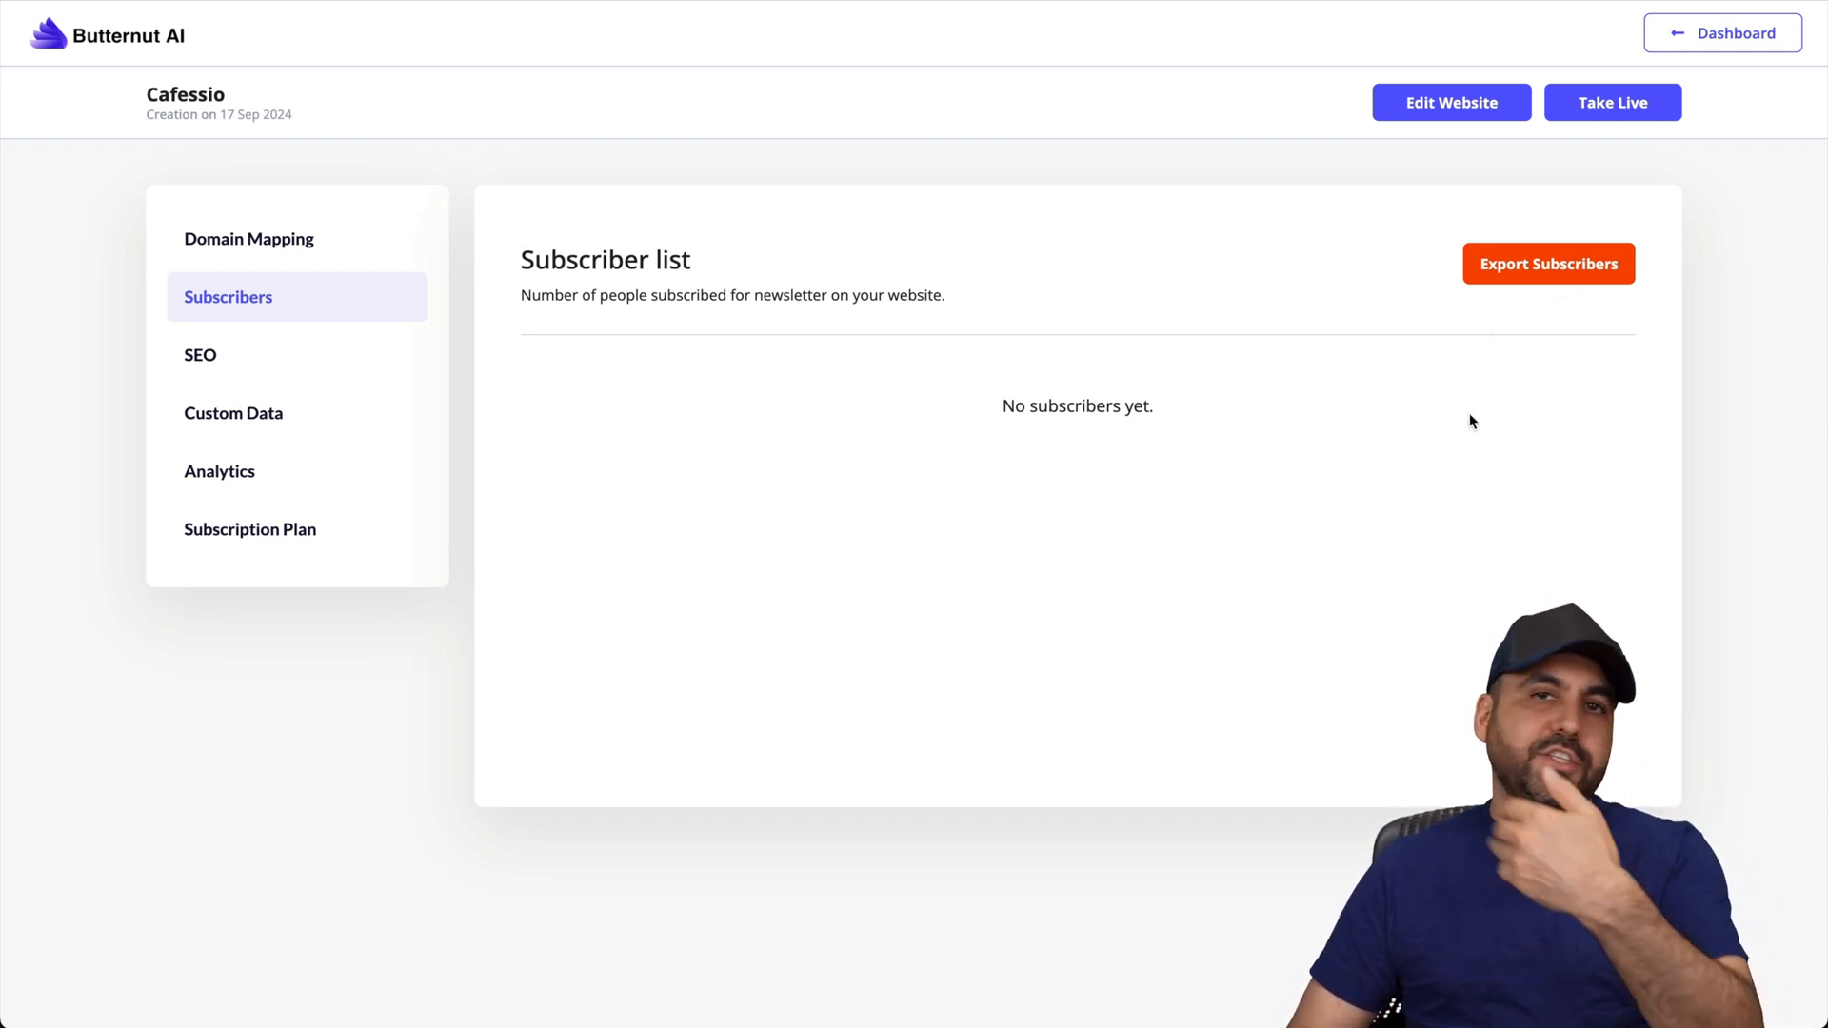
{"action": "mouse_move", "coordinate": [297, 364]}
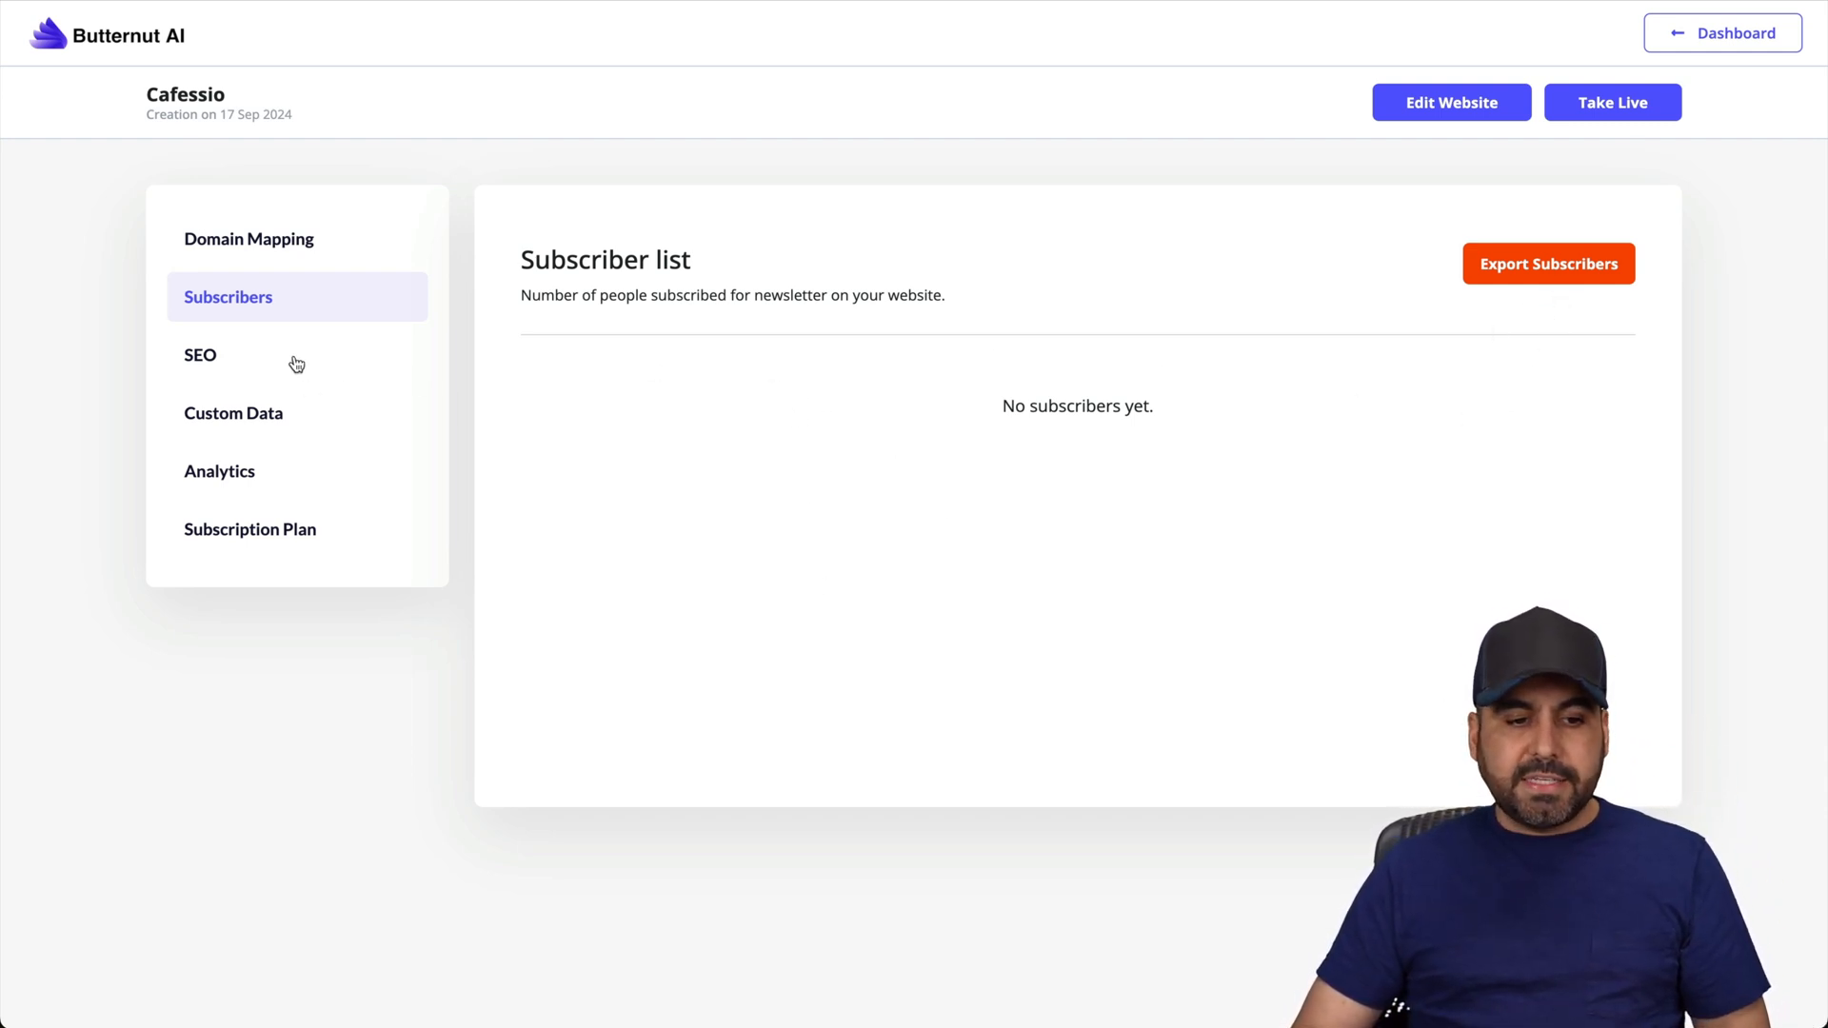
Review Cafessio's SEO checks and expand the Home page's title and description metadata.
{"action": "left_click", "coordinate": [200, 354]}
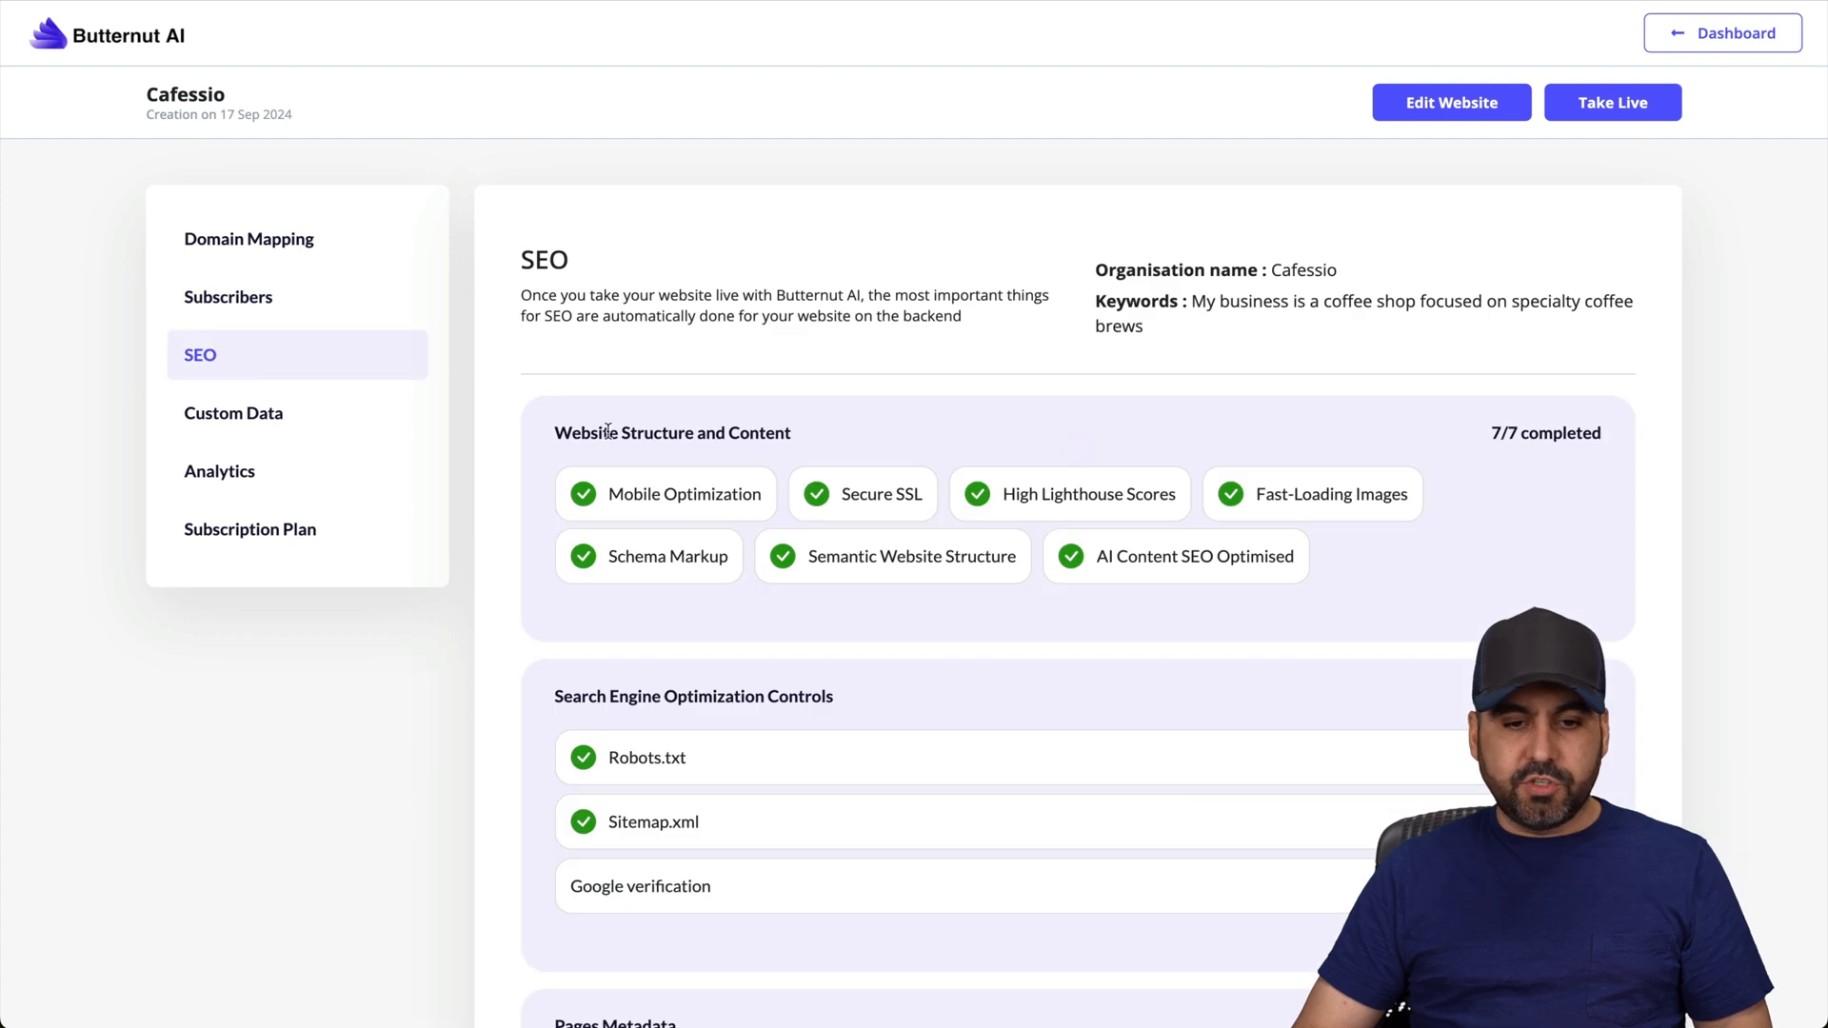
{"action": "scroll", "scroll_direction": "down", "scroll_amount": 3}
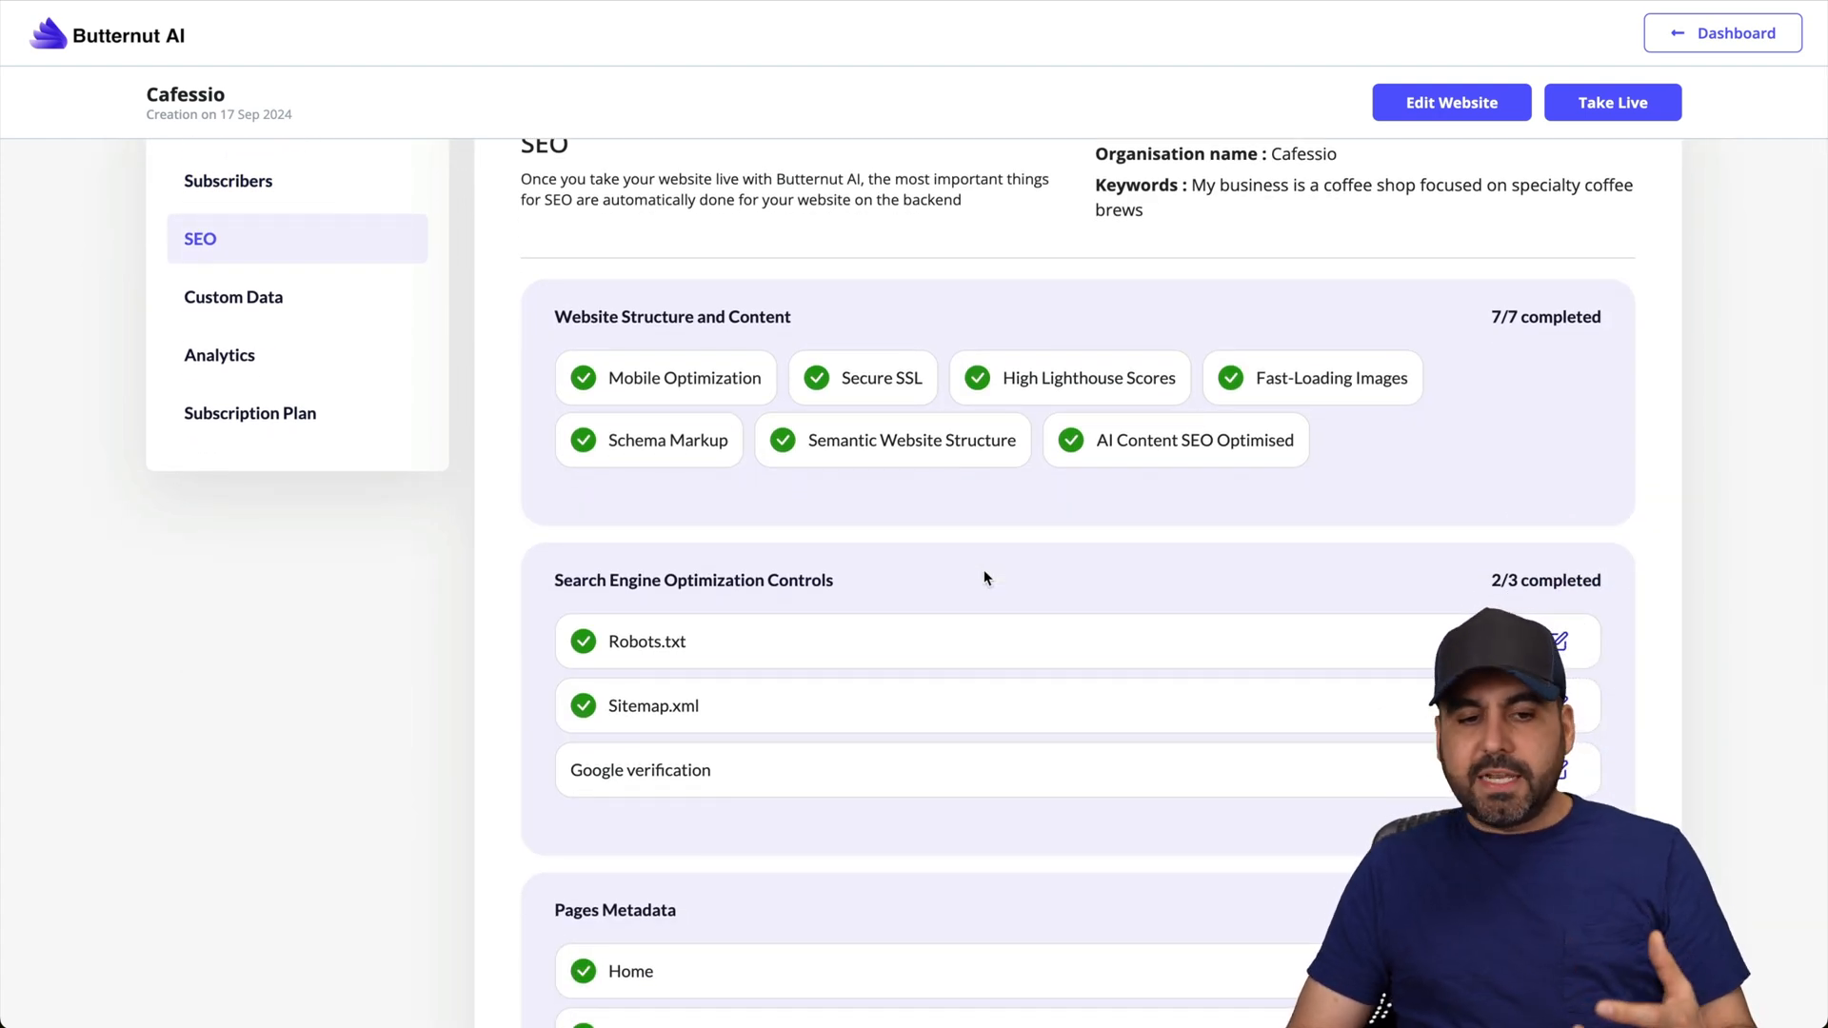
{"action": "mouse_move", "coordinate": [573, 342]}
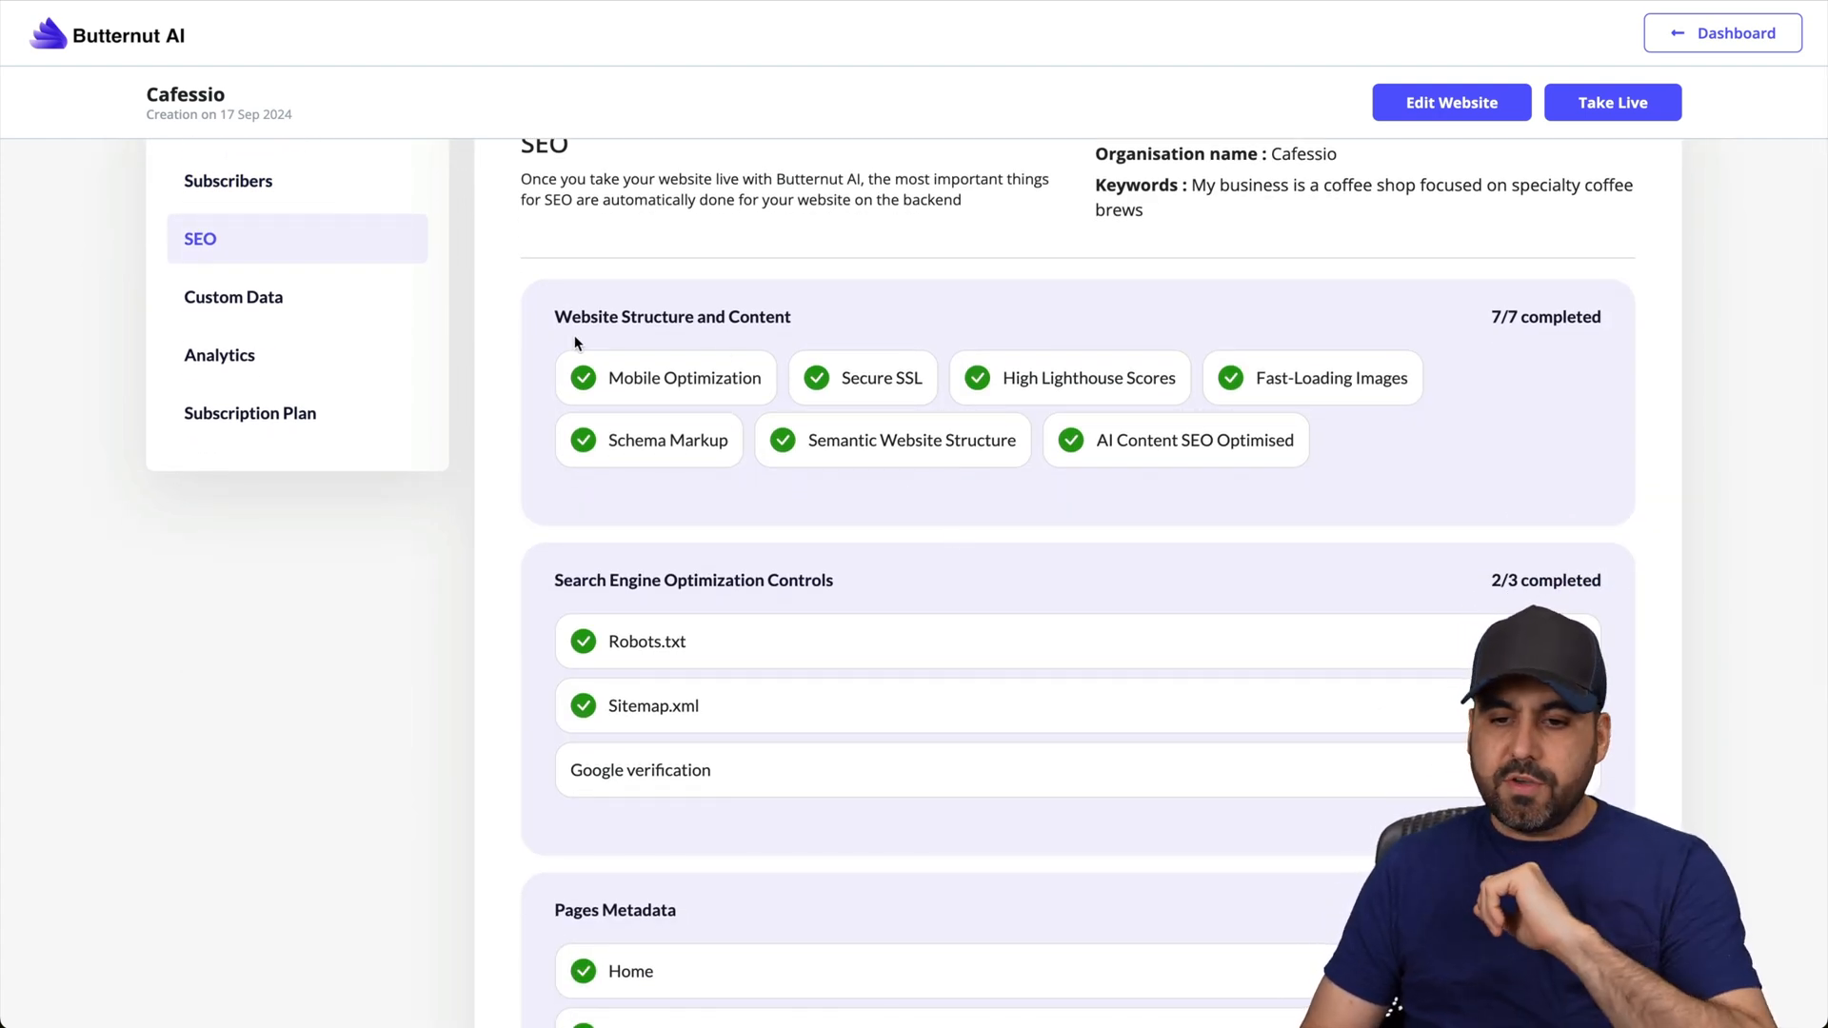
{"action": "scroll", "scroll_direction": "down", "scroll_amount": 3}
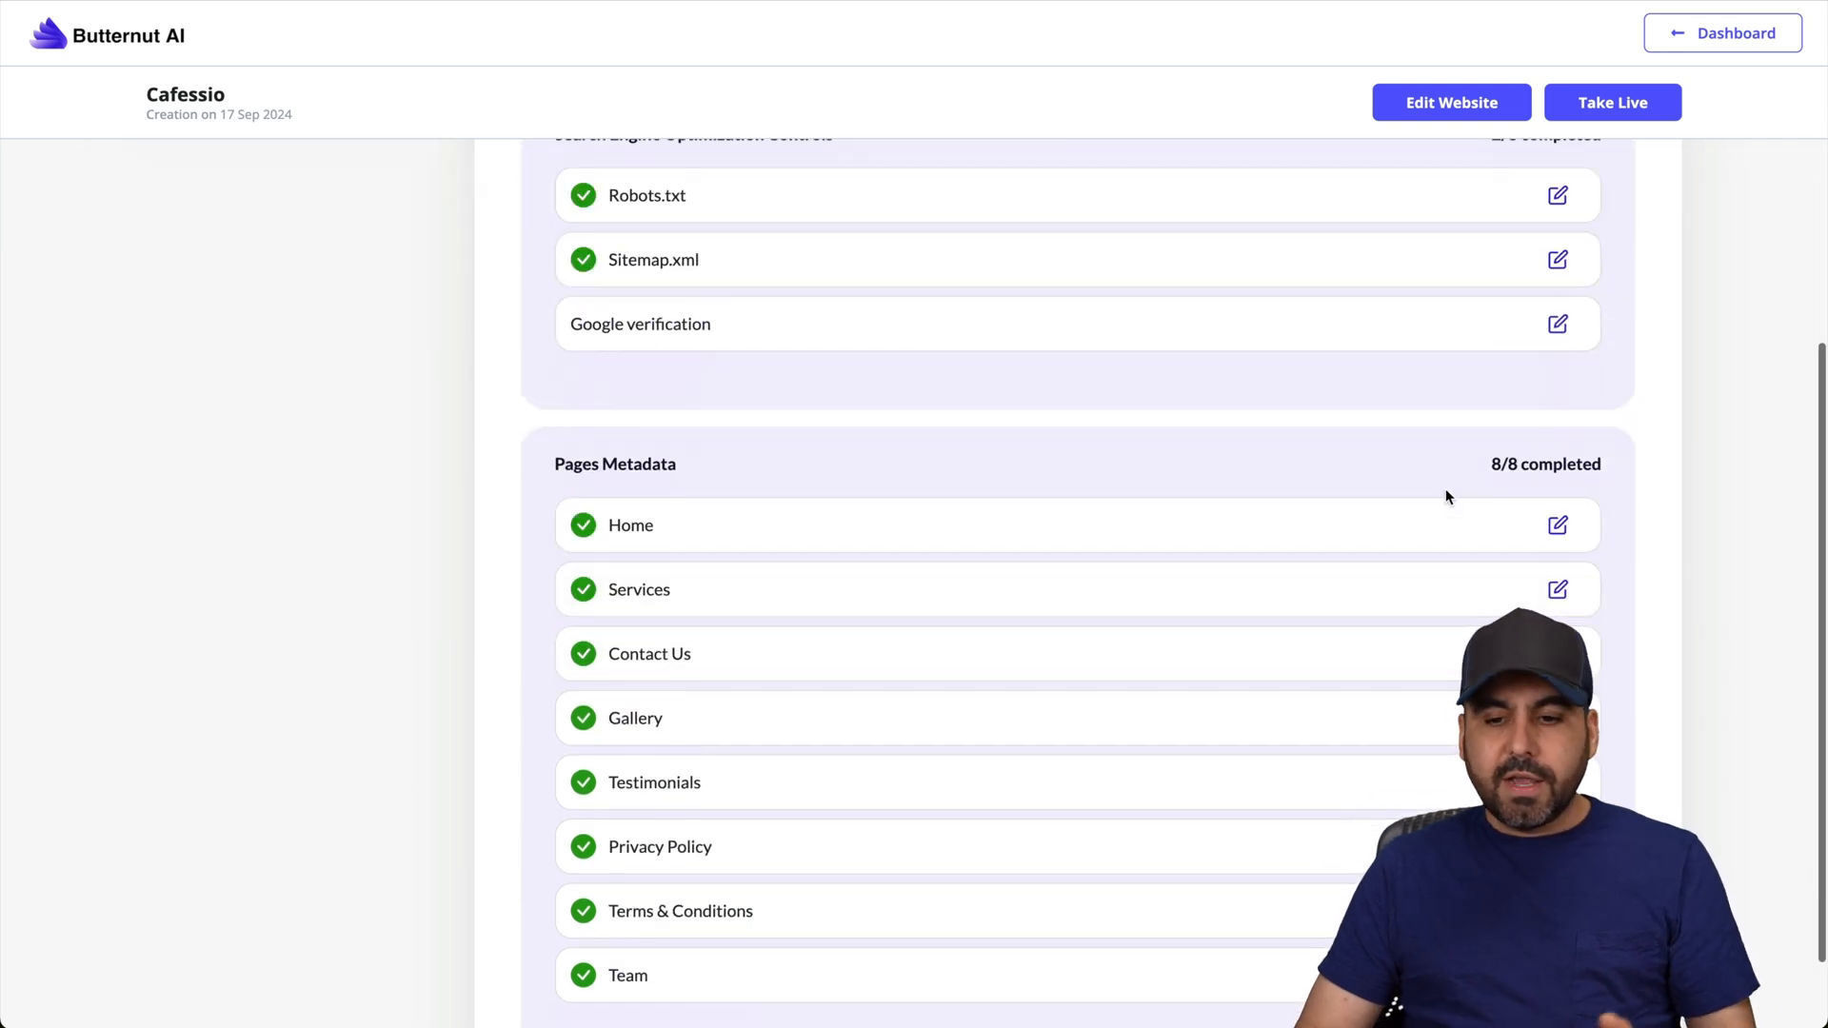
{"action": "mouse_move", "coordinate": [1514, 573]}
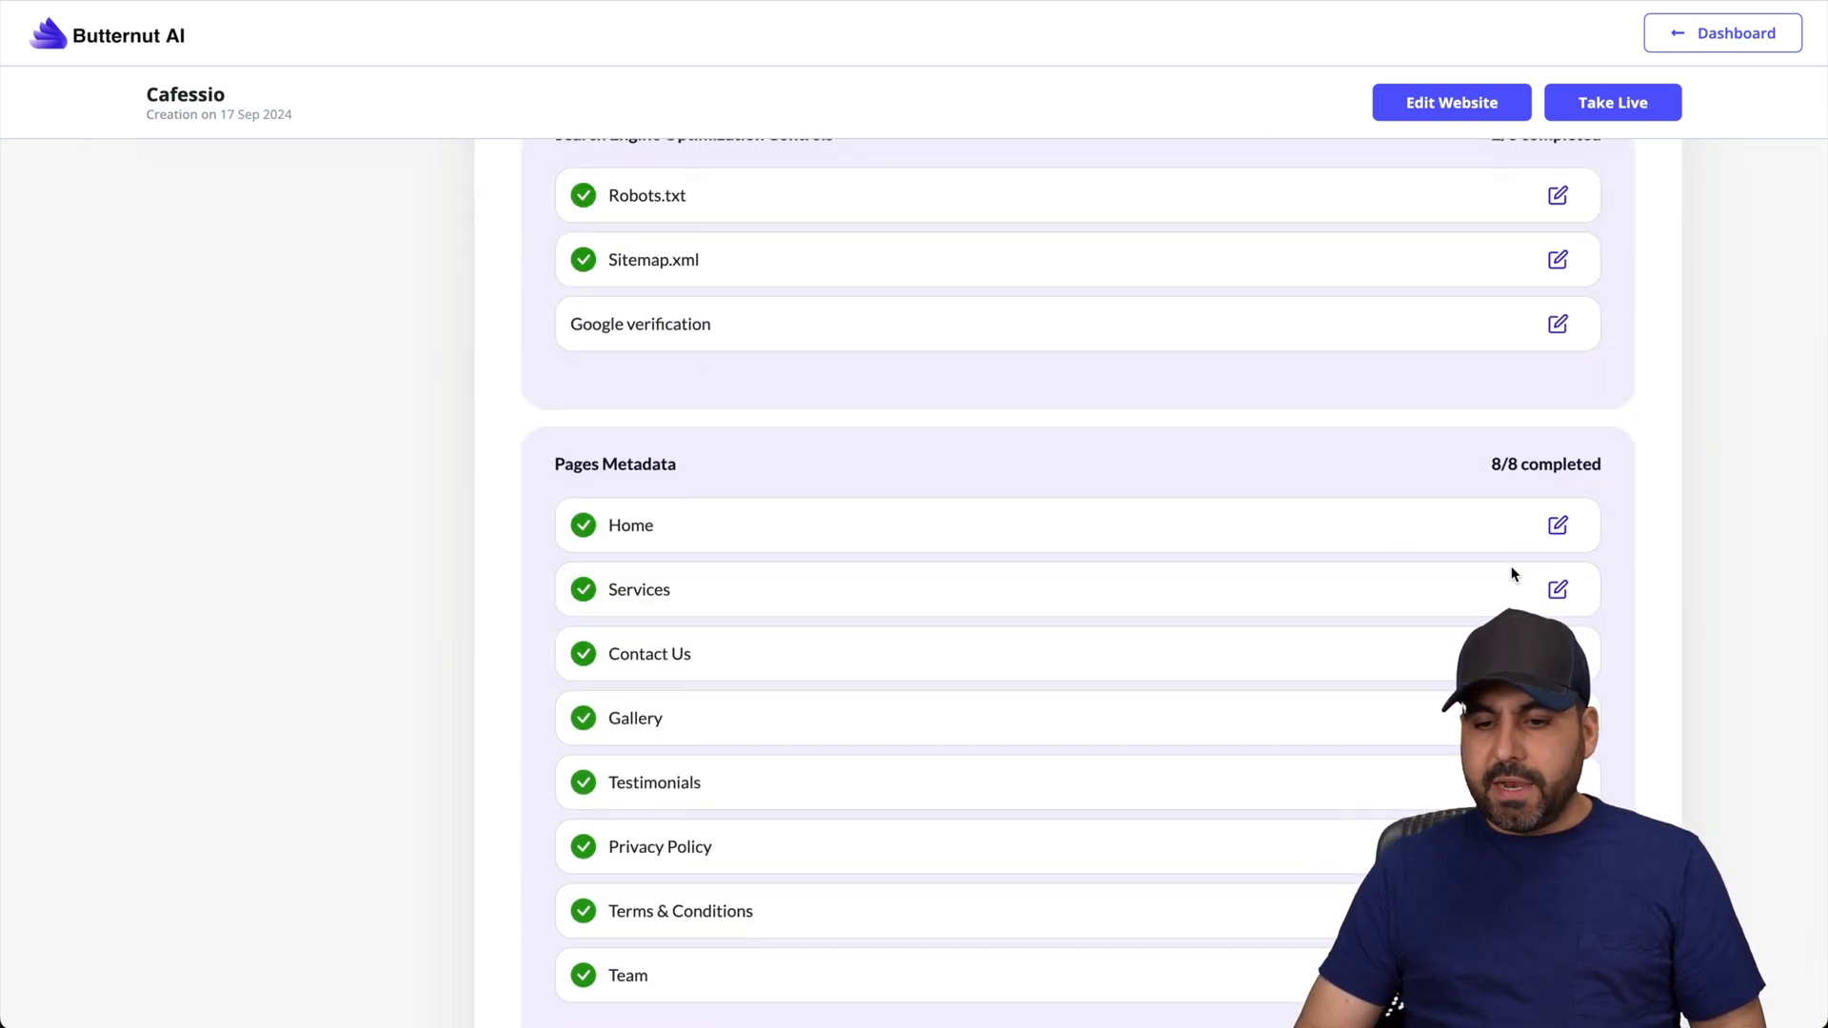
{"action": "left_click", "coordinate": [1556, 525]}
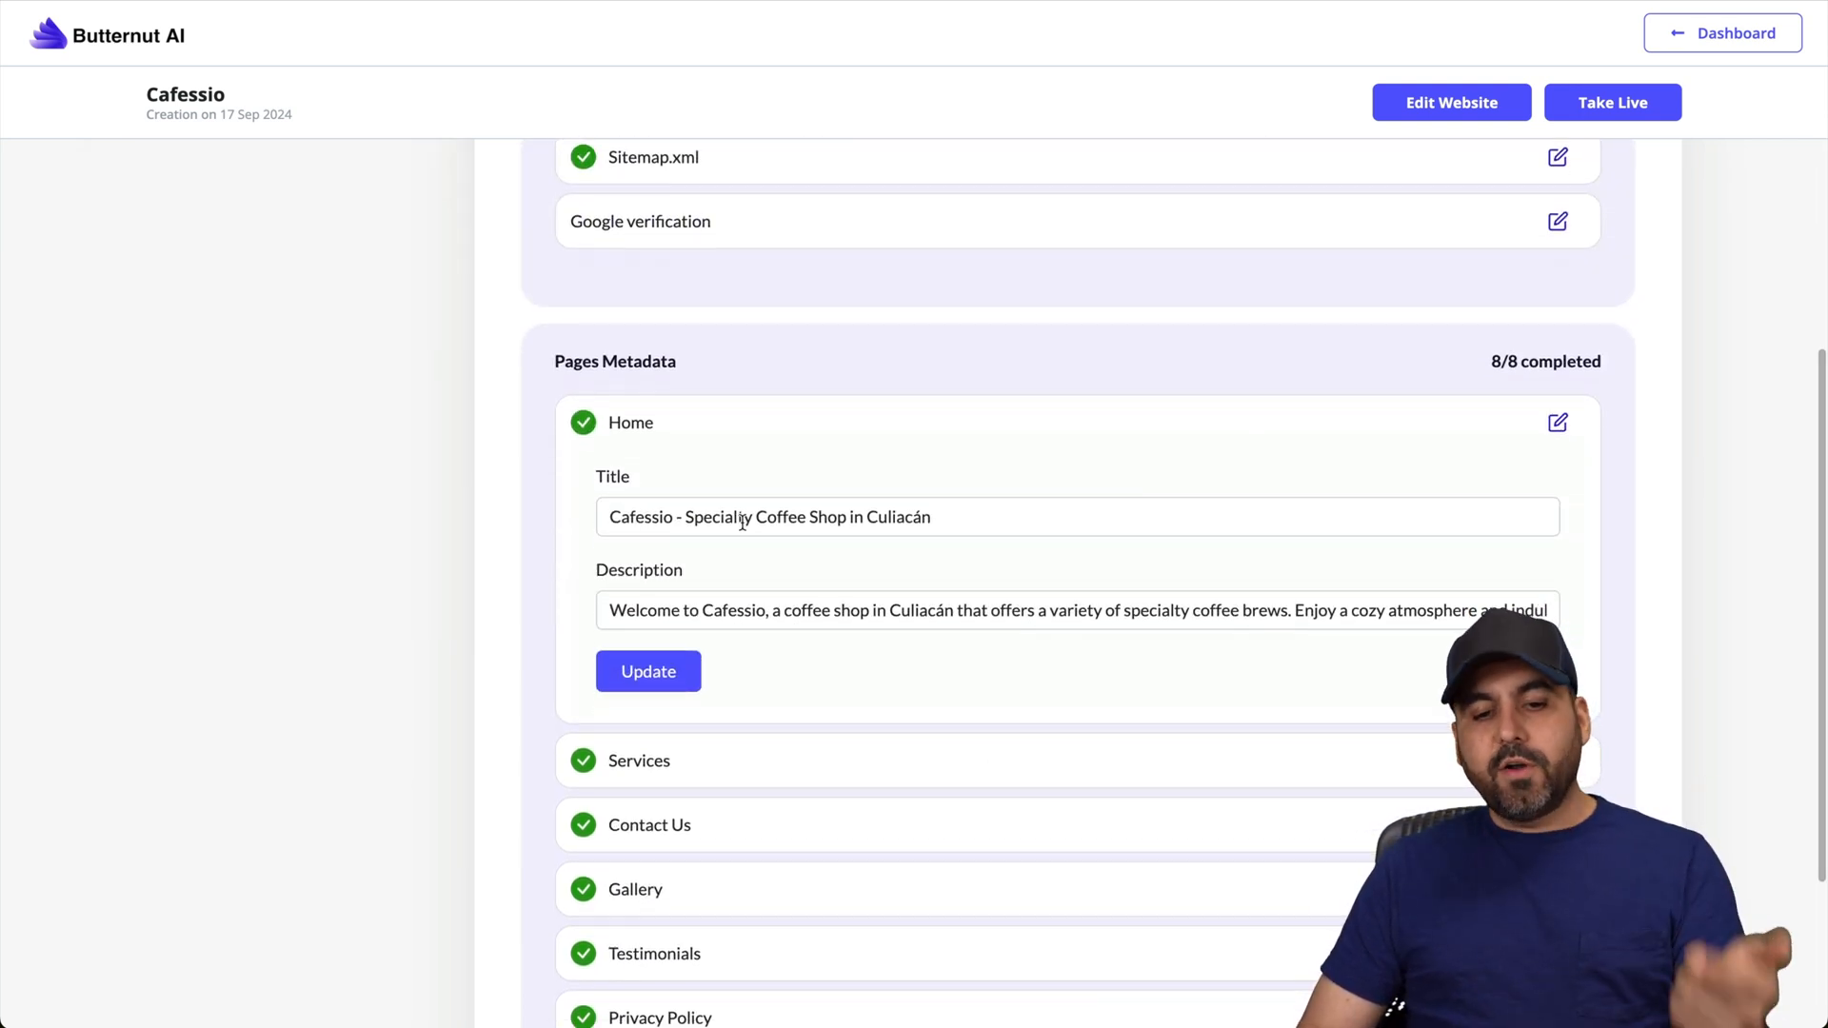
{"action": "mouse_move", "coordinate": [827, 665]}
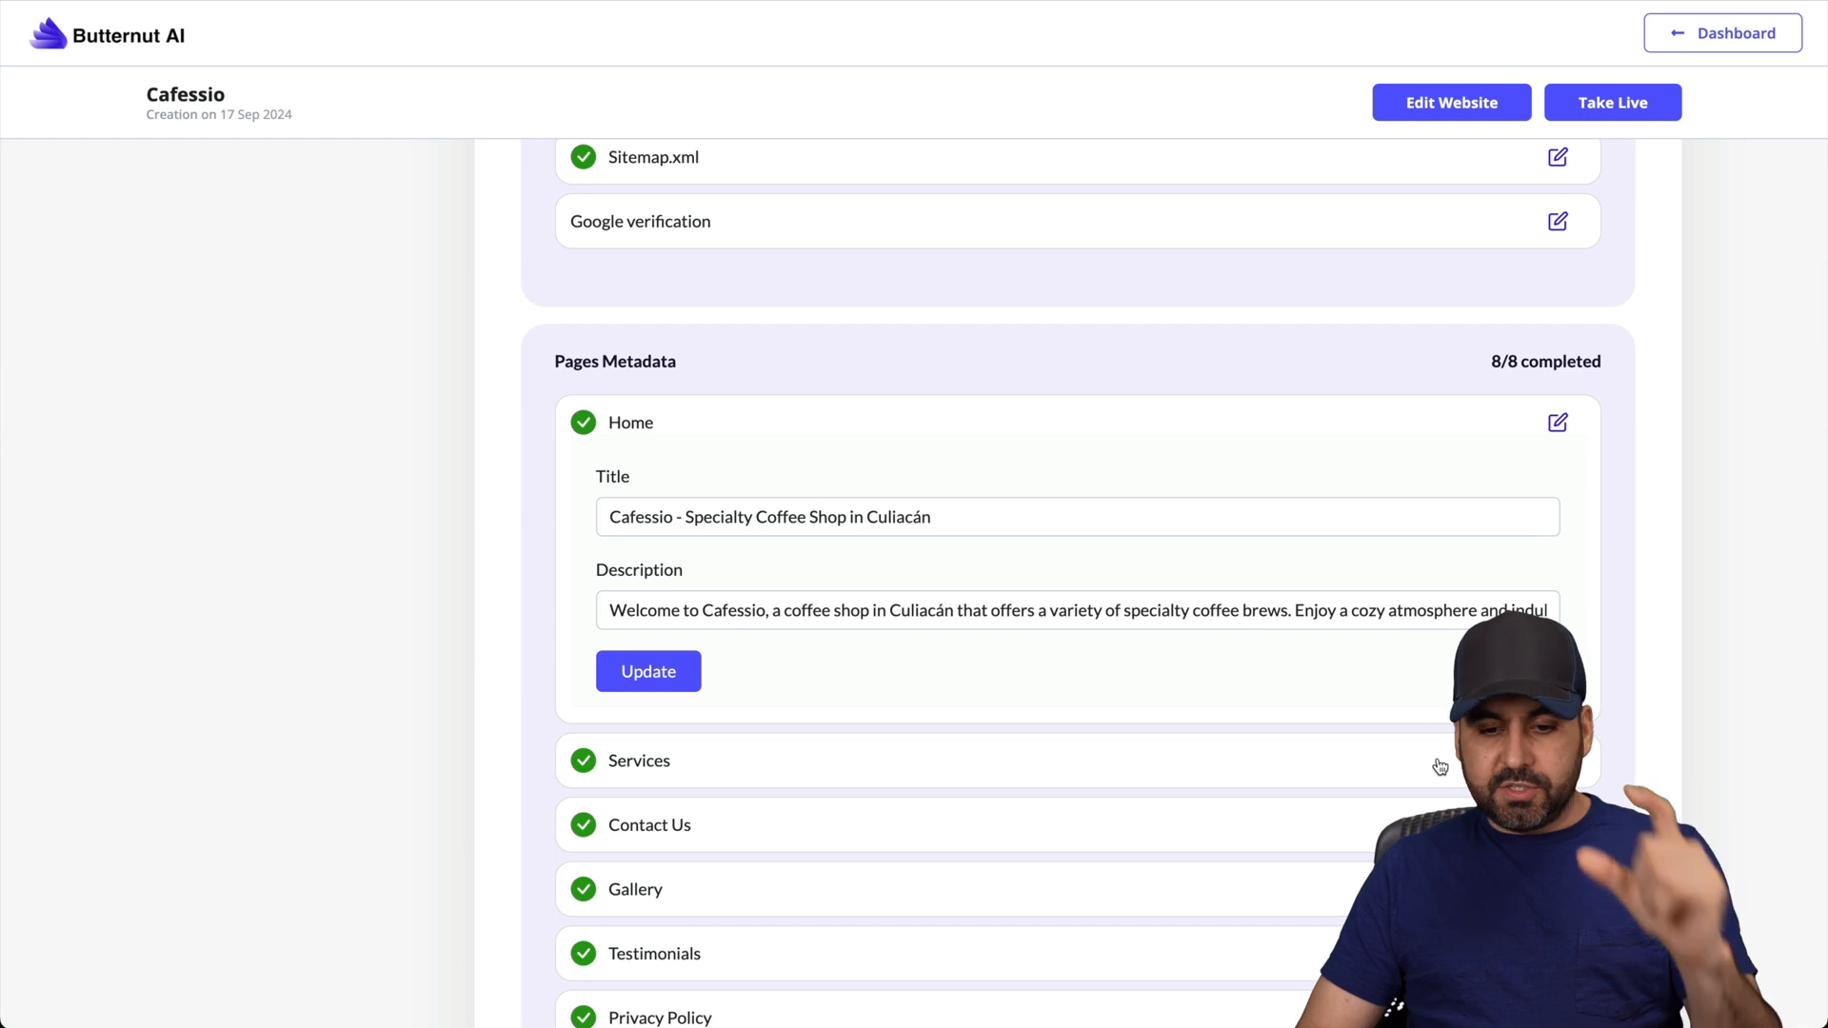
{"action": "scroll", "scroll_direction": "up", "scroll_amount": 3}
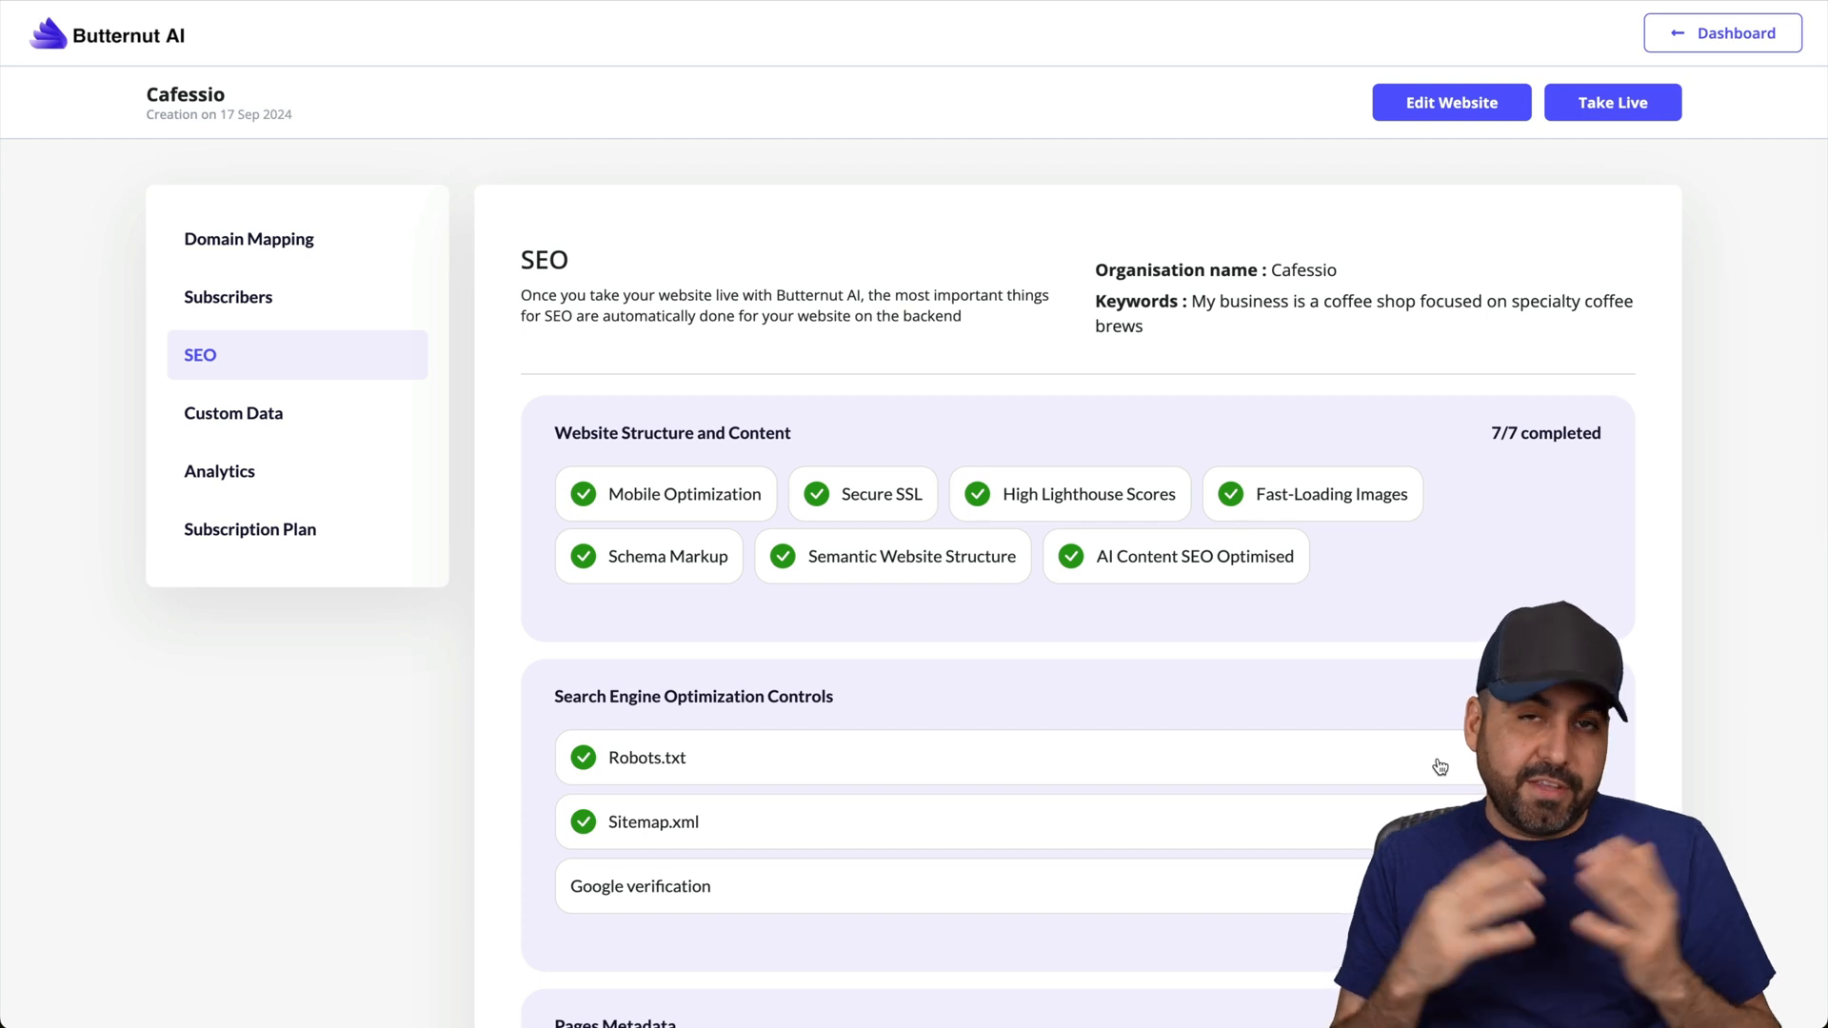
{"action": "mouse_move", "coordinate": [367, 446]}
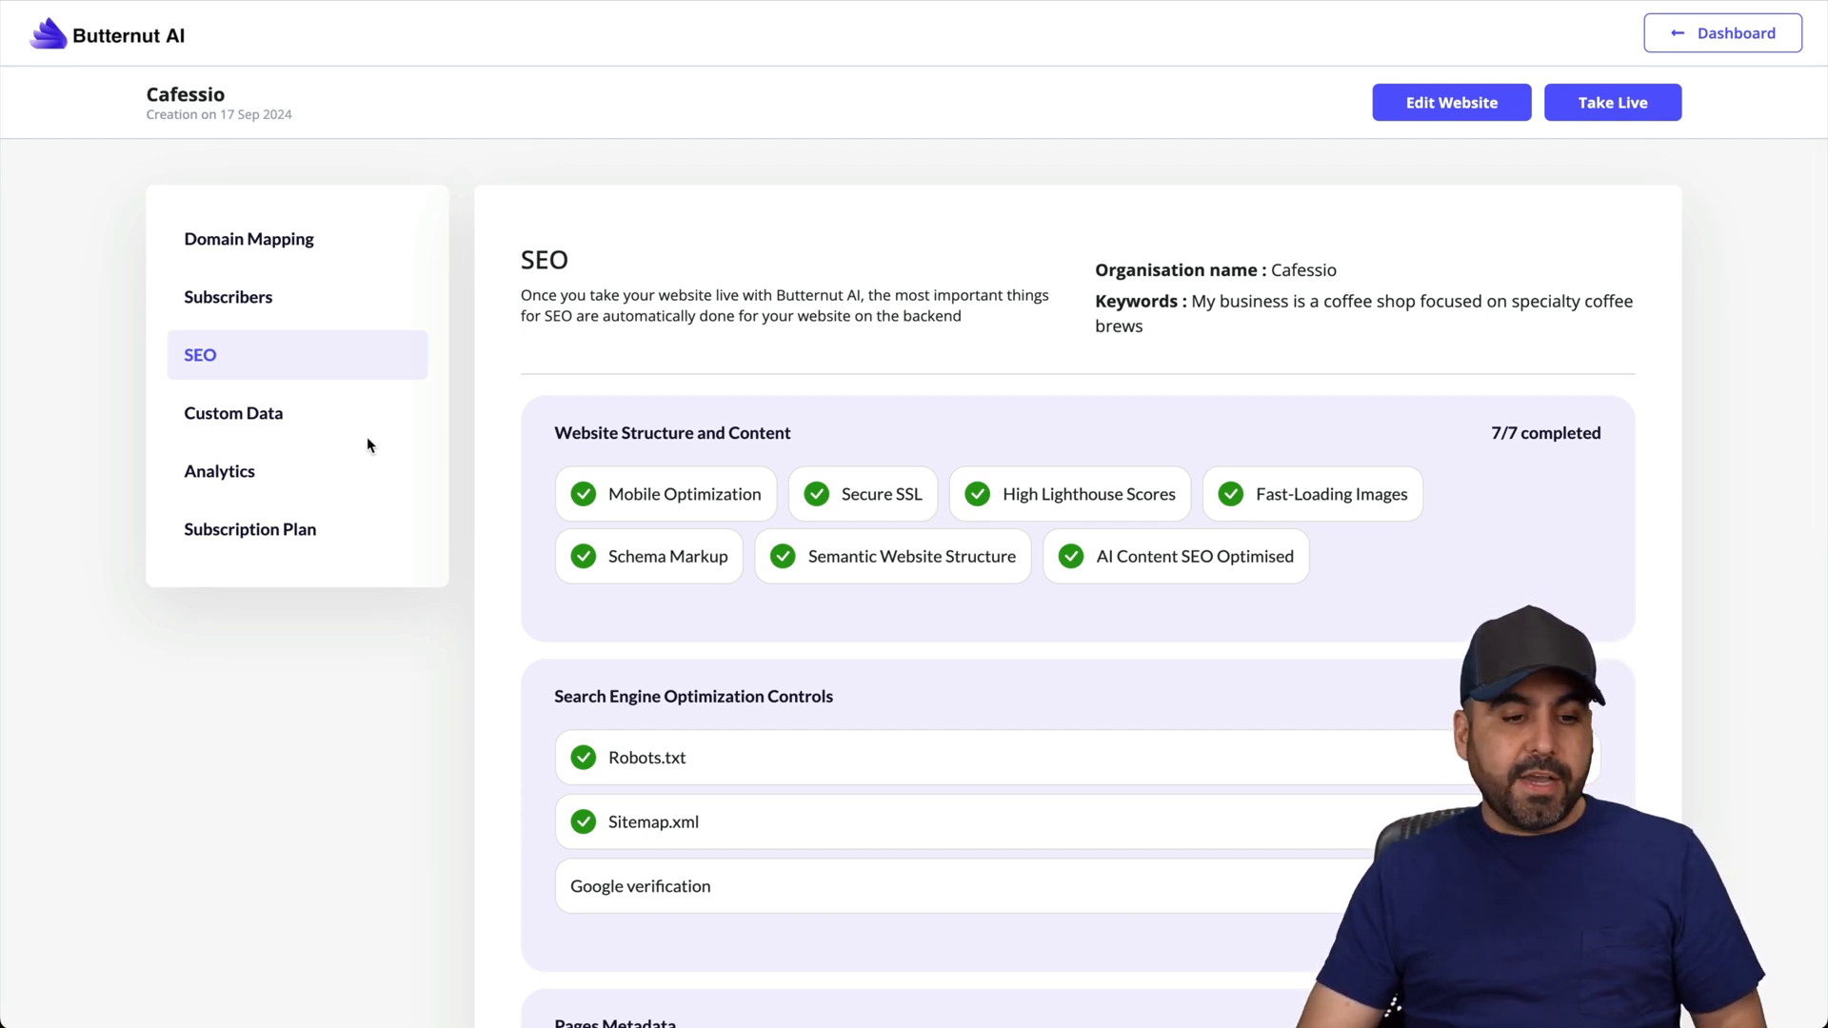
{"action": "mouse_move", "coordinate": [259, 429]}
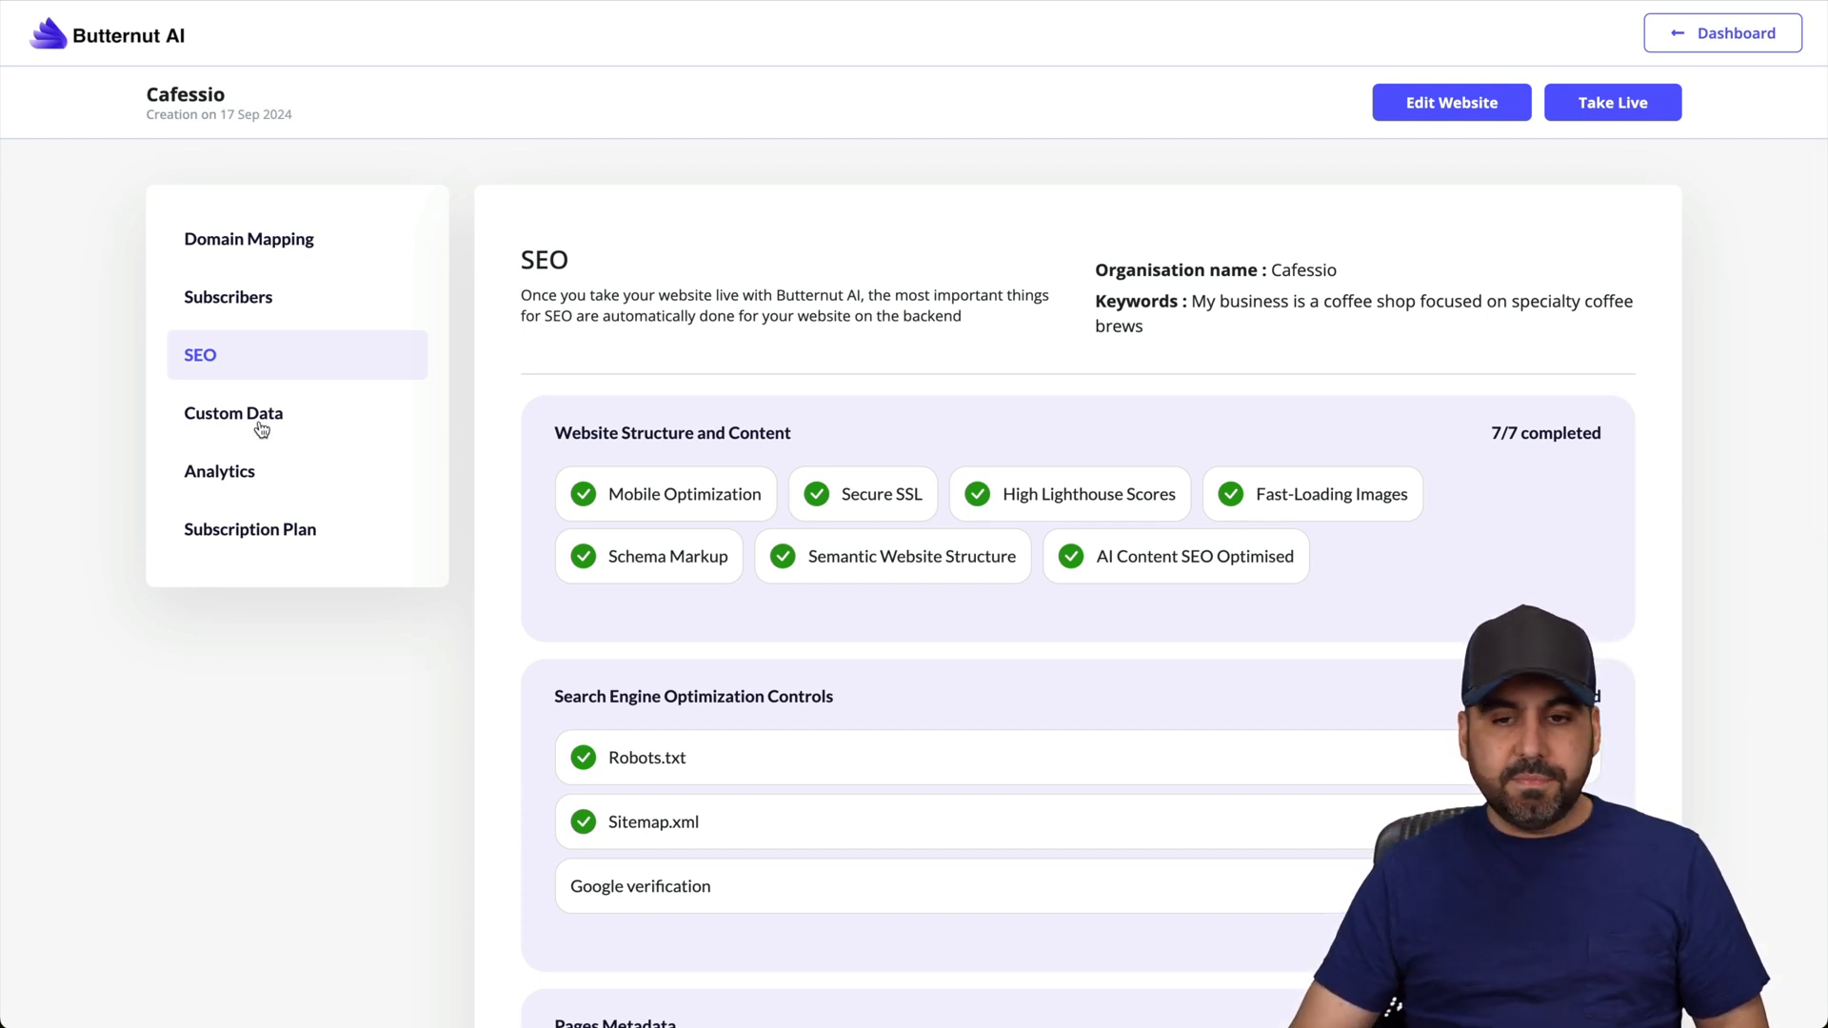
Review Cafessio's Custom Data (empty) and Analytics, showing Google Analytics 0/1 completed.
{"action": "left_click", "coordinate": [232, 413]}
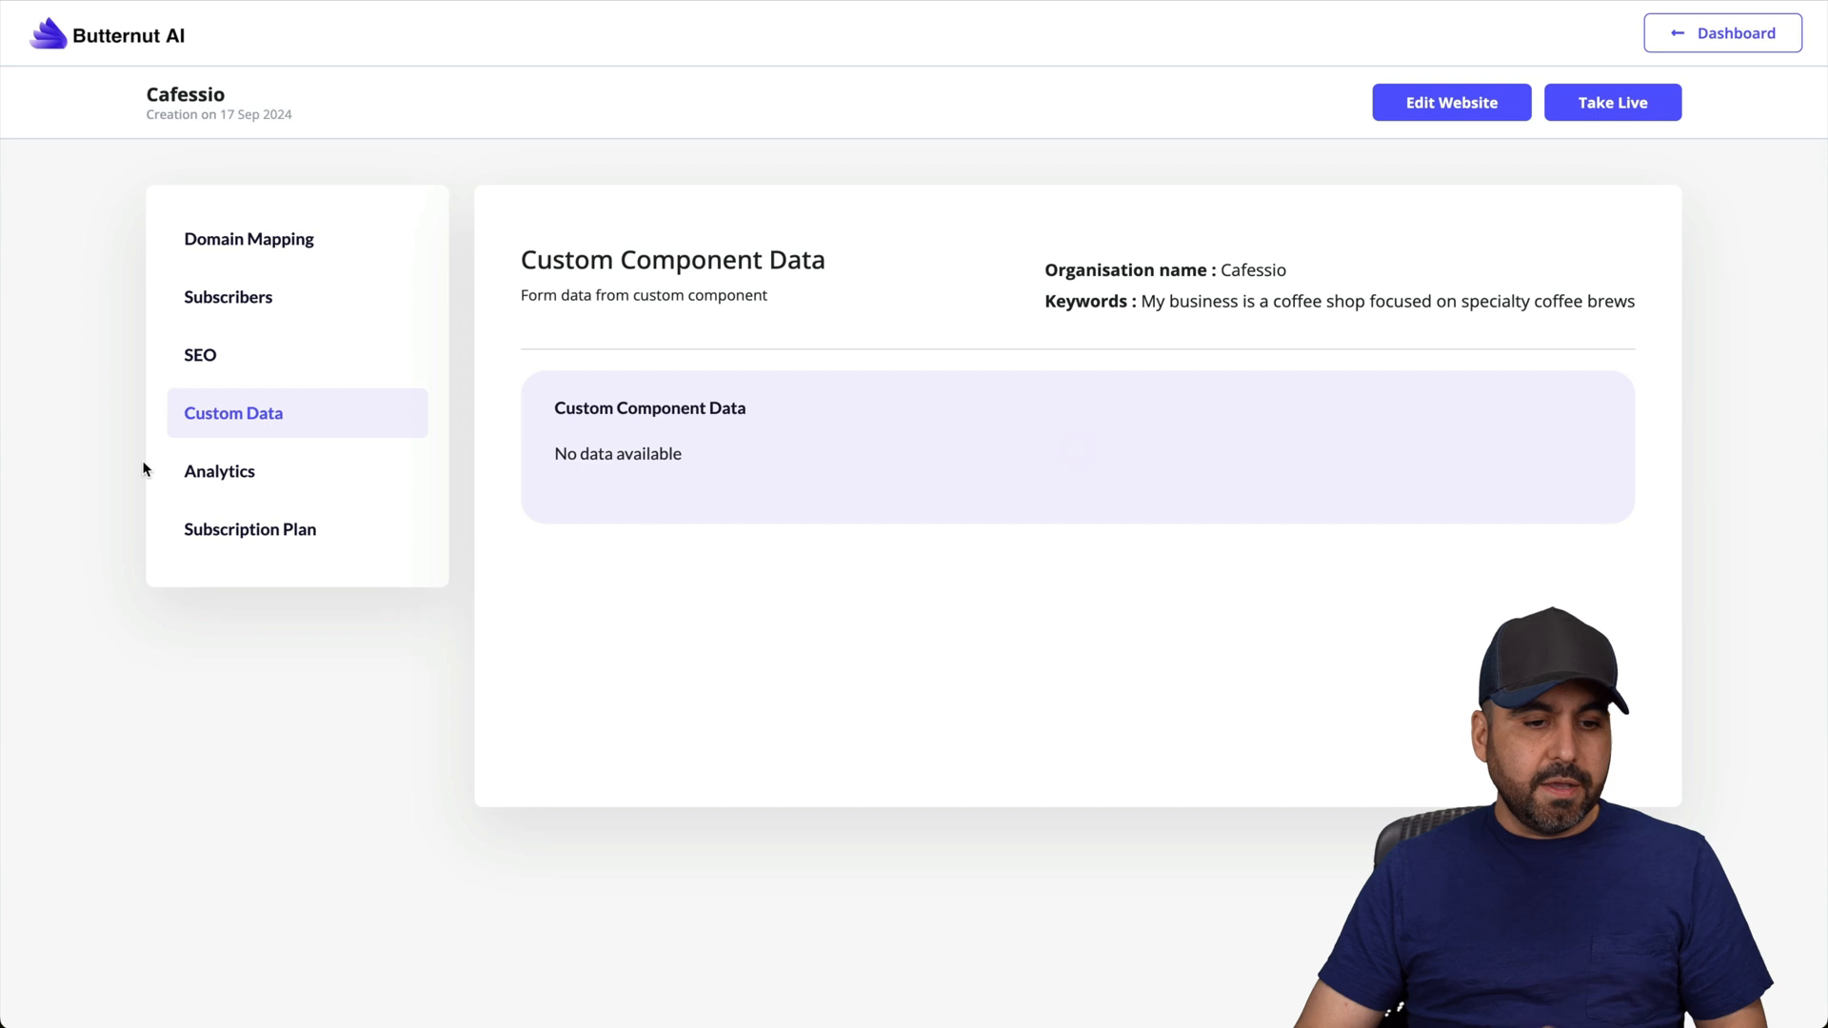
{"action": "left_click", "coordinate": [219, 471]}
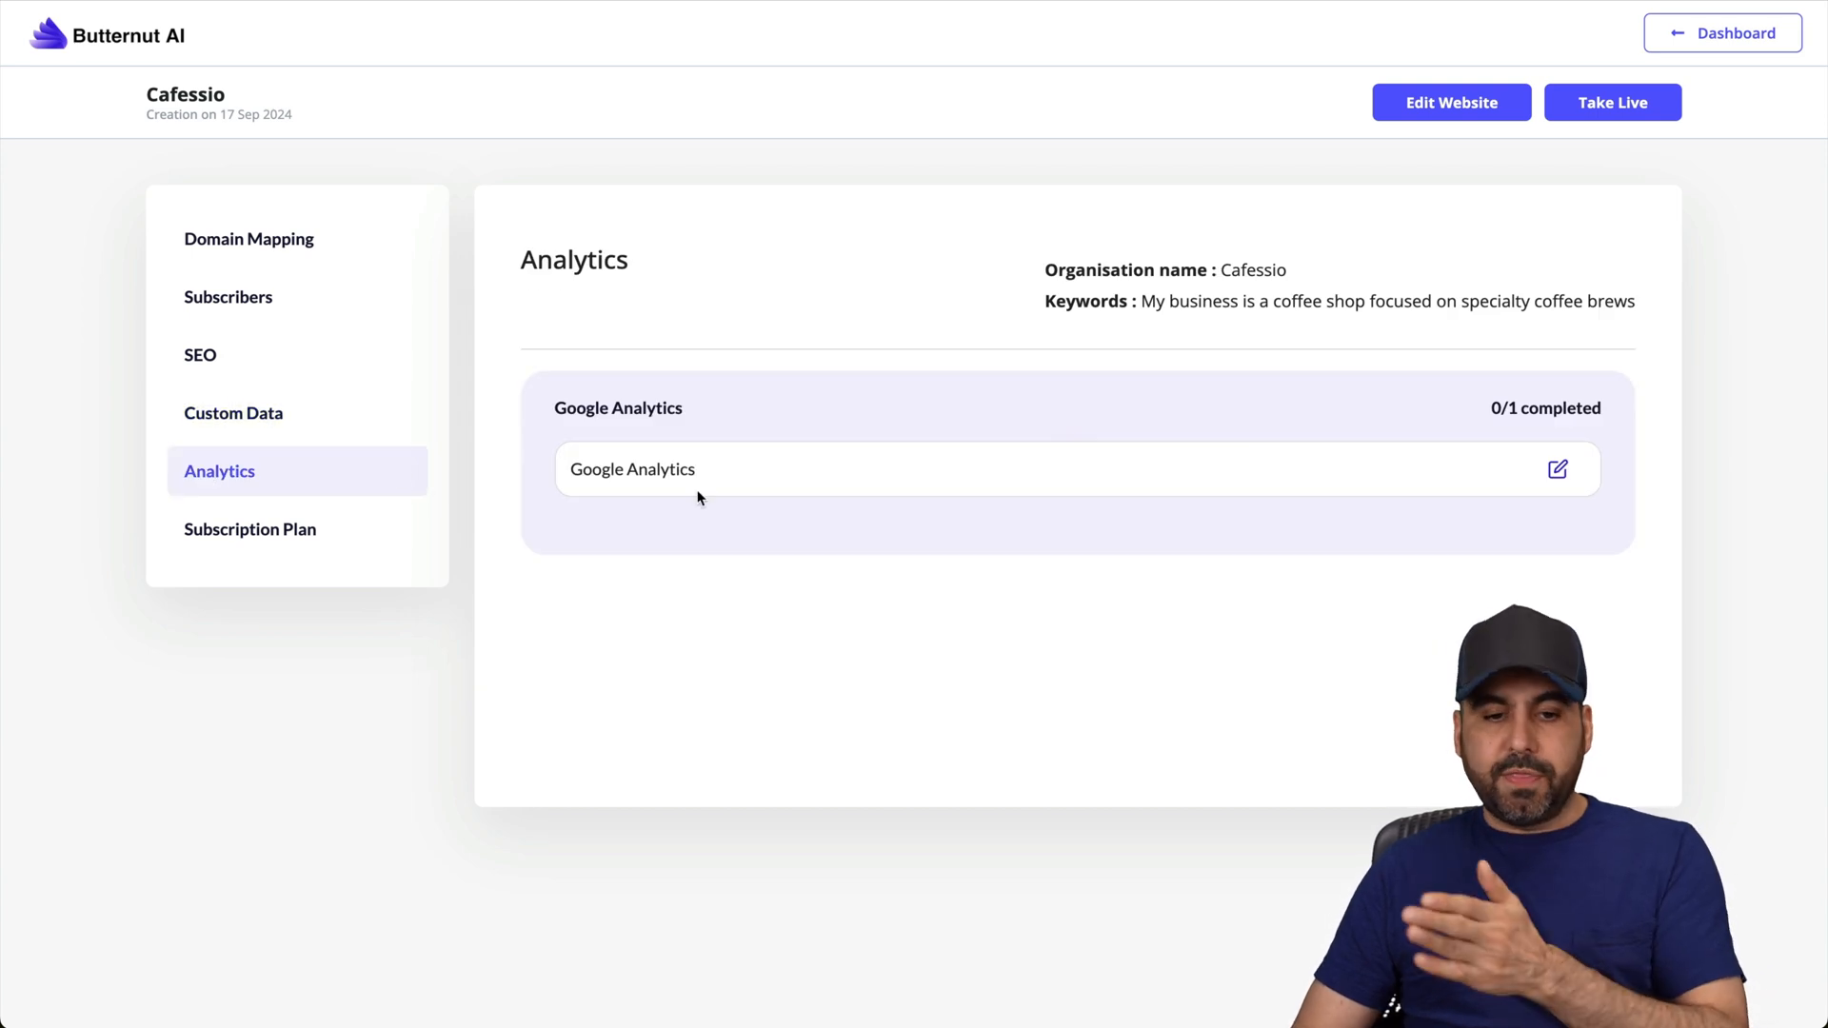
{"action": "mouse_move", "coordinate": [279, 537]}
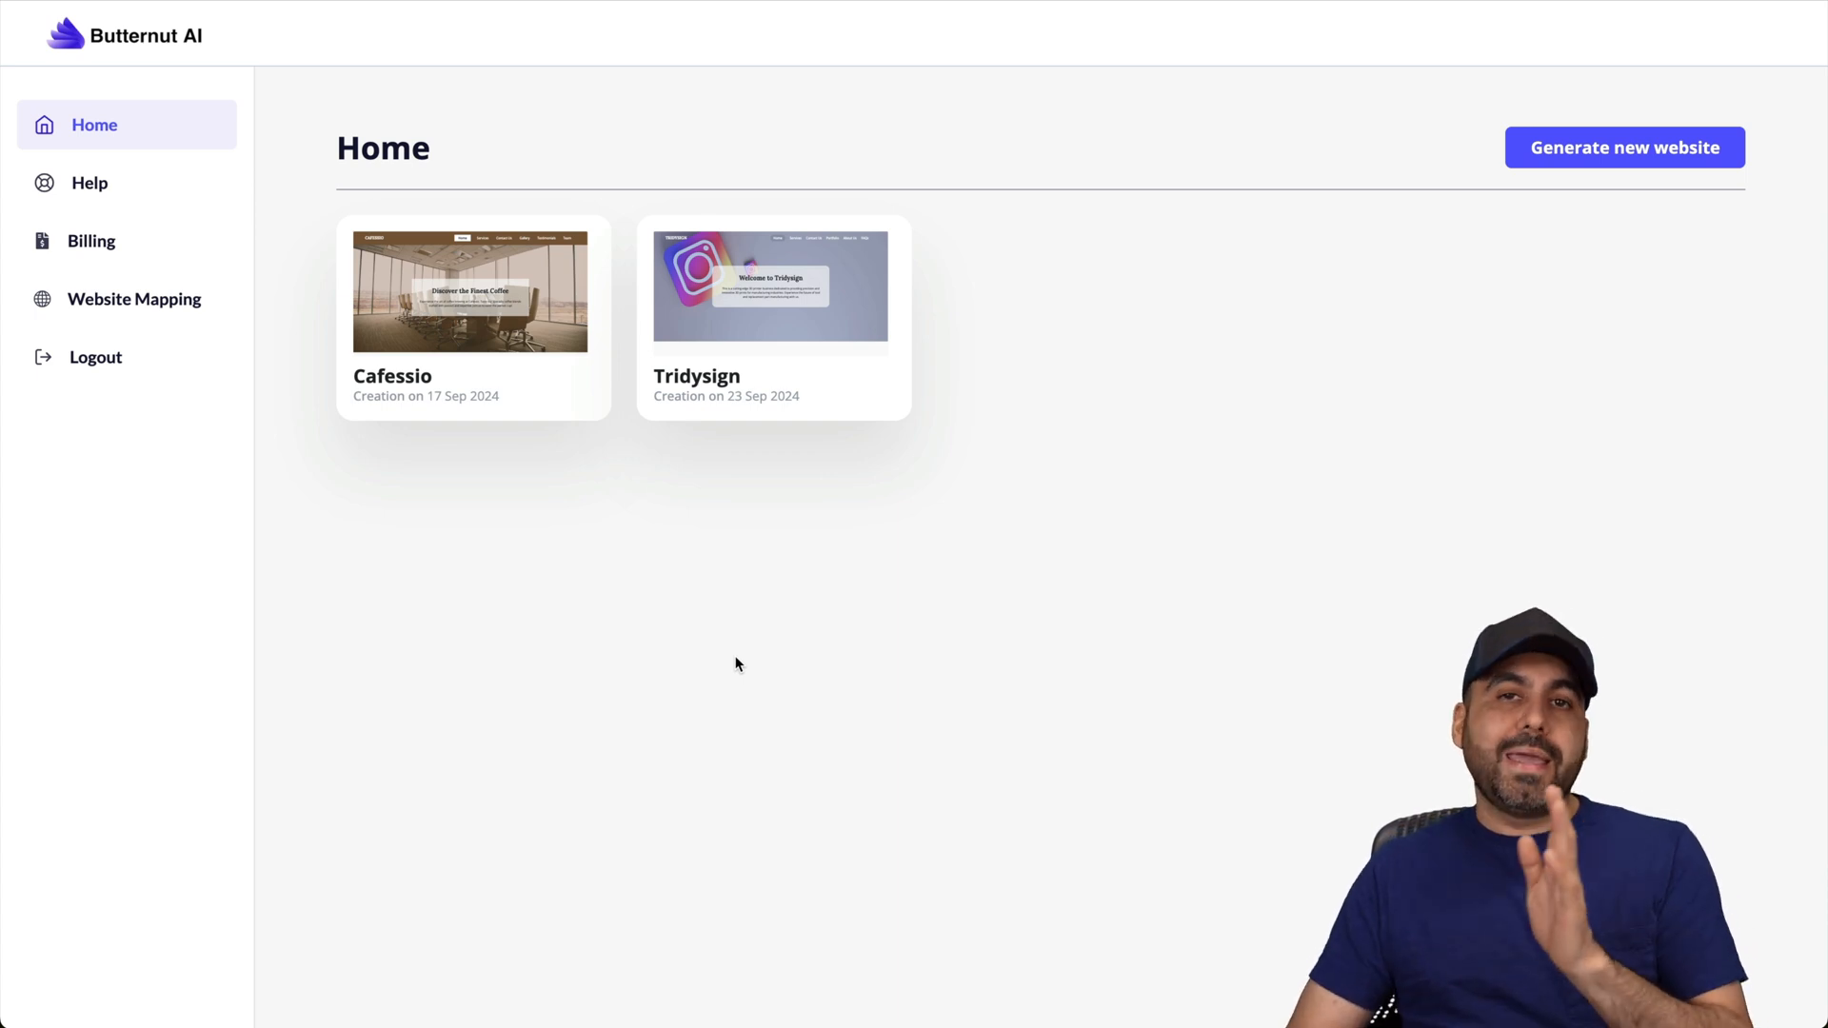
{"action": "mouse_move", "coordinate": [472, 291]}
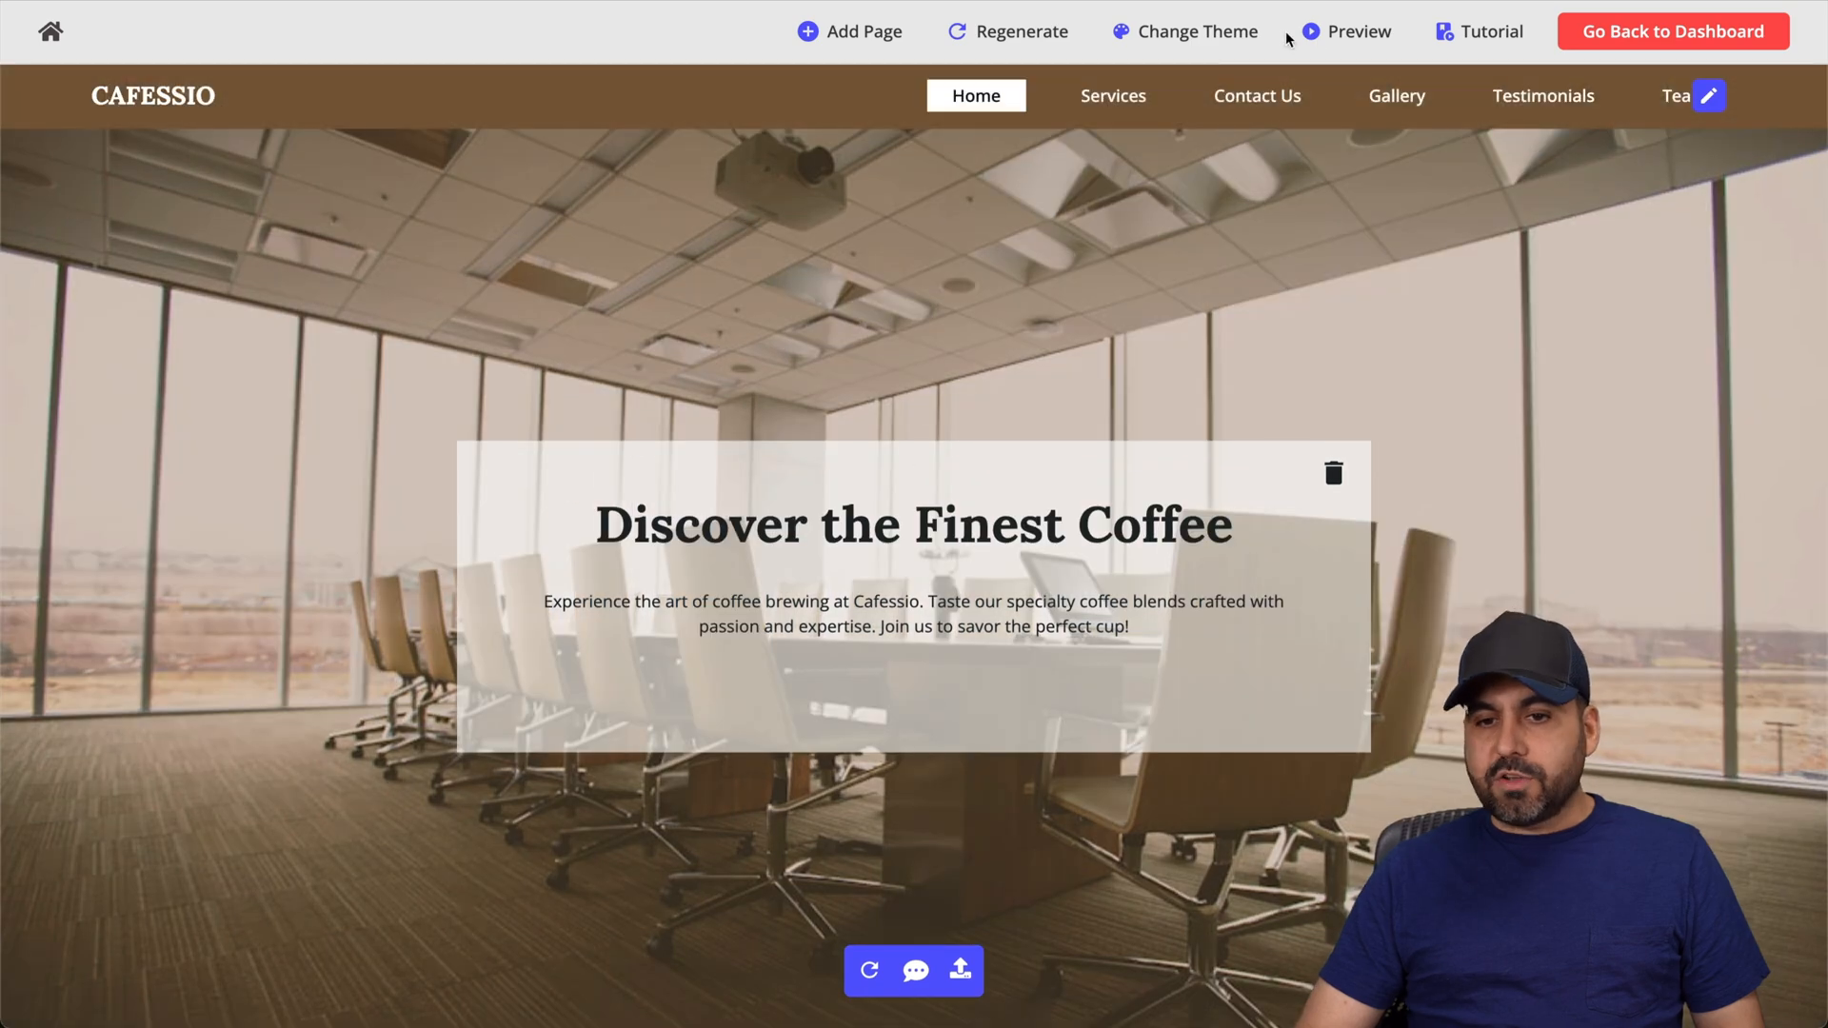
Look through Cafessio's home page by scrolling down and back up.
{"action": "scroll", "scroll_direction": "down", "scroll_amount": 3}
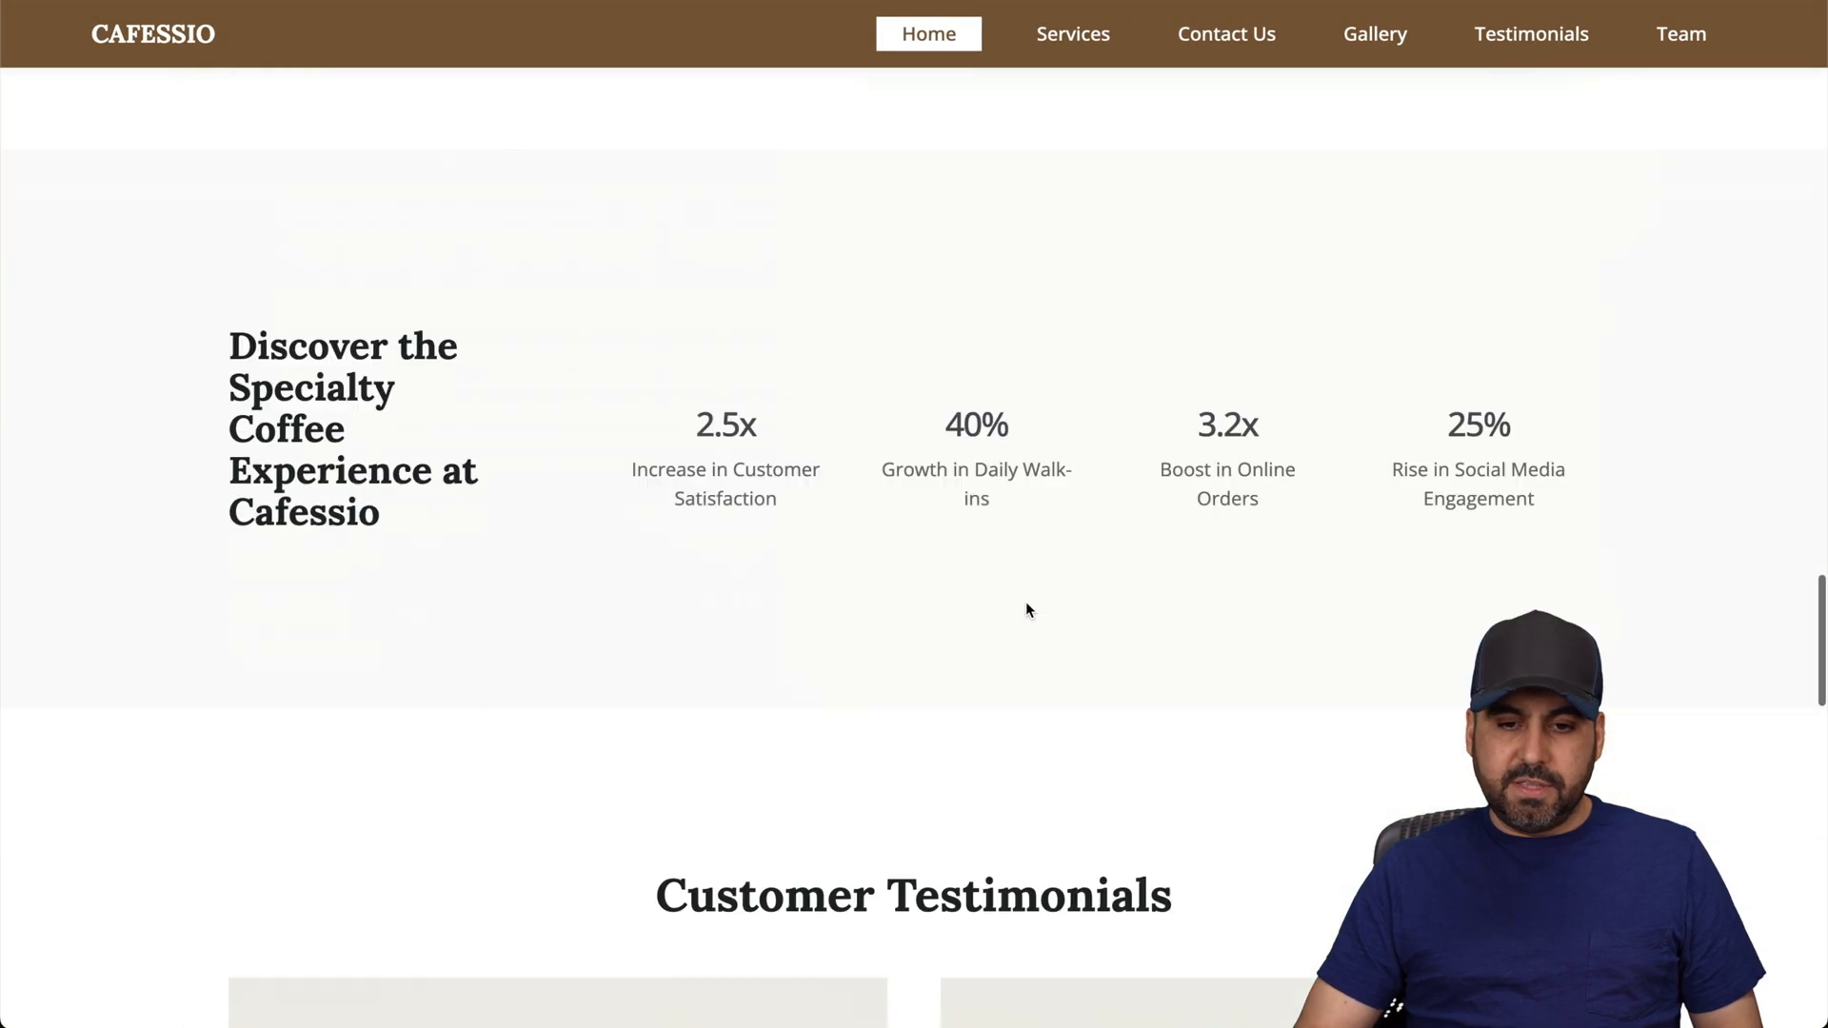
{"action": "scroll", "scroll_direction": "up", "scroll_amount": 3}
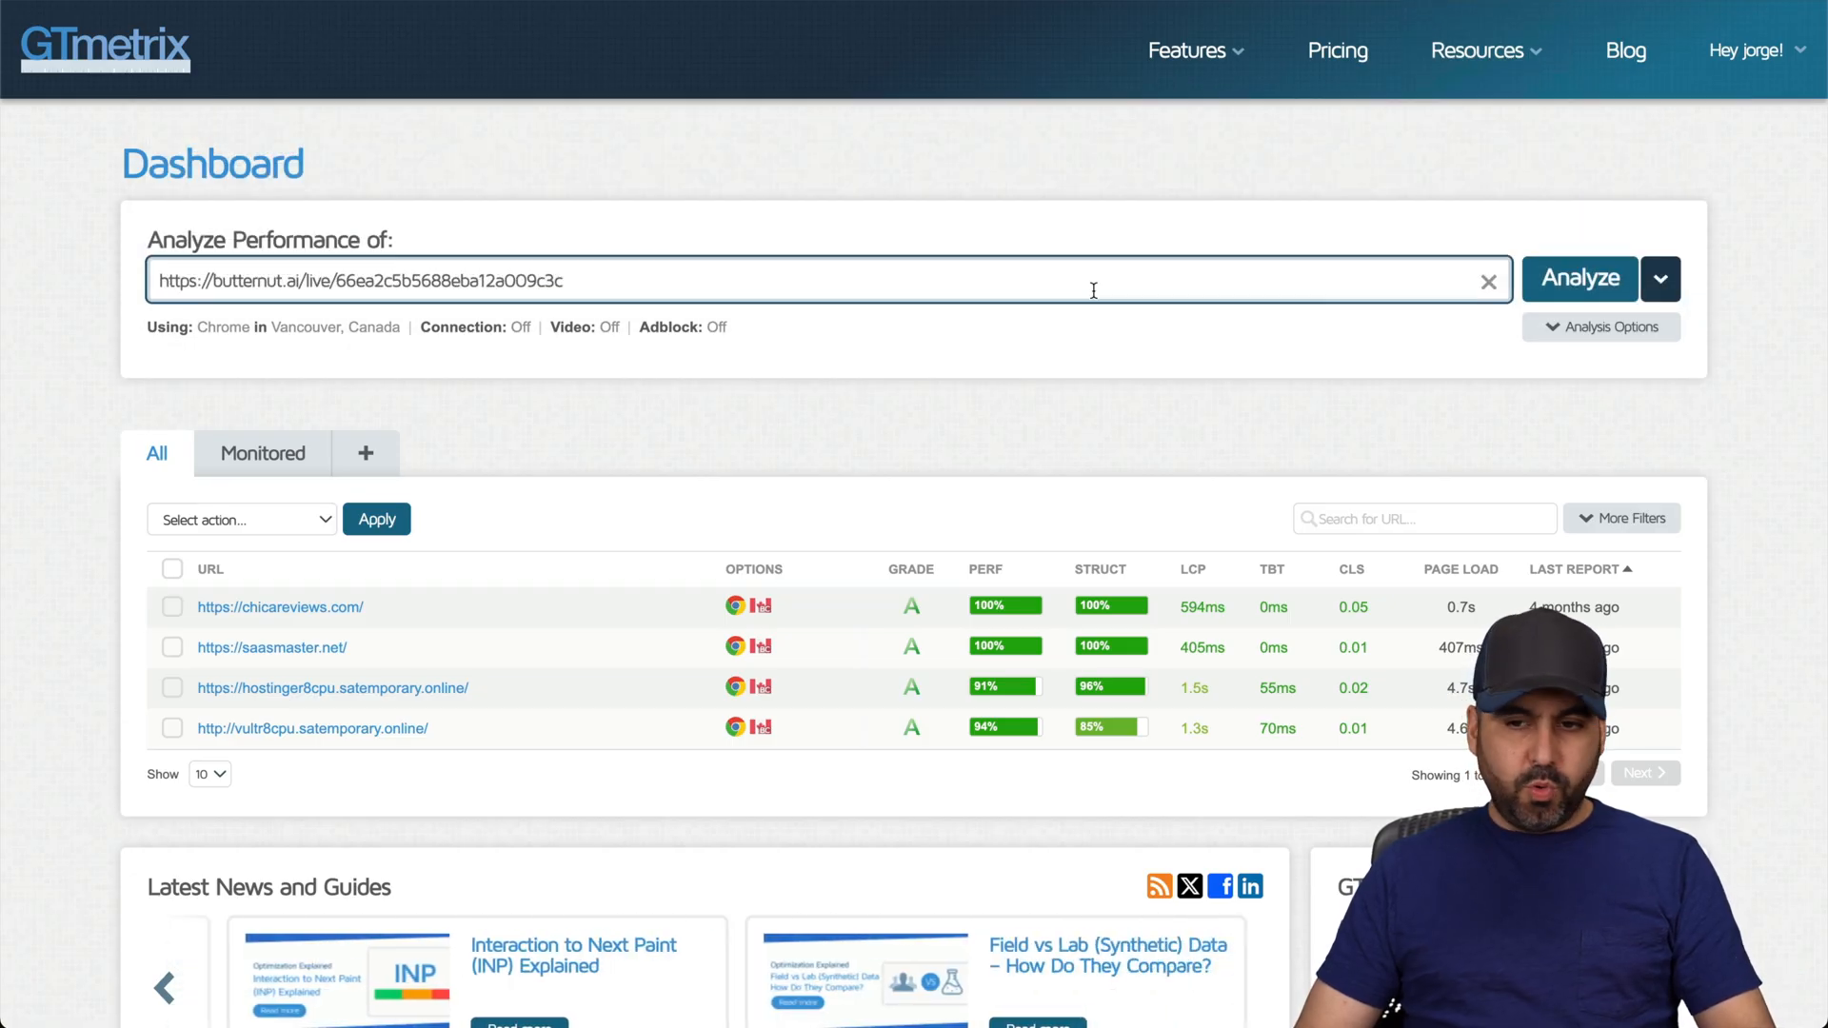
Analyze the live Cafessio site in GTmetrix and review the grade B, 75% performance report.
{"action": "left_click", "coordinate": [1579, 278]}
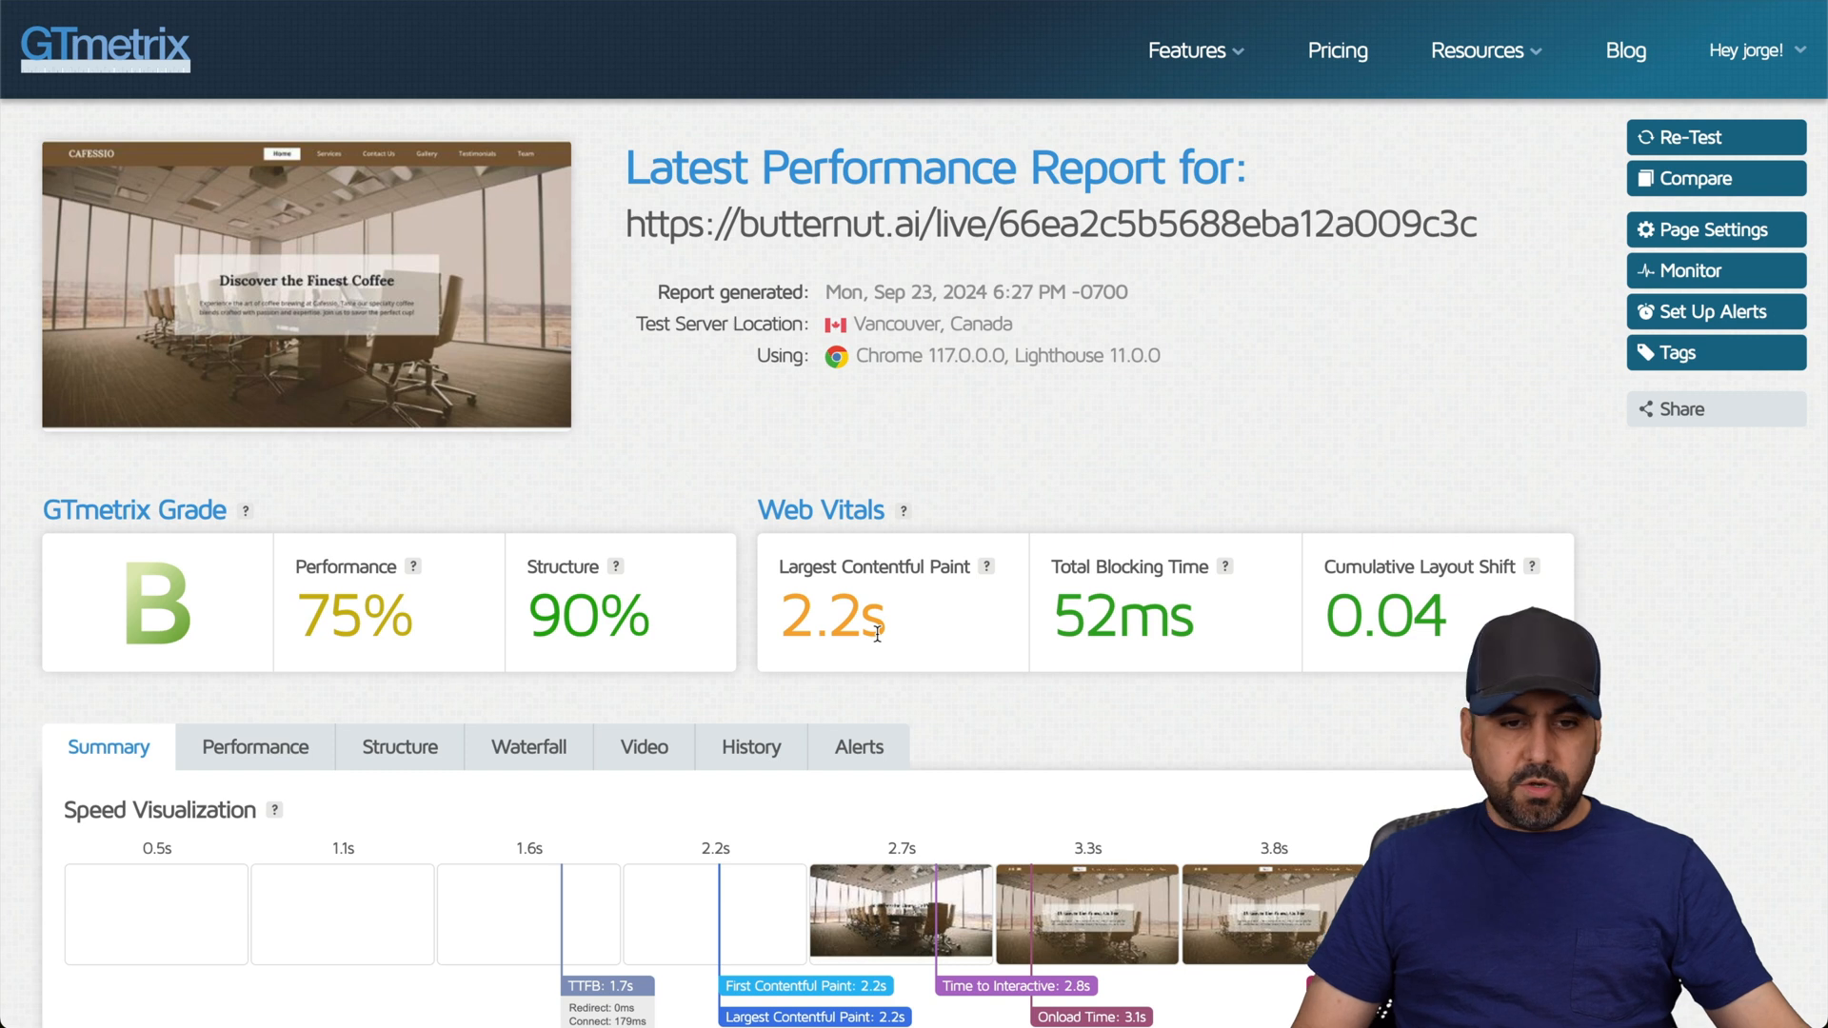
{"action": "scroll", "scroll_direction": "down", "scroll_amount": 3}
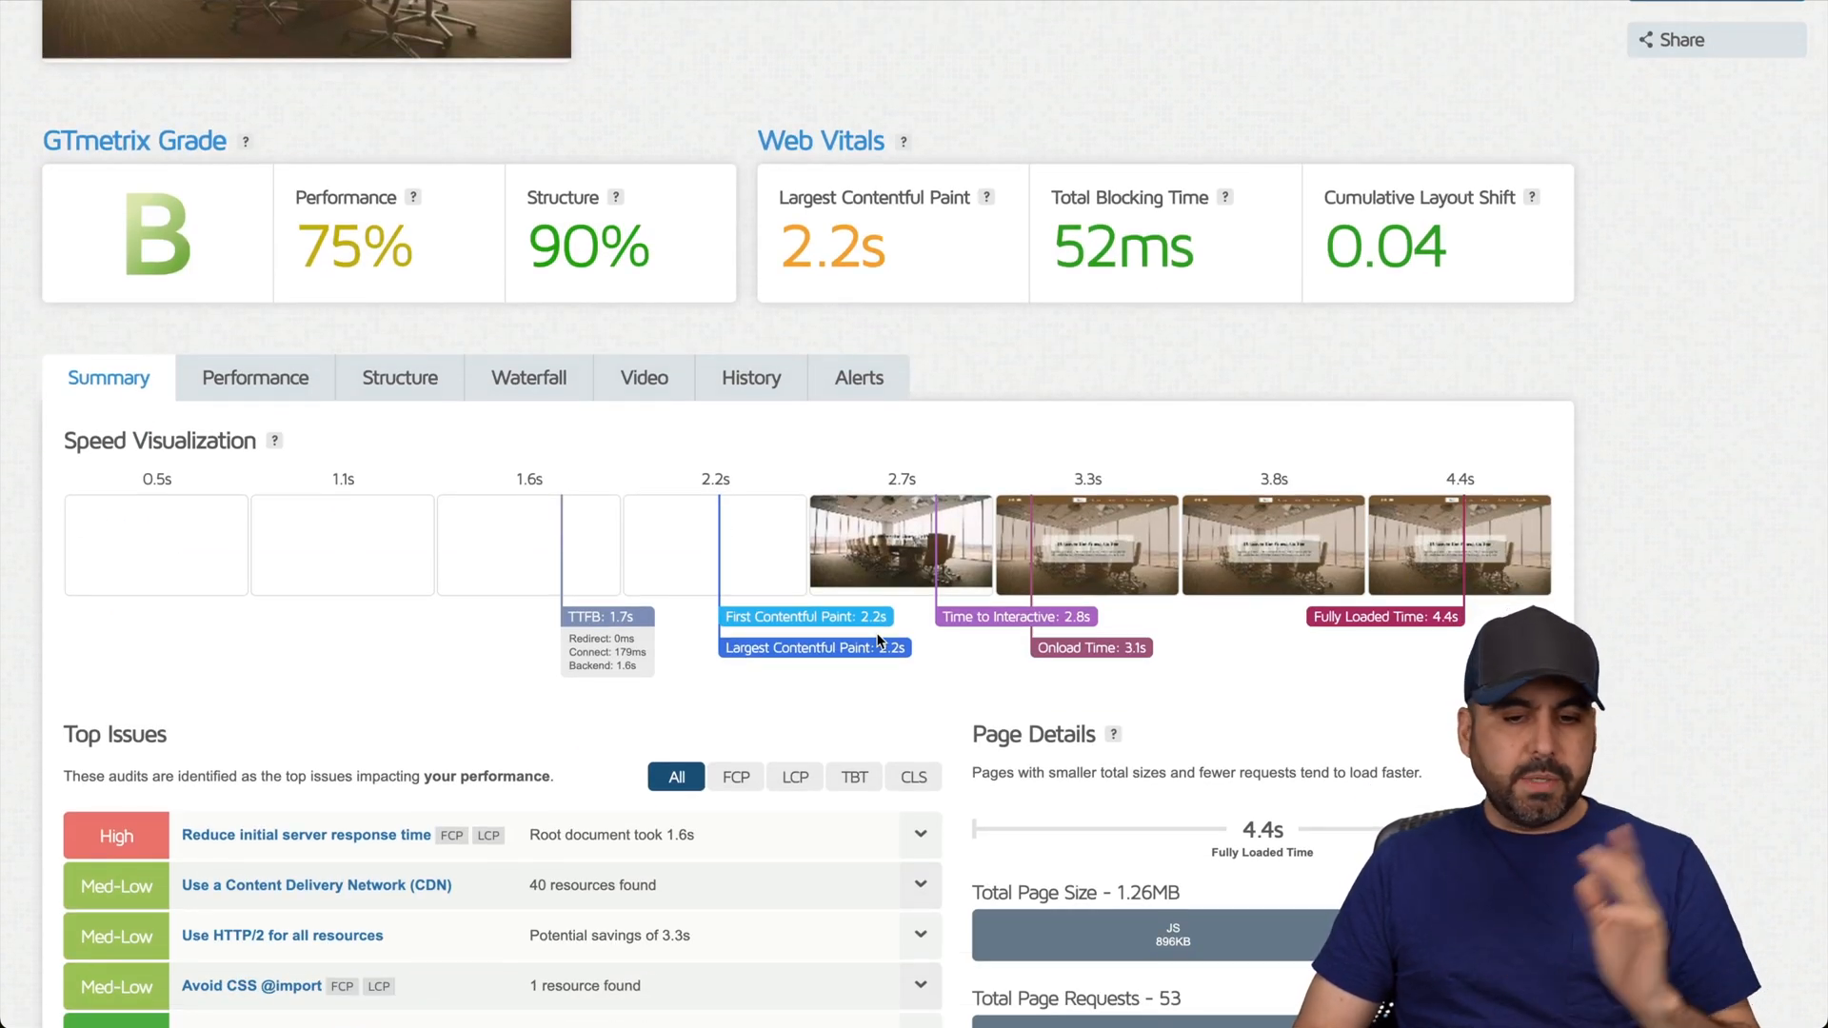
{"action": "scroll", "scroll_direction": "down", "scroll_amount": 3}
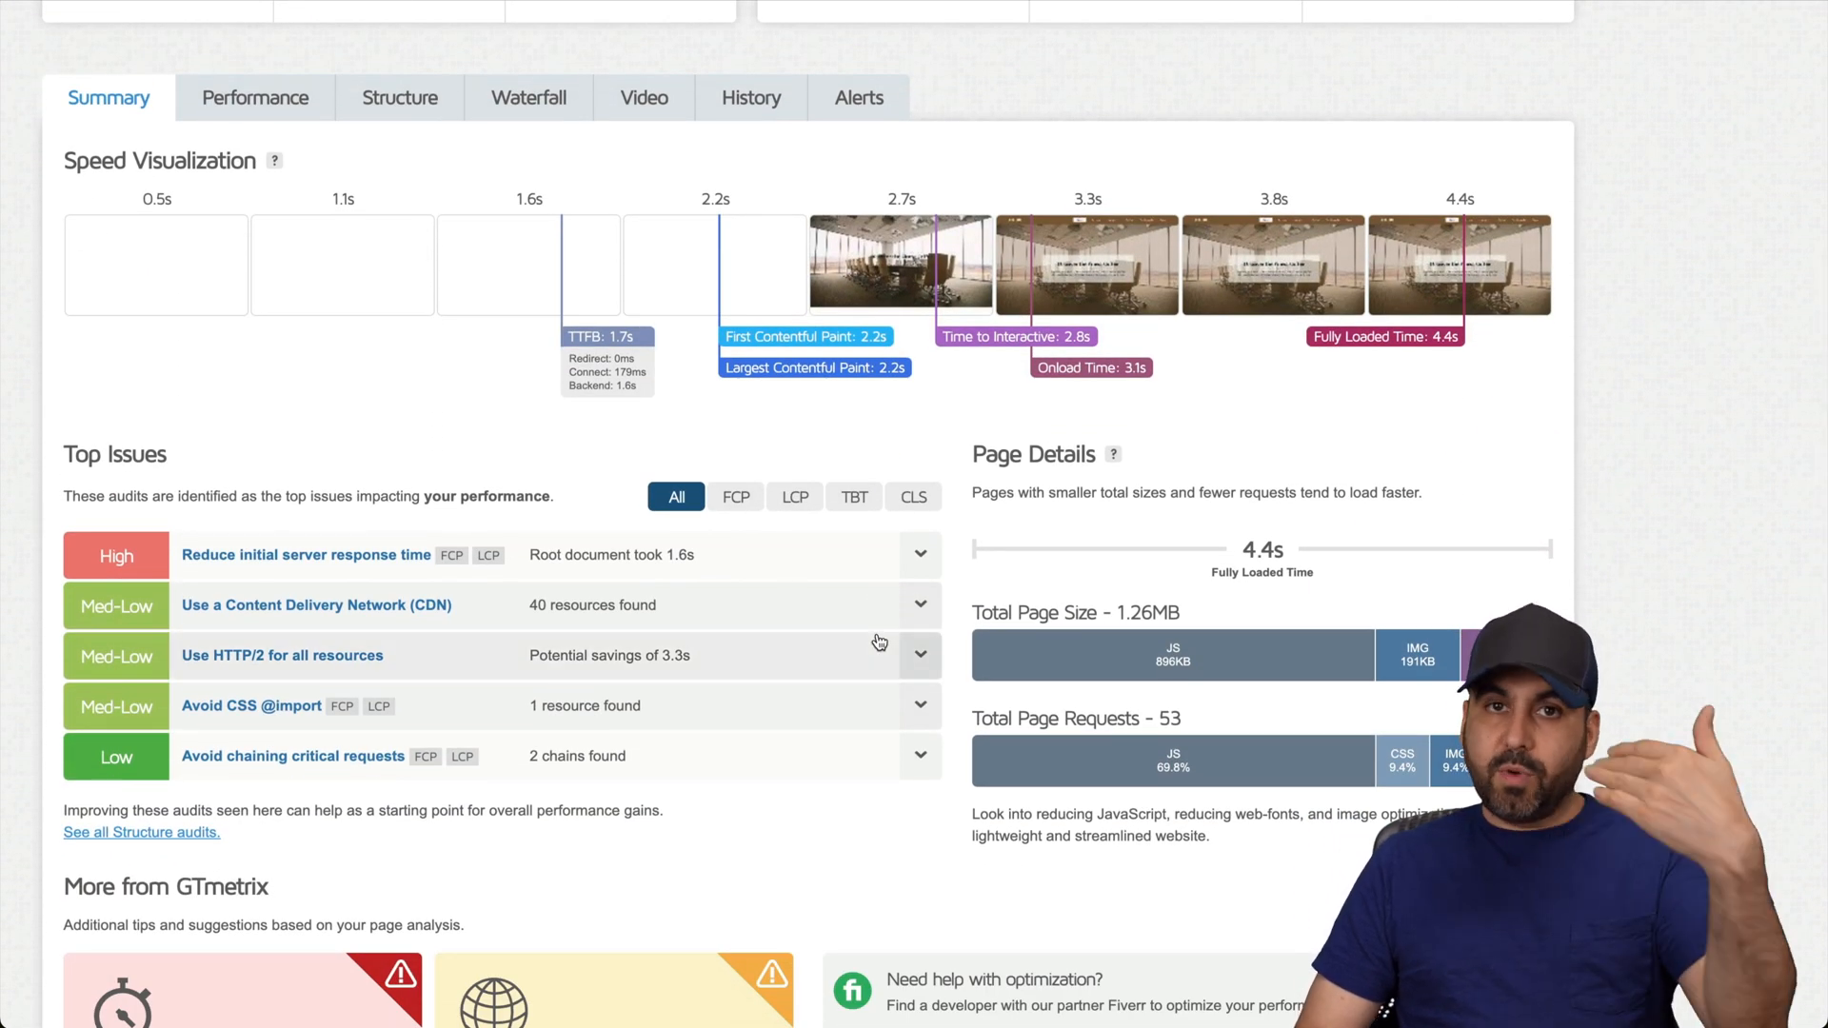
{"action": "scroll", "scroll_direction": "up", "scroll_amount": 3}
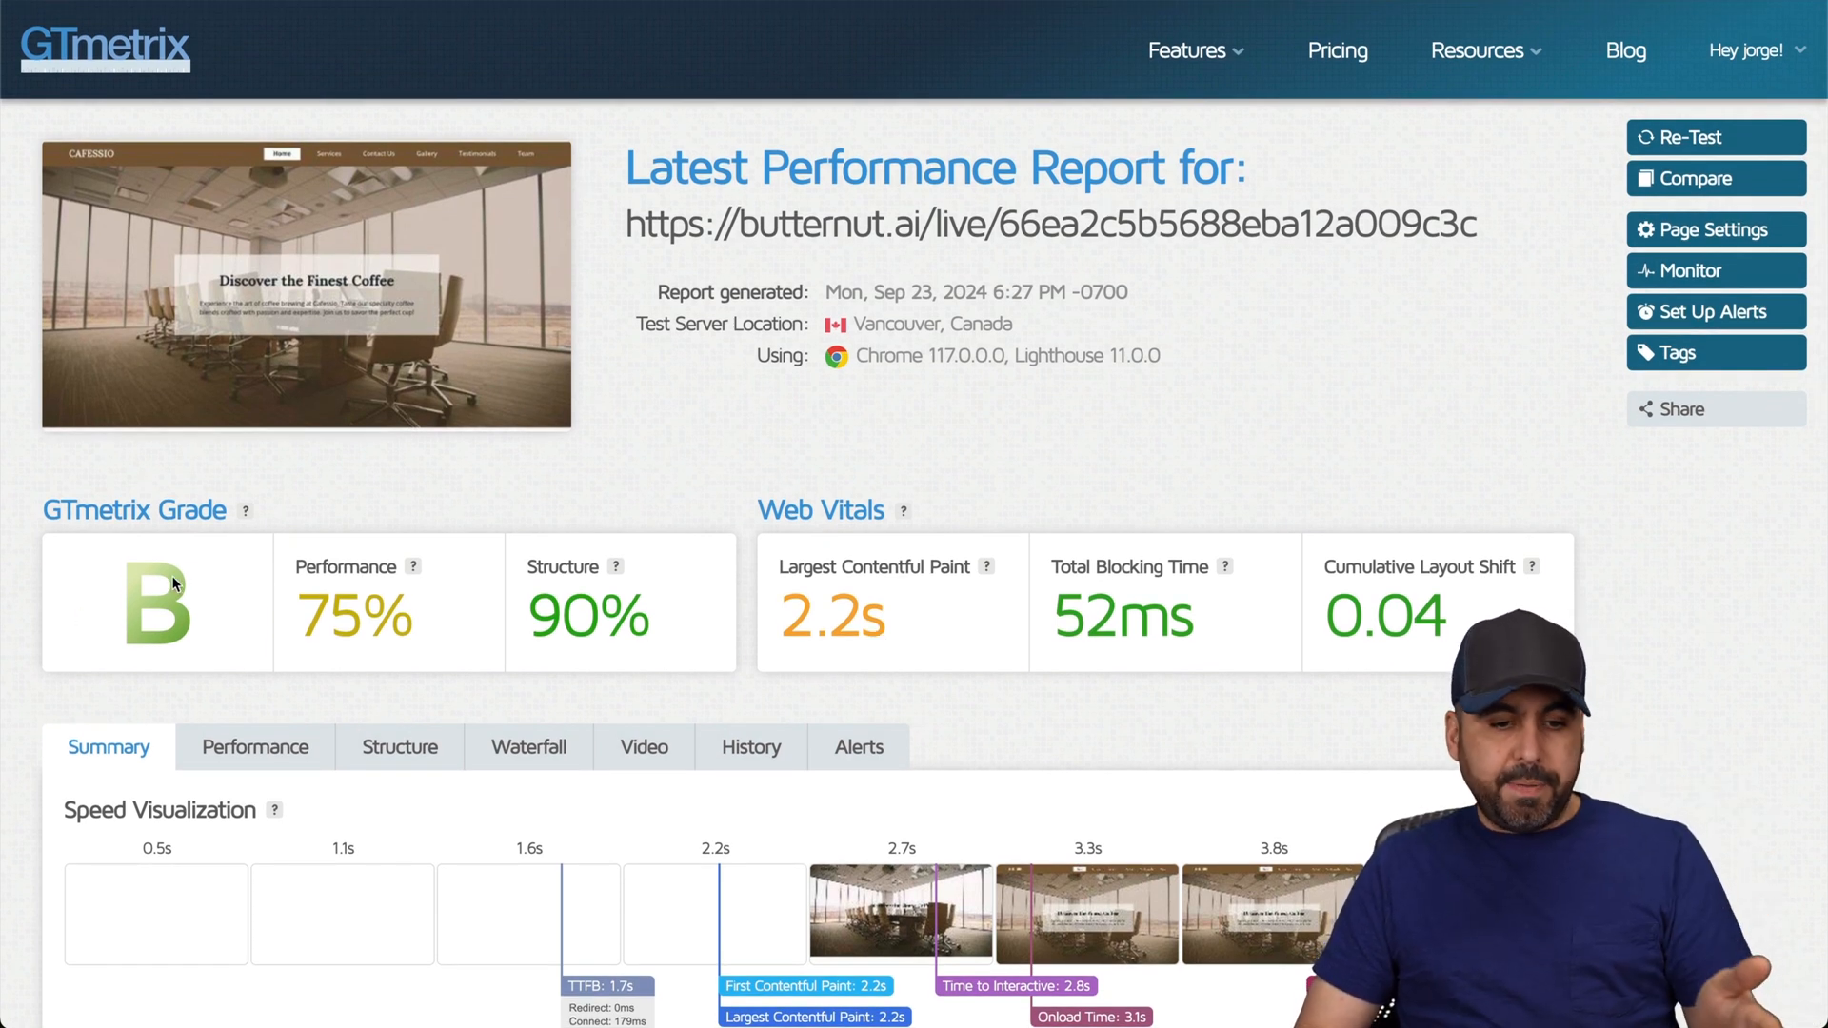
{"action": "scroll", "scroll_direction": "down", "scroll_amount": 3}
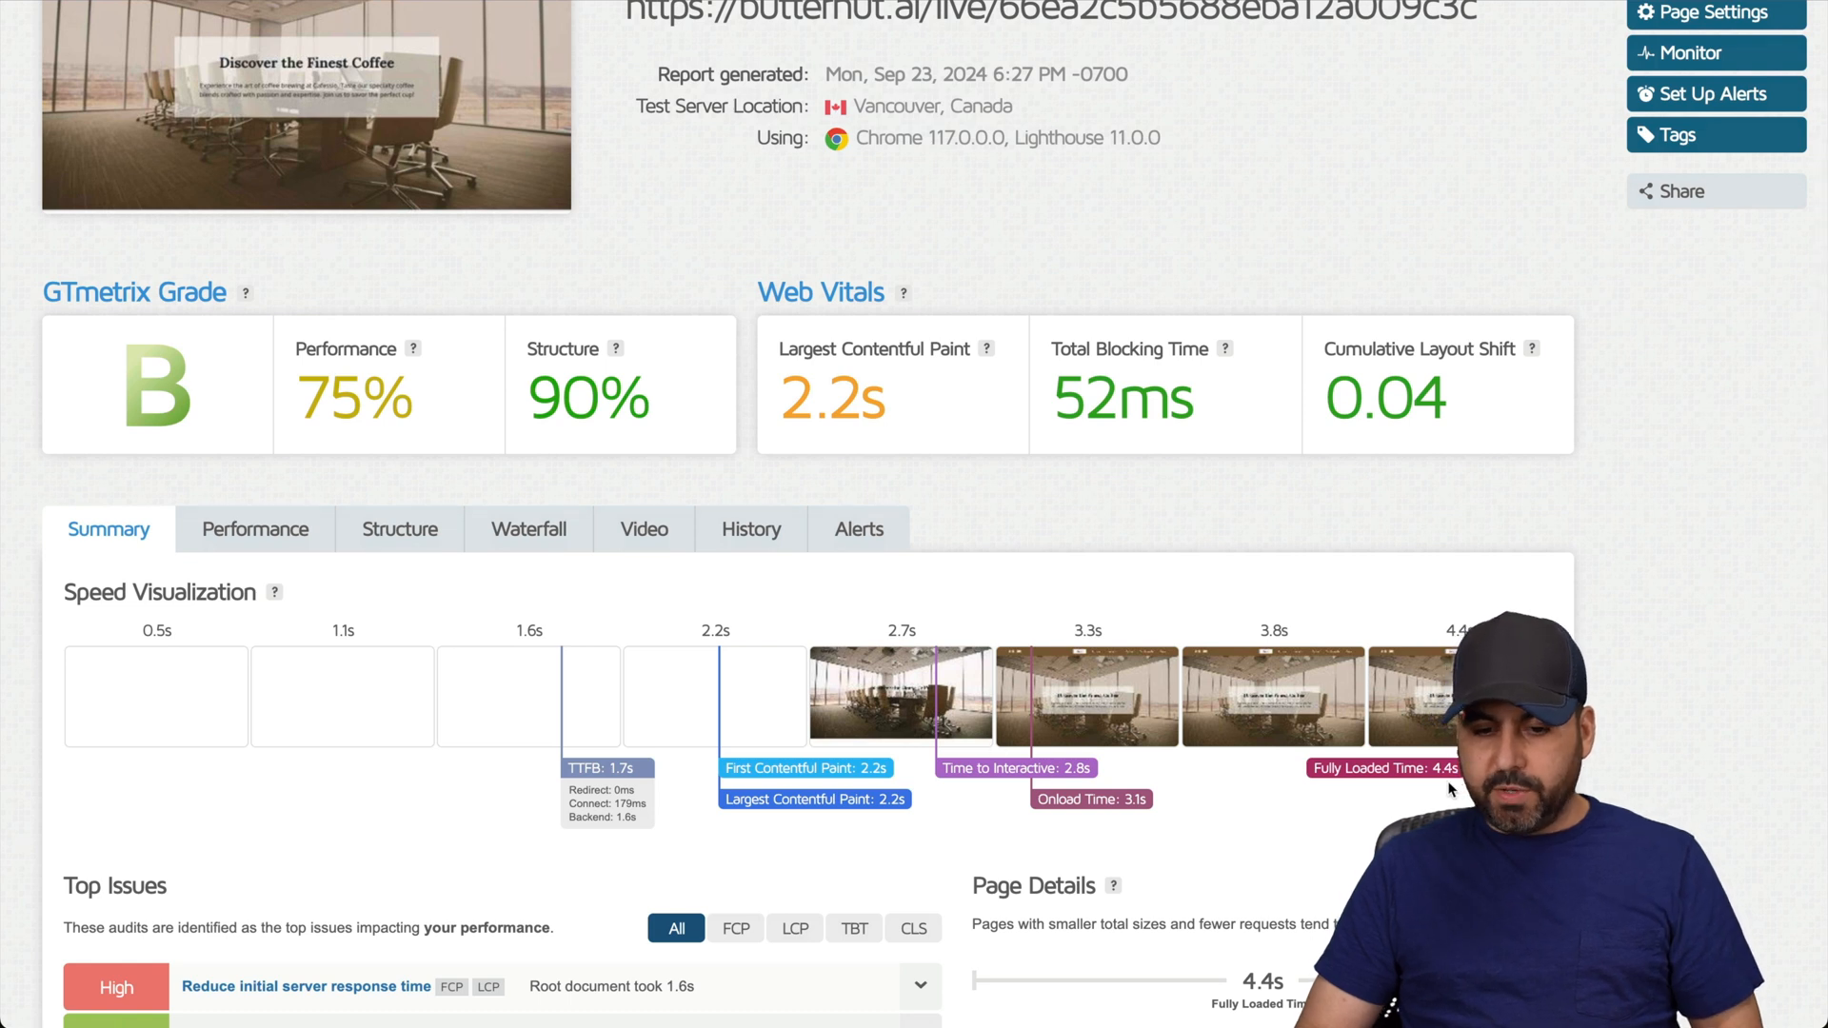
{"action": "scroll", "scroll_direction": "up", "scroll_amount": 3}
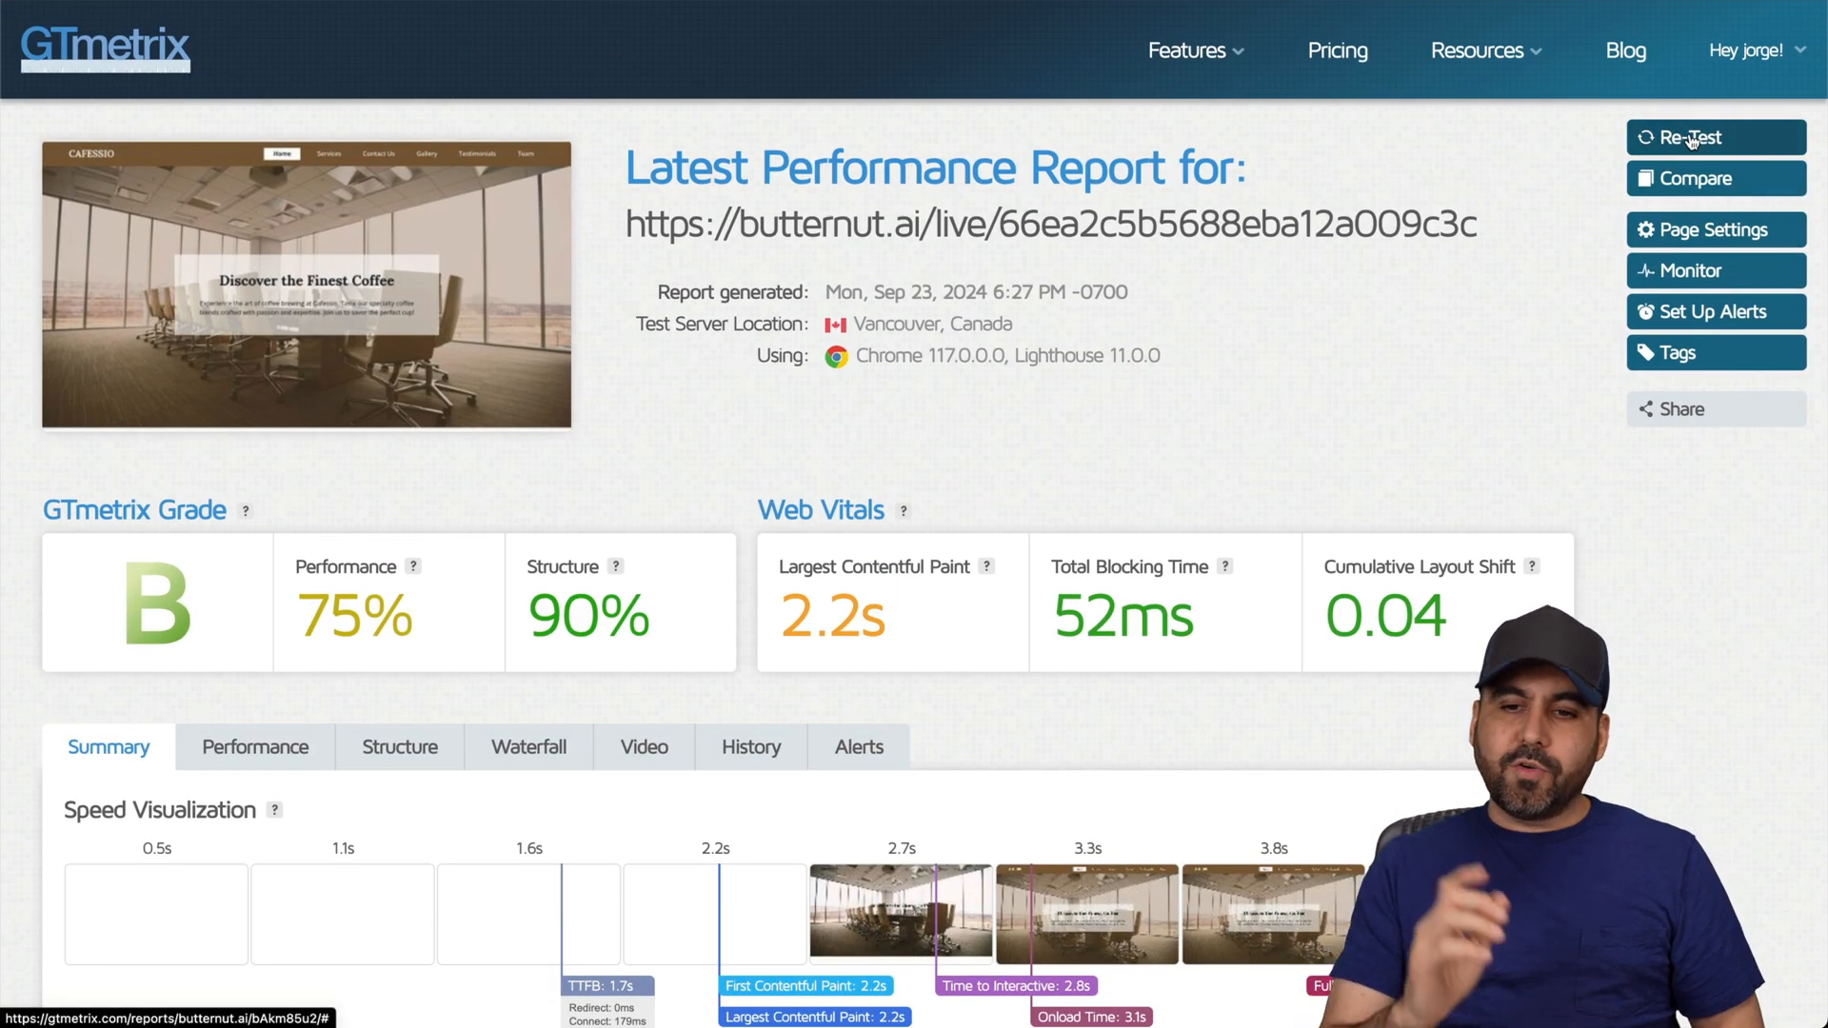
Re-test the site in GTmetrix and review the new grade B, 89% structure, 3.3s report.
{"action": "left_click", "coordinate": [1686, 138]}
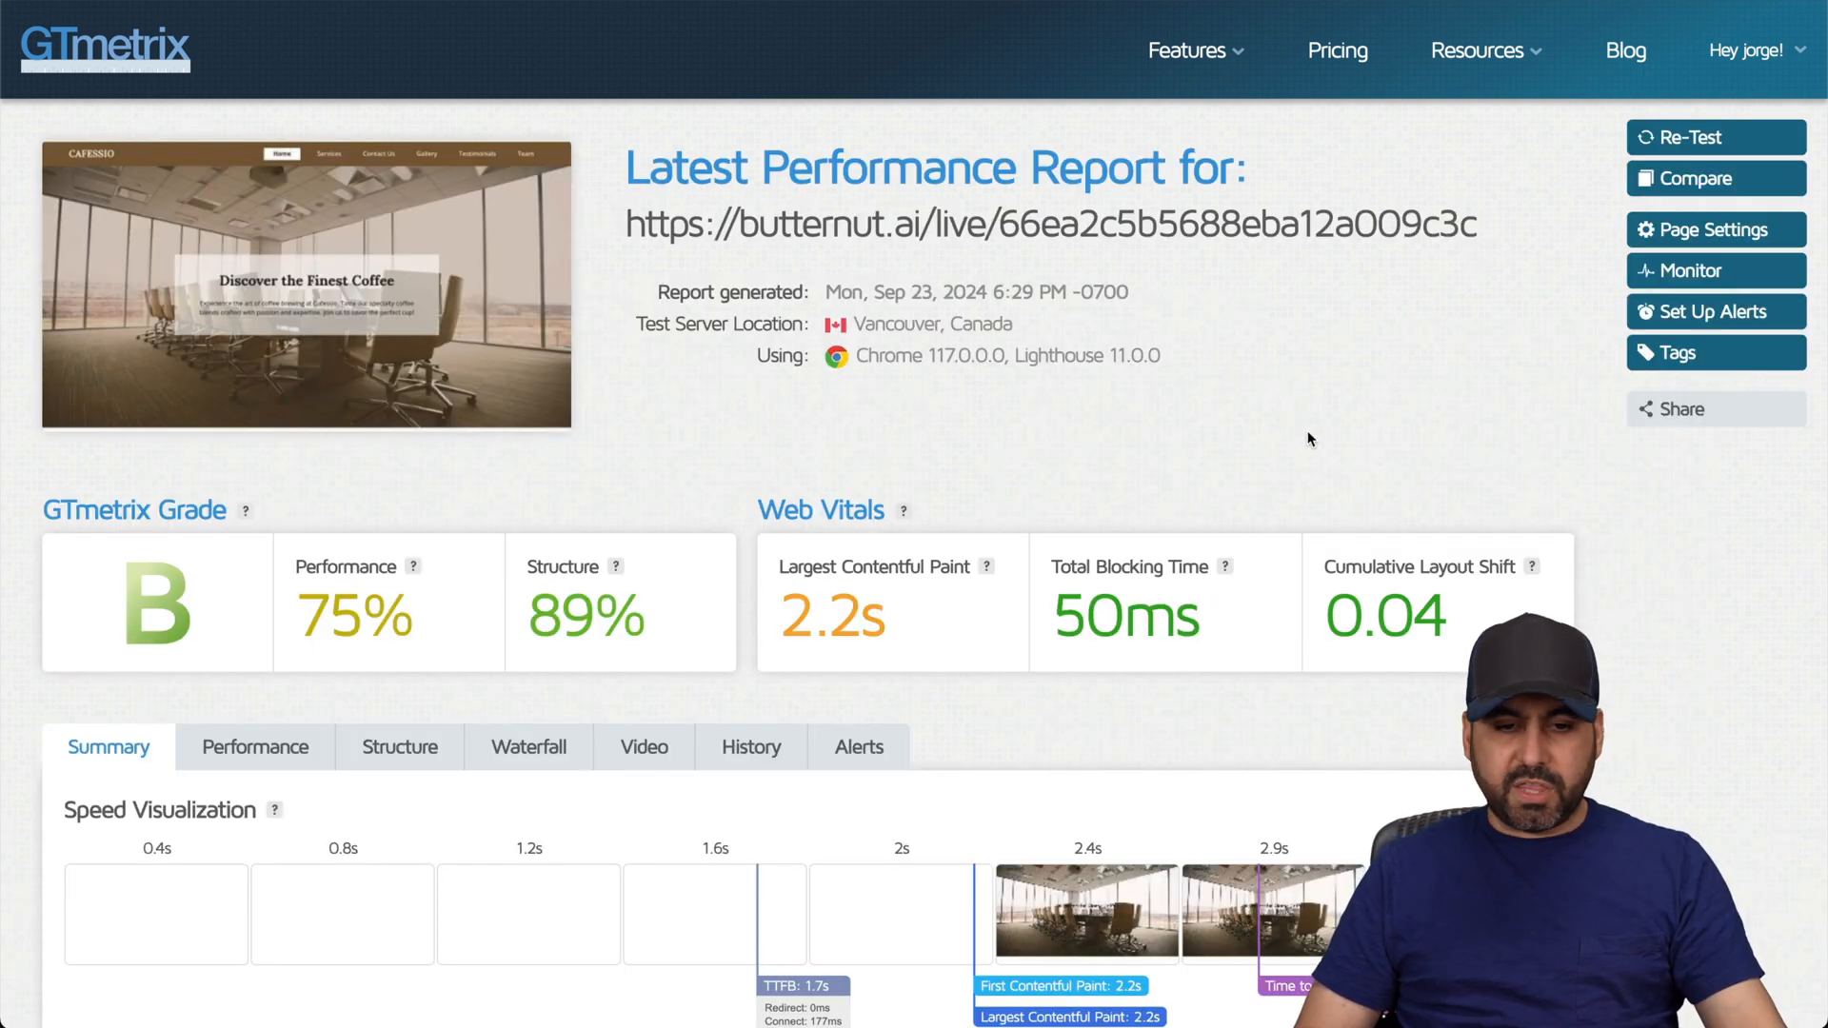
{"action": "scroll", "scroll_direction": "down", "scroll_amount": 3}
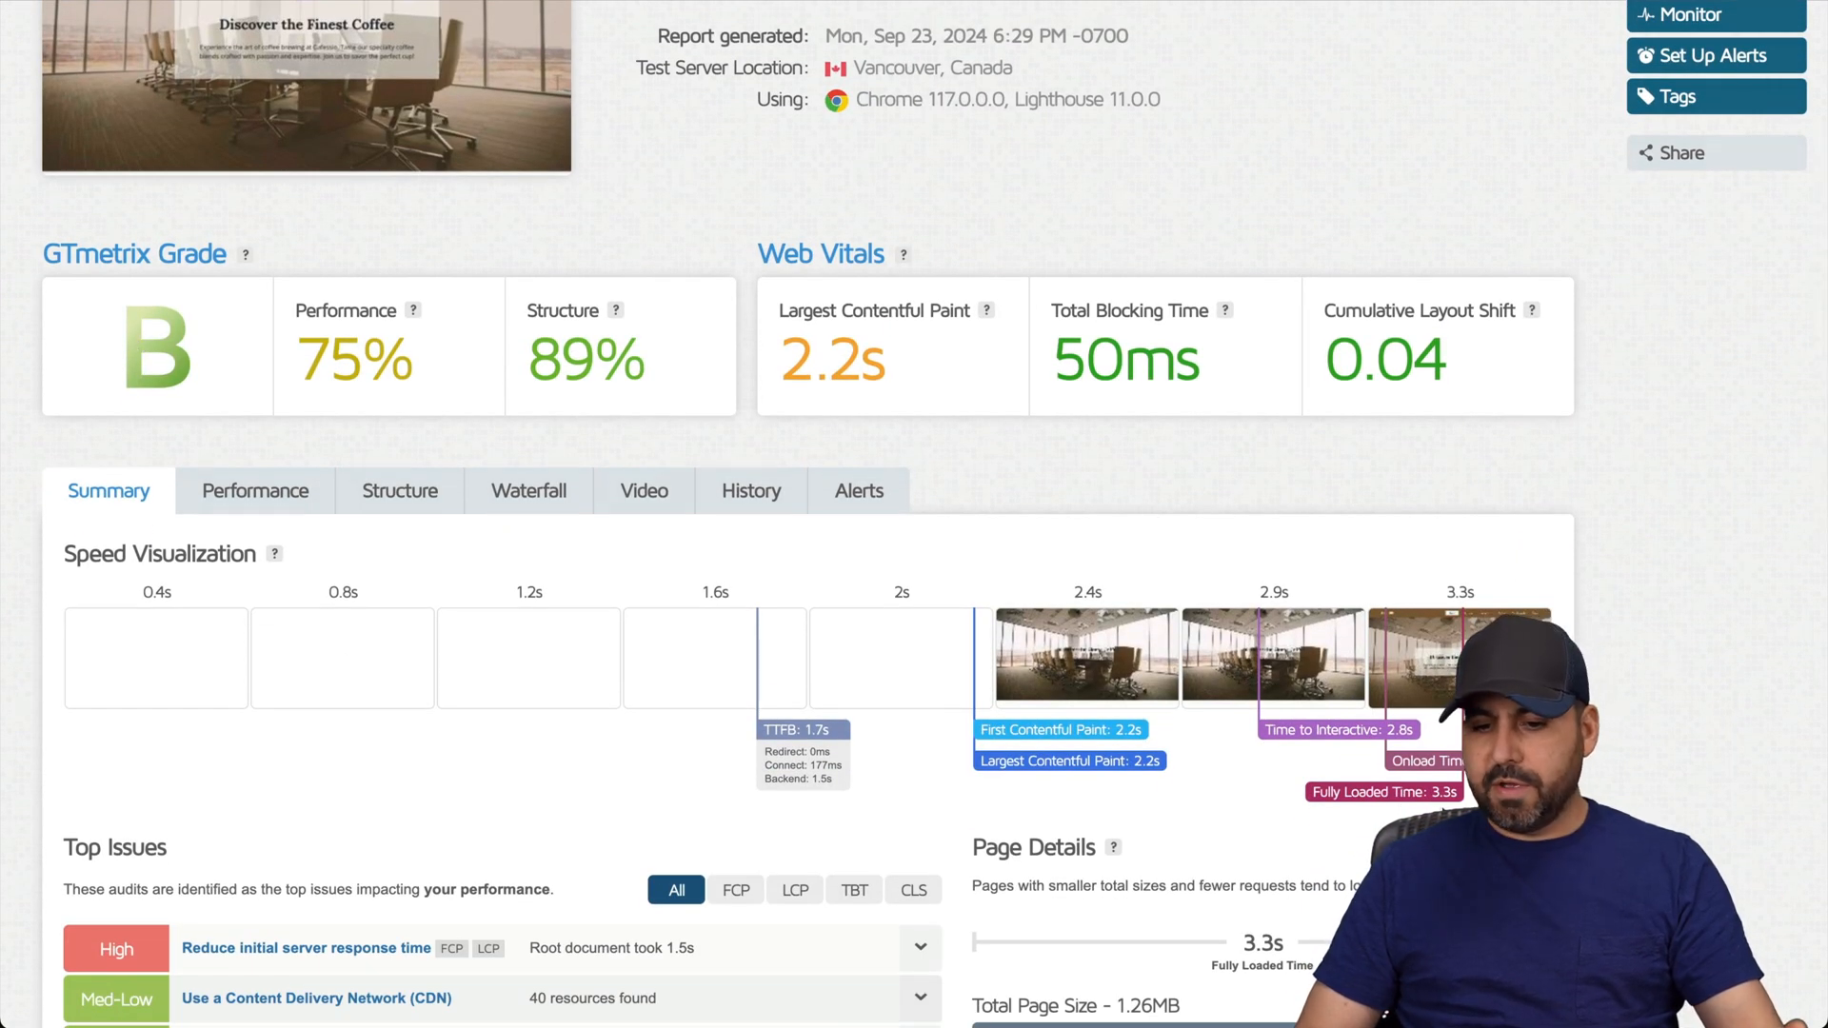
{"action": "mouse_move", "coordinate": [419, 311]}
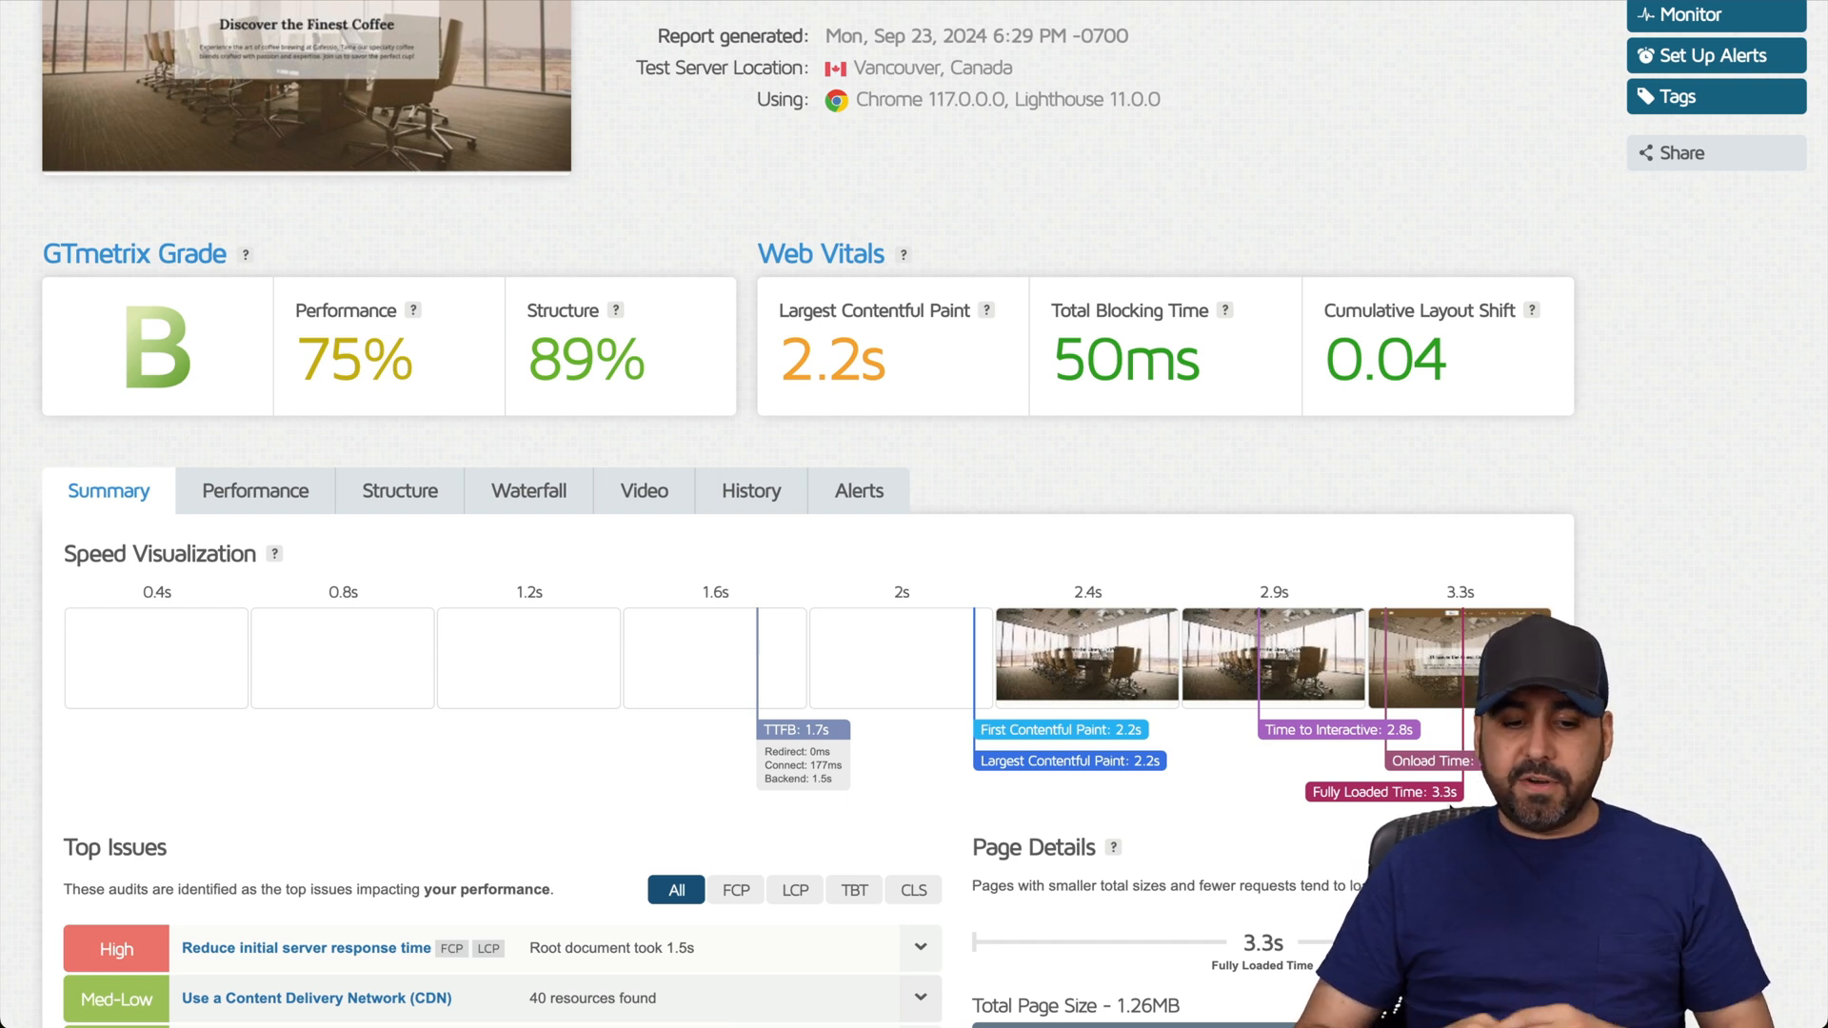
{"action": "scroll", "scroll_direction": "up", "scroll_amount": 3}
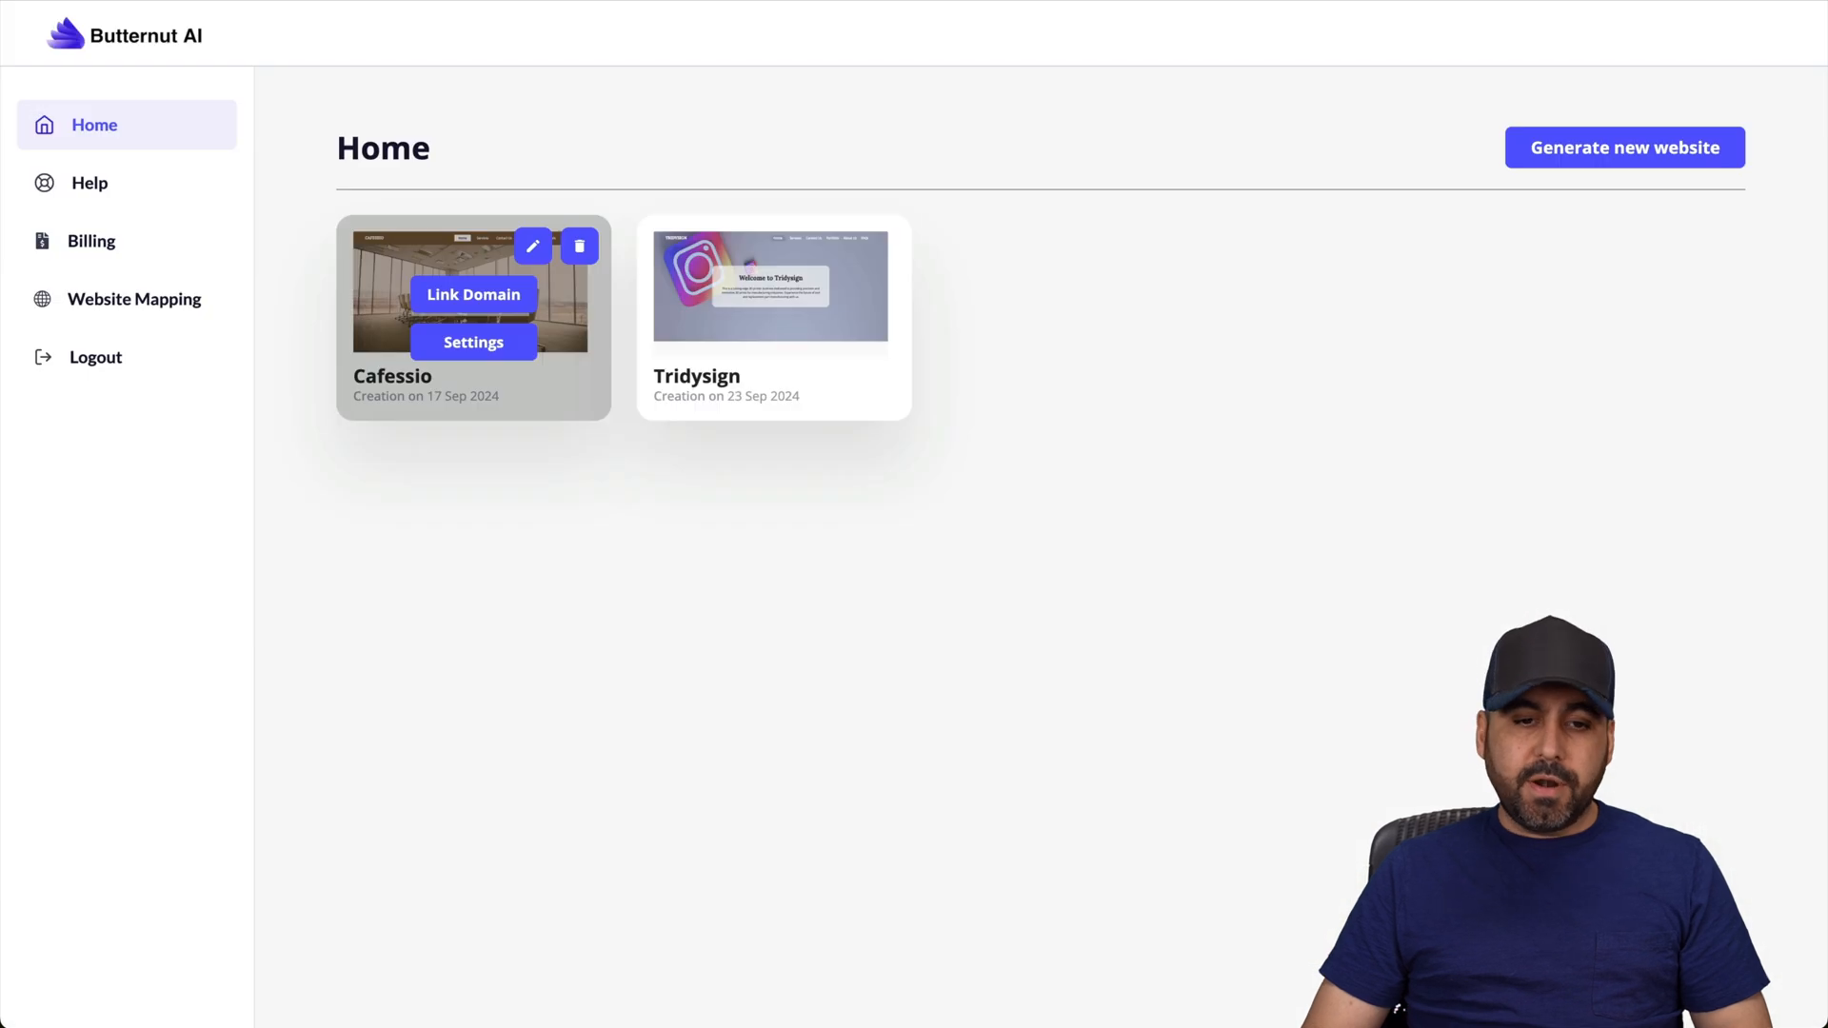
{"action": "mouse_move", "coordinate": [978, 688]}
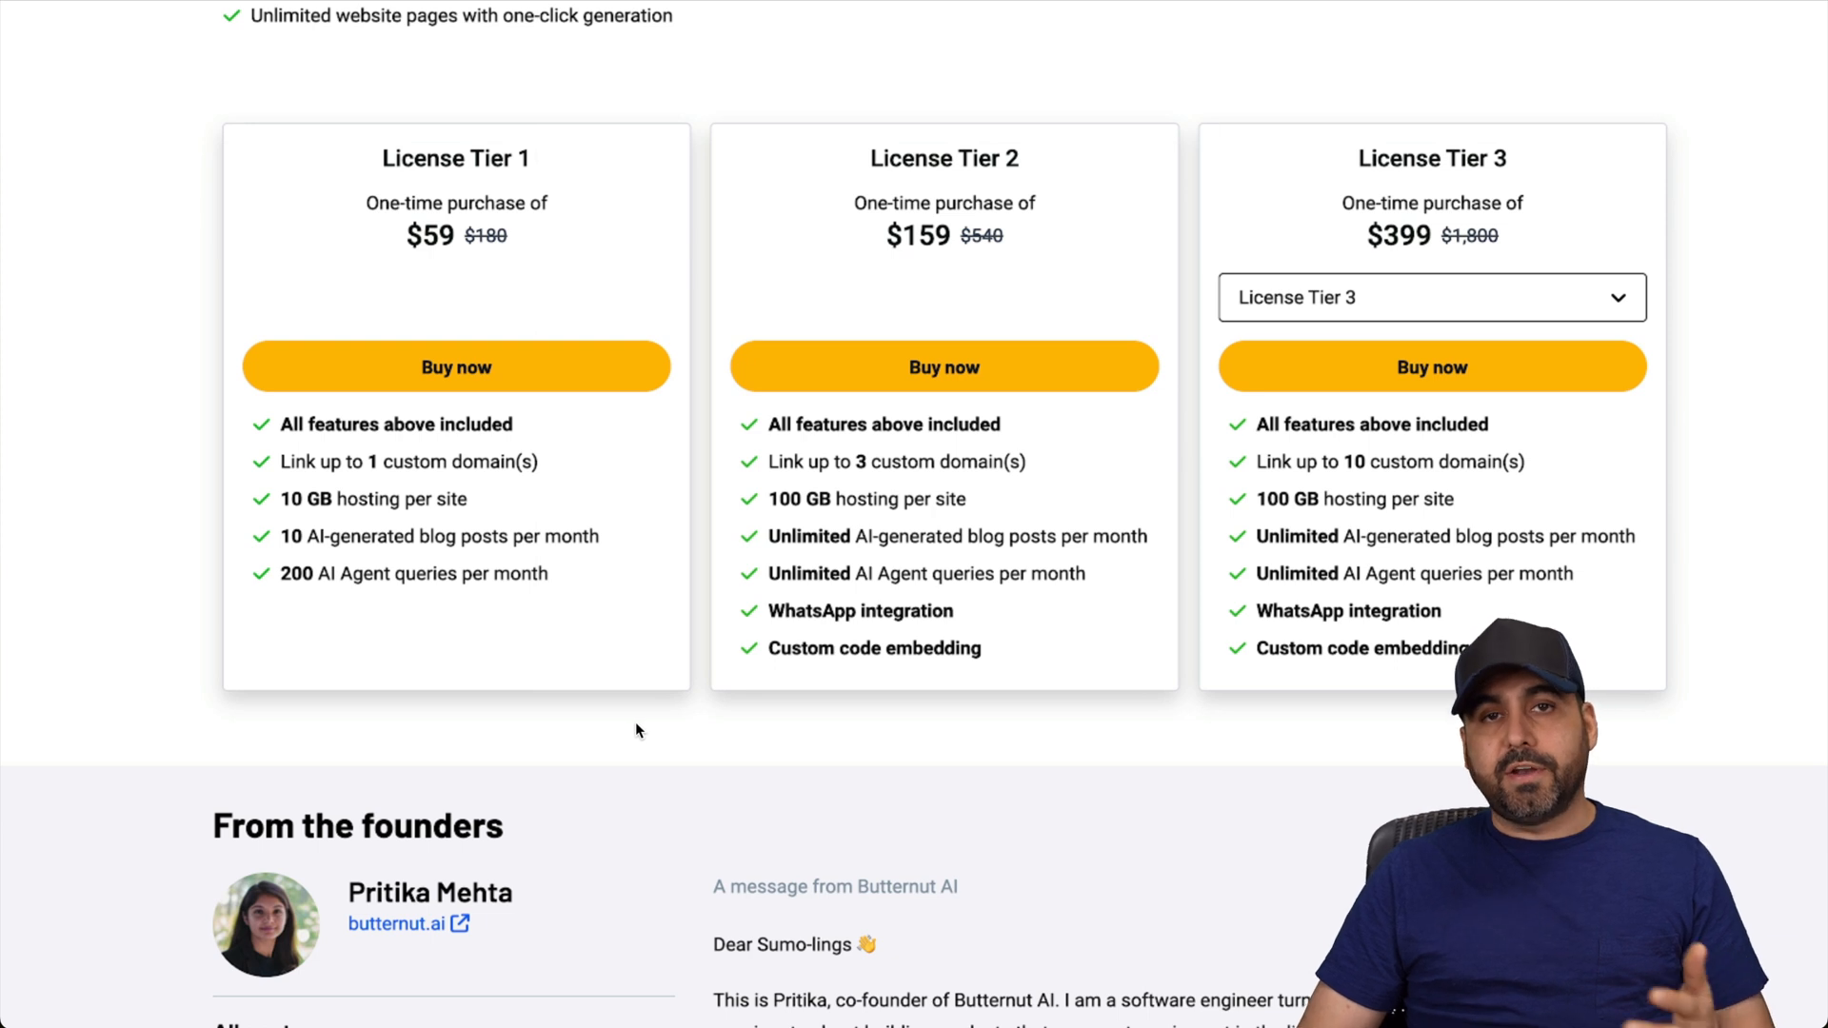
{"action": "mouse_move", "coordinate": [646, 736]}
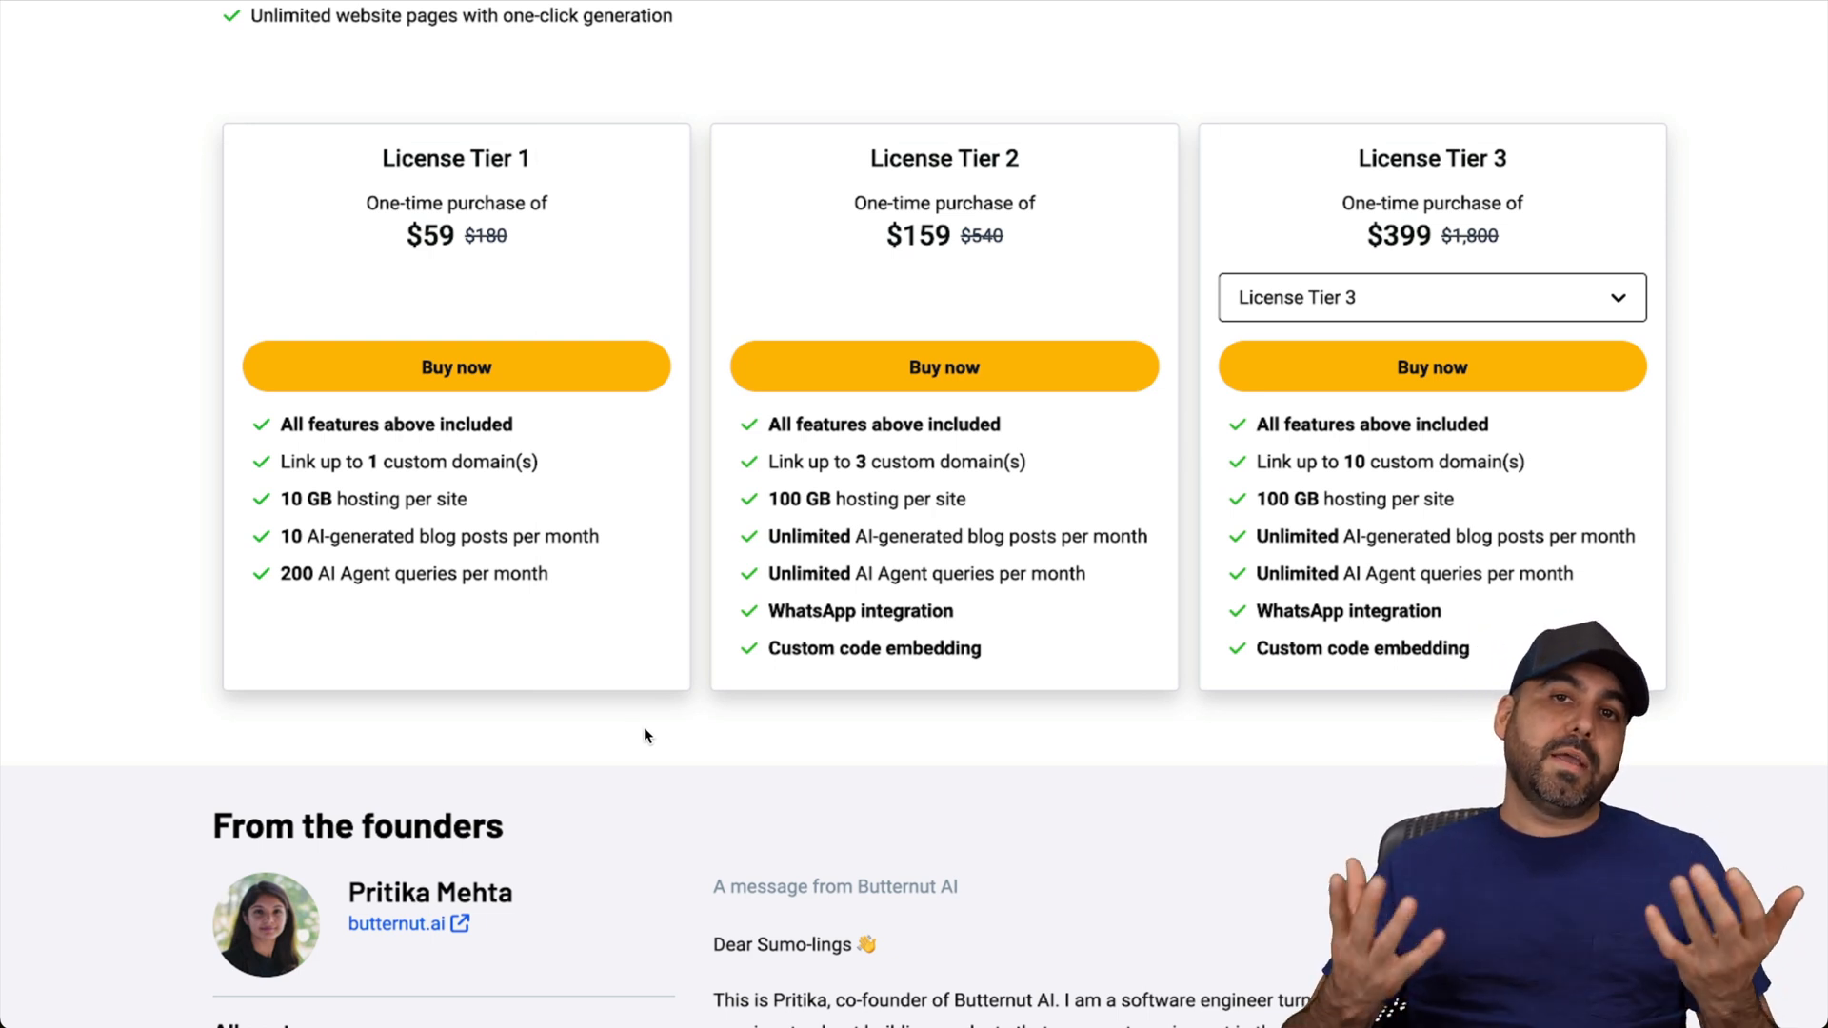